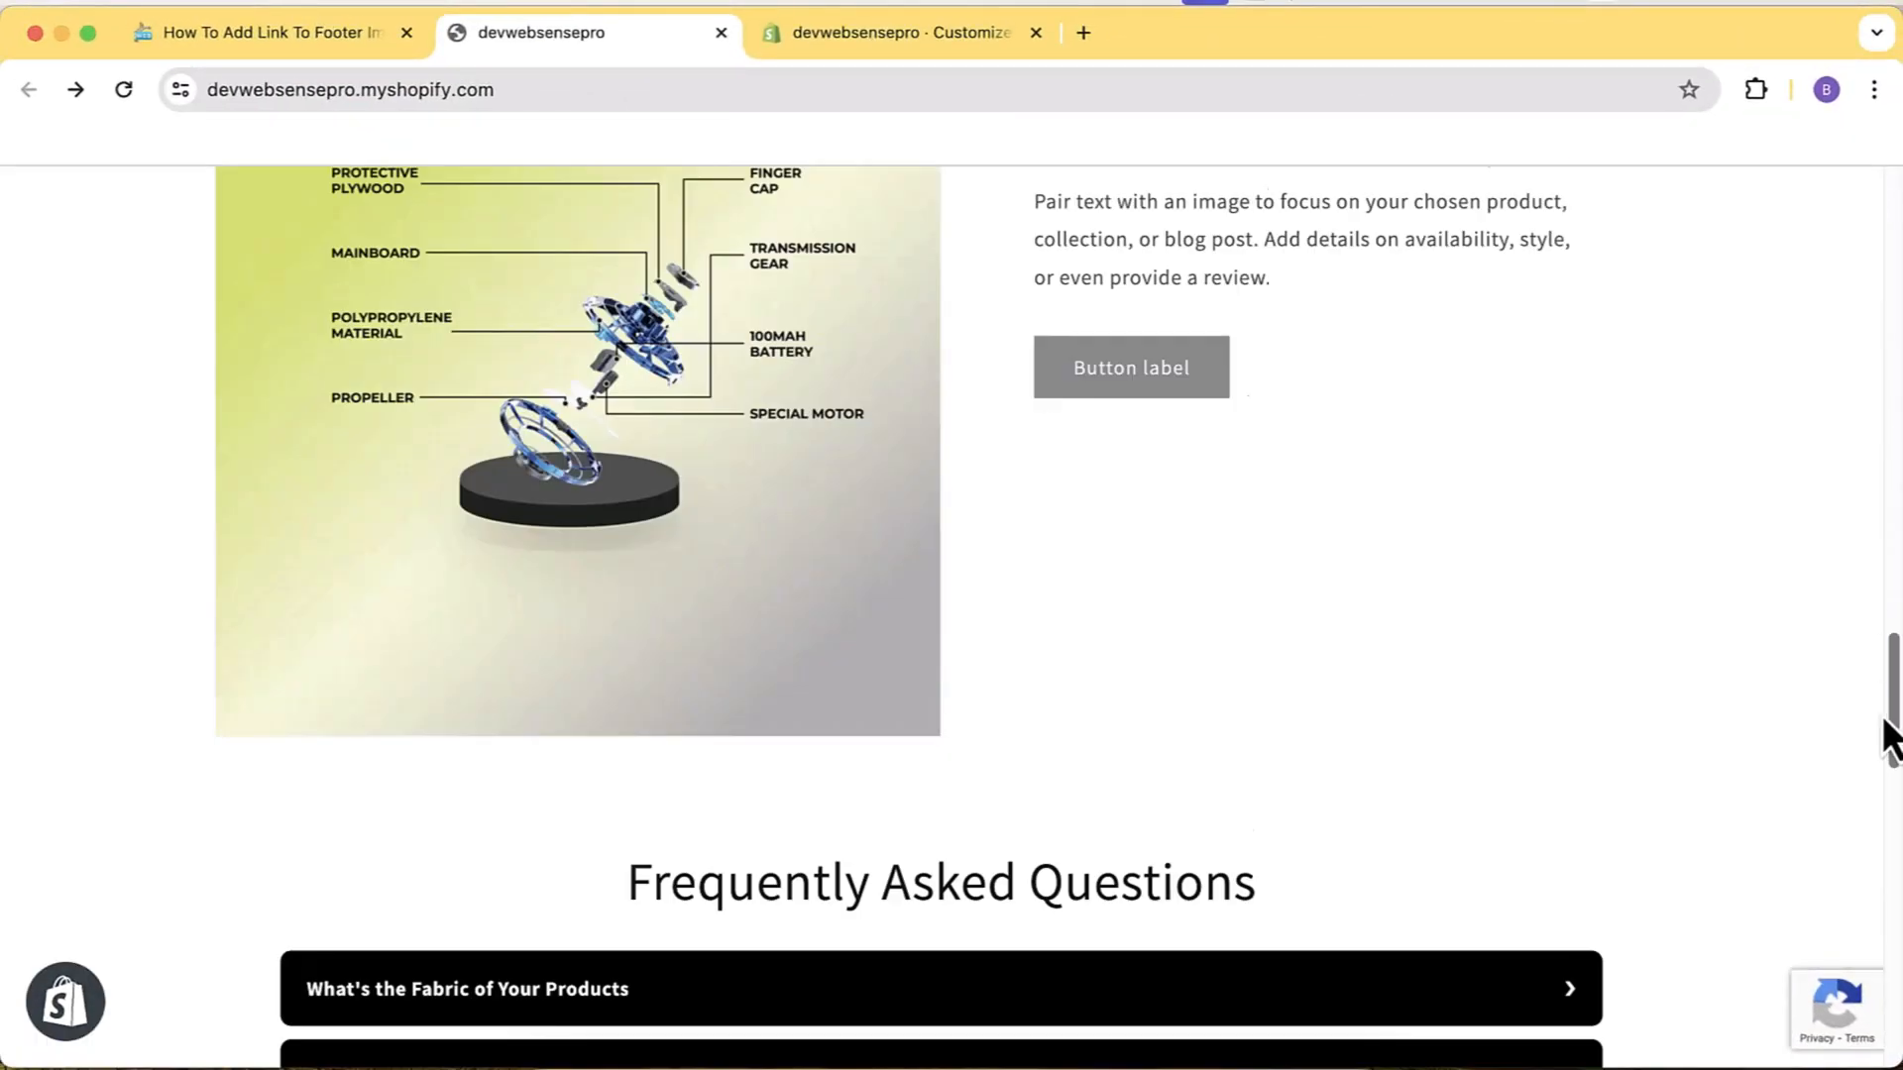
# Read down through the WebSensePro tutorial on adding a link to the footer image
pyautogui.scroll(-3)
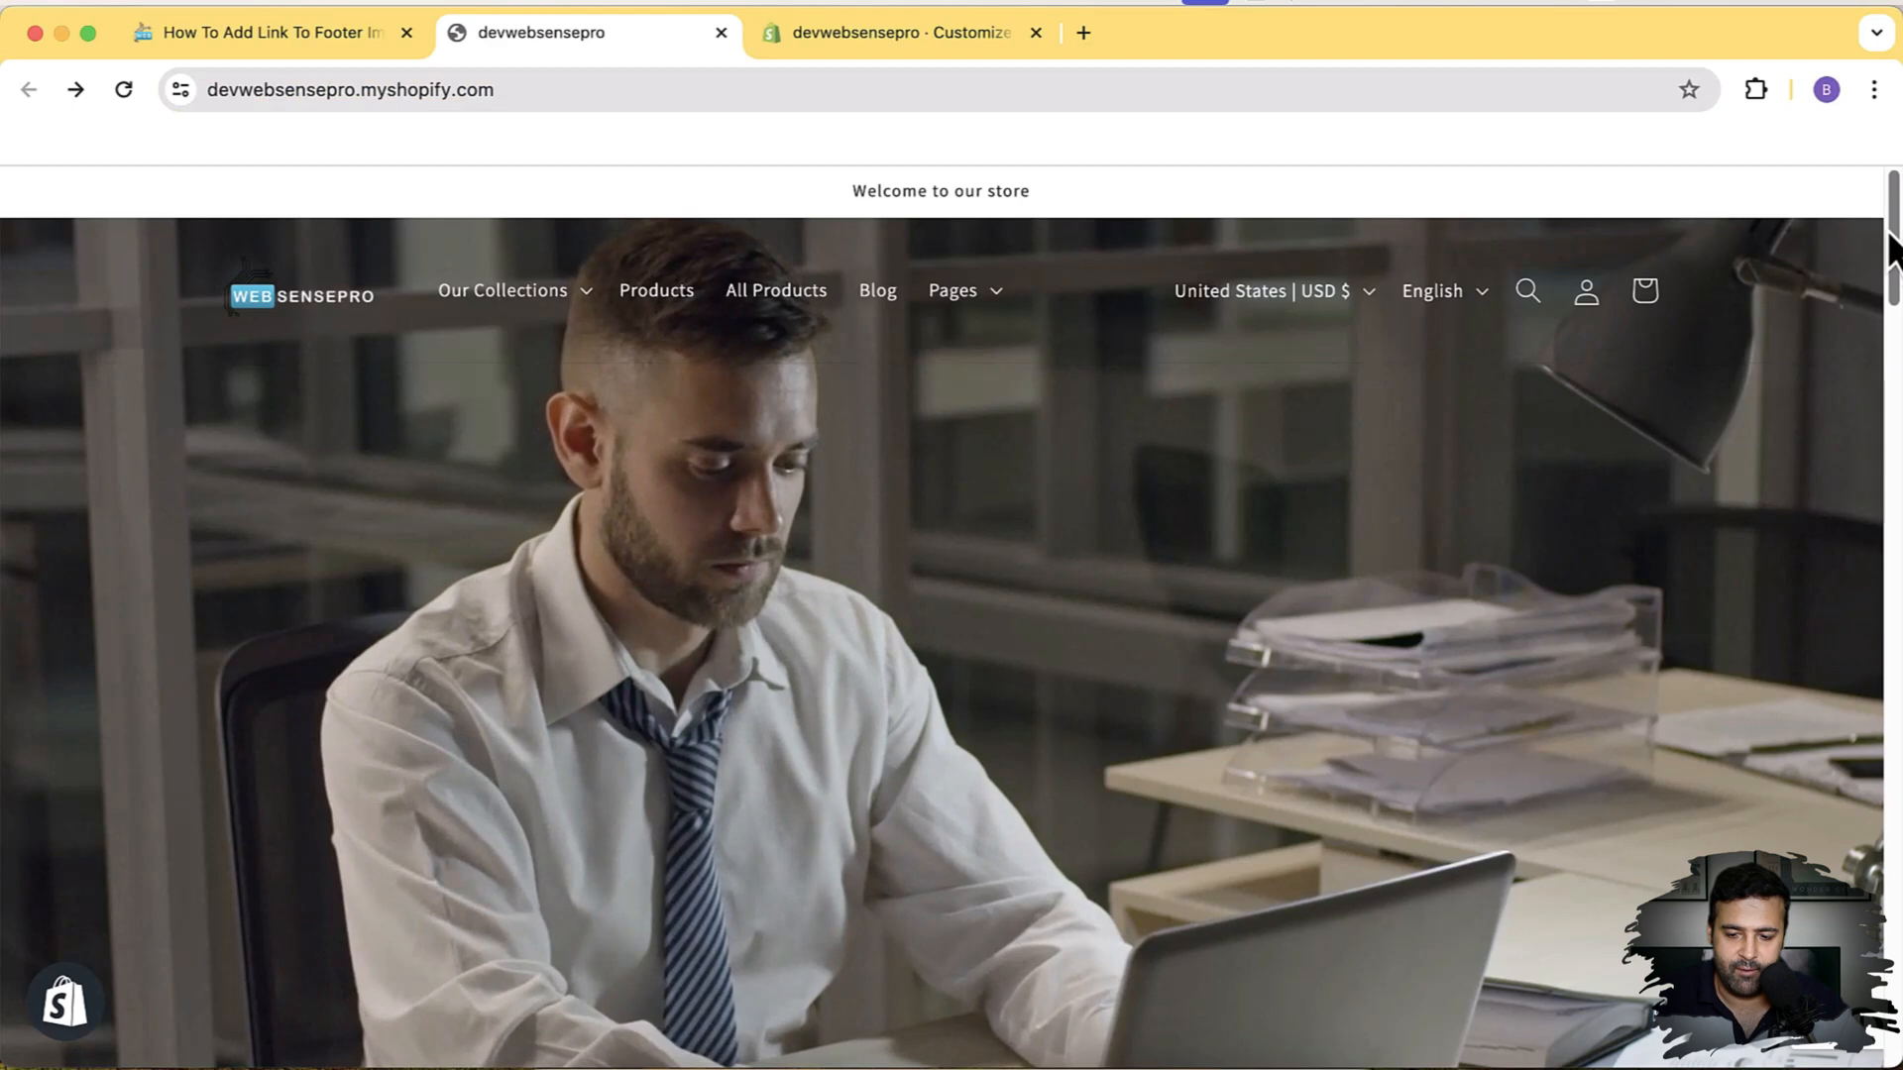
pyautogui.scroll(-3)
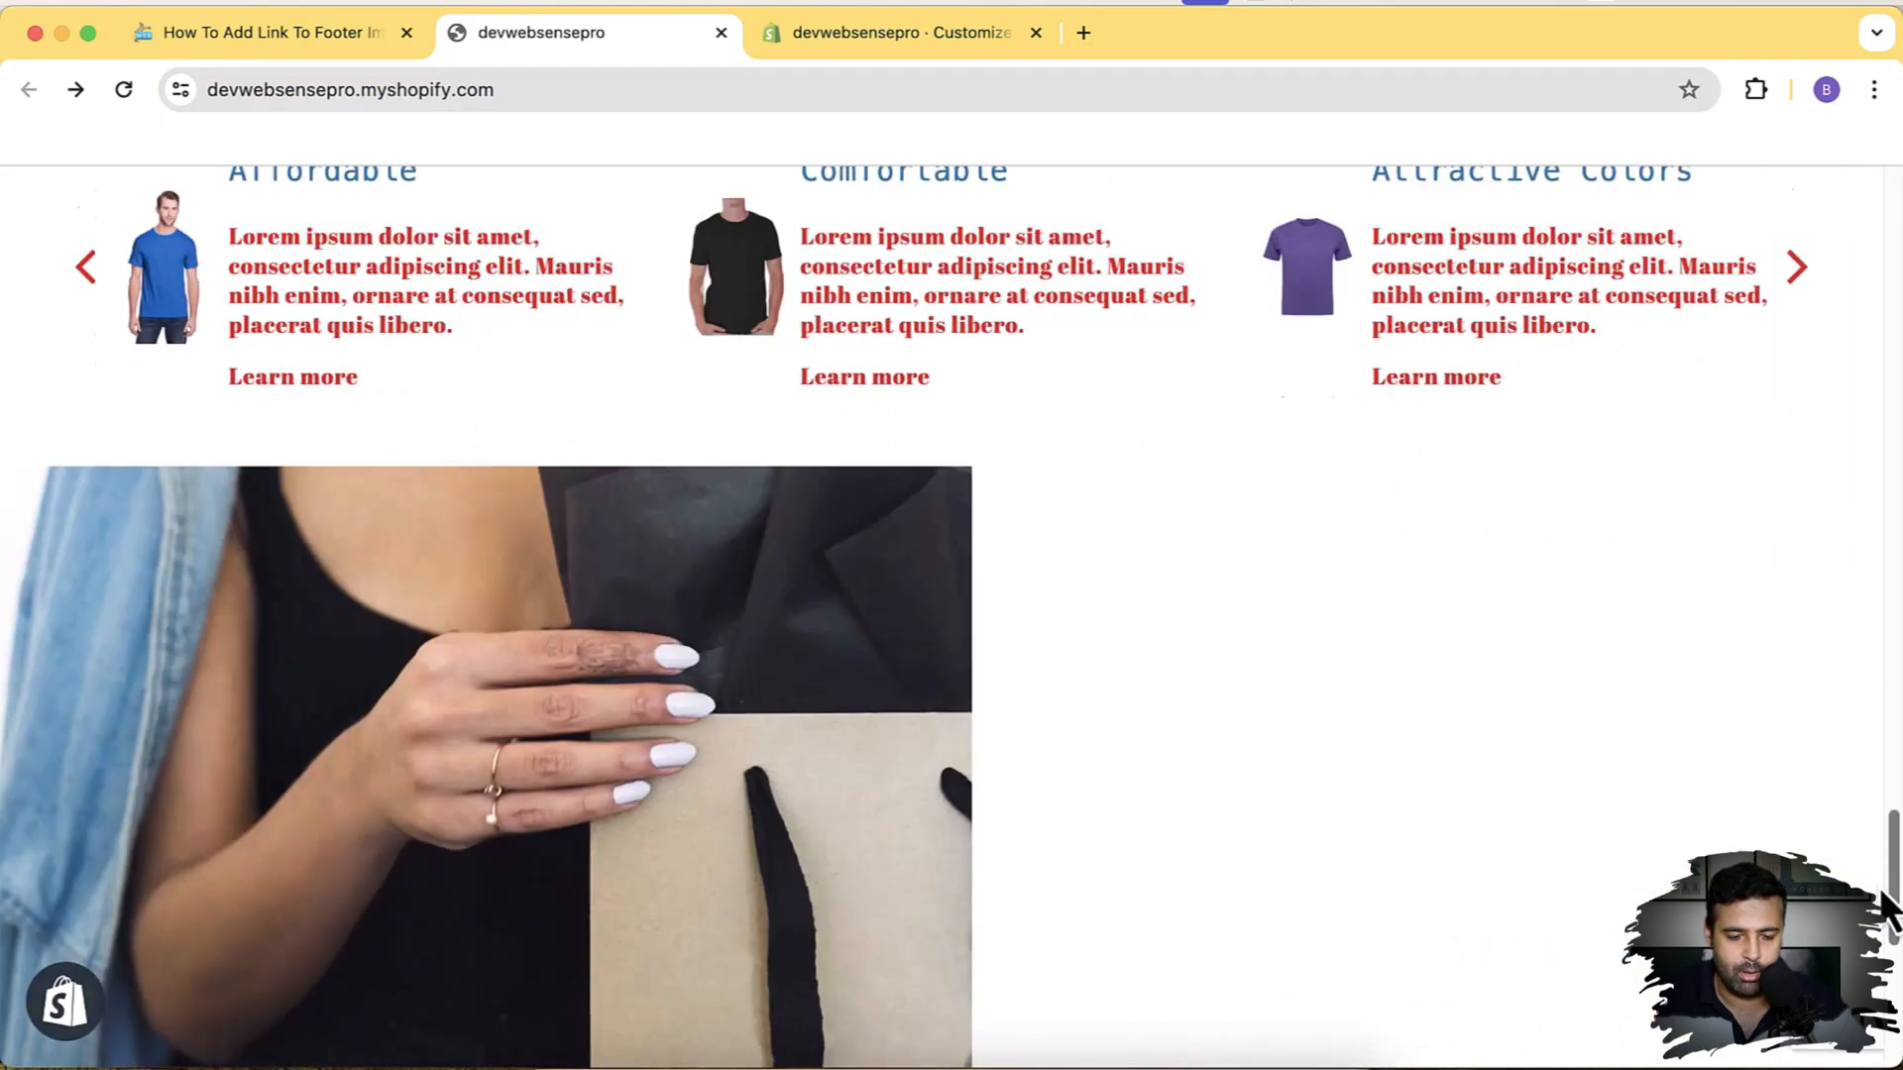
pyautogui.scroll(-3)
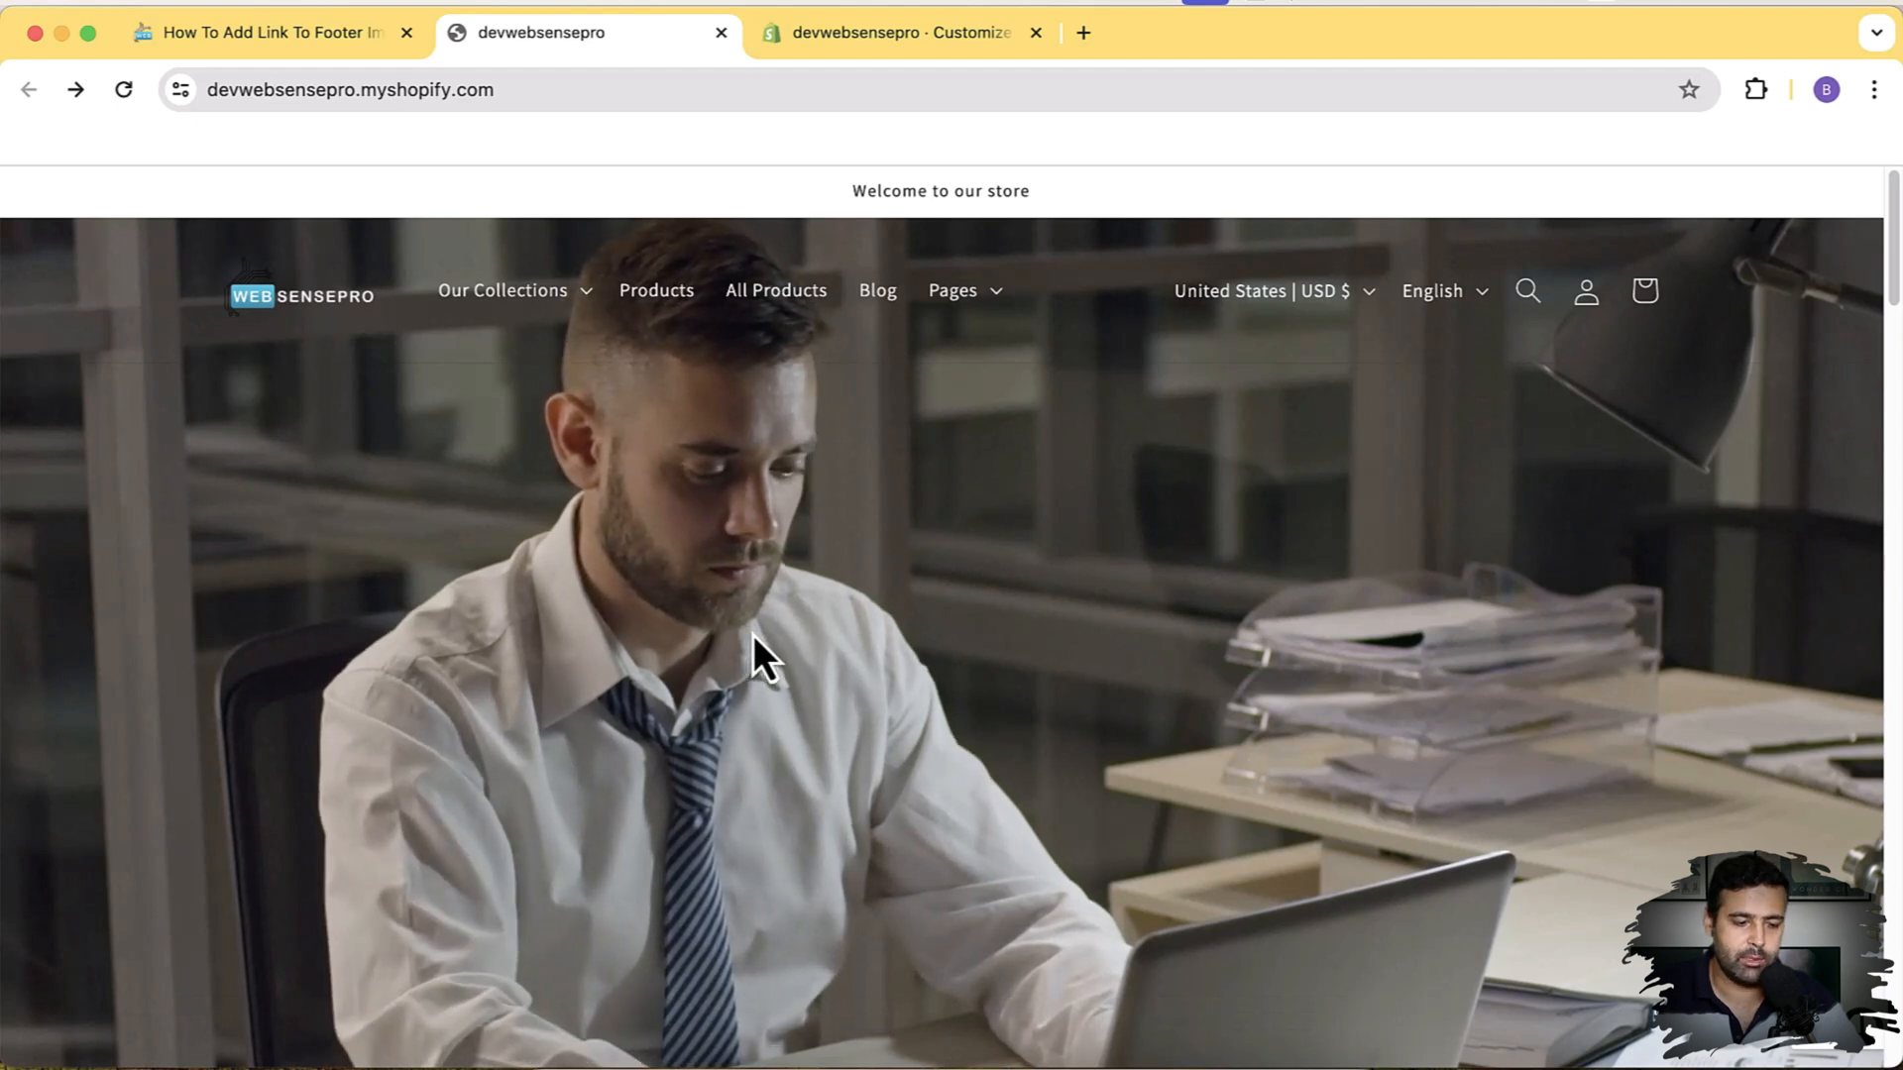
pyautogui.click(502, 290)
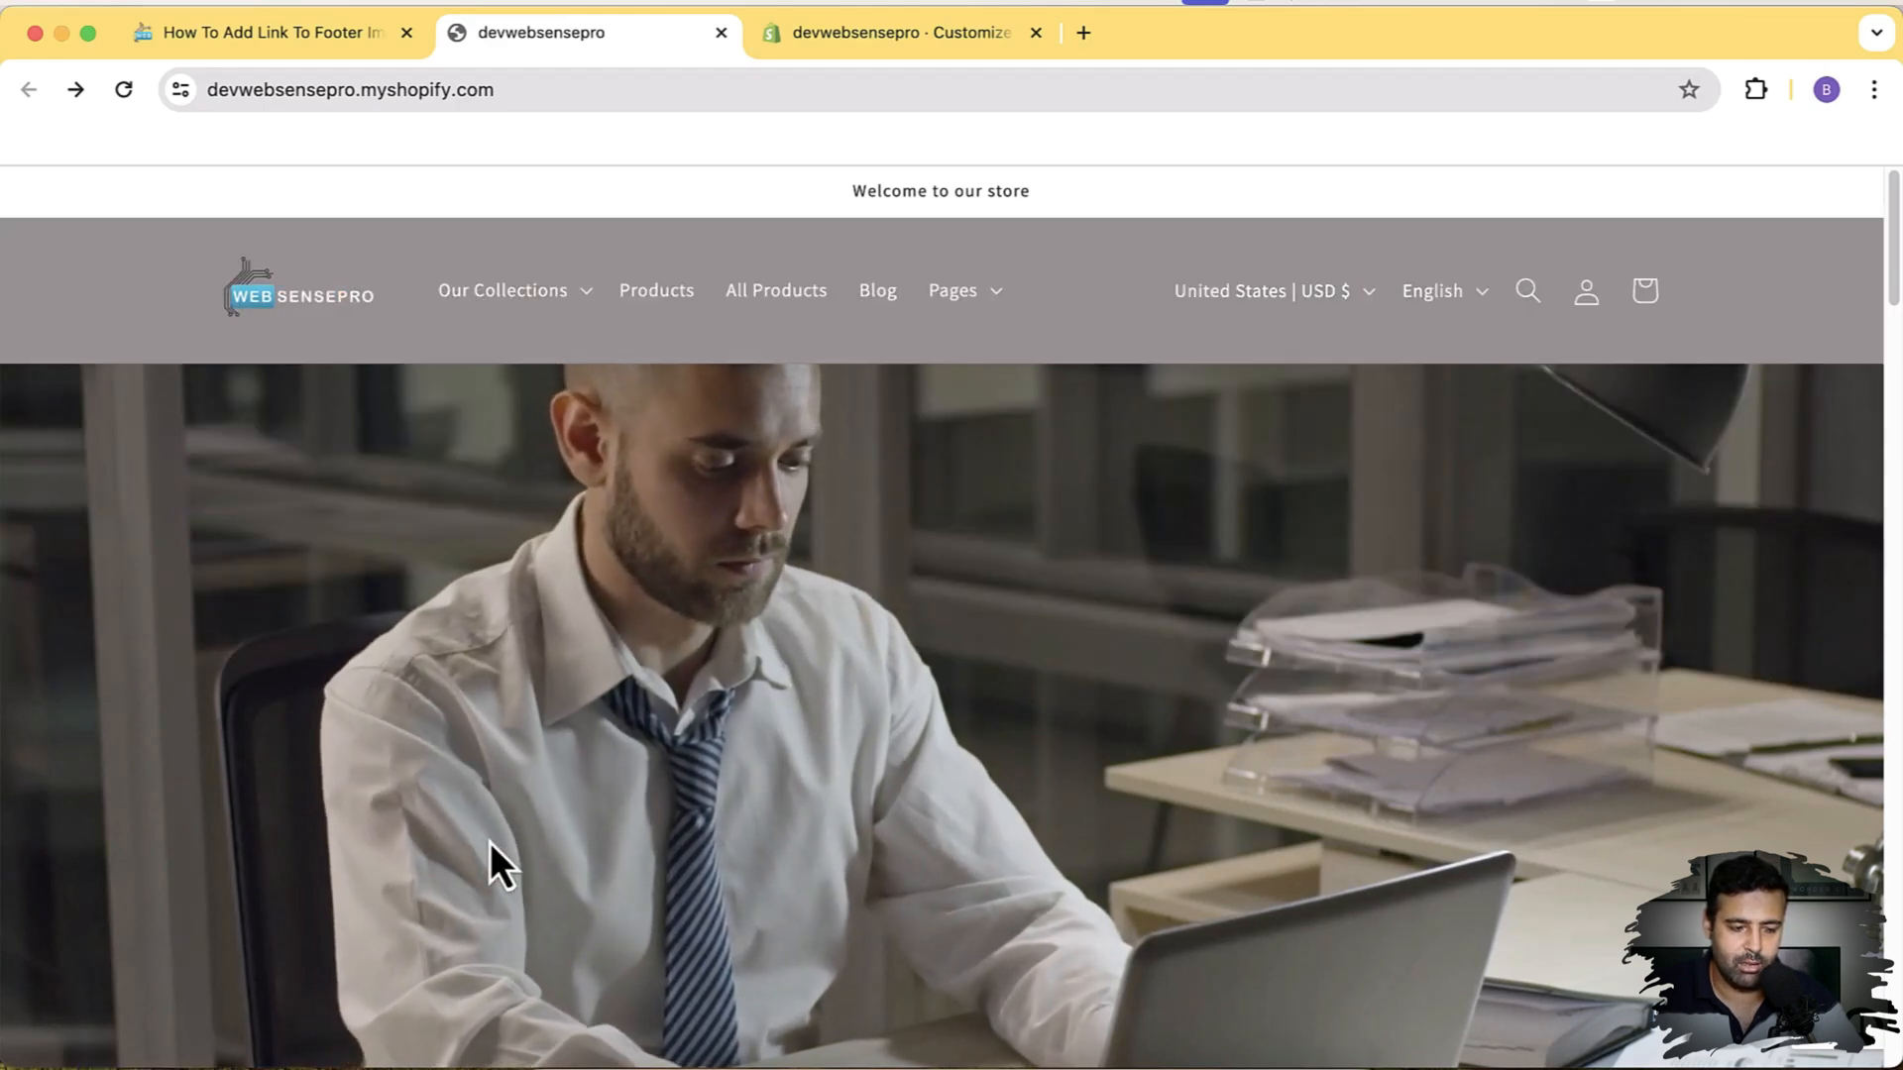
pyautogui.scroll(-3)
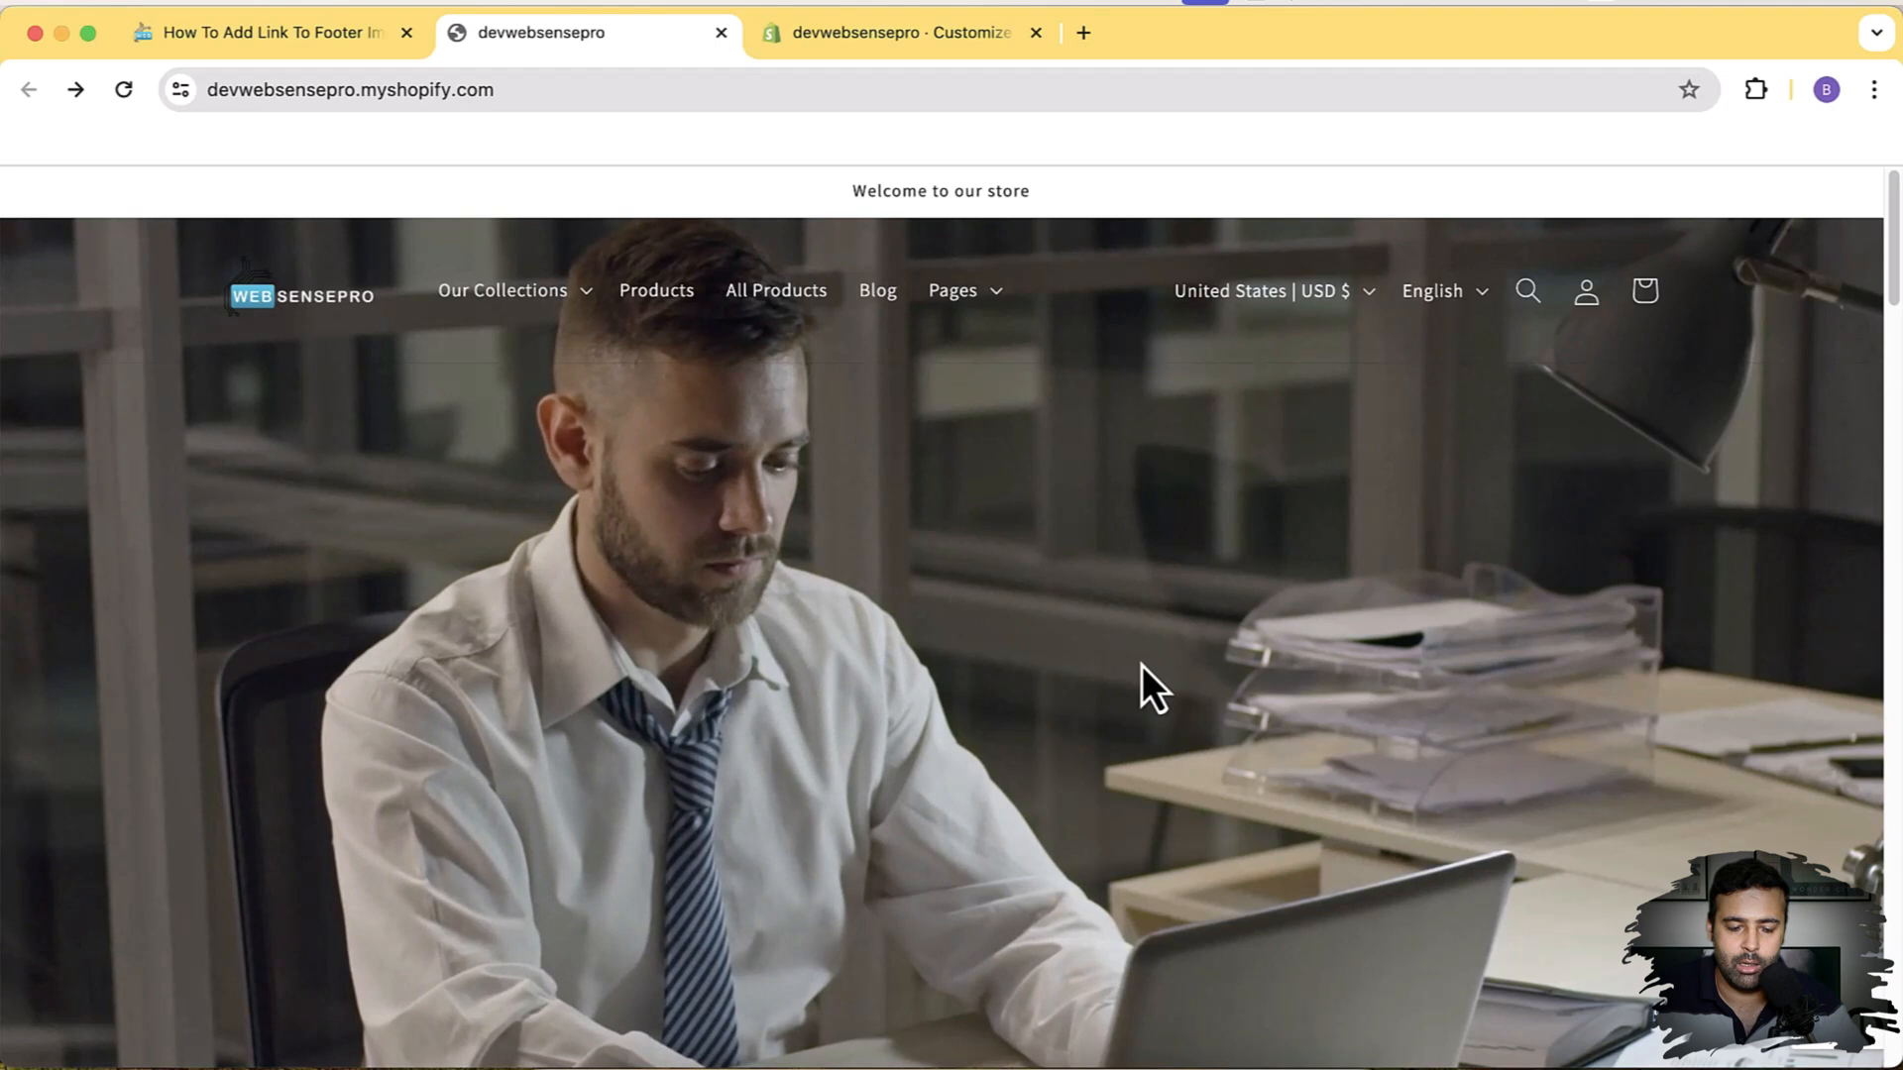
pyautogui.moveTo(1079, 610)
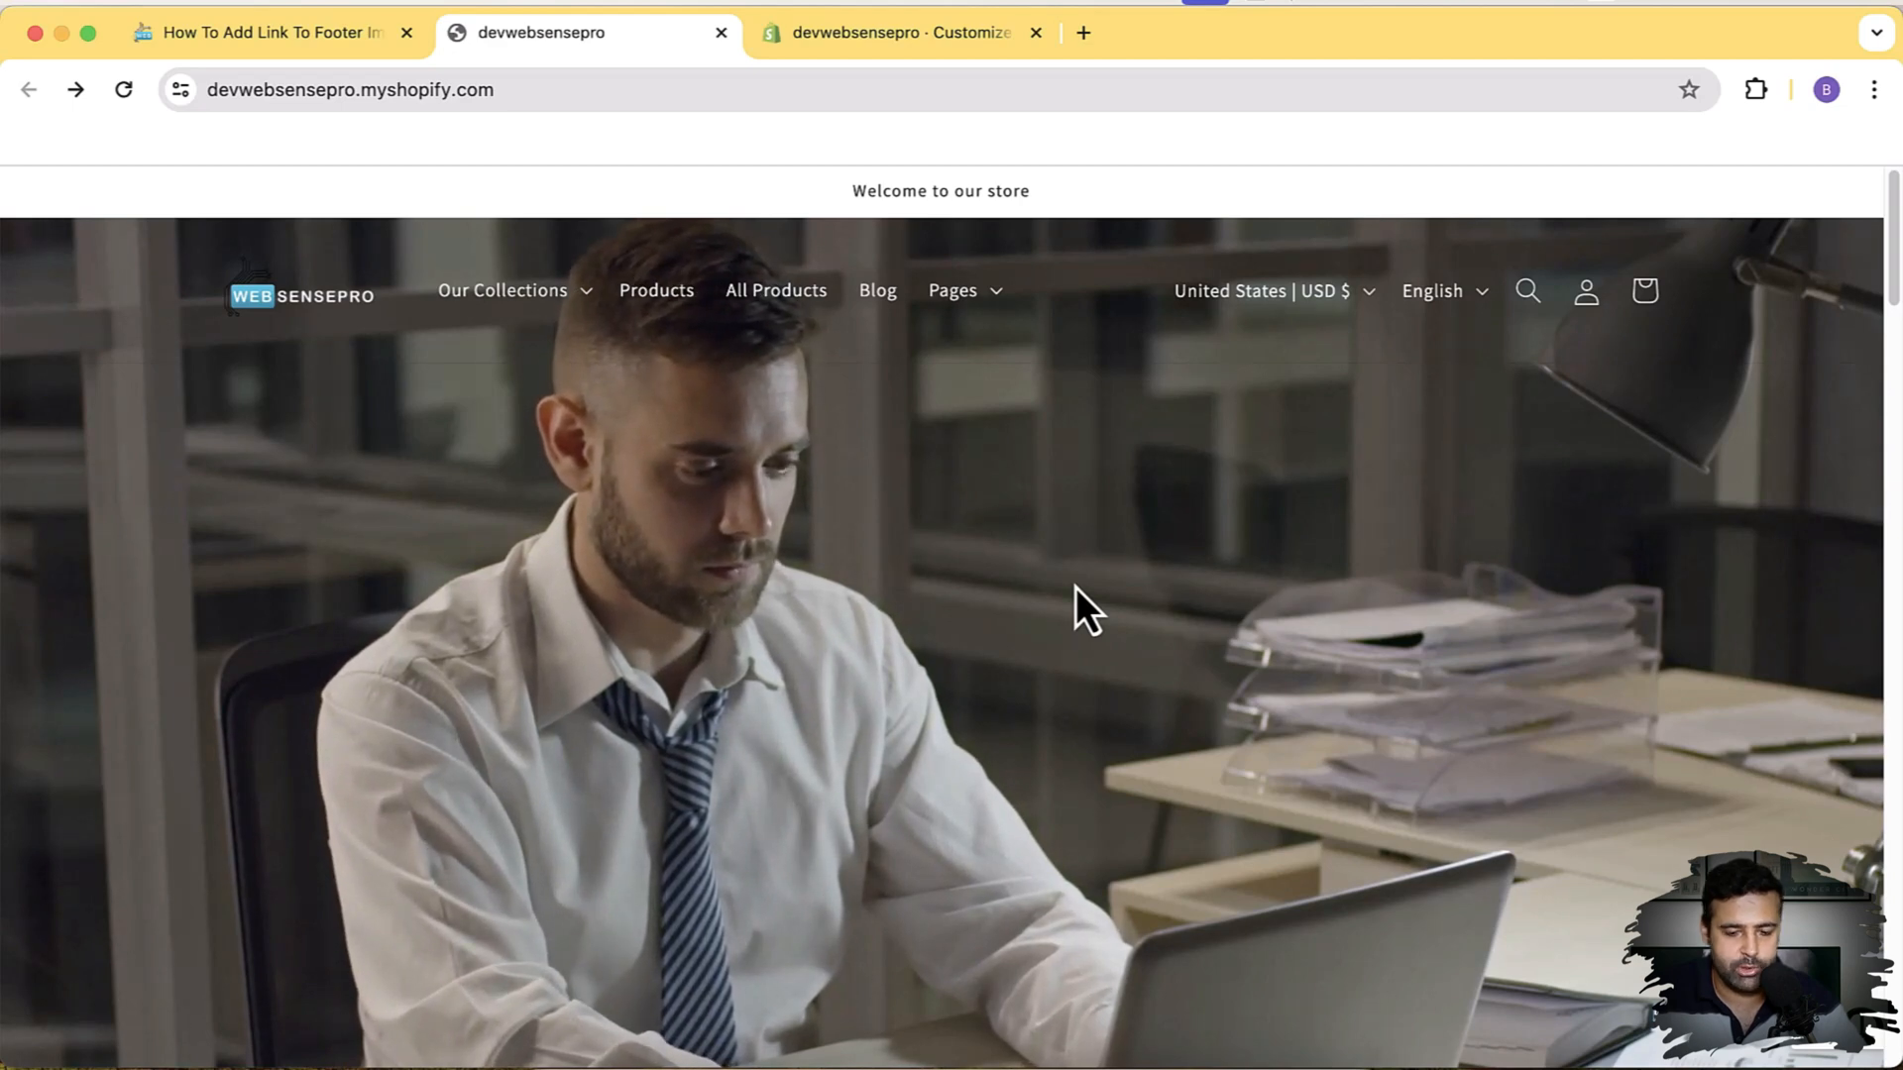
pyautogui.scroll(-3)
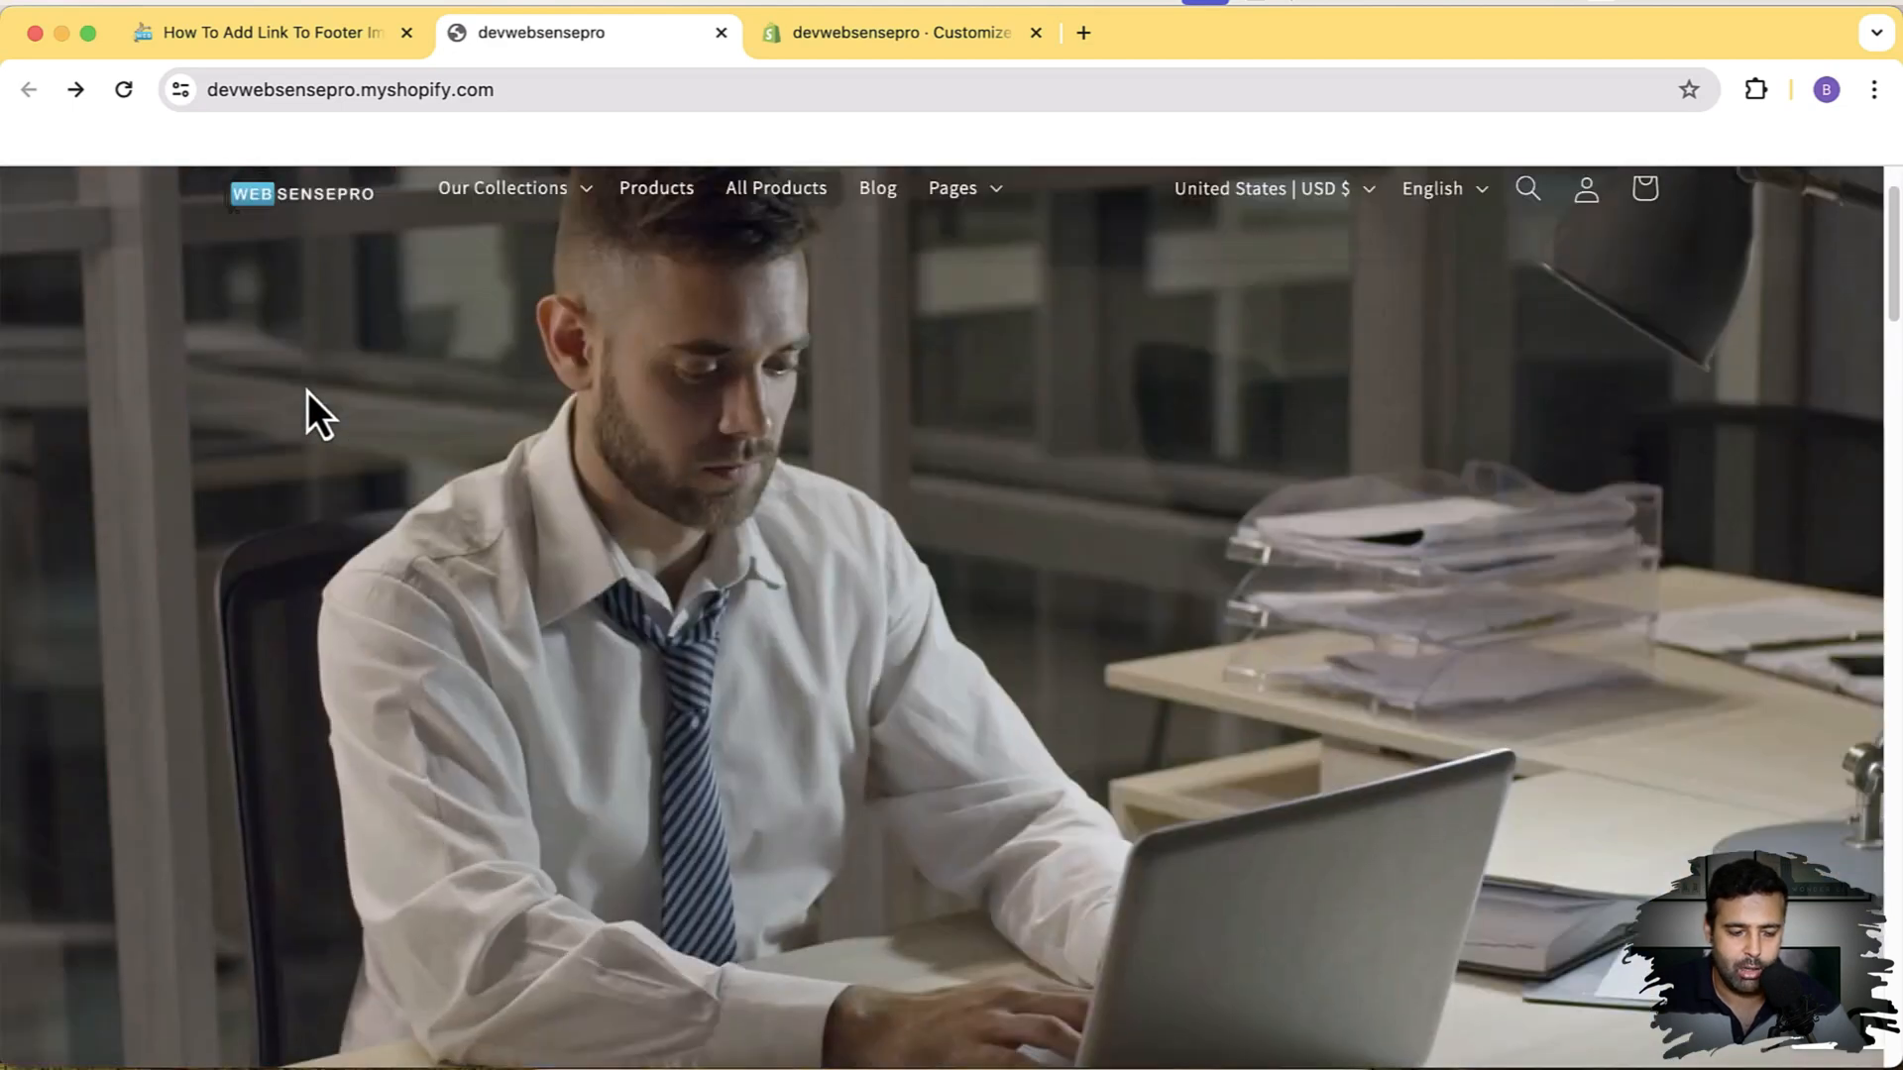
pyautogui.scroll(-3)
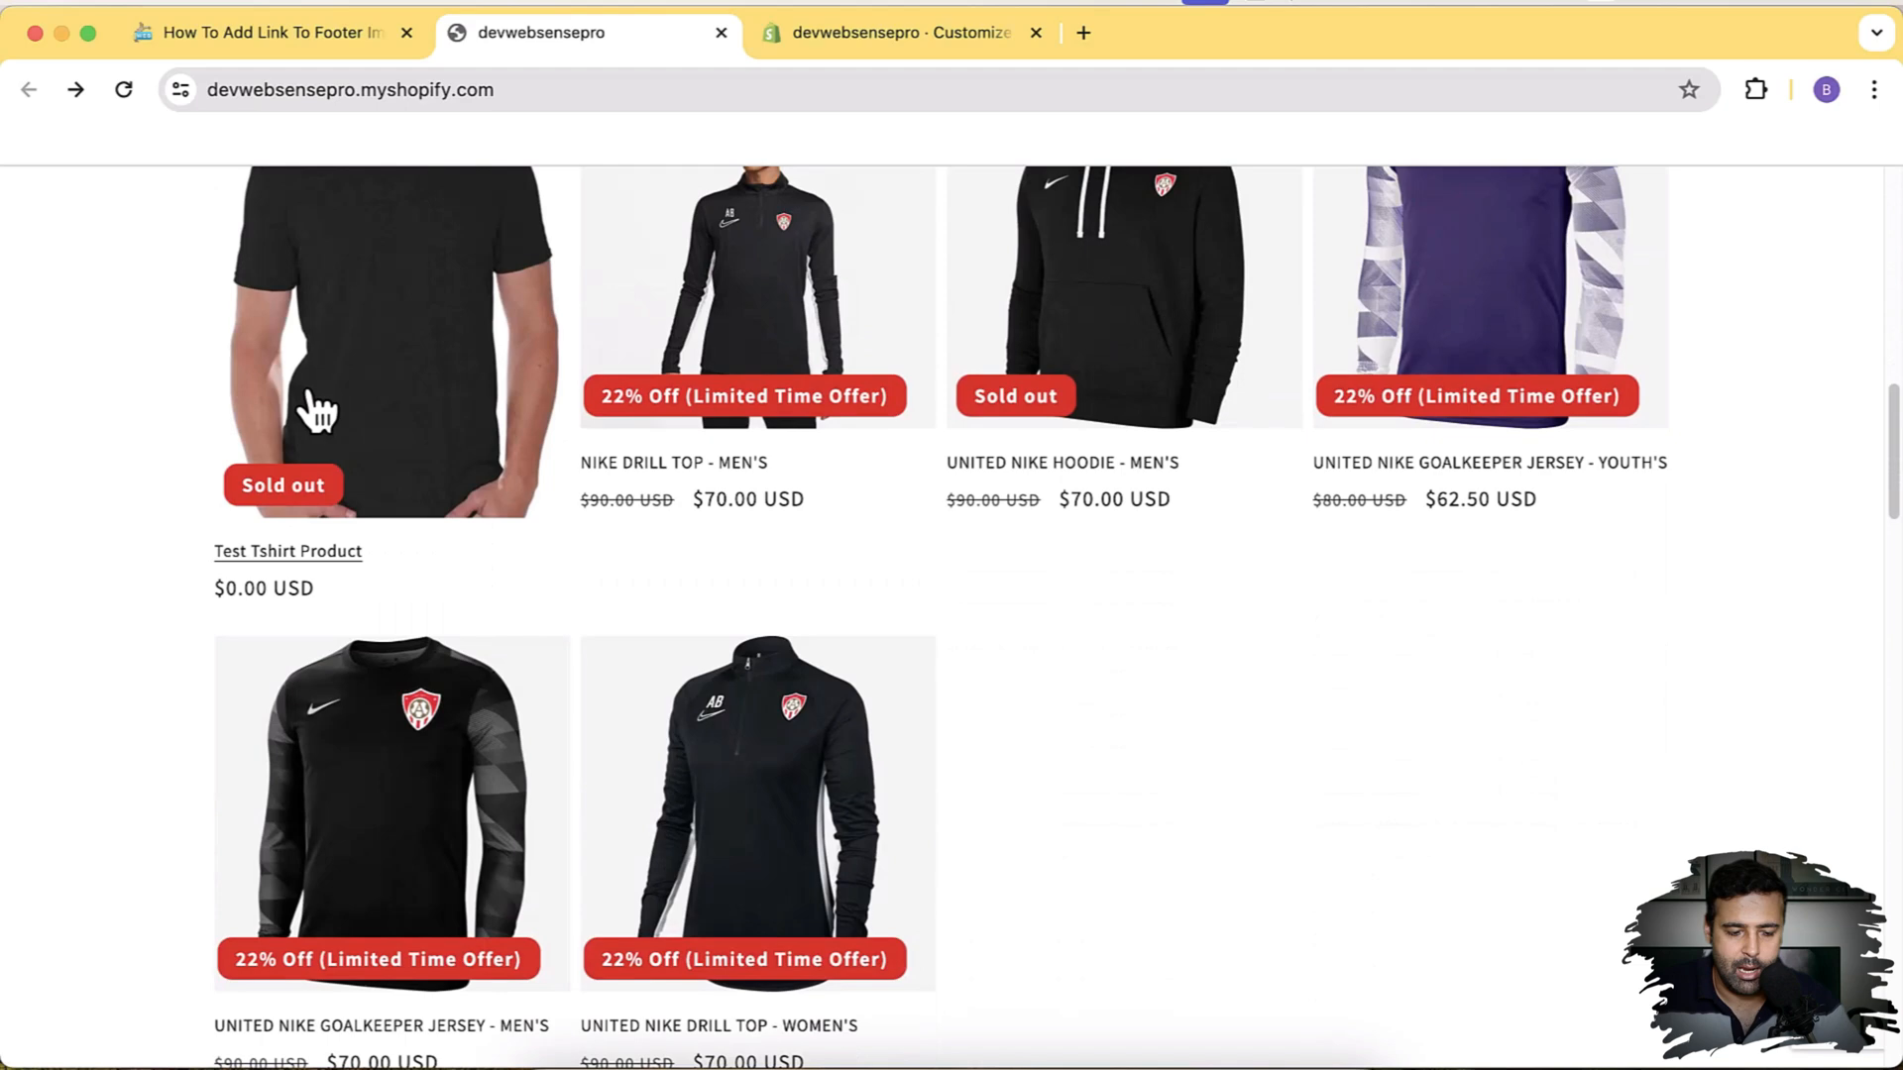
pyautogui.moveTo(749, 396)
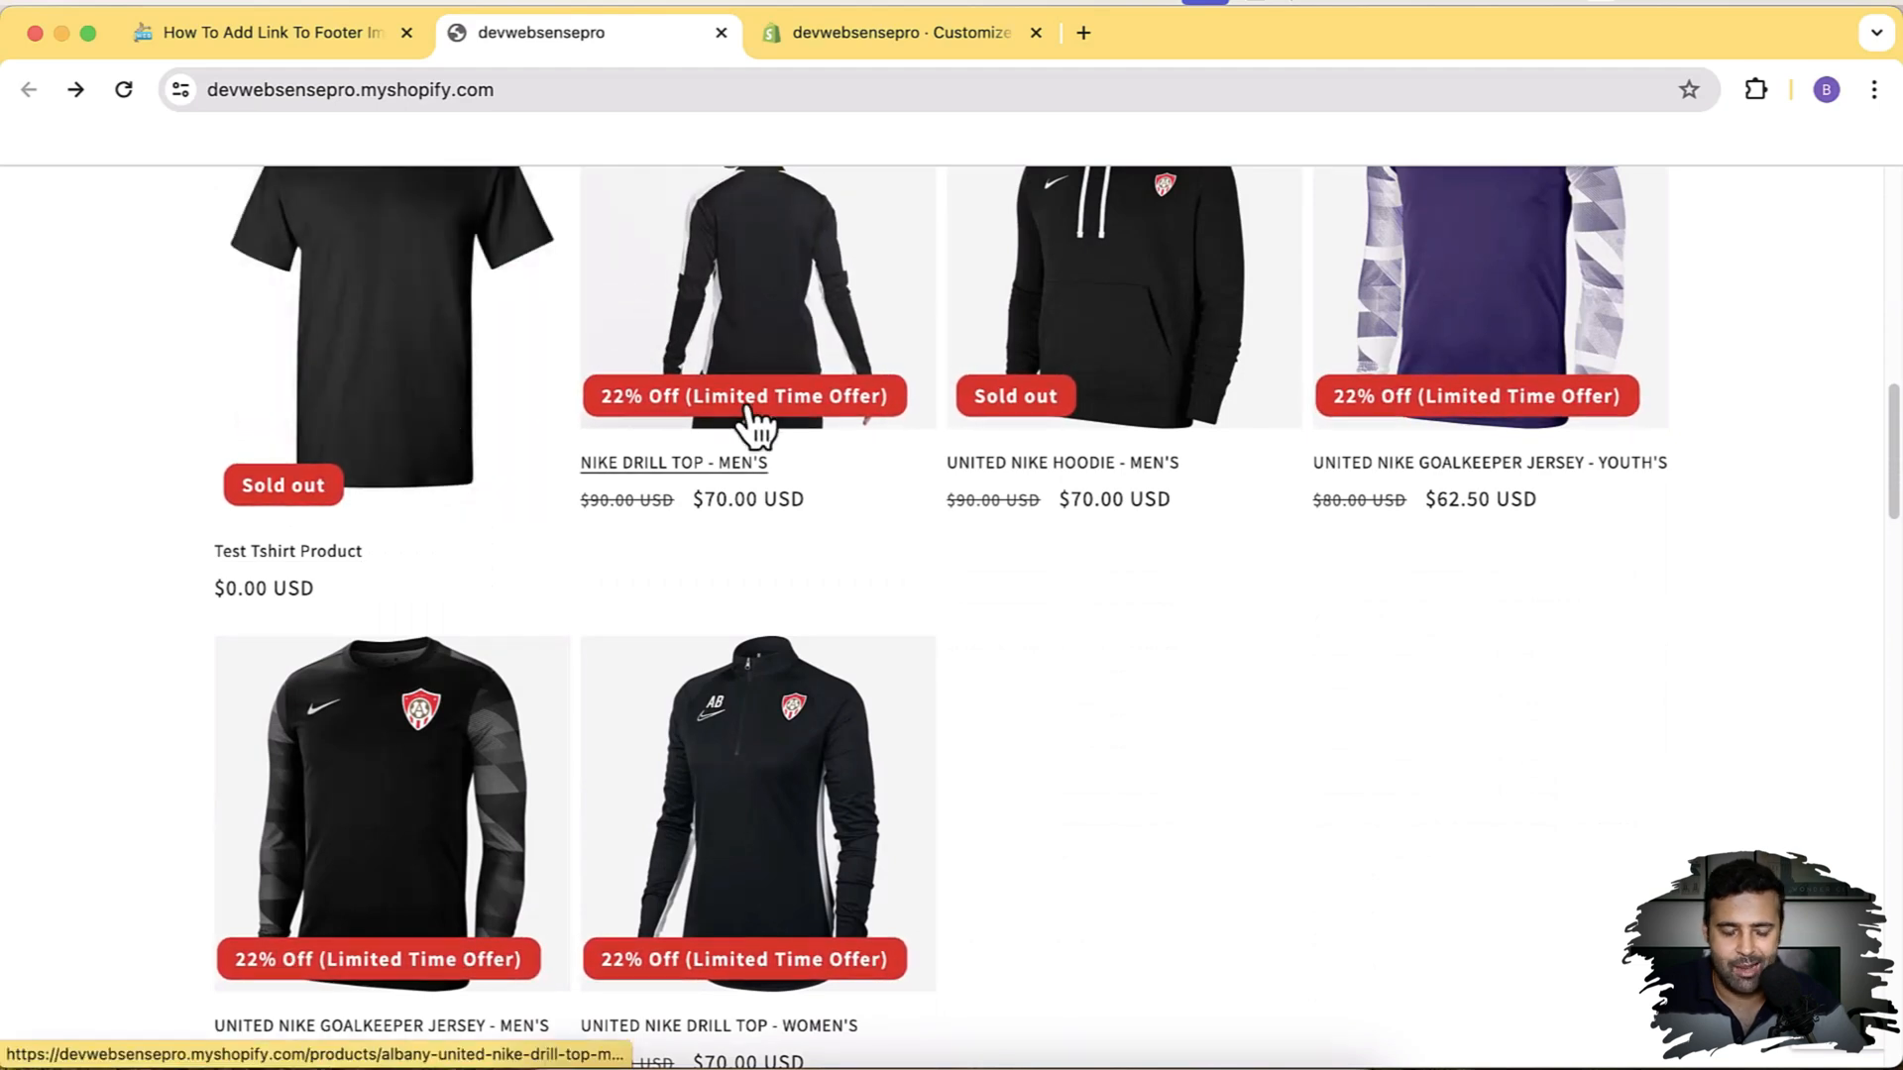
pyautogui.scroll(-3)
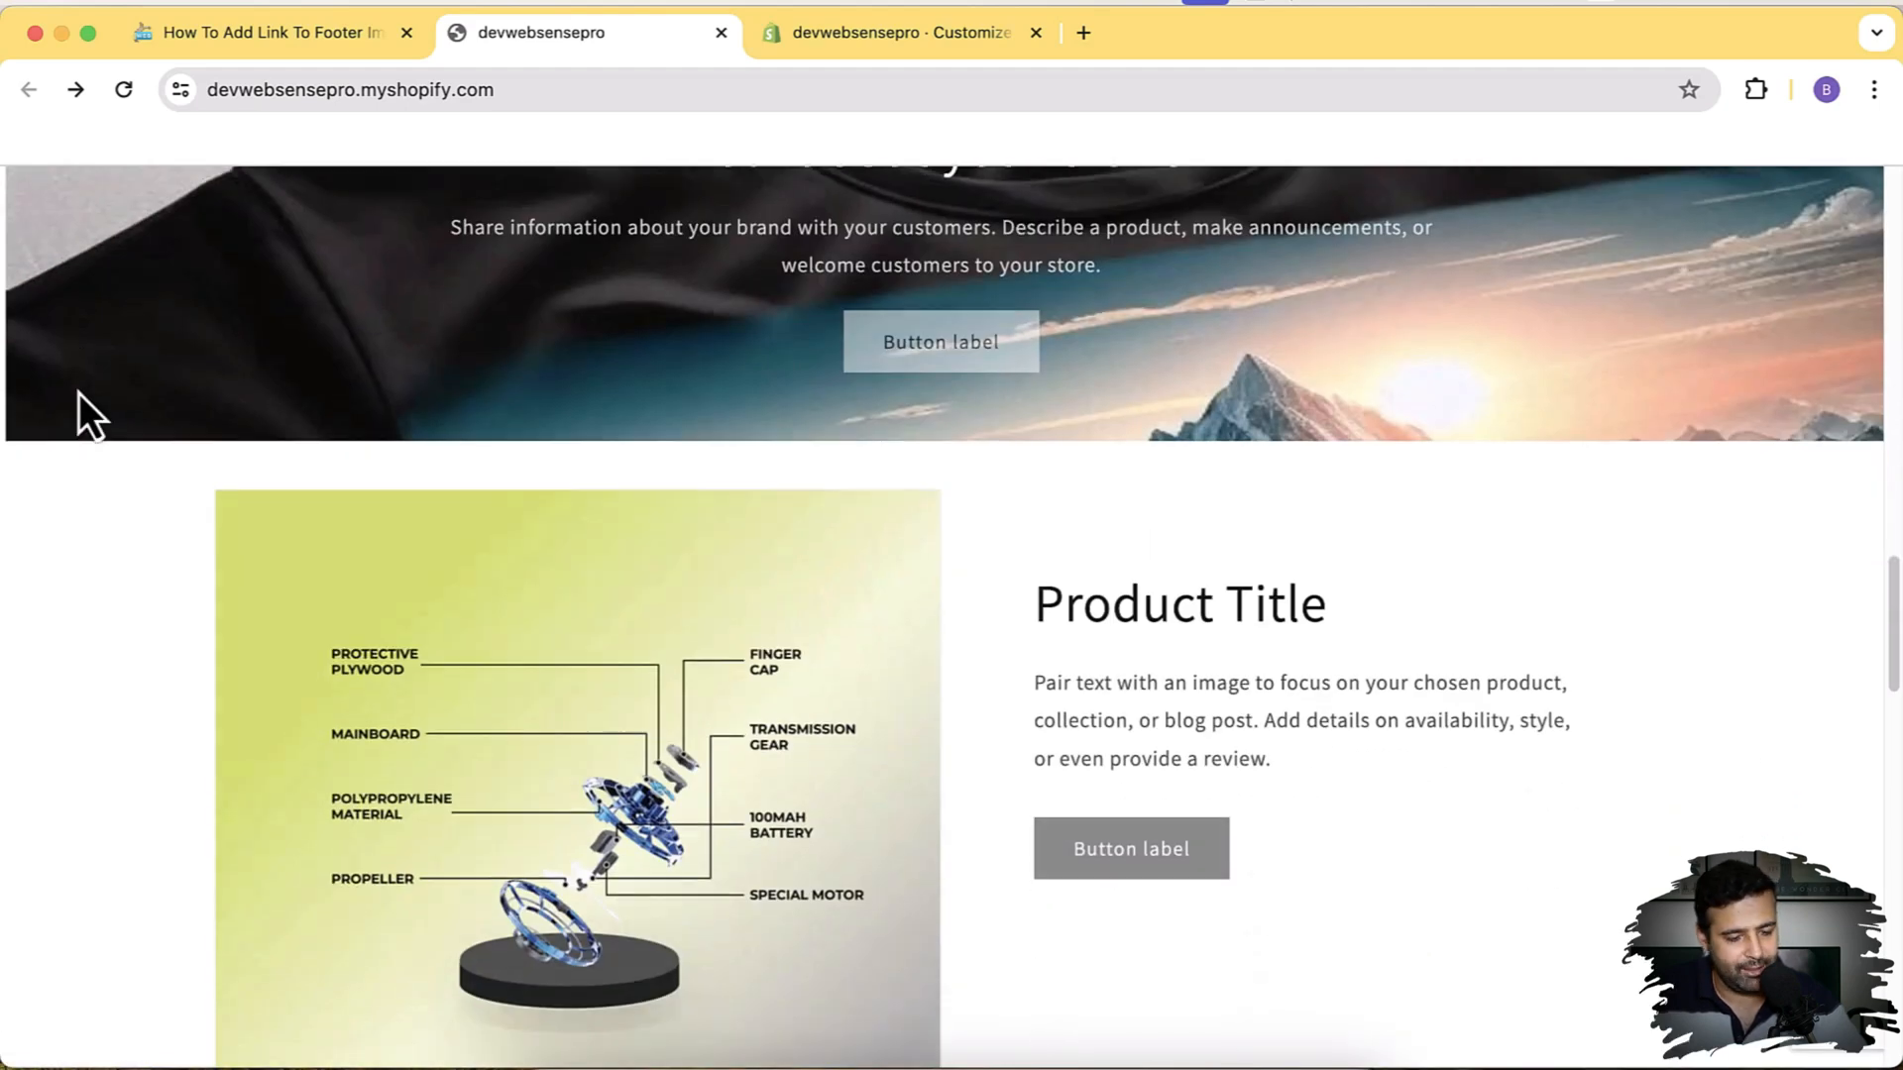
pyautogui.scroll(-3)
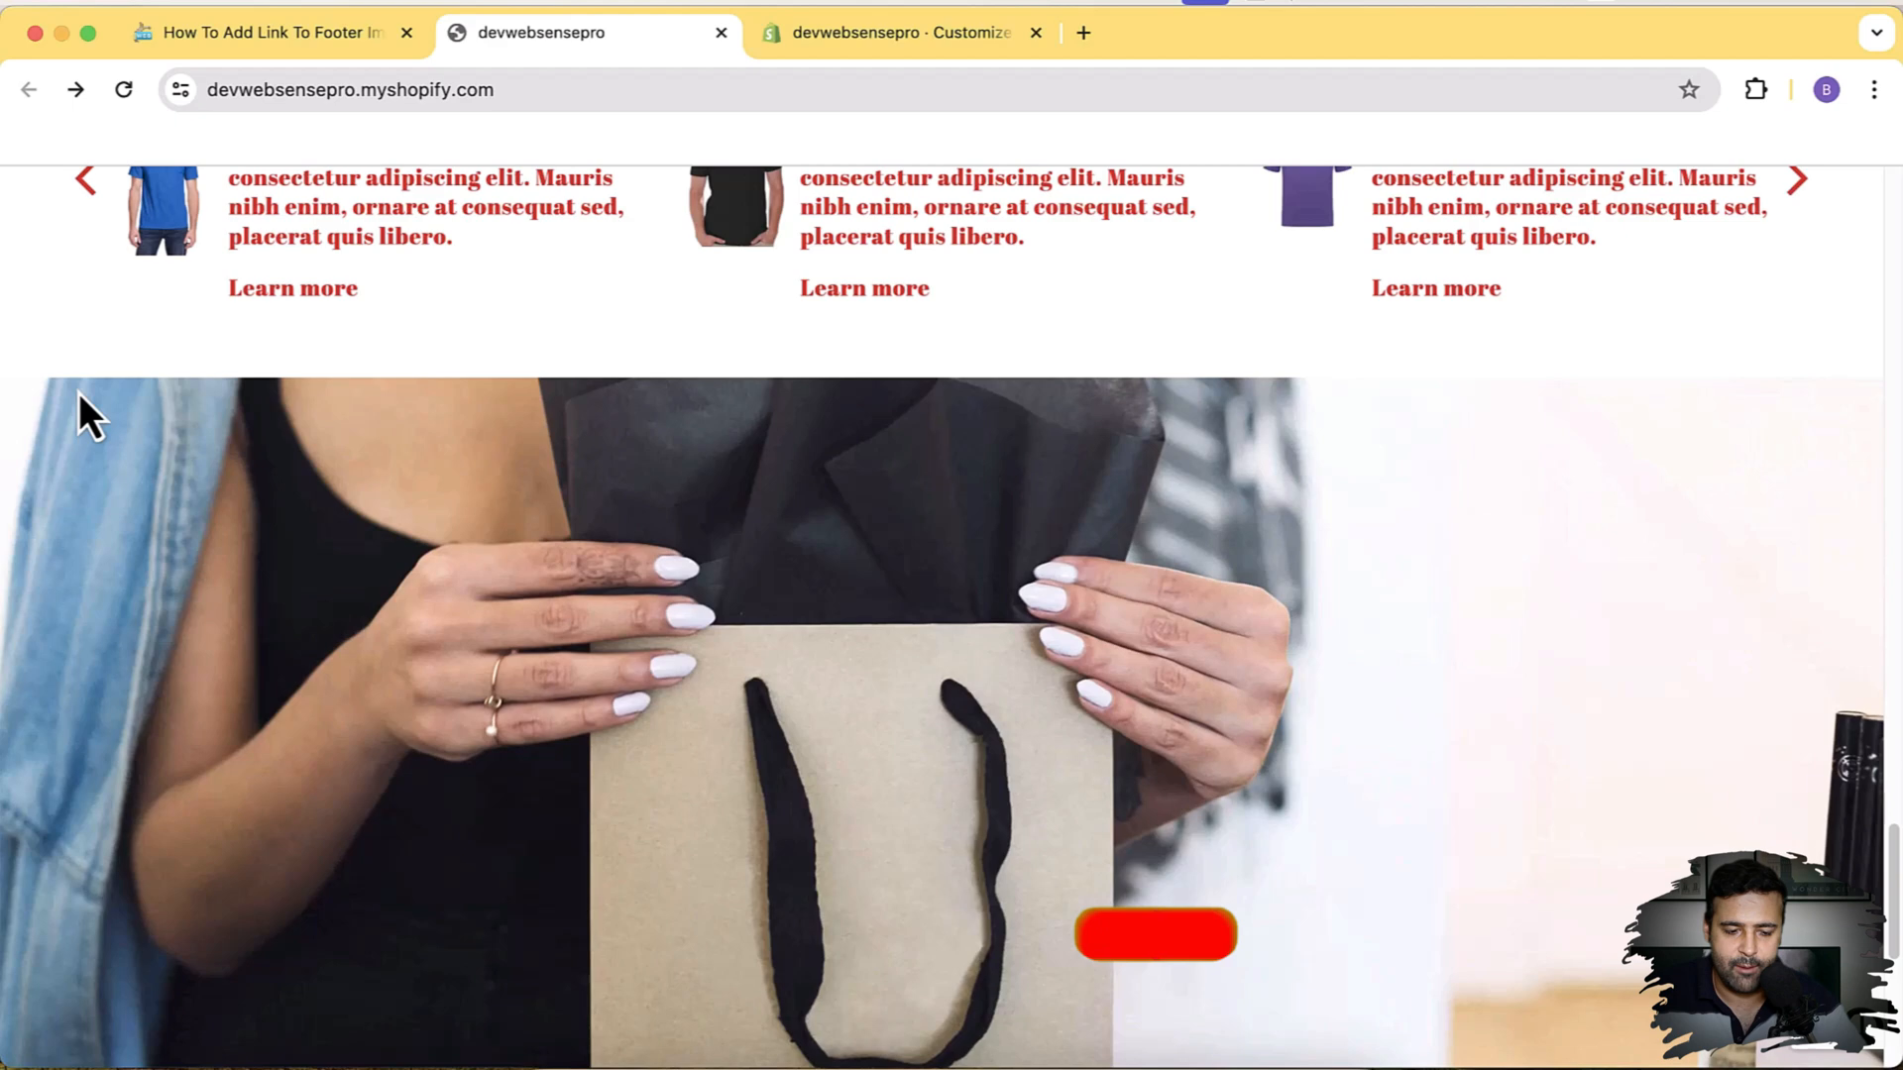
pyautogui.scroll(-3)
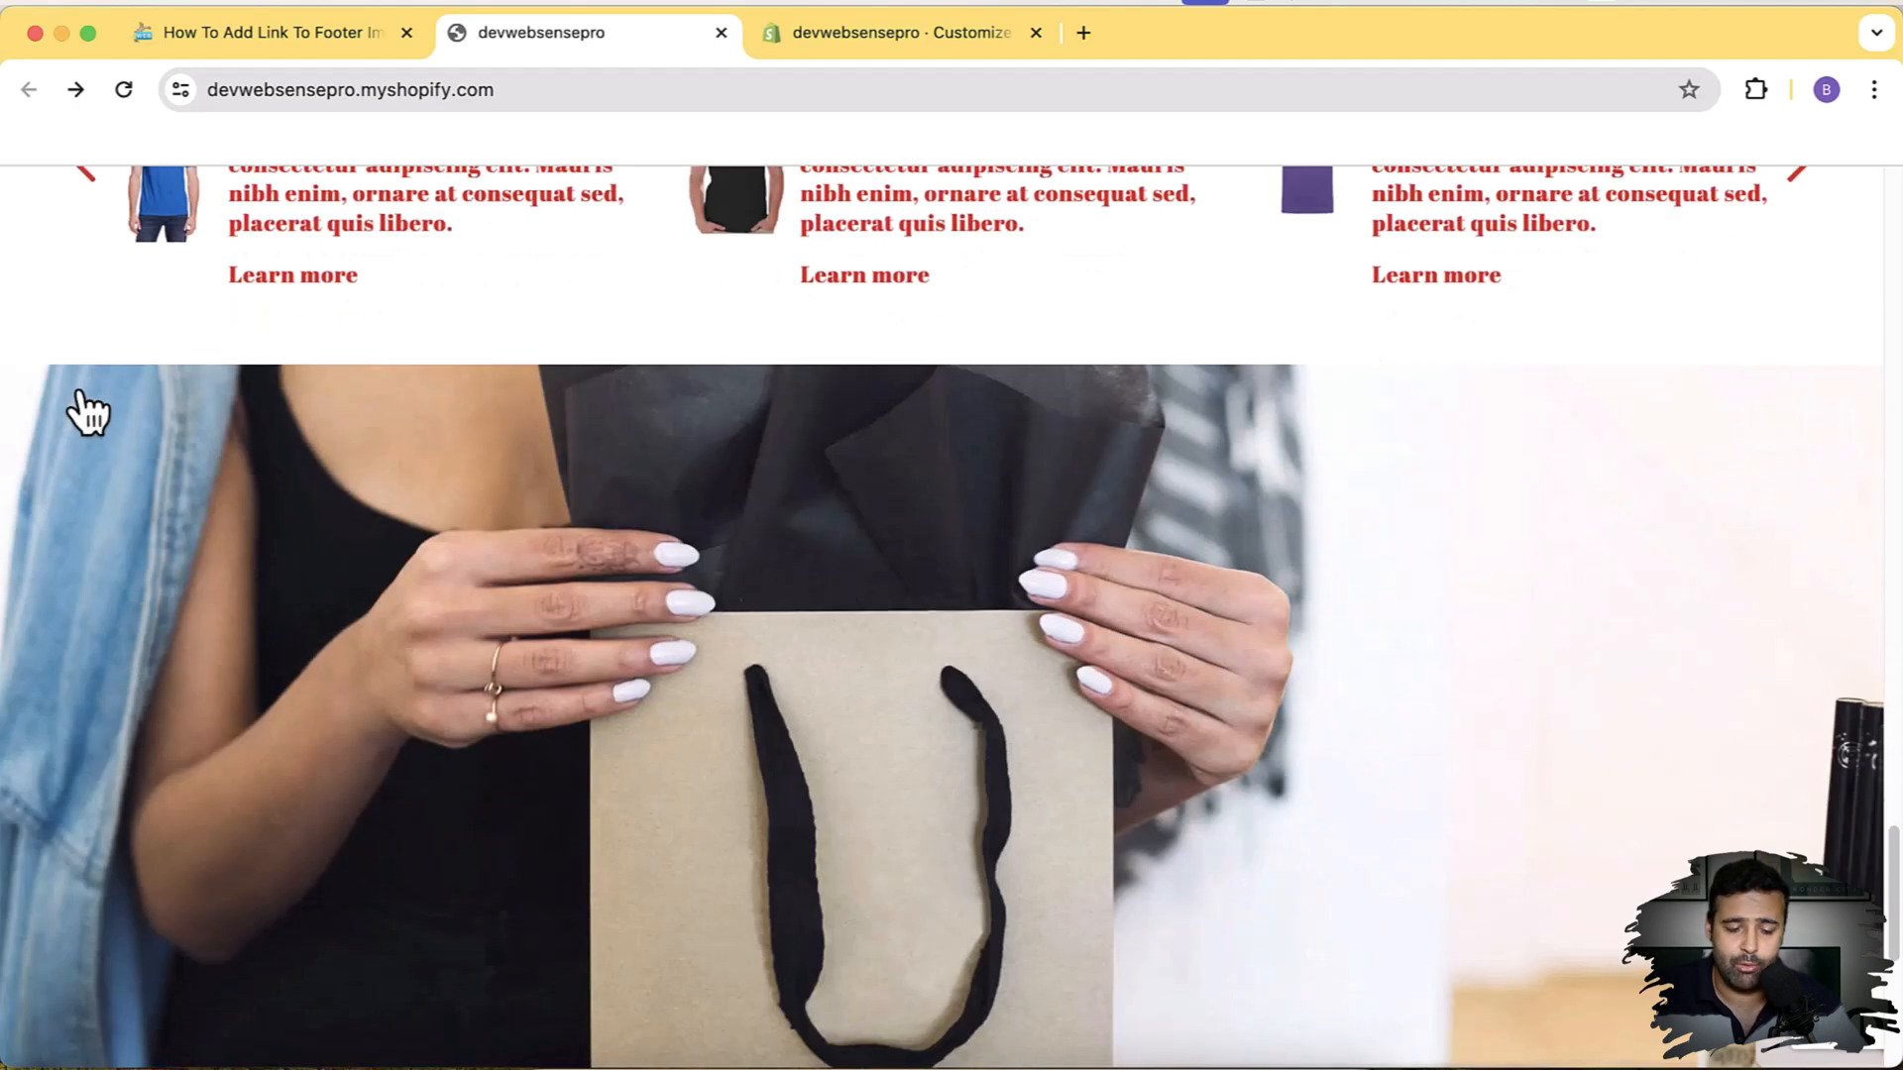
pyautogui.scroll(-3)
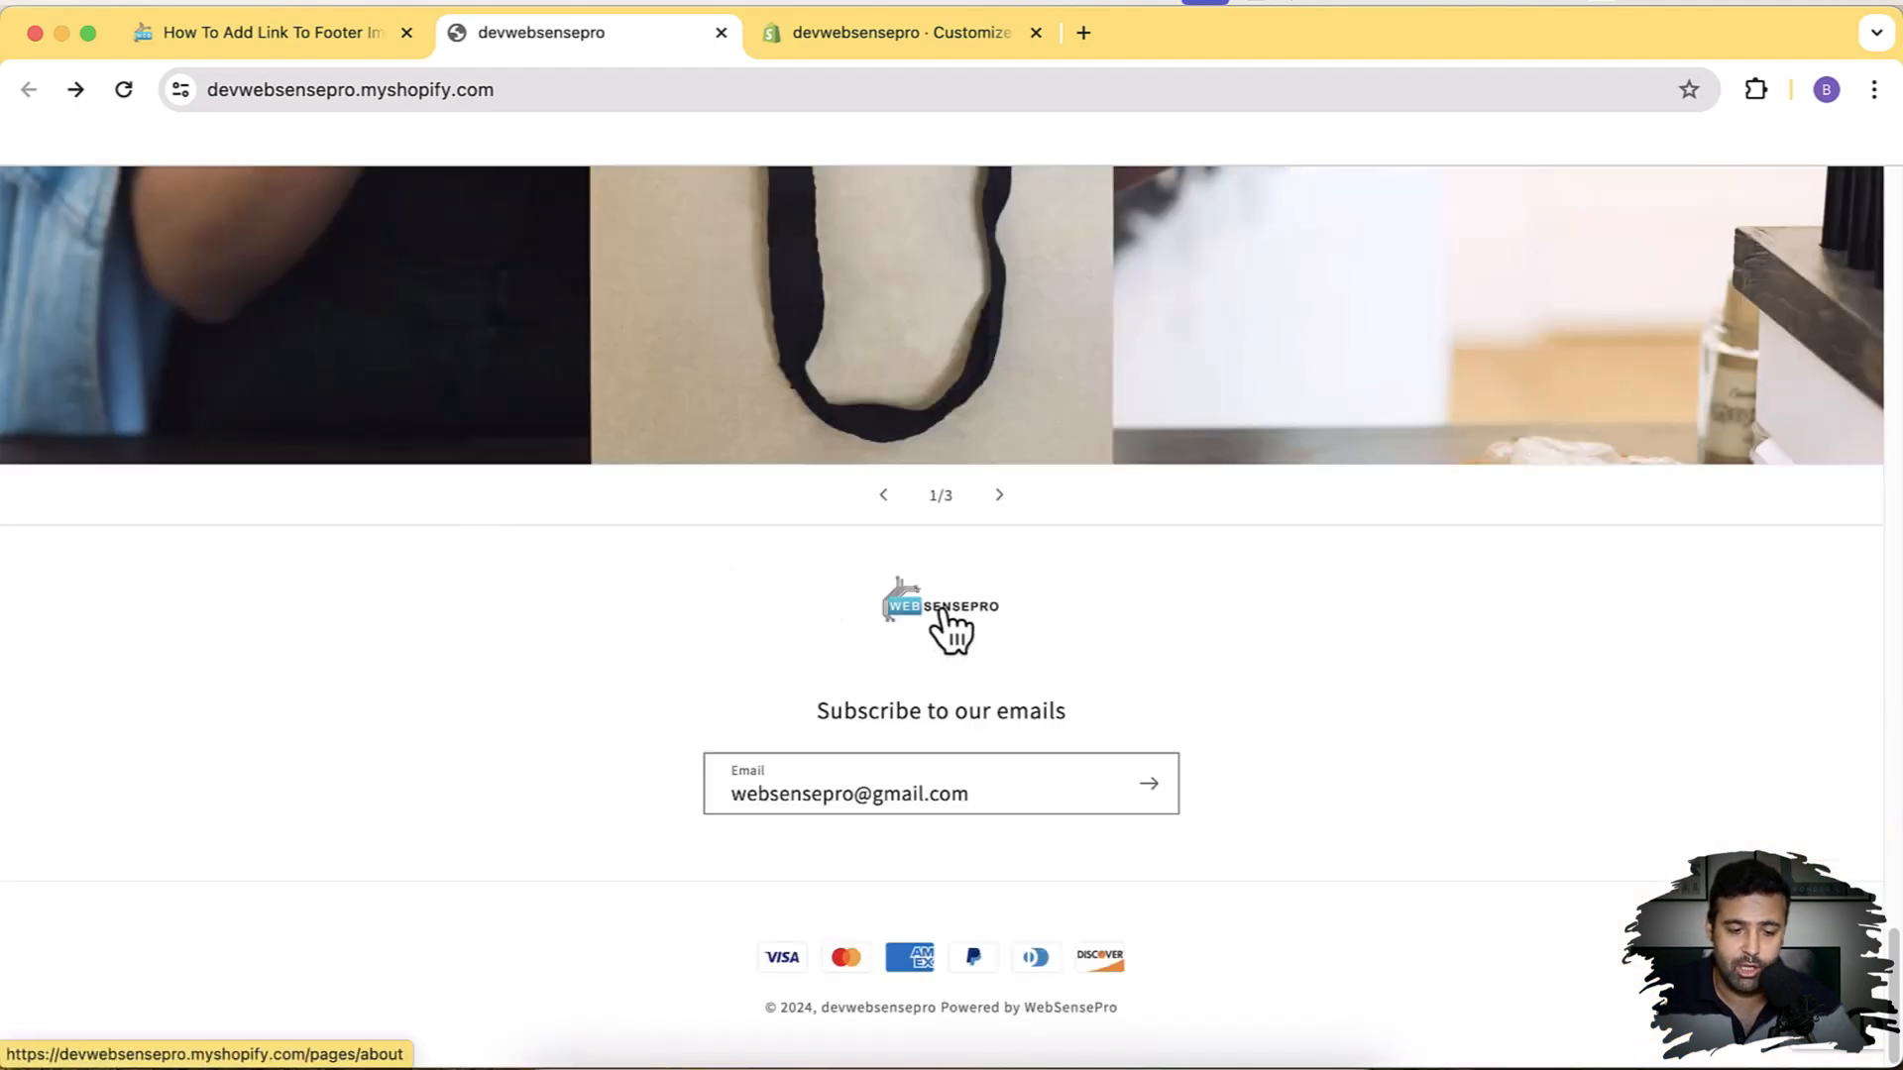
# In the theme customizer, show the Footer > Image block settings with its websensepro.com link
pyautogui.click(898, 33)
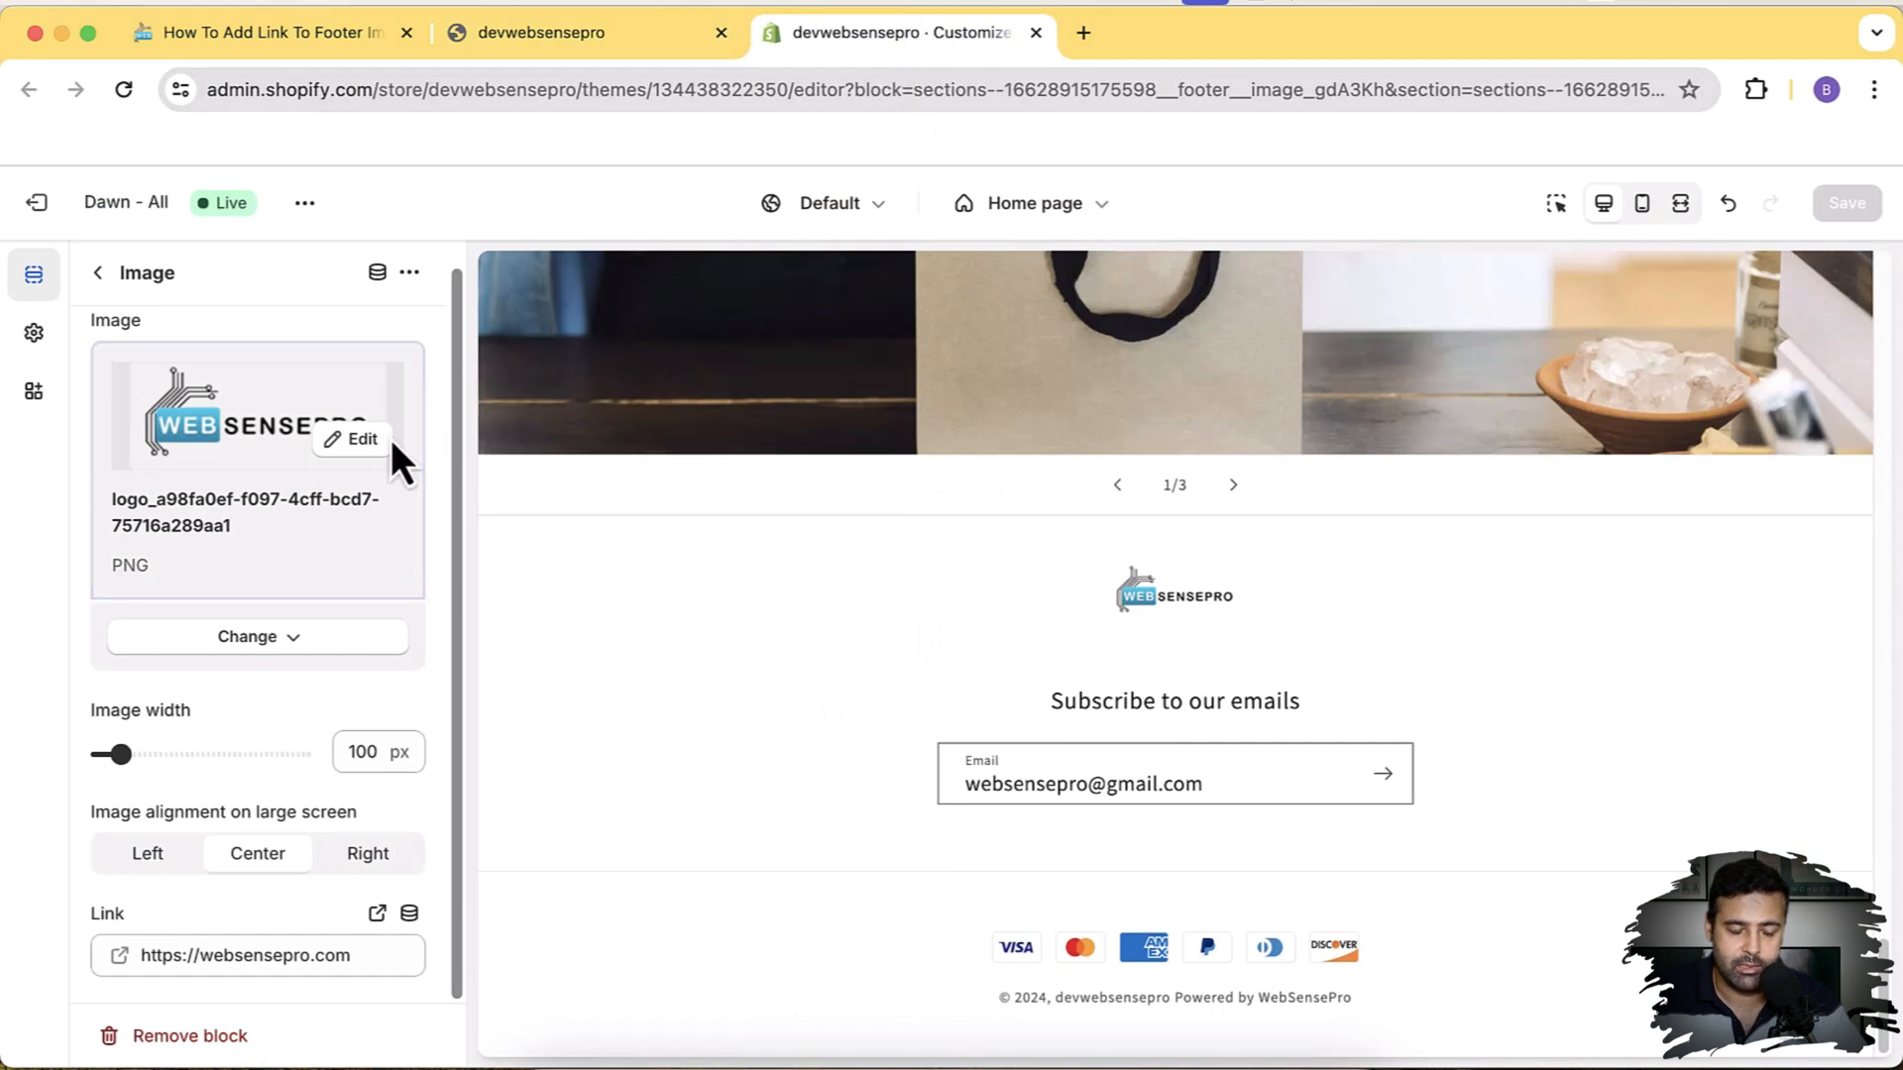
pyautogui.click(97, 271)
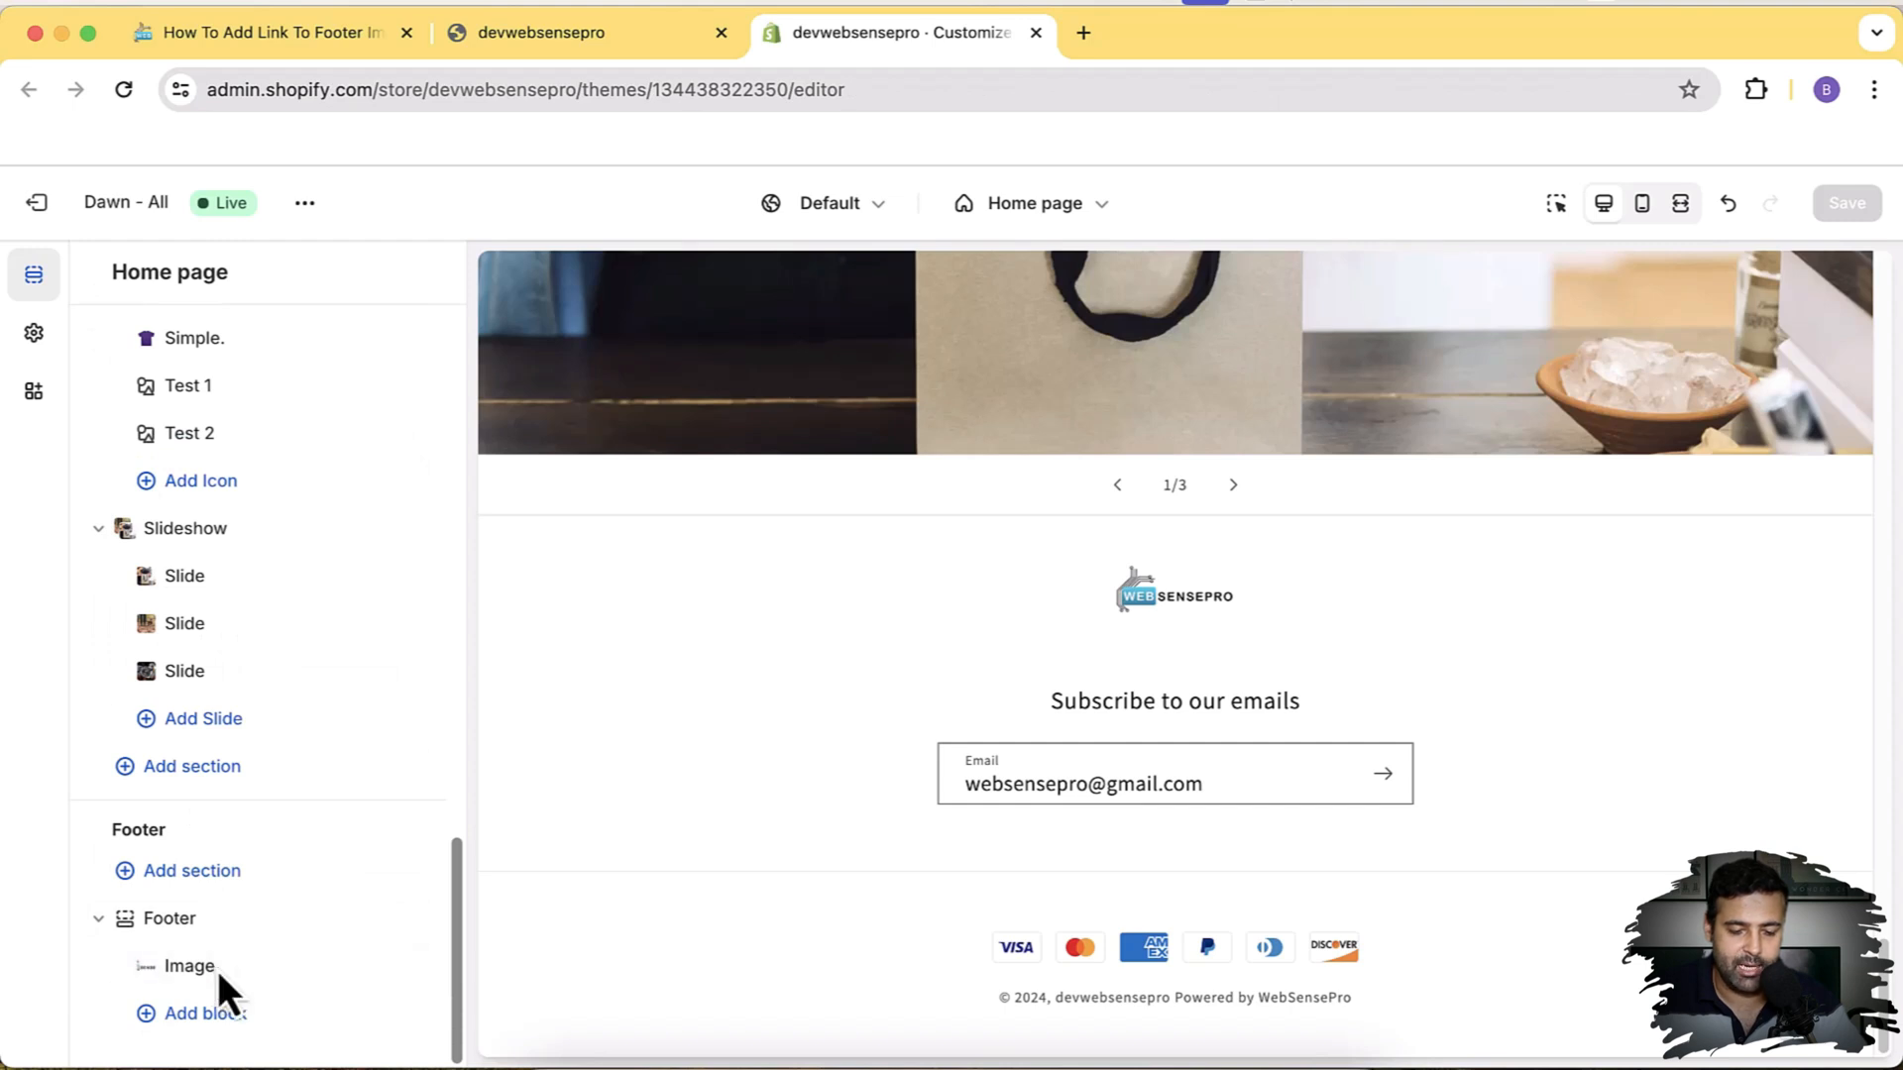
pyautogui.moveTo(204, 980)
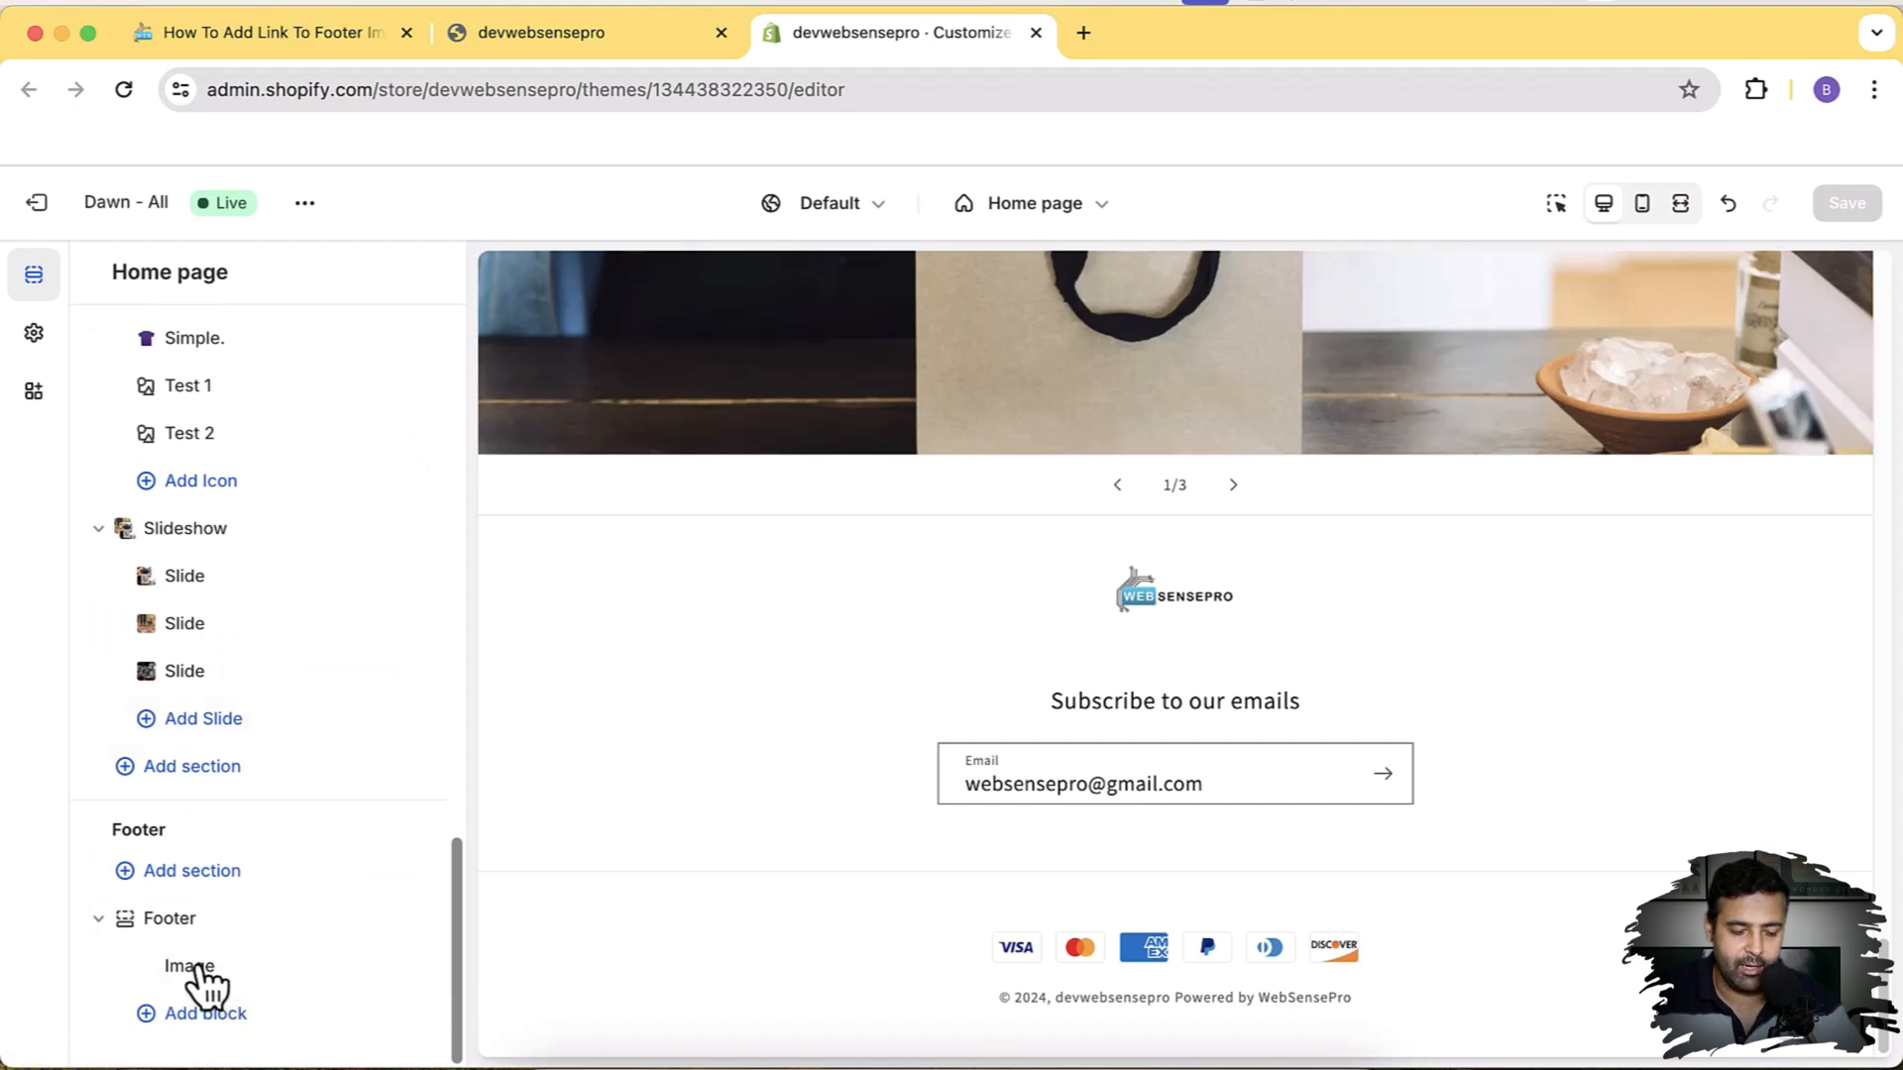
pyautogui.click(189, 964)
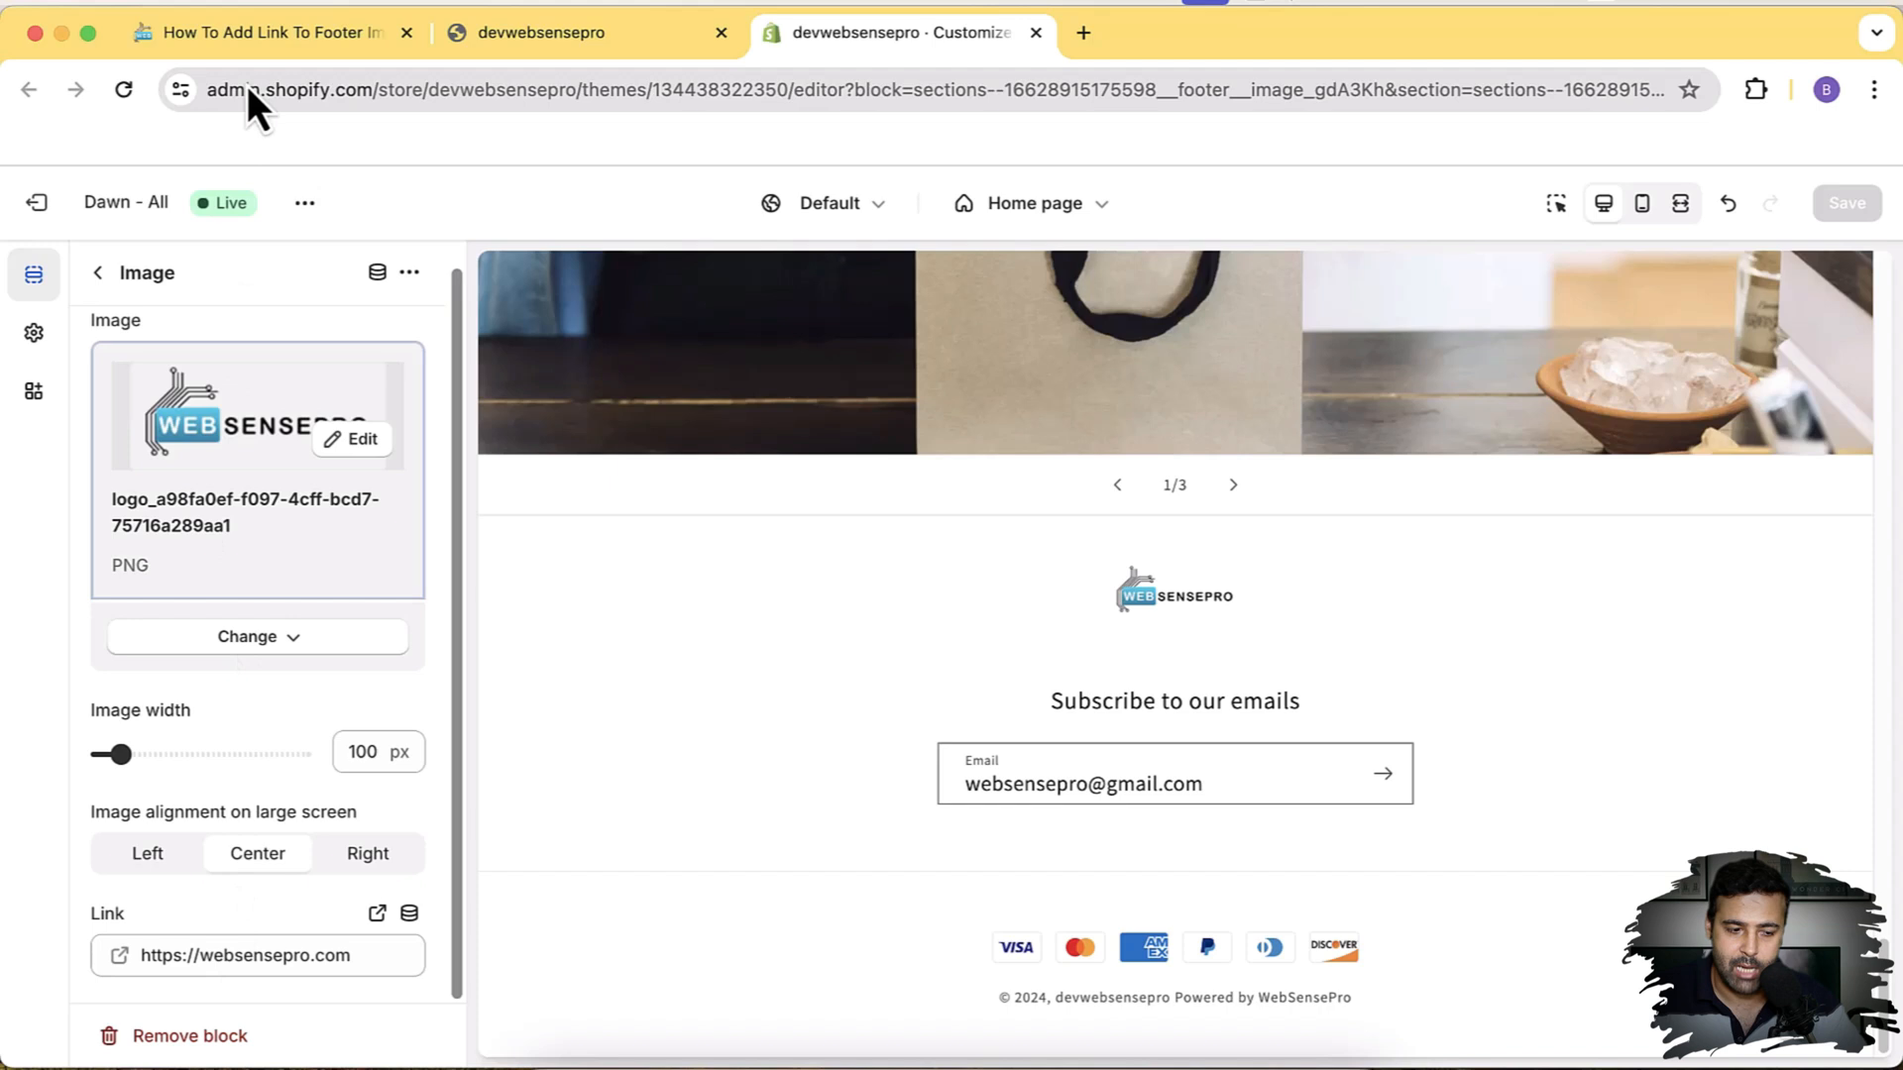
pyautogui.click(266, 32)
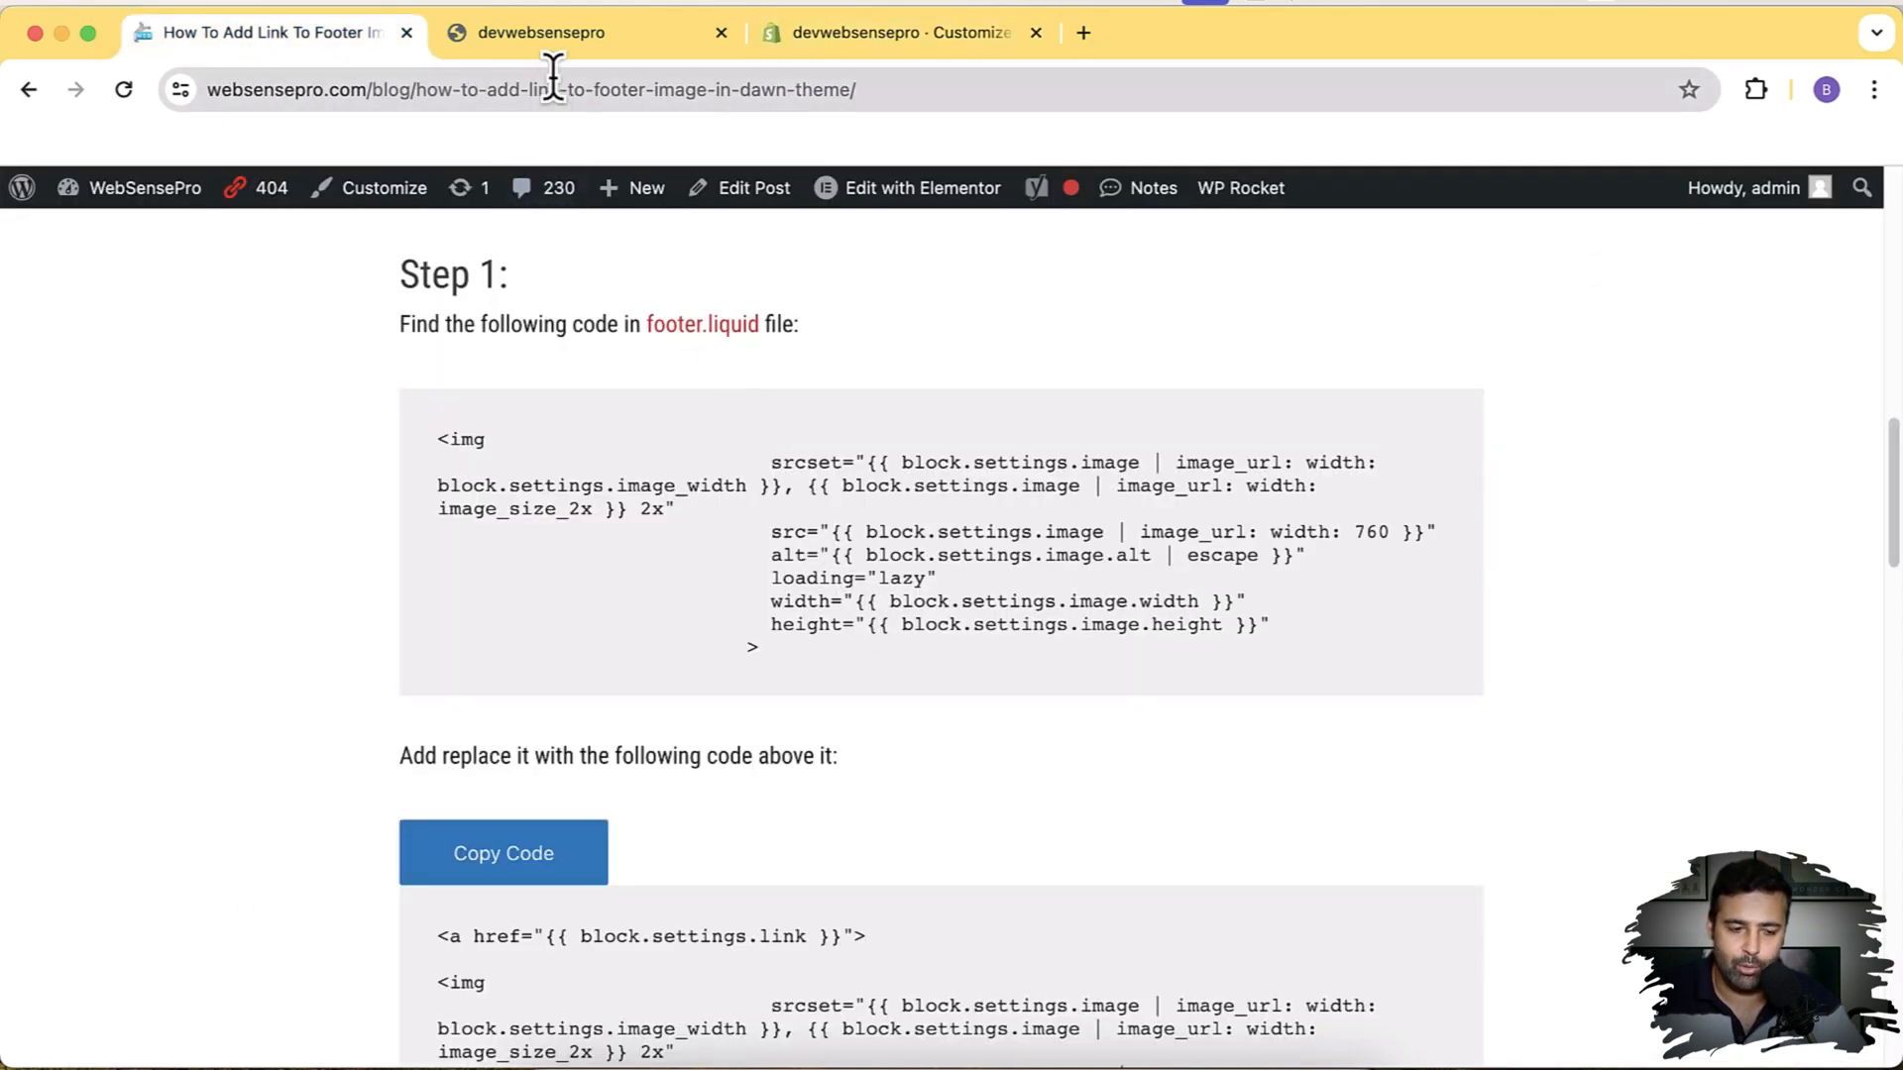
# Return to the Shopify admin Themes page listing Dawn - All as current theme
pyautogui.click(896, 33)
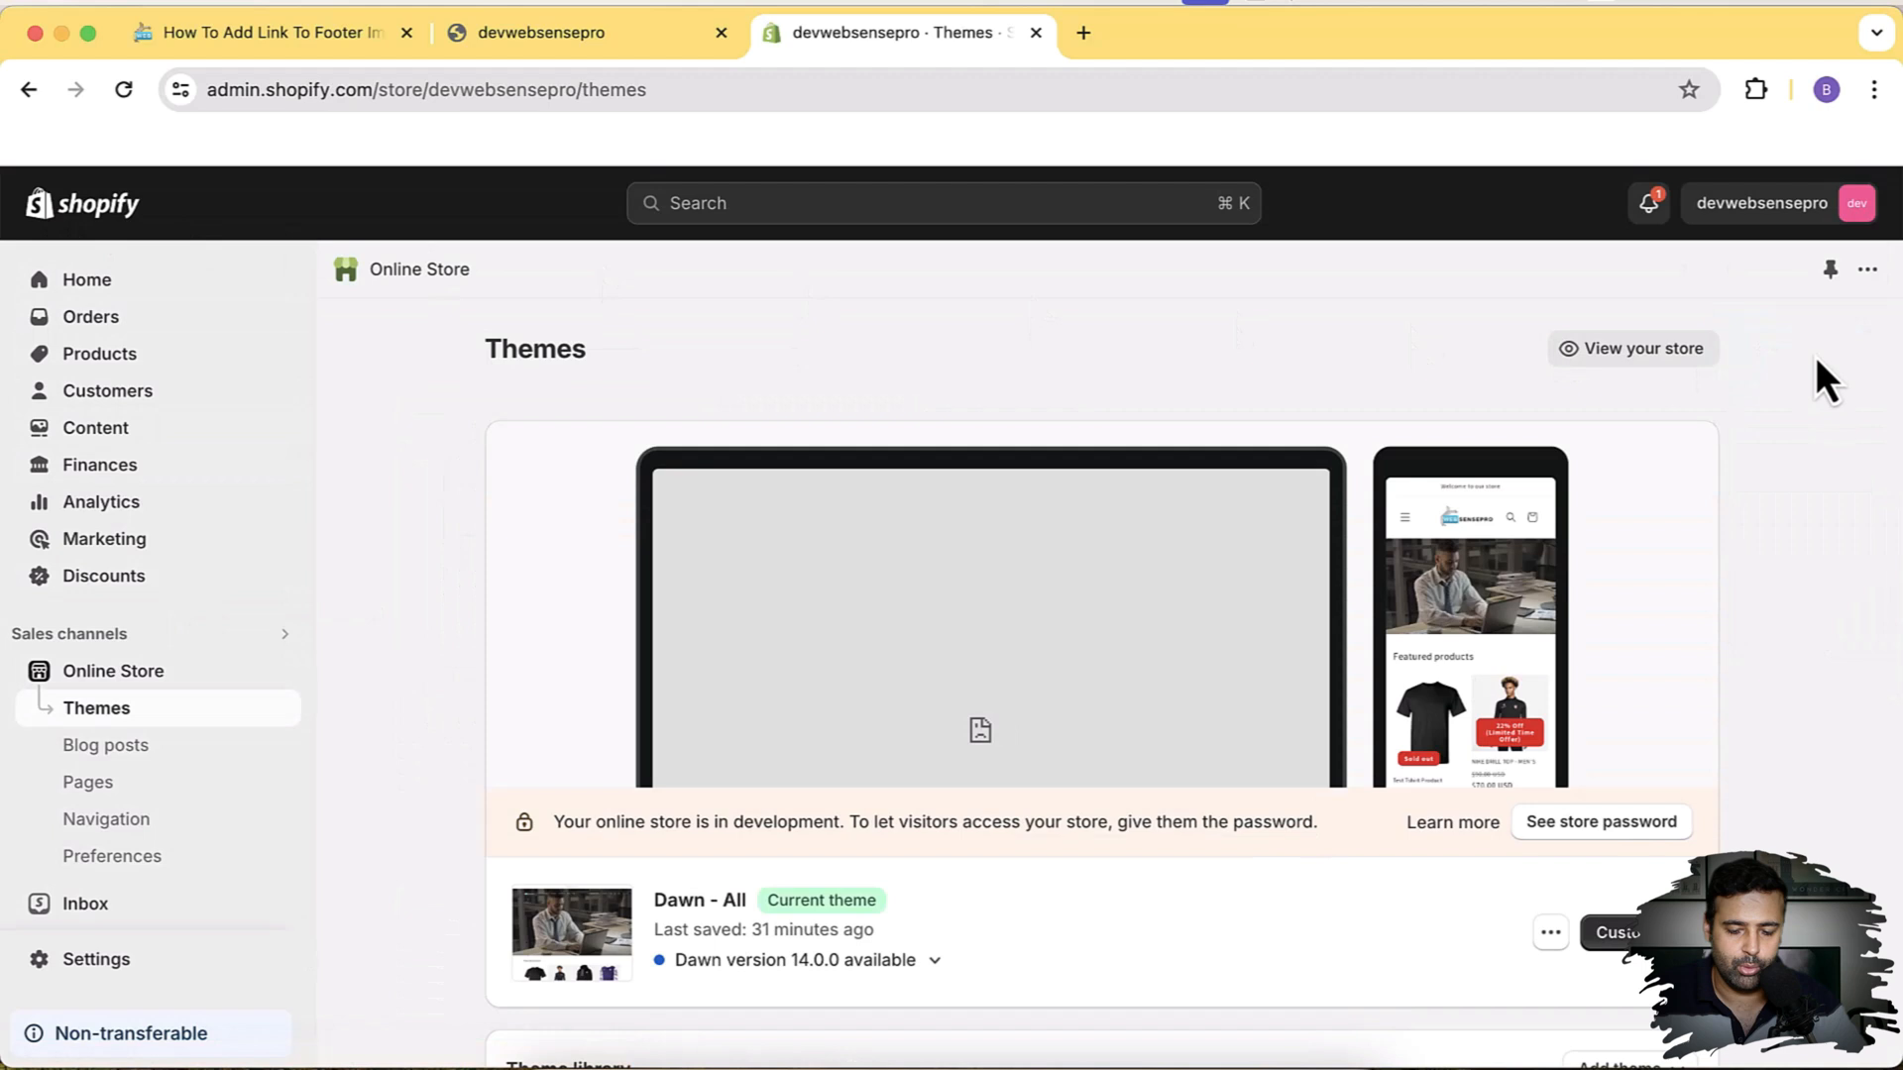
# Scroll the Themes page down to the Popular free themes with Dawn, Spotlight and Refresh
pyautogui.scroll(-3)
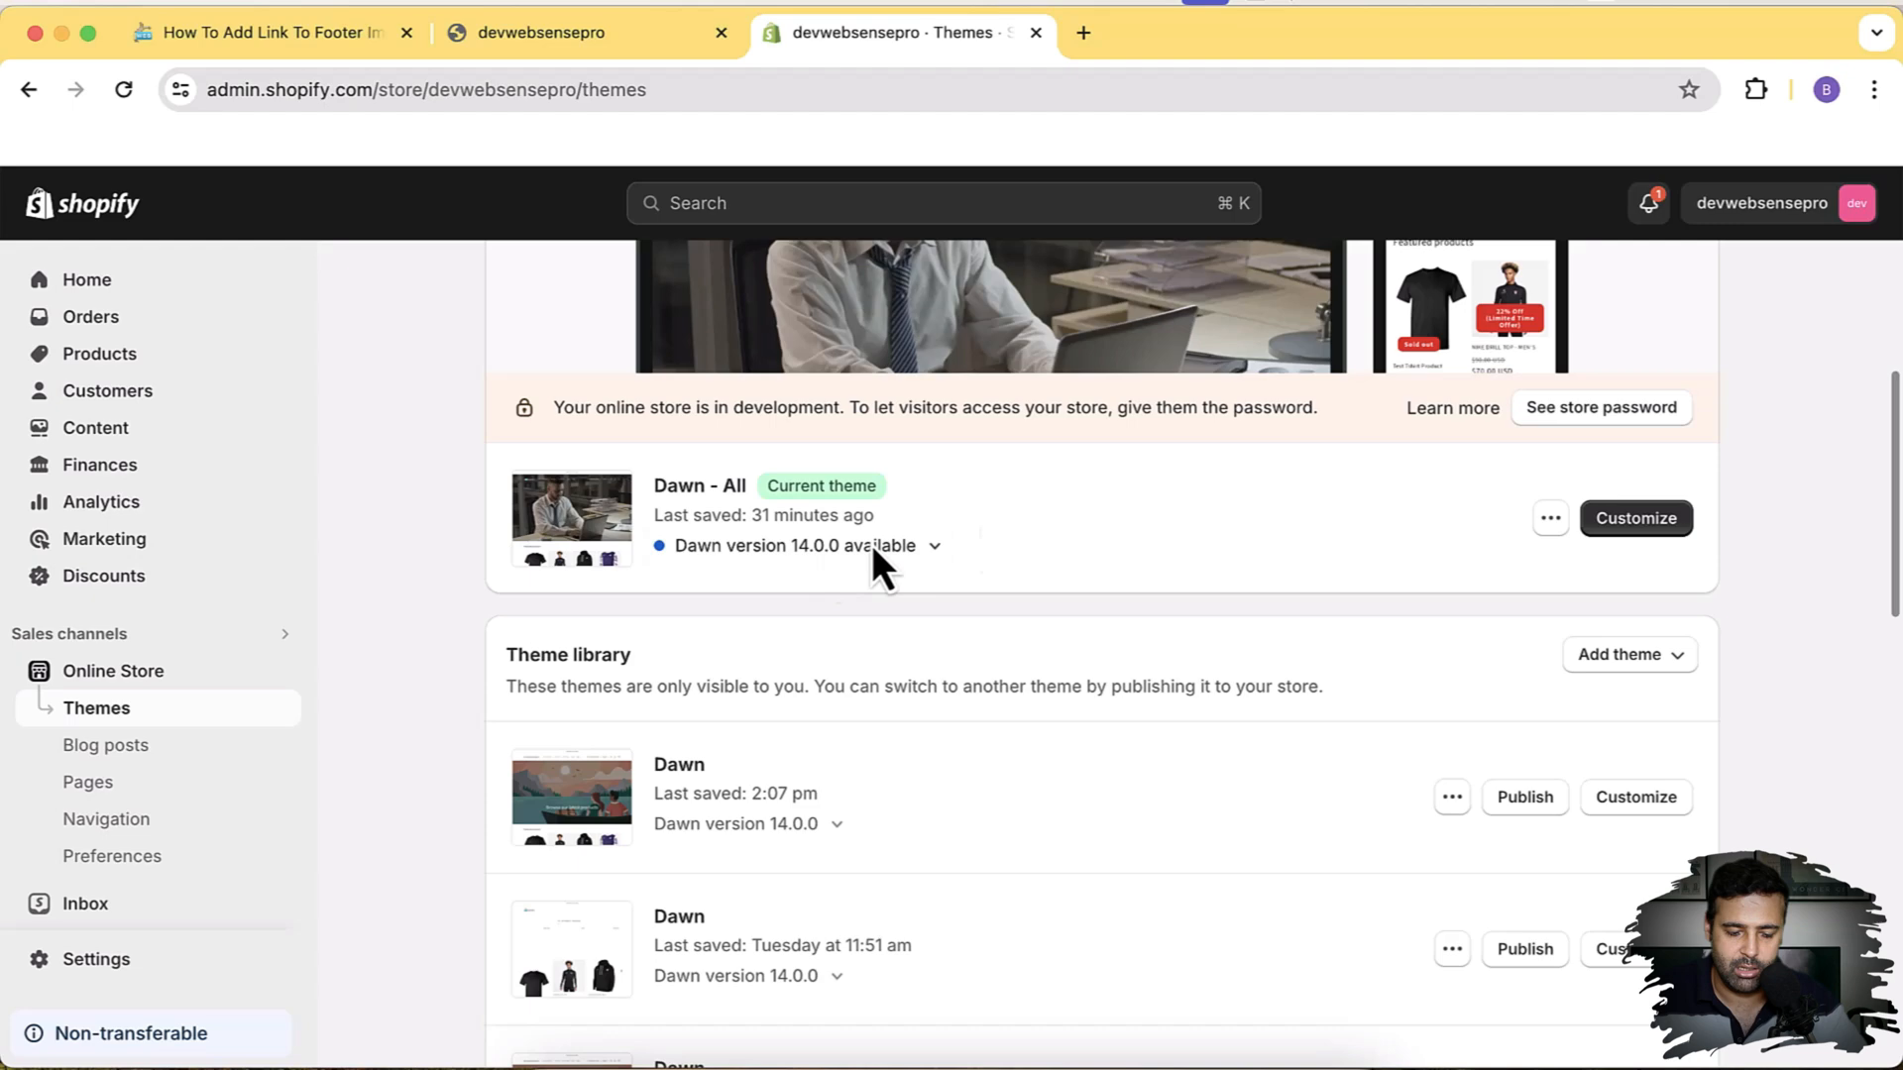
pyautogui.scroll(-3)
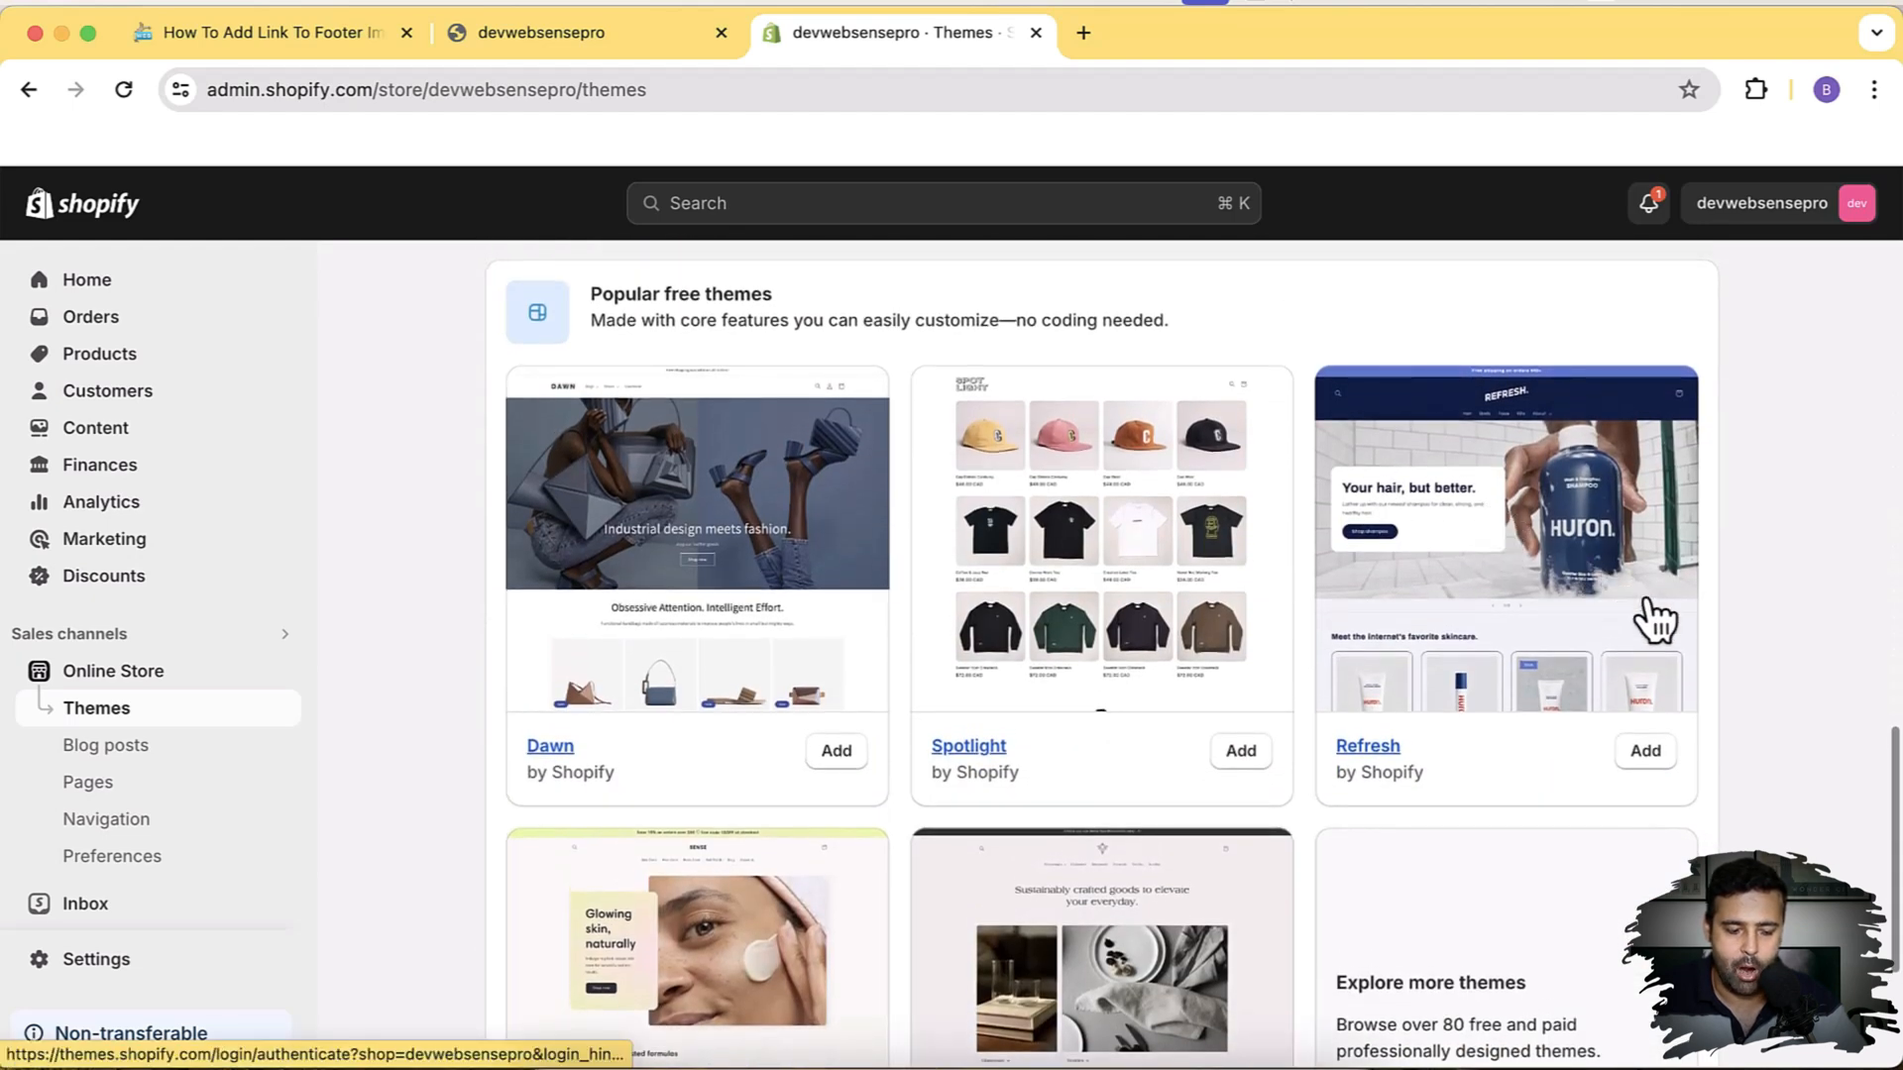
pyautogui.moveTo(1837, 735)
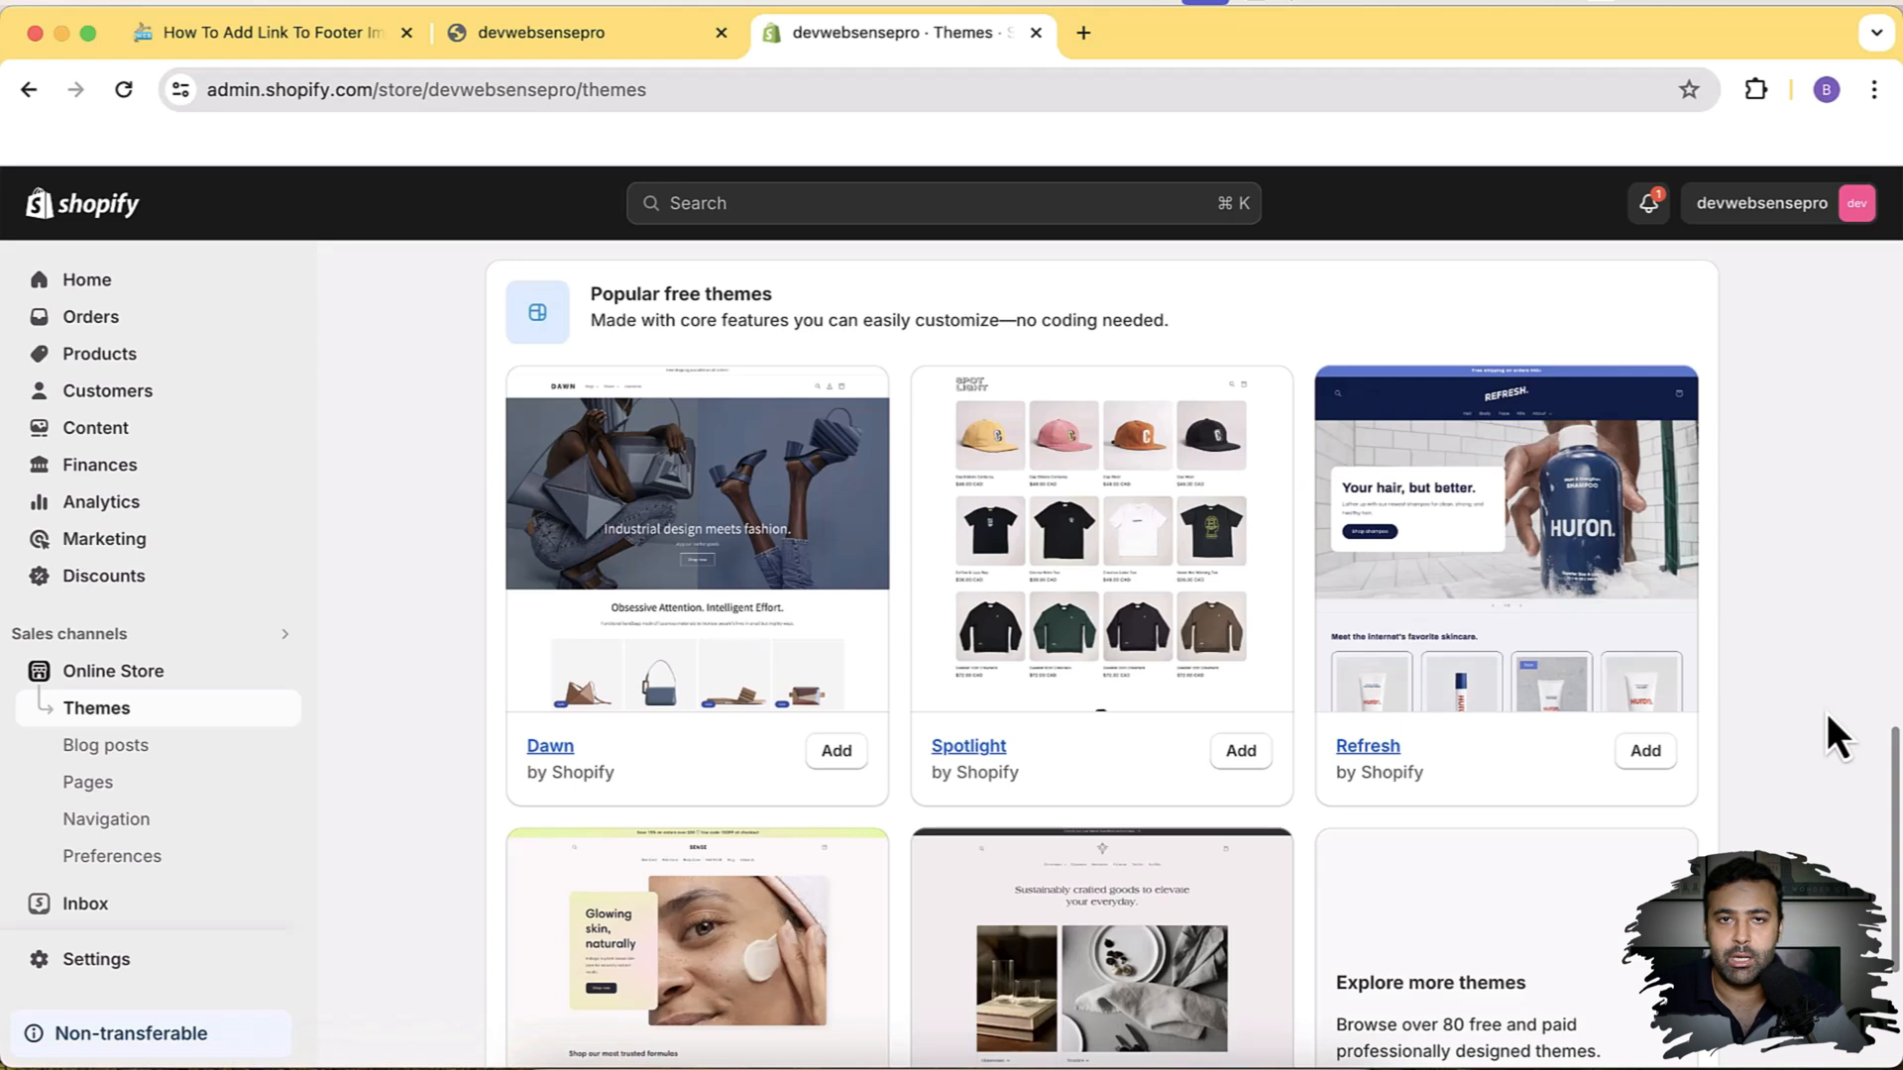
pyautogui.moveTo(1041, 762)
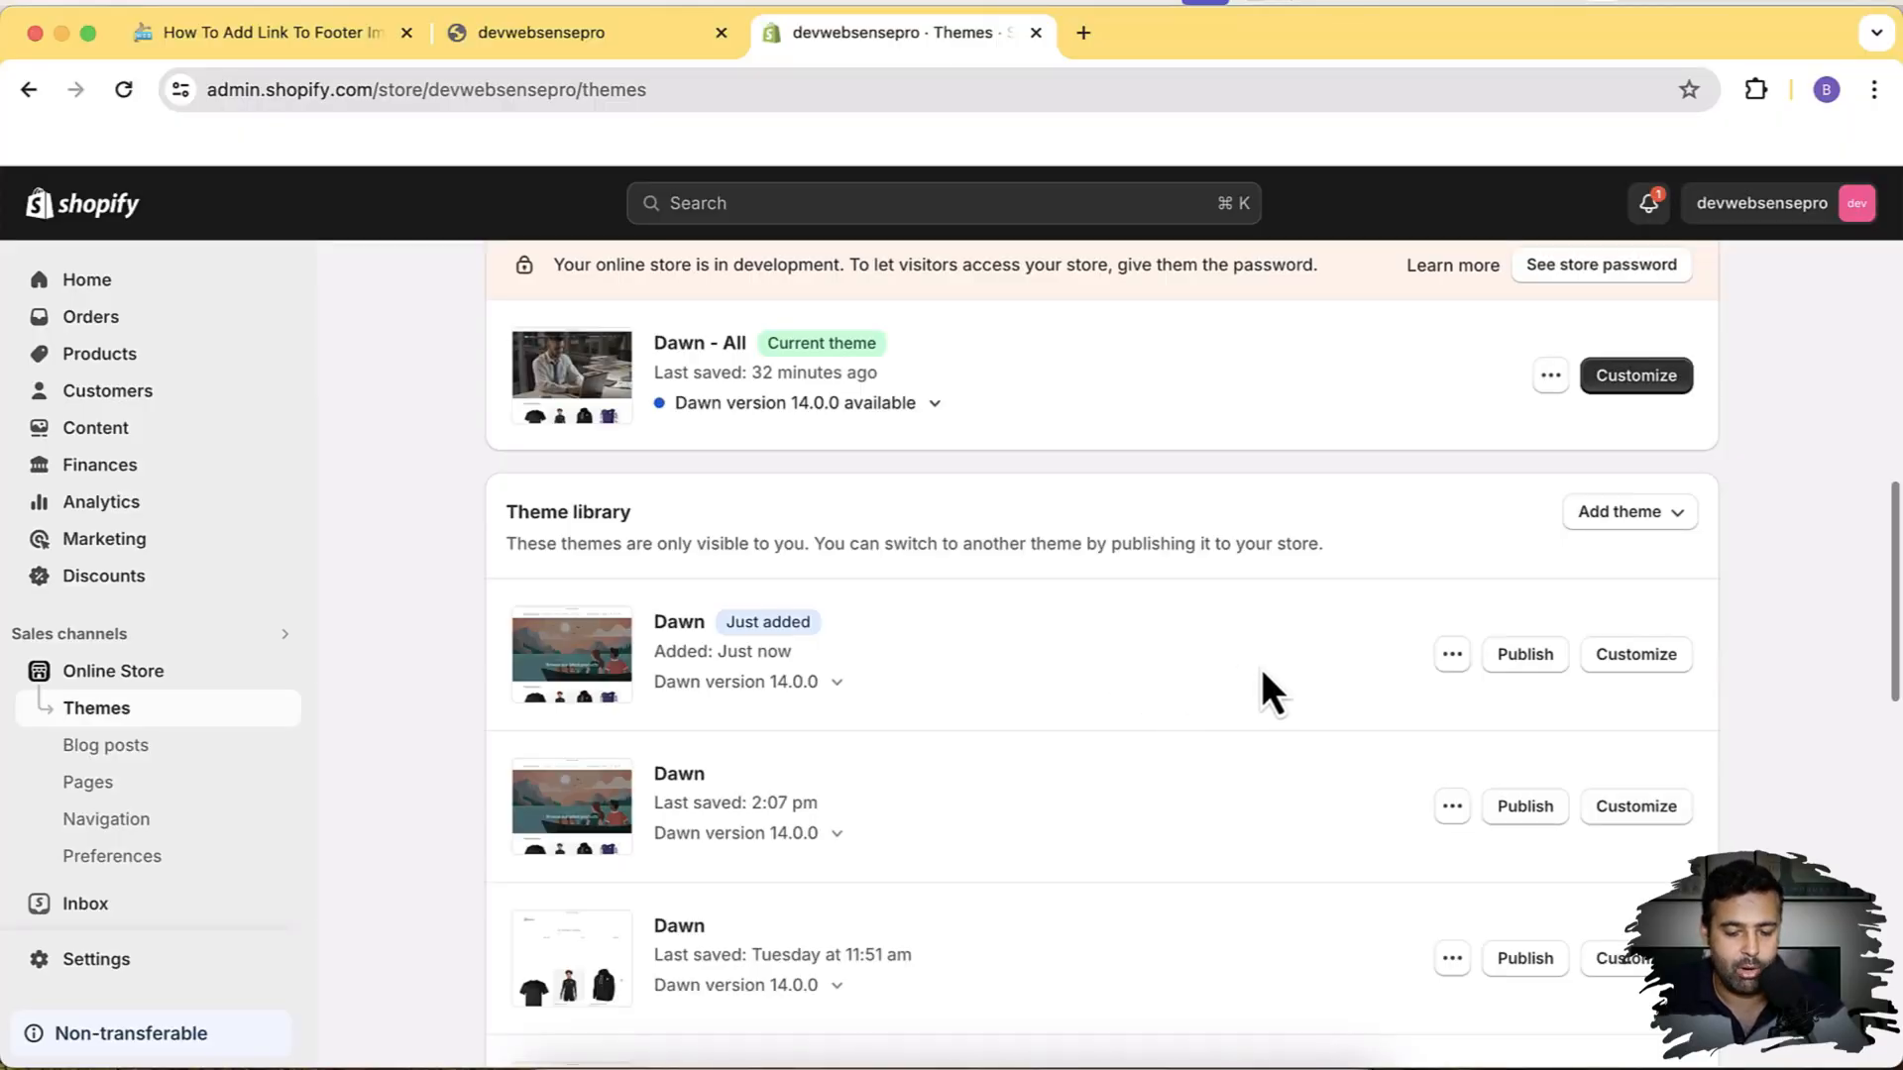
# Publish the freshly added Dawn theme as current, replacing Dawn - All
pyautogui.click(1524, 654)
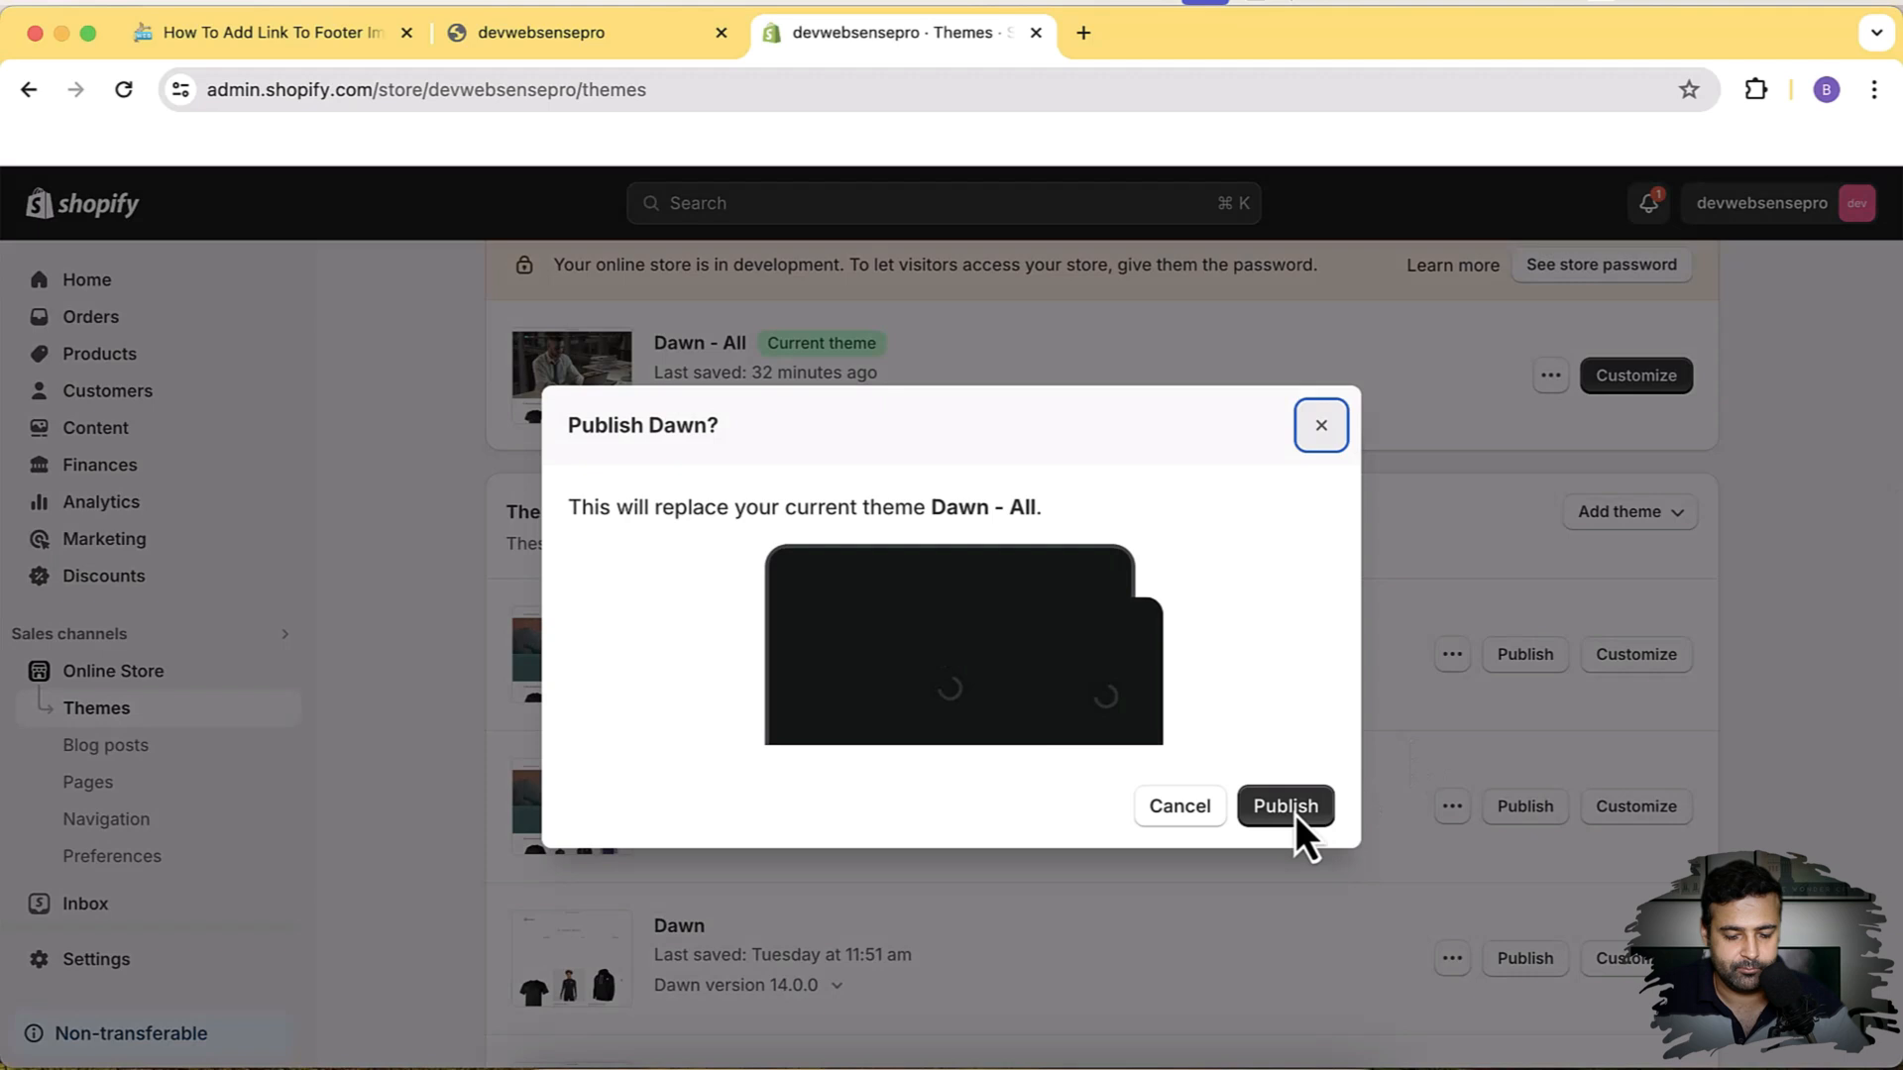
pyautogui.click(1284, 806)
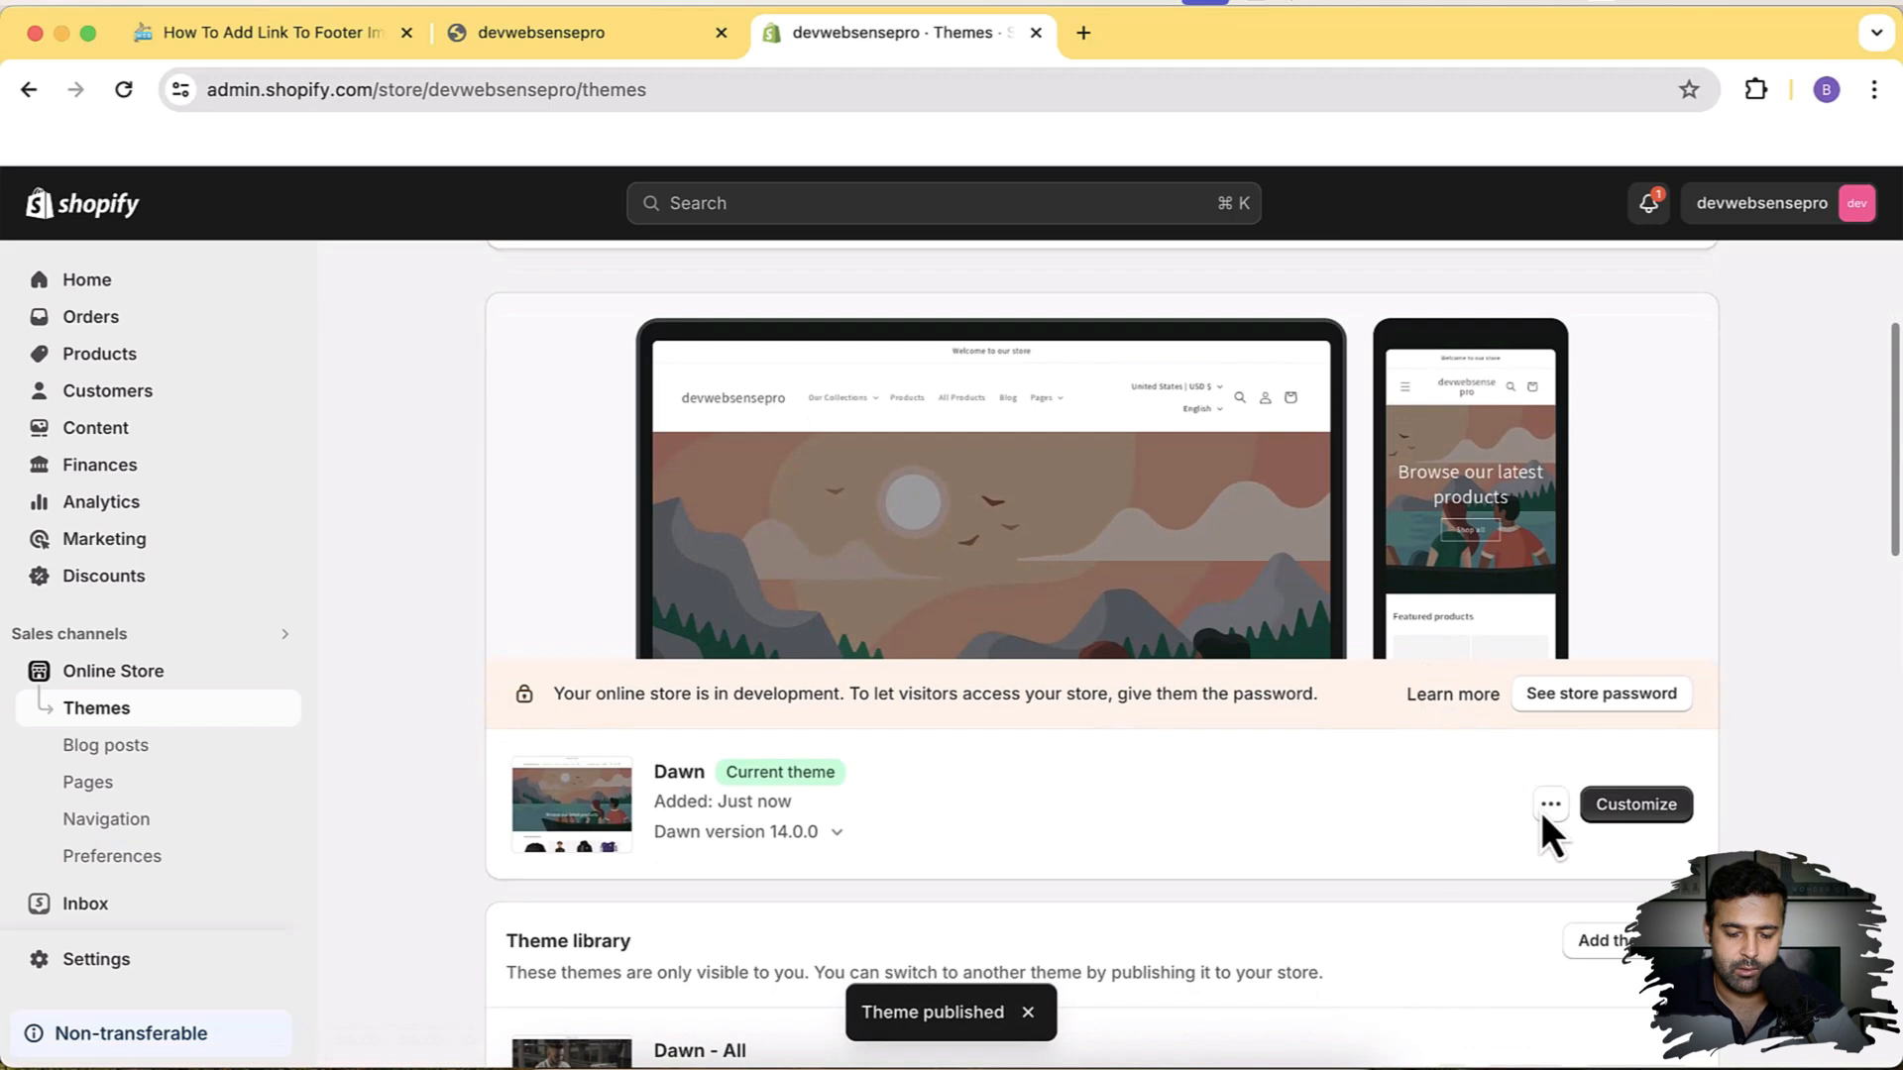
pyautogui.click(1550, 804)
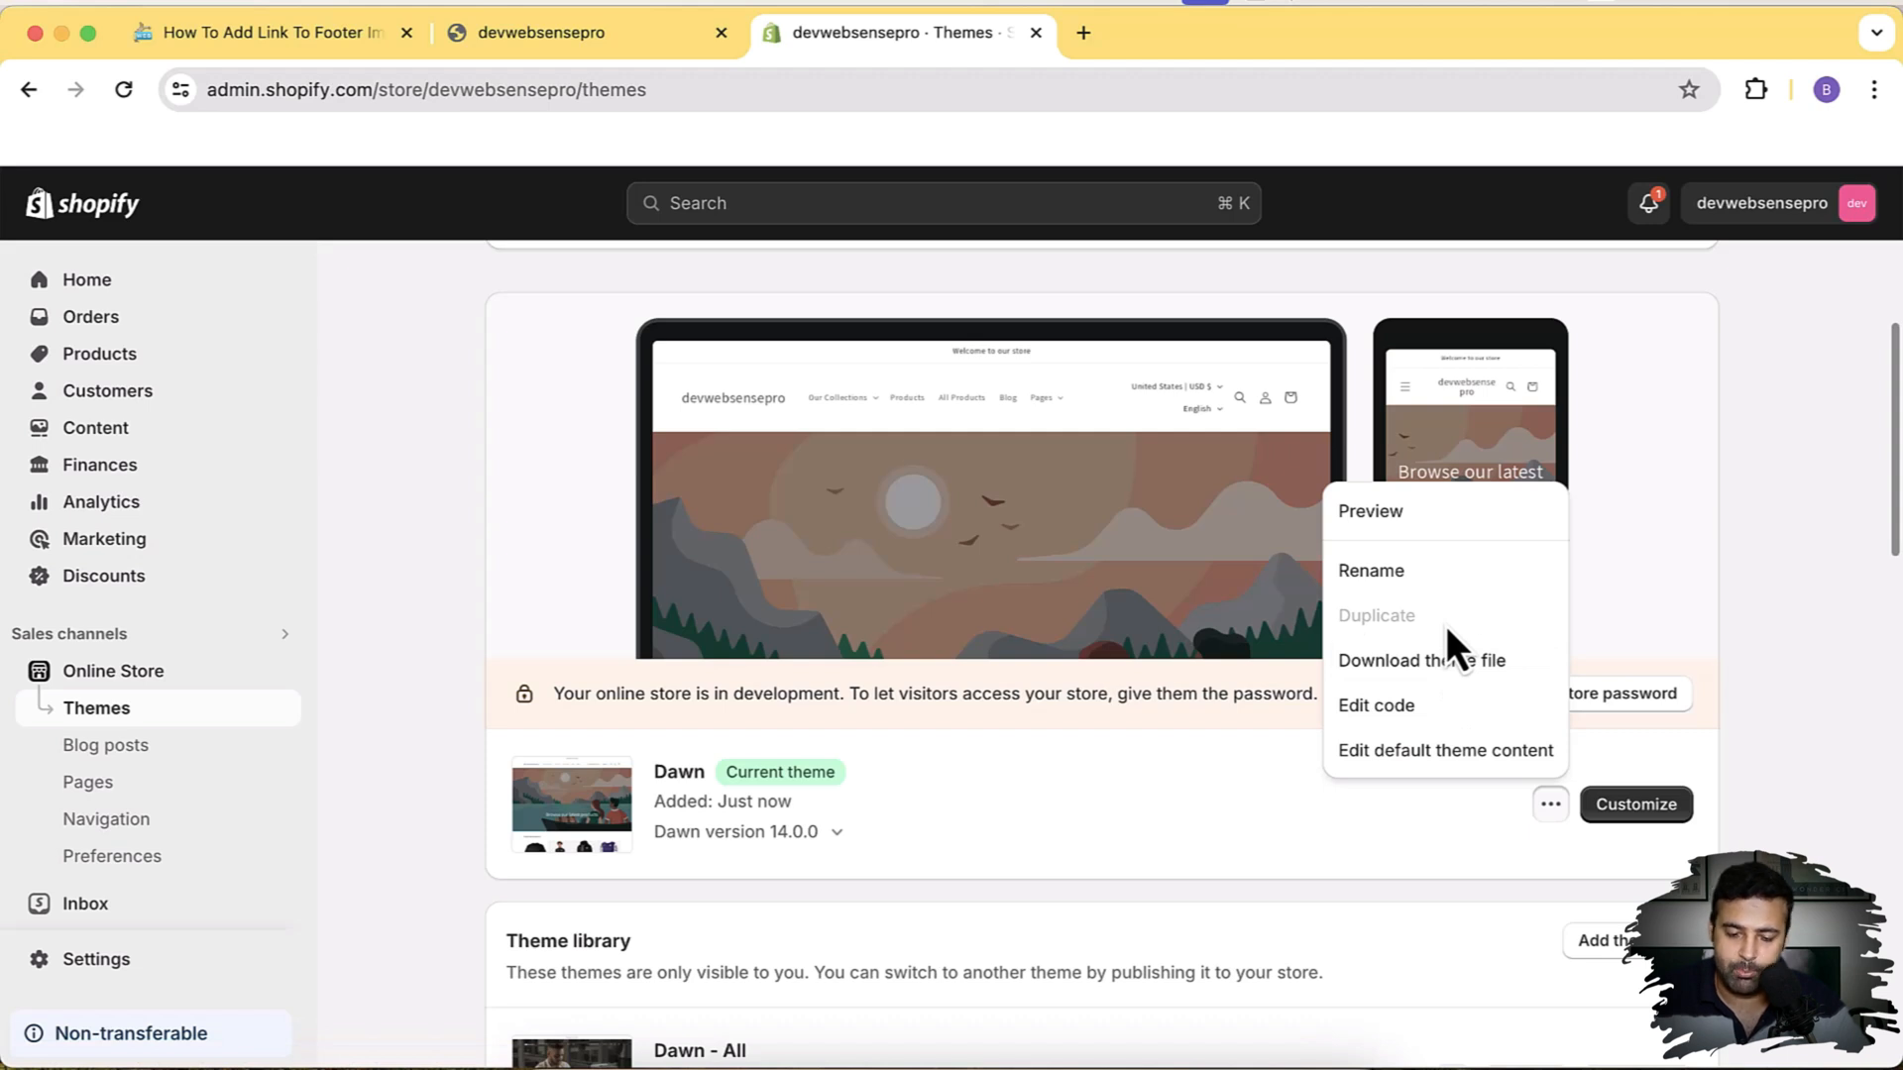
pyautogui.moveTo(1432, 639)
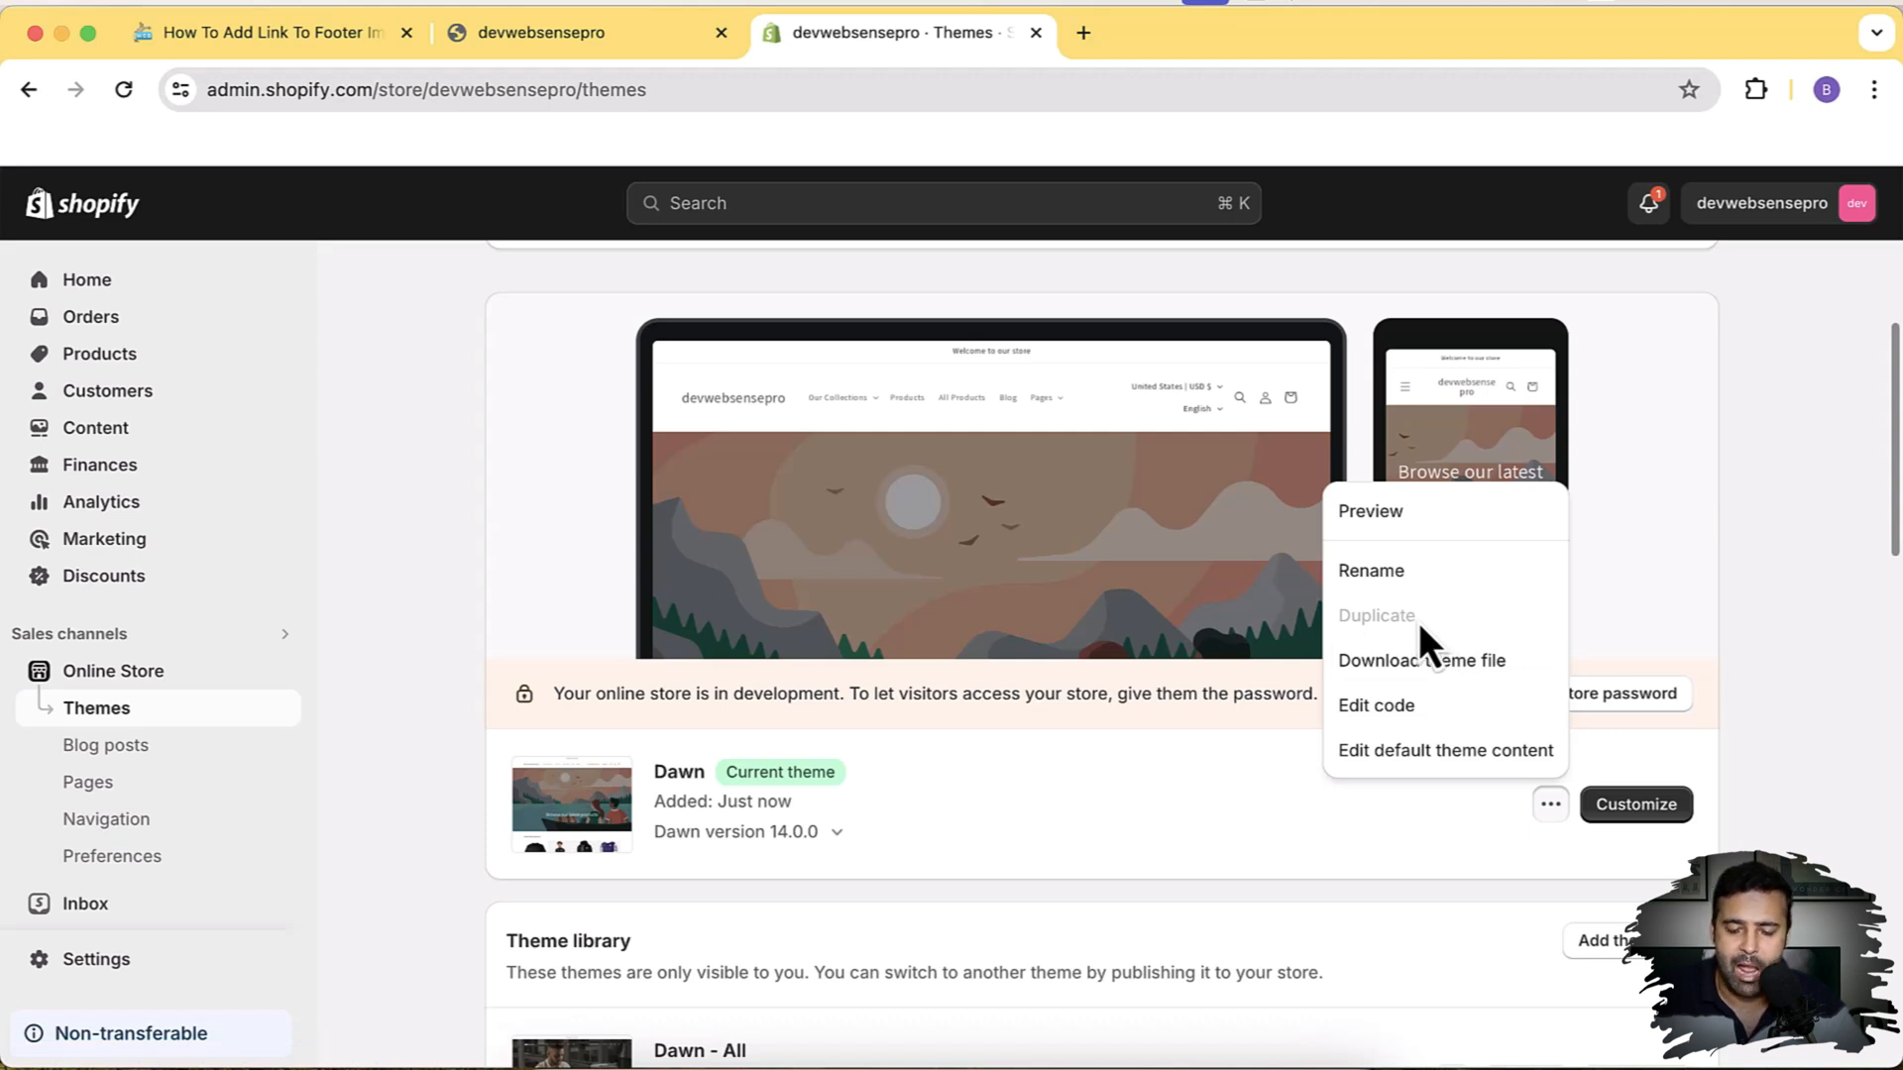
pyautogui.moveTo(1405, 639)
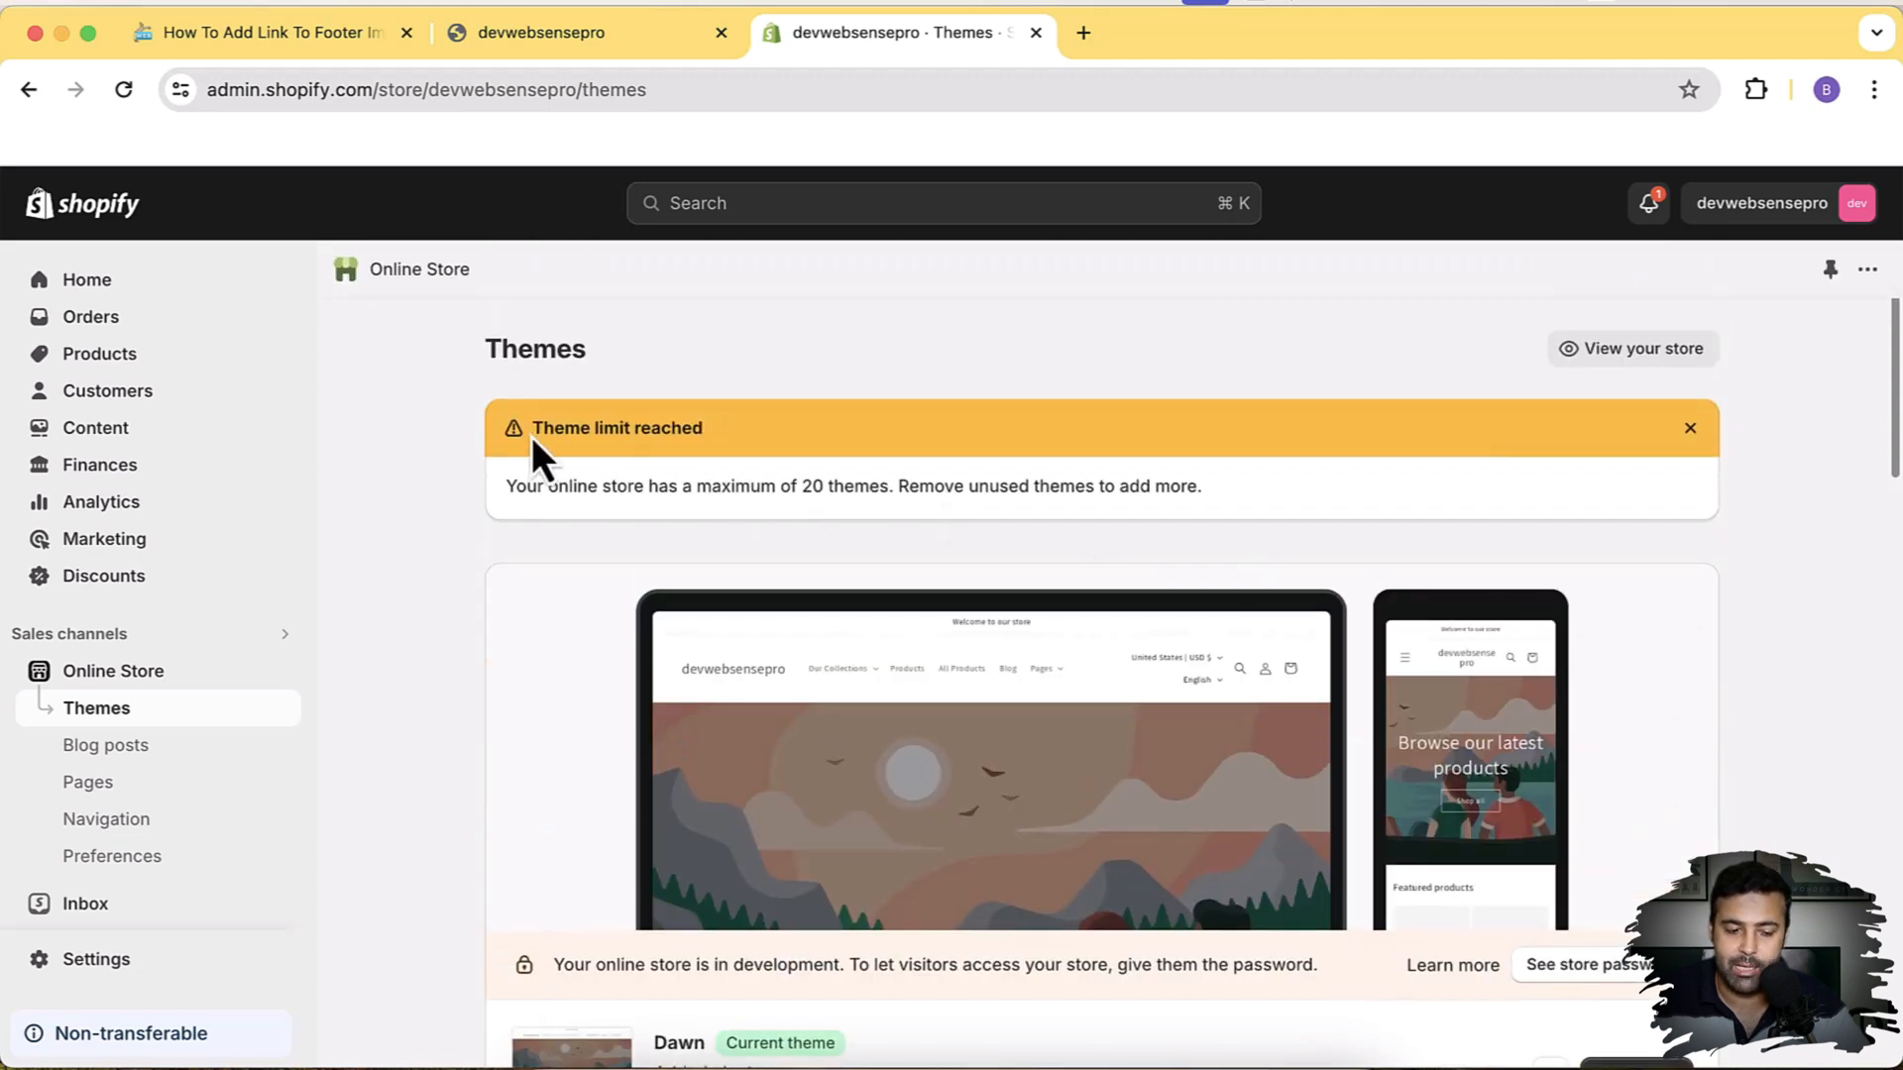
pyautogui.doubleClick(560, 486)
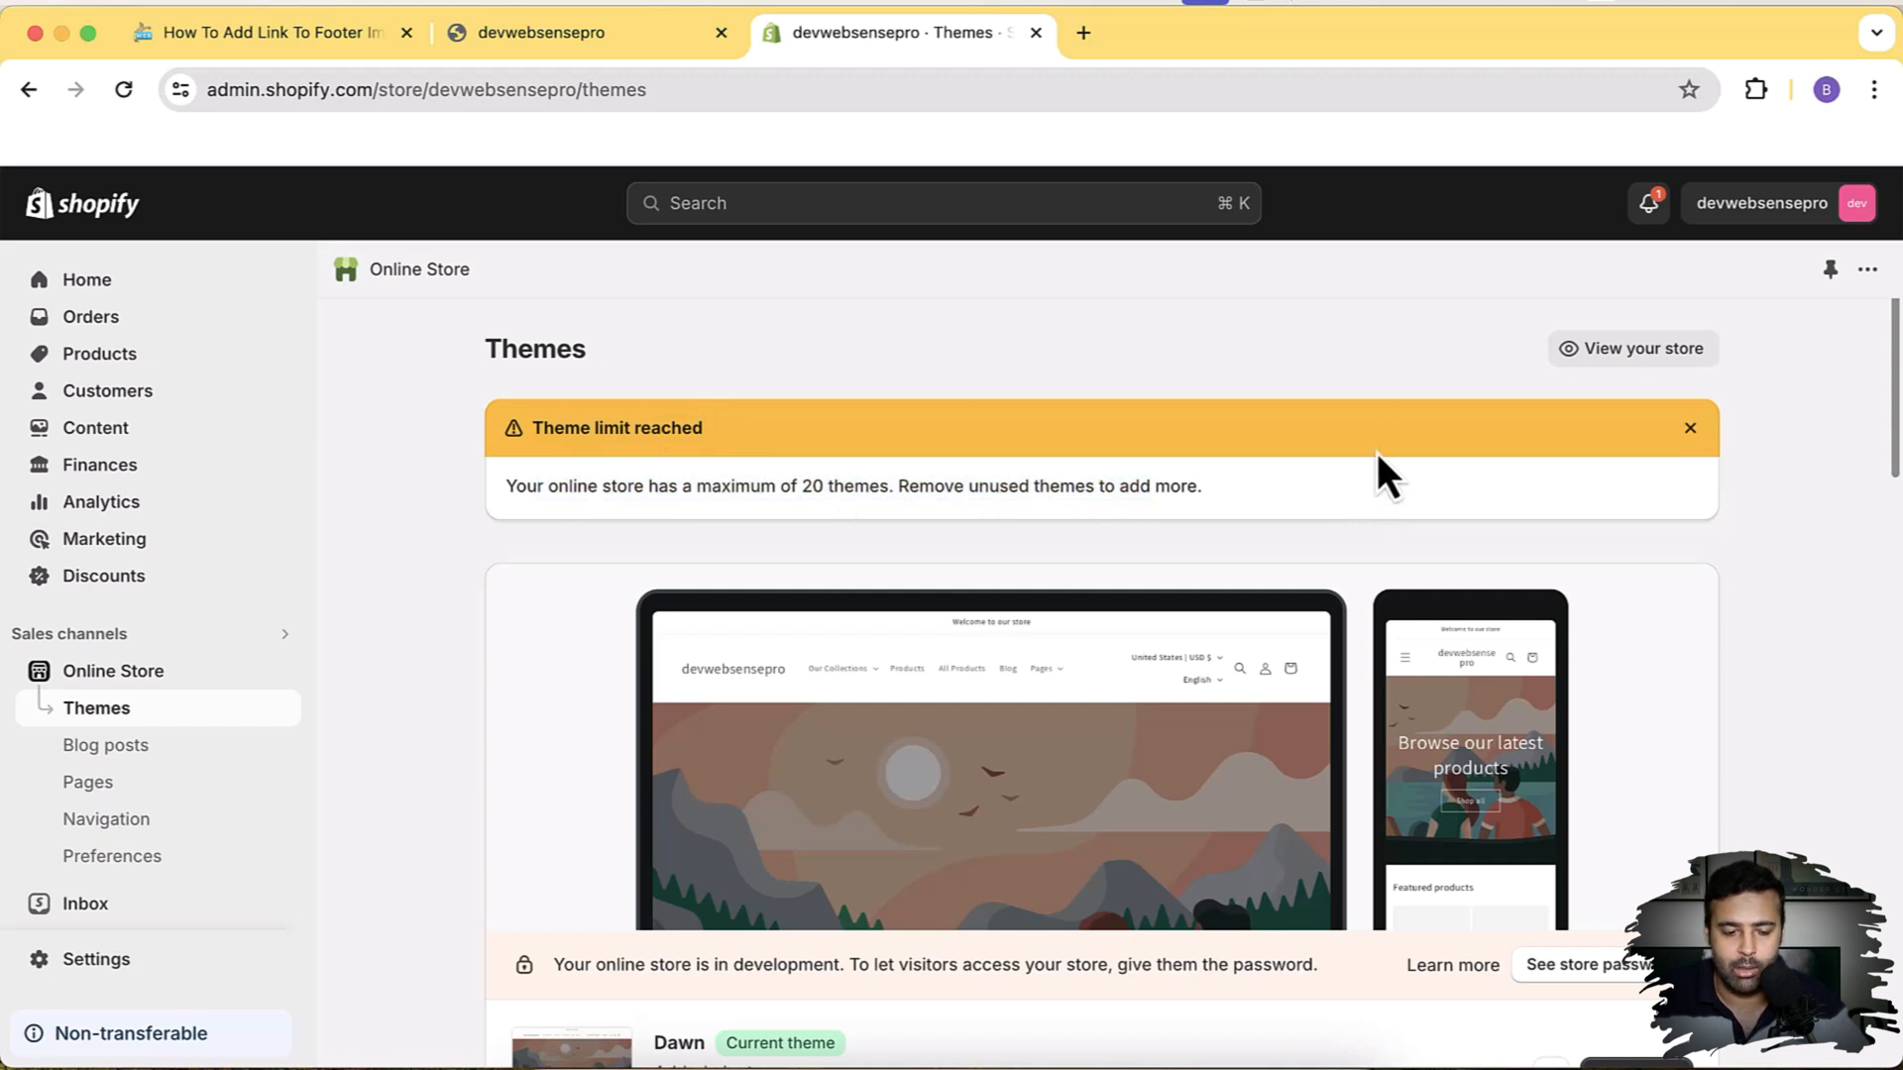
pyautogui.scroll(-3)
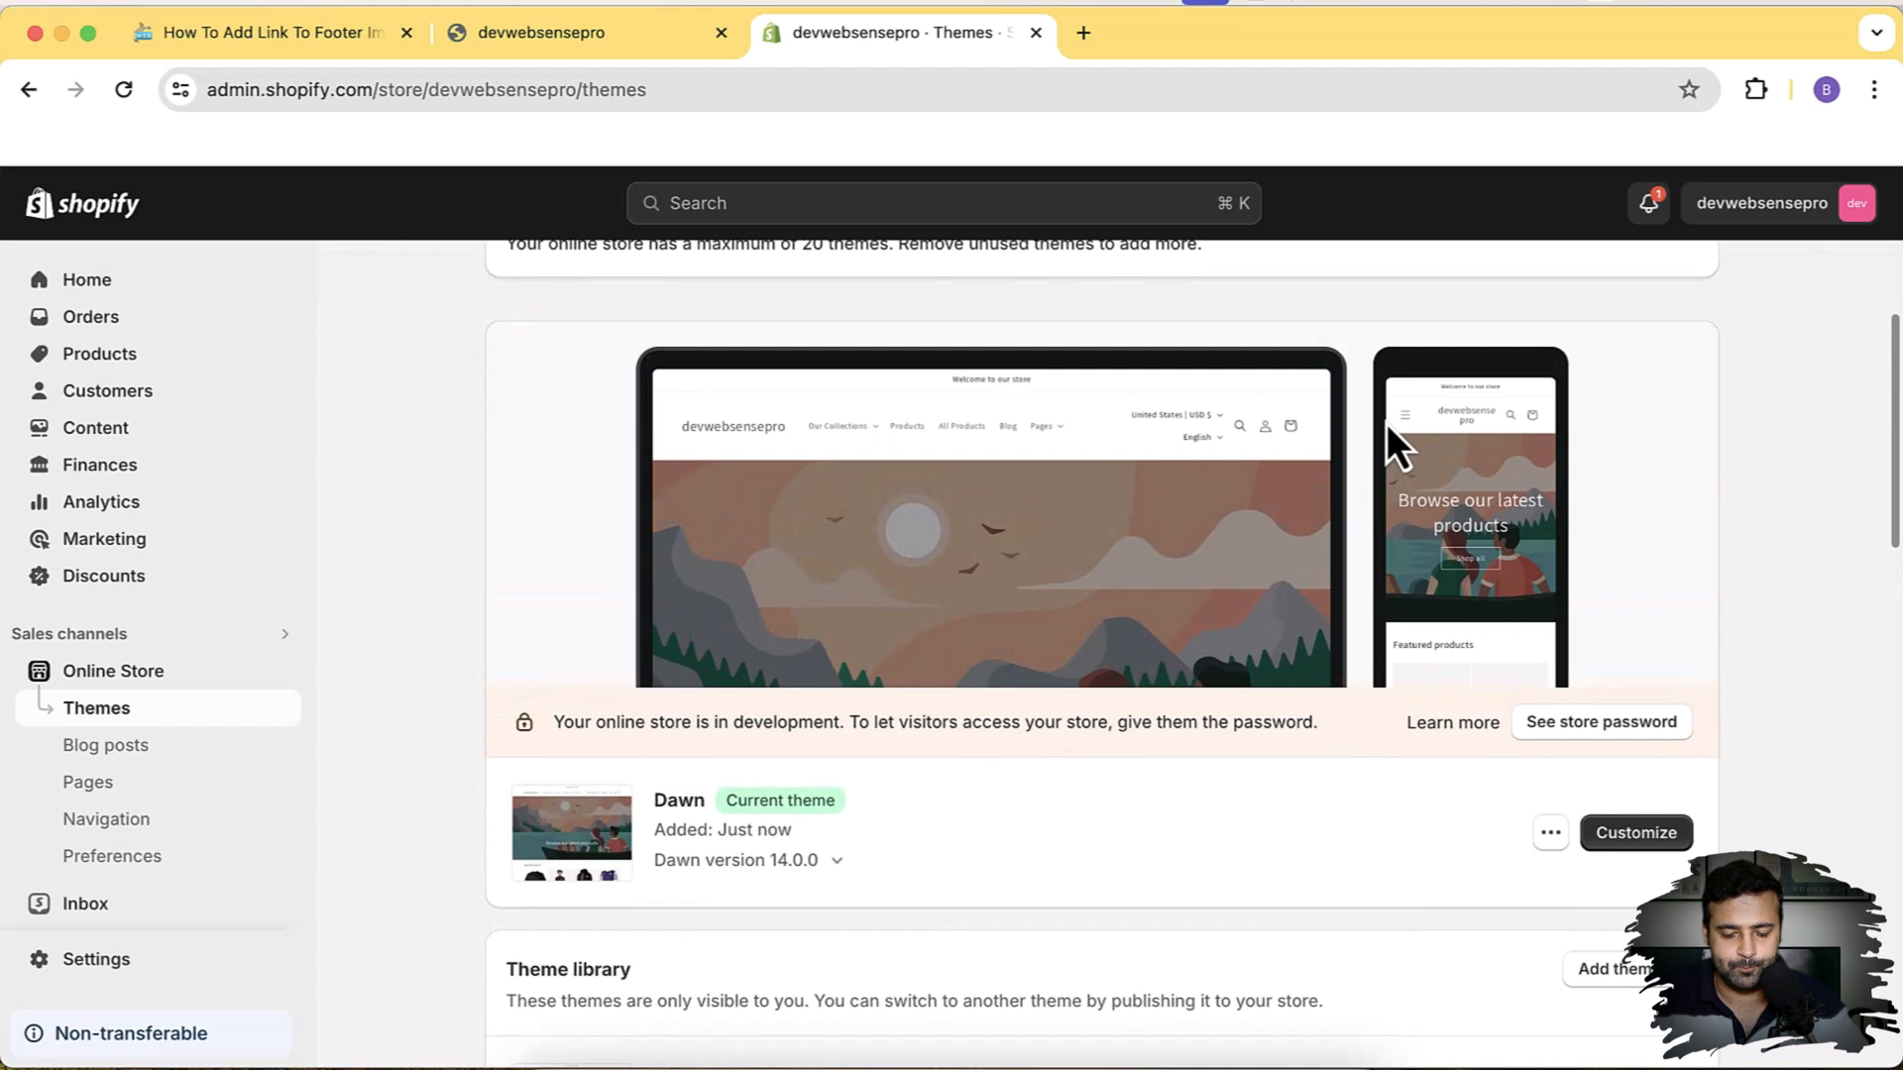
# Edit code on the new Dawn theme and open footer.liquid via a 'footer' file filter
pyautogui.click(1550, 833)
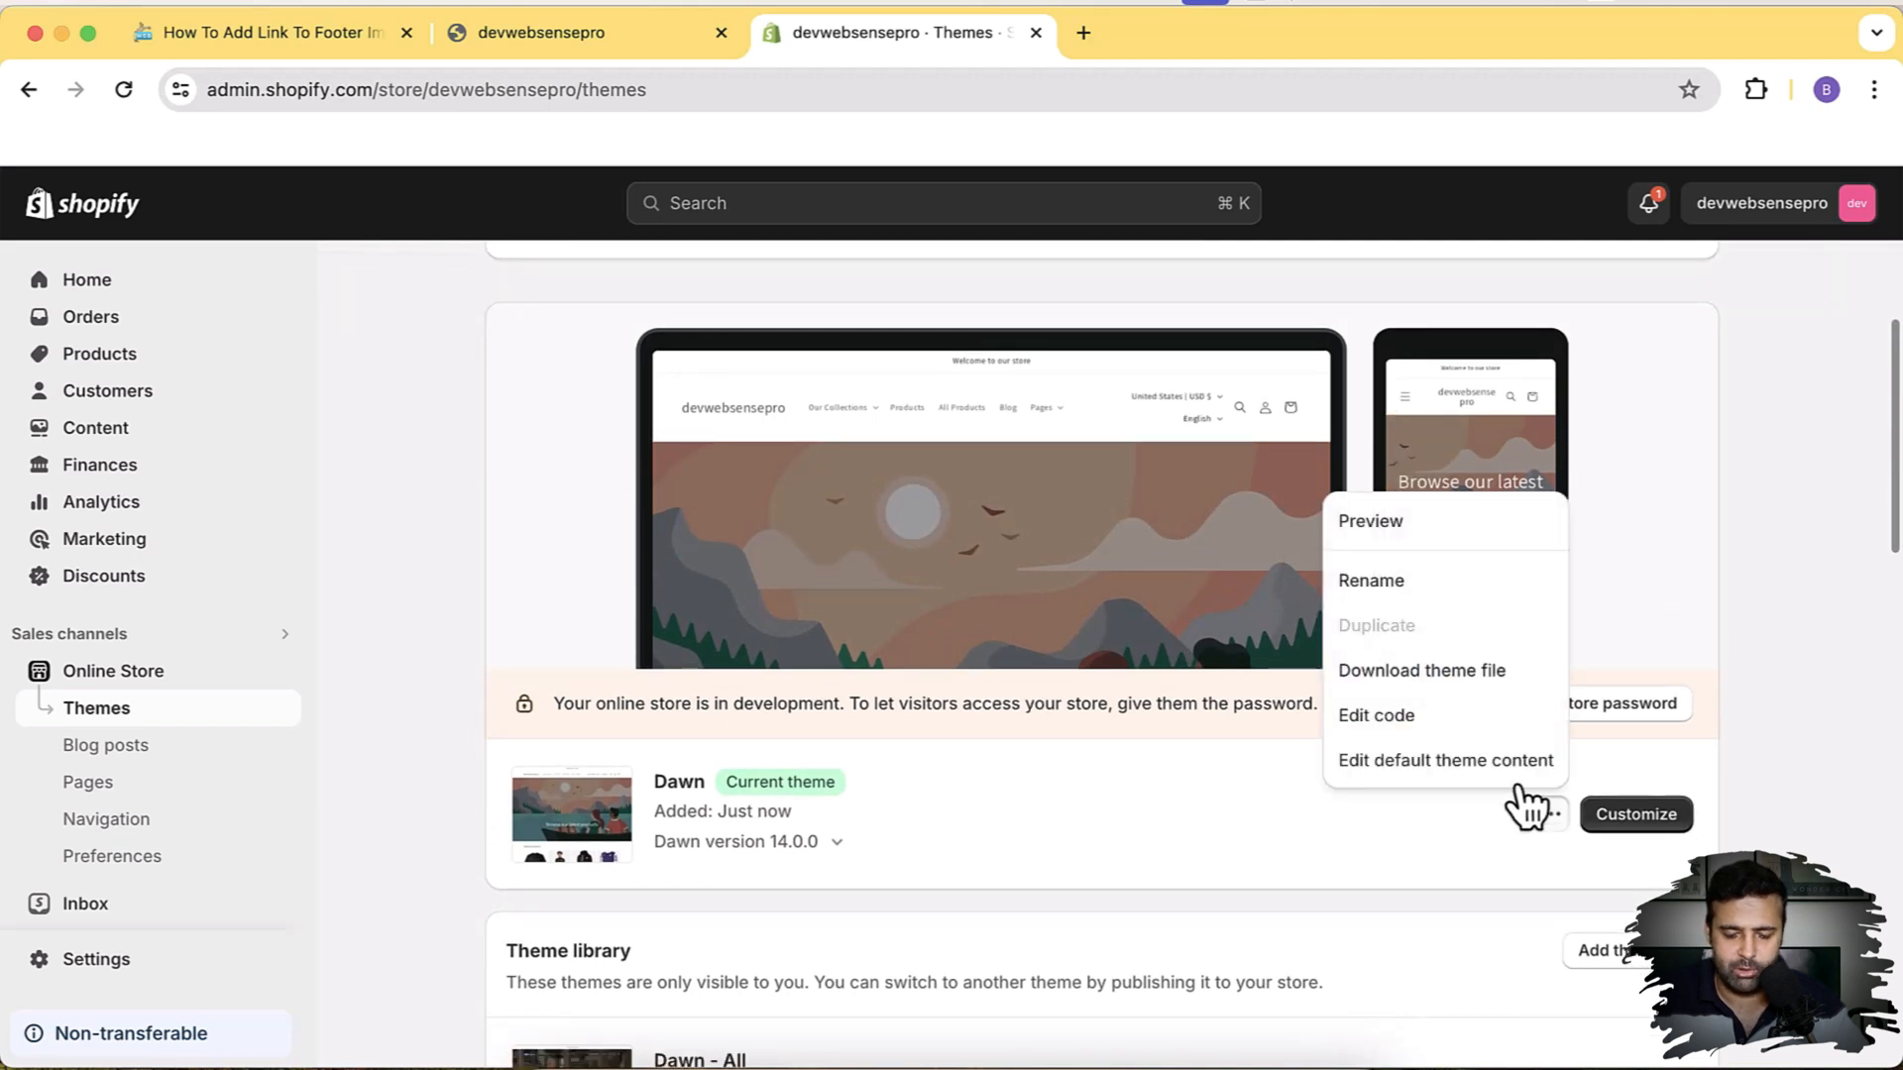
pyautogui.click(1374, 715)
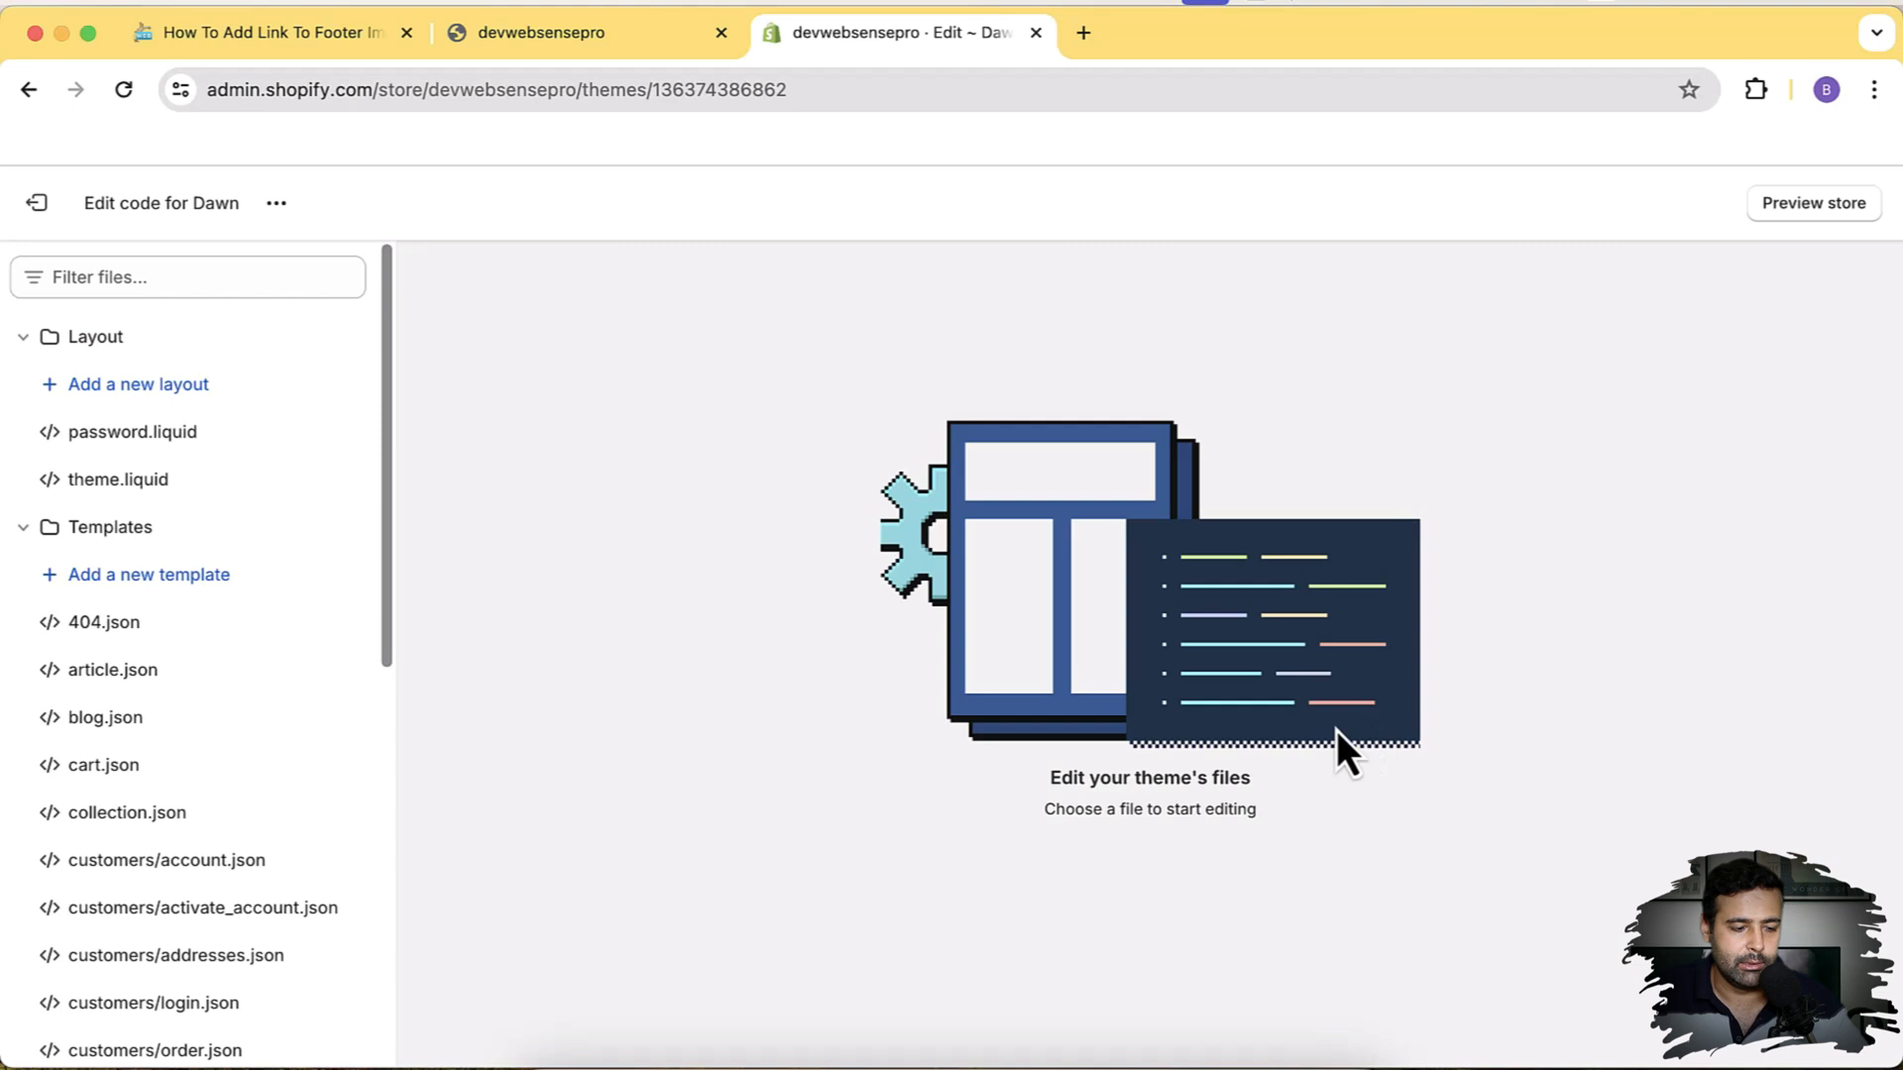
pyautogui.moveTo(1292, 758)
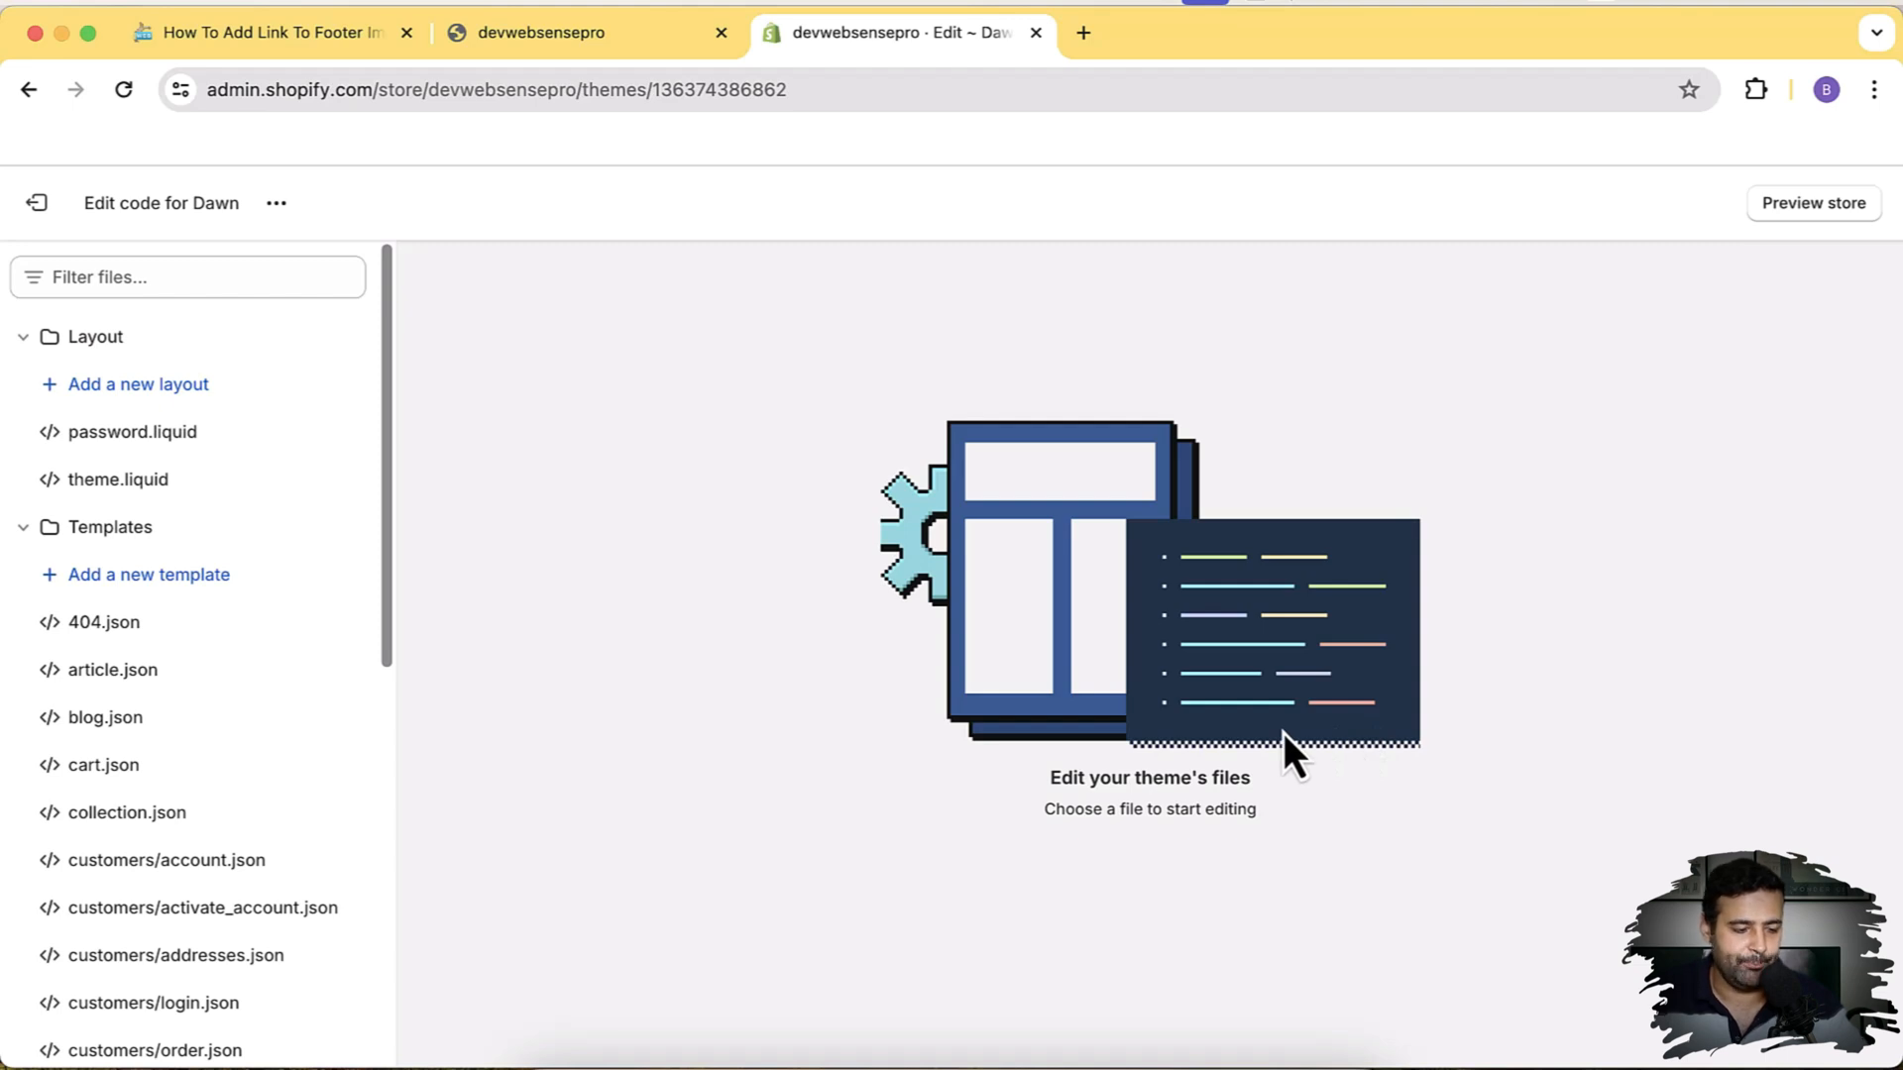
pyautogui.click(188, 277)
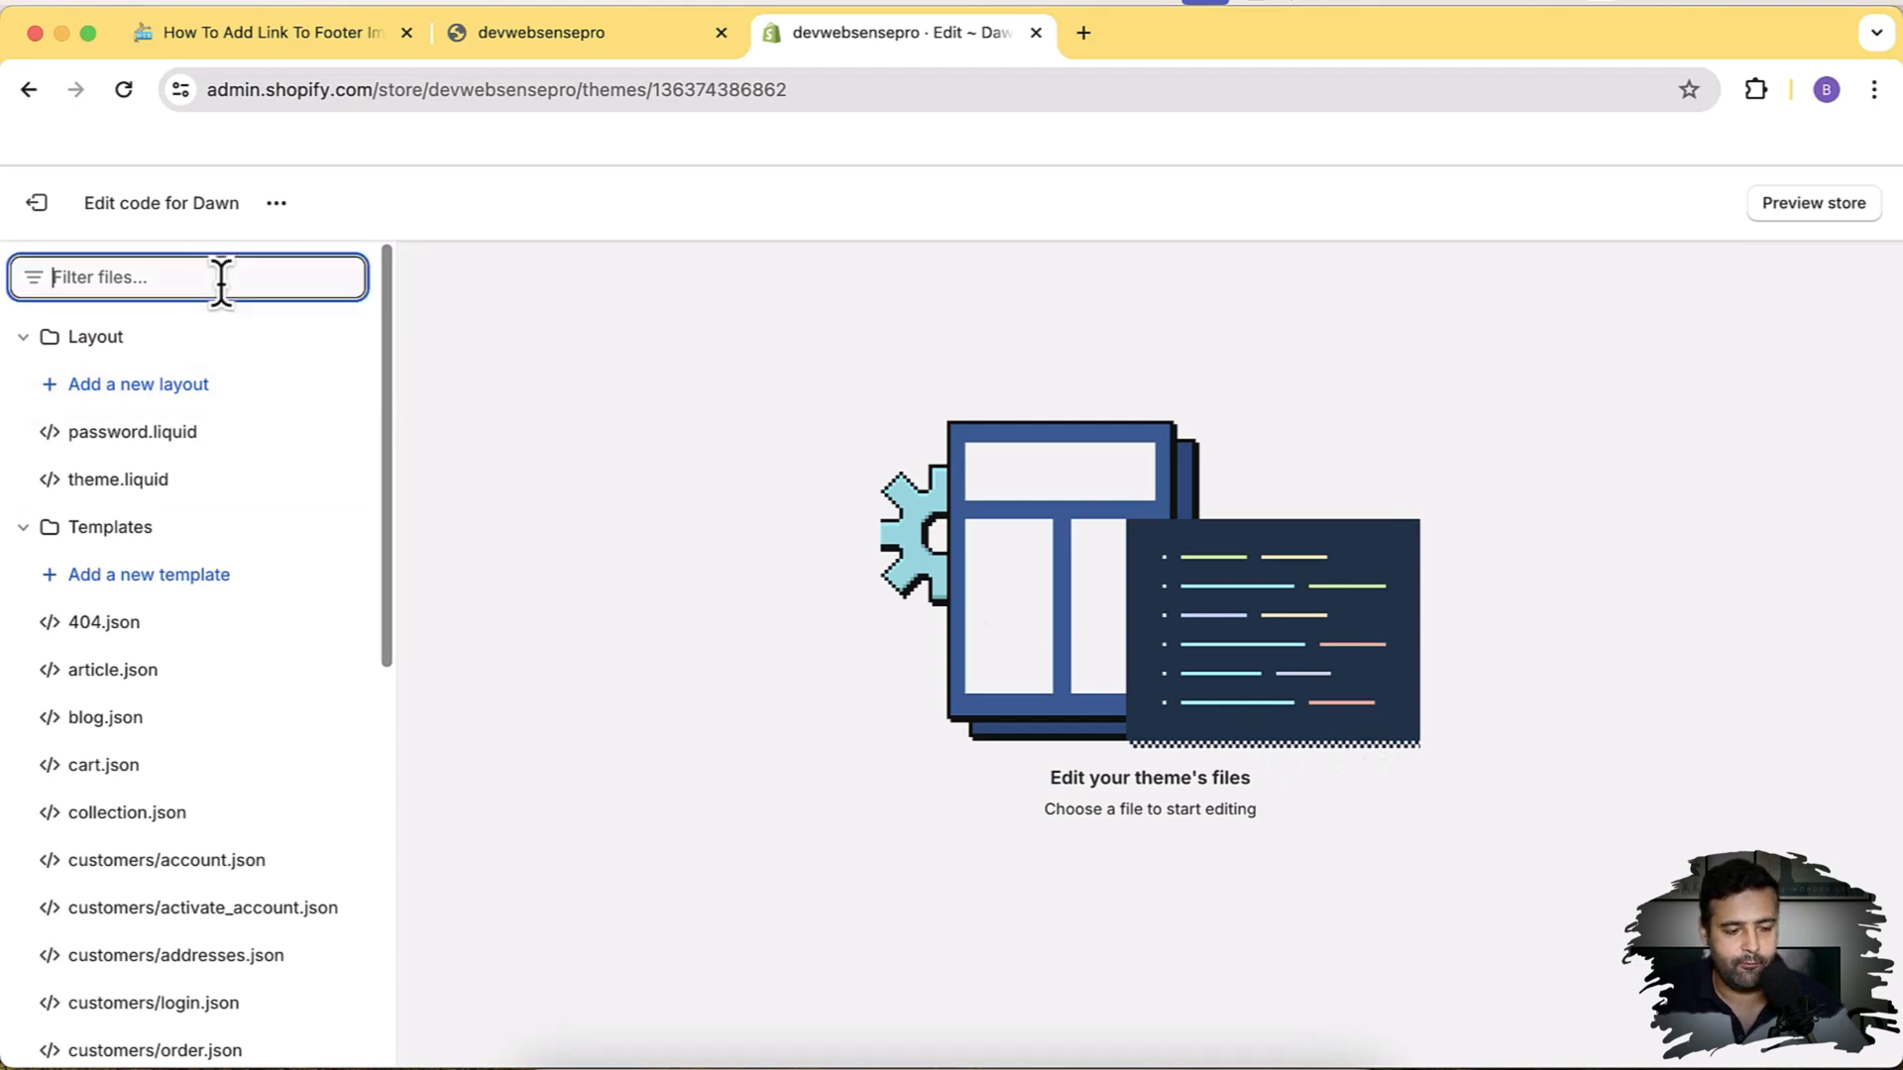
pyautogui.write('footer')
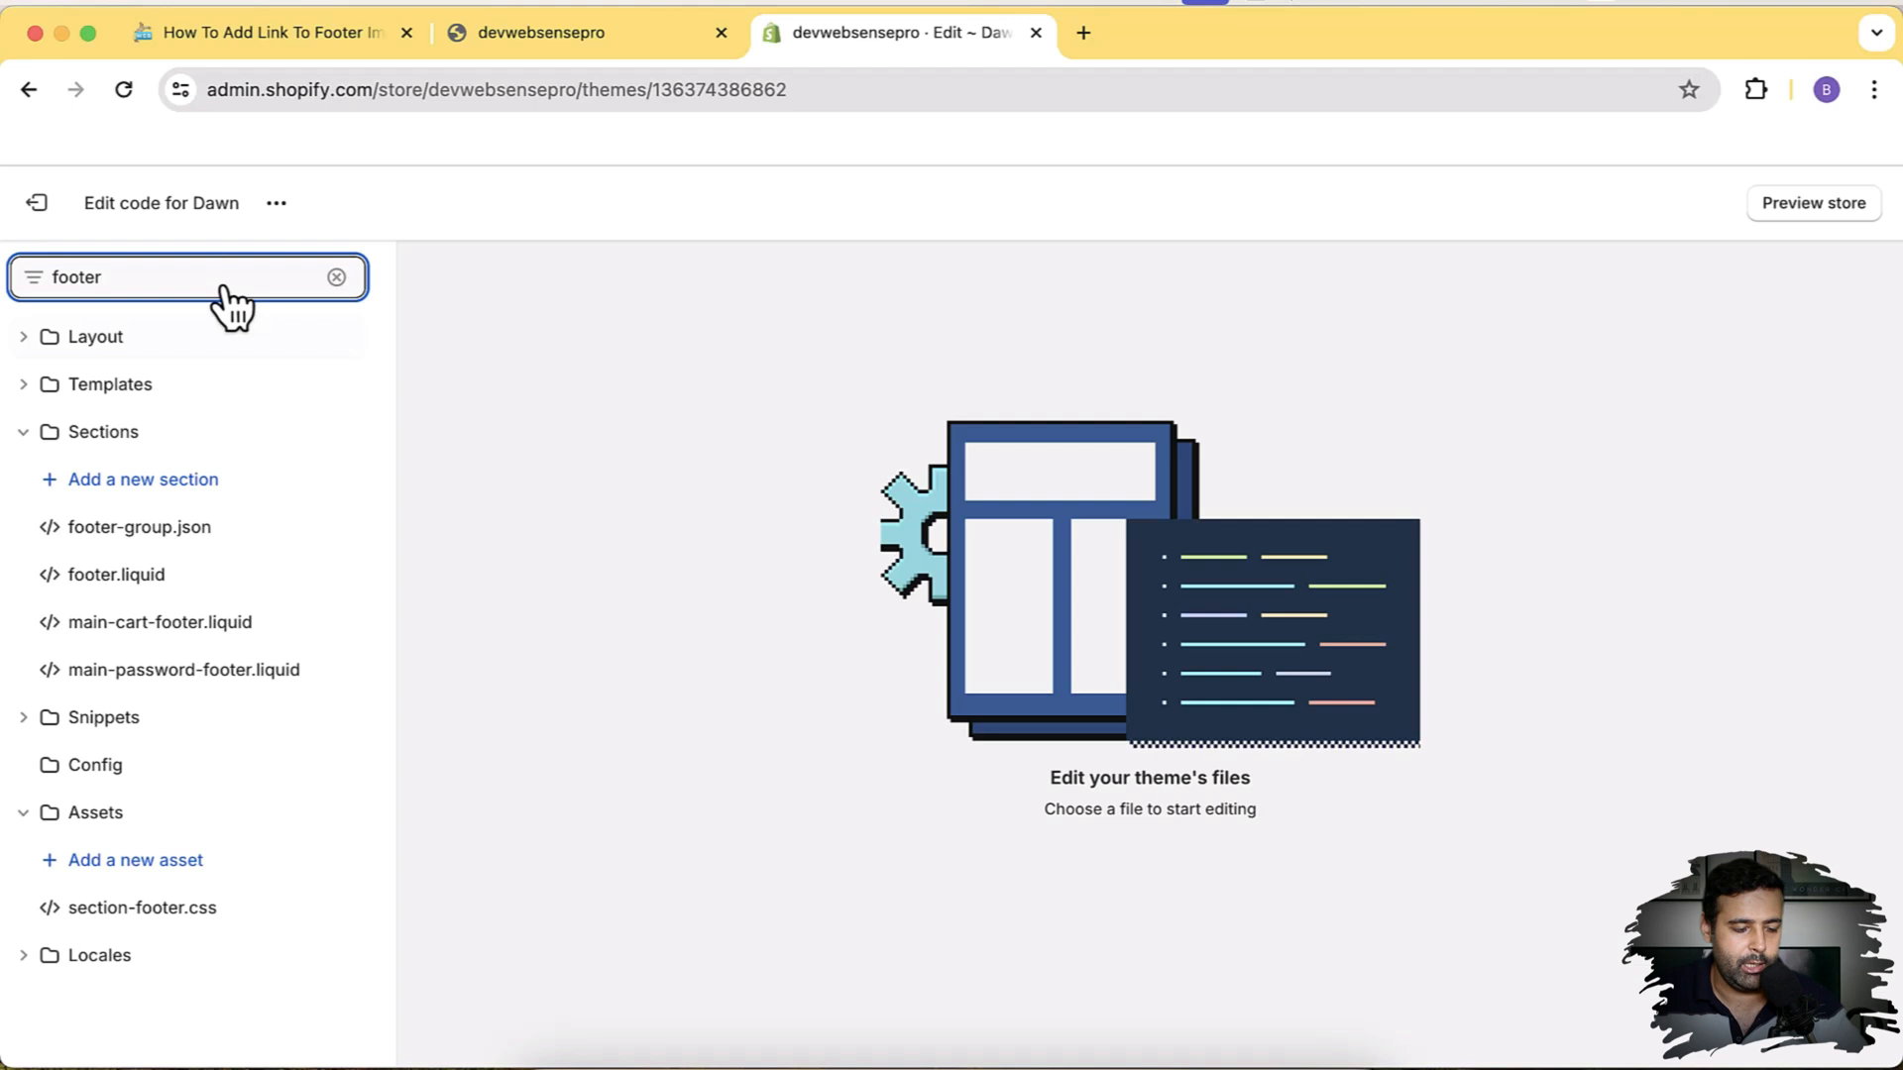
pyautogui.click(119, 573)
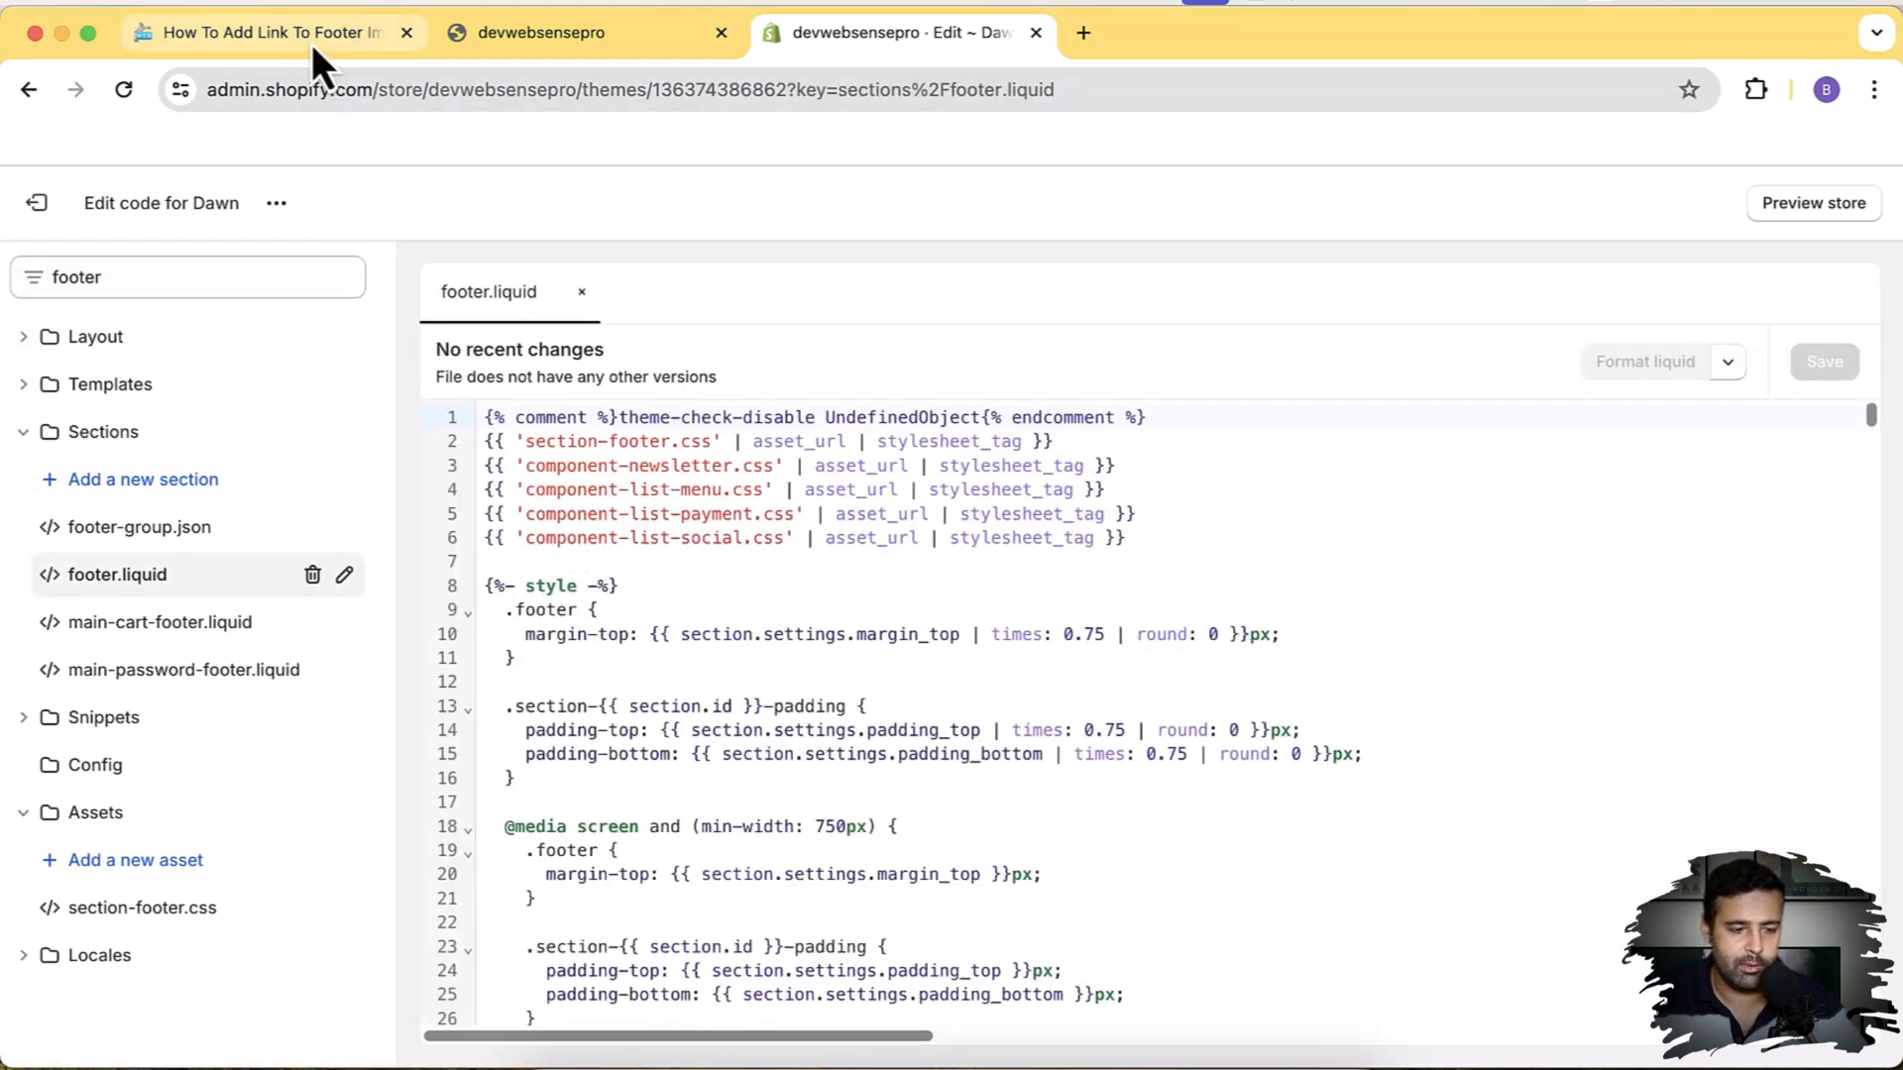
pyautogui.click(267, 31)
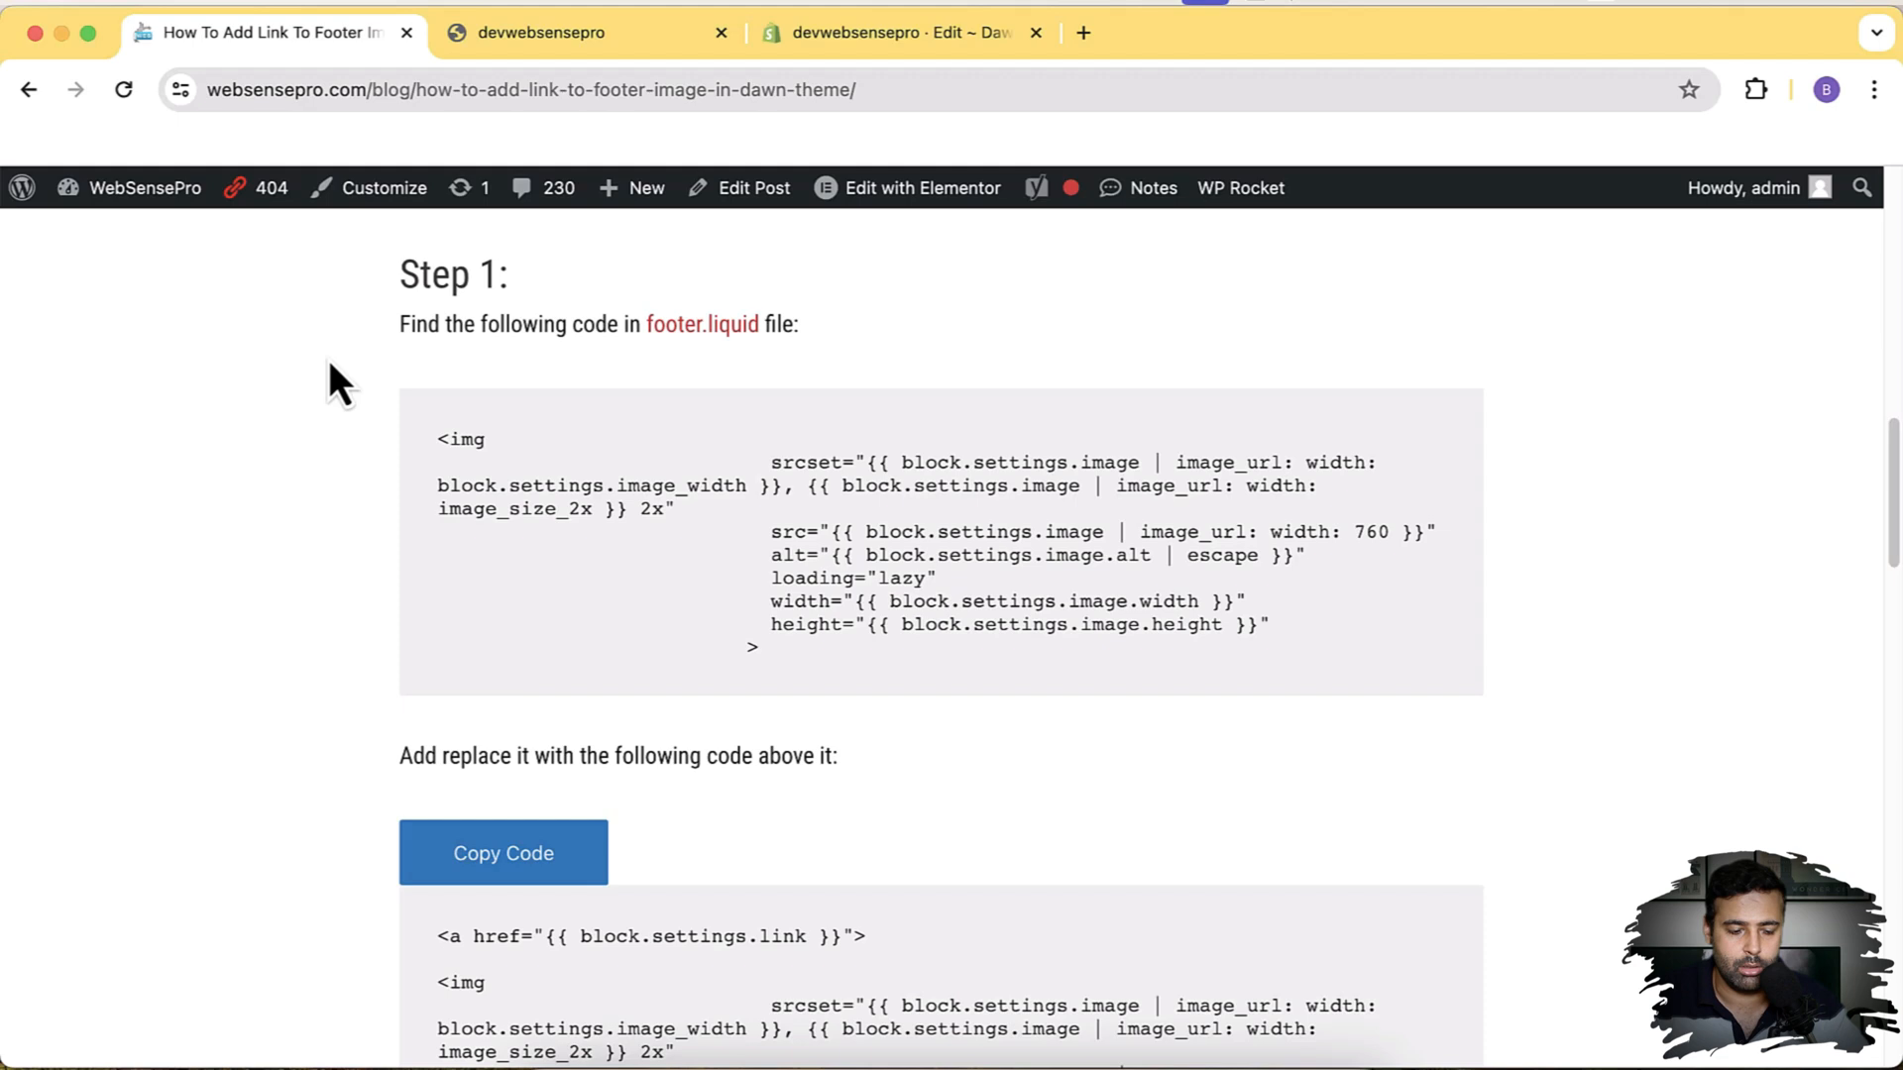
pyautogui.moveTo(328, 358)
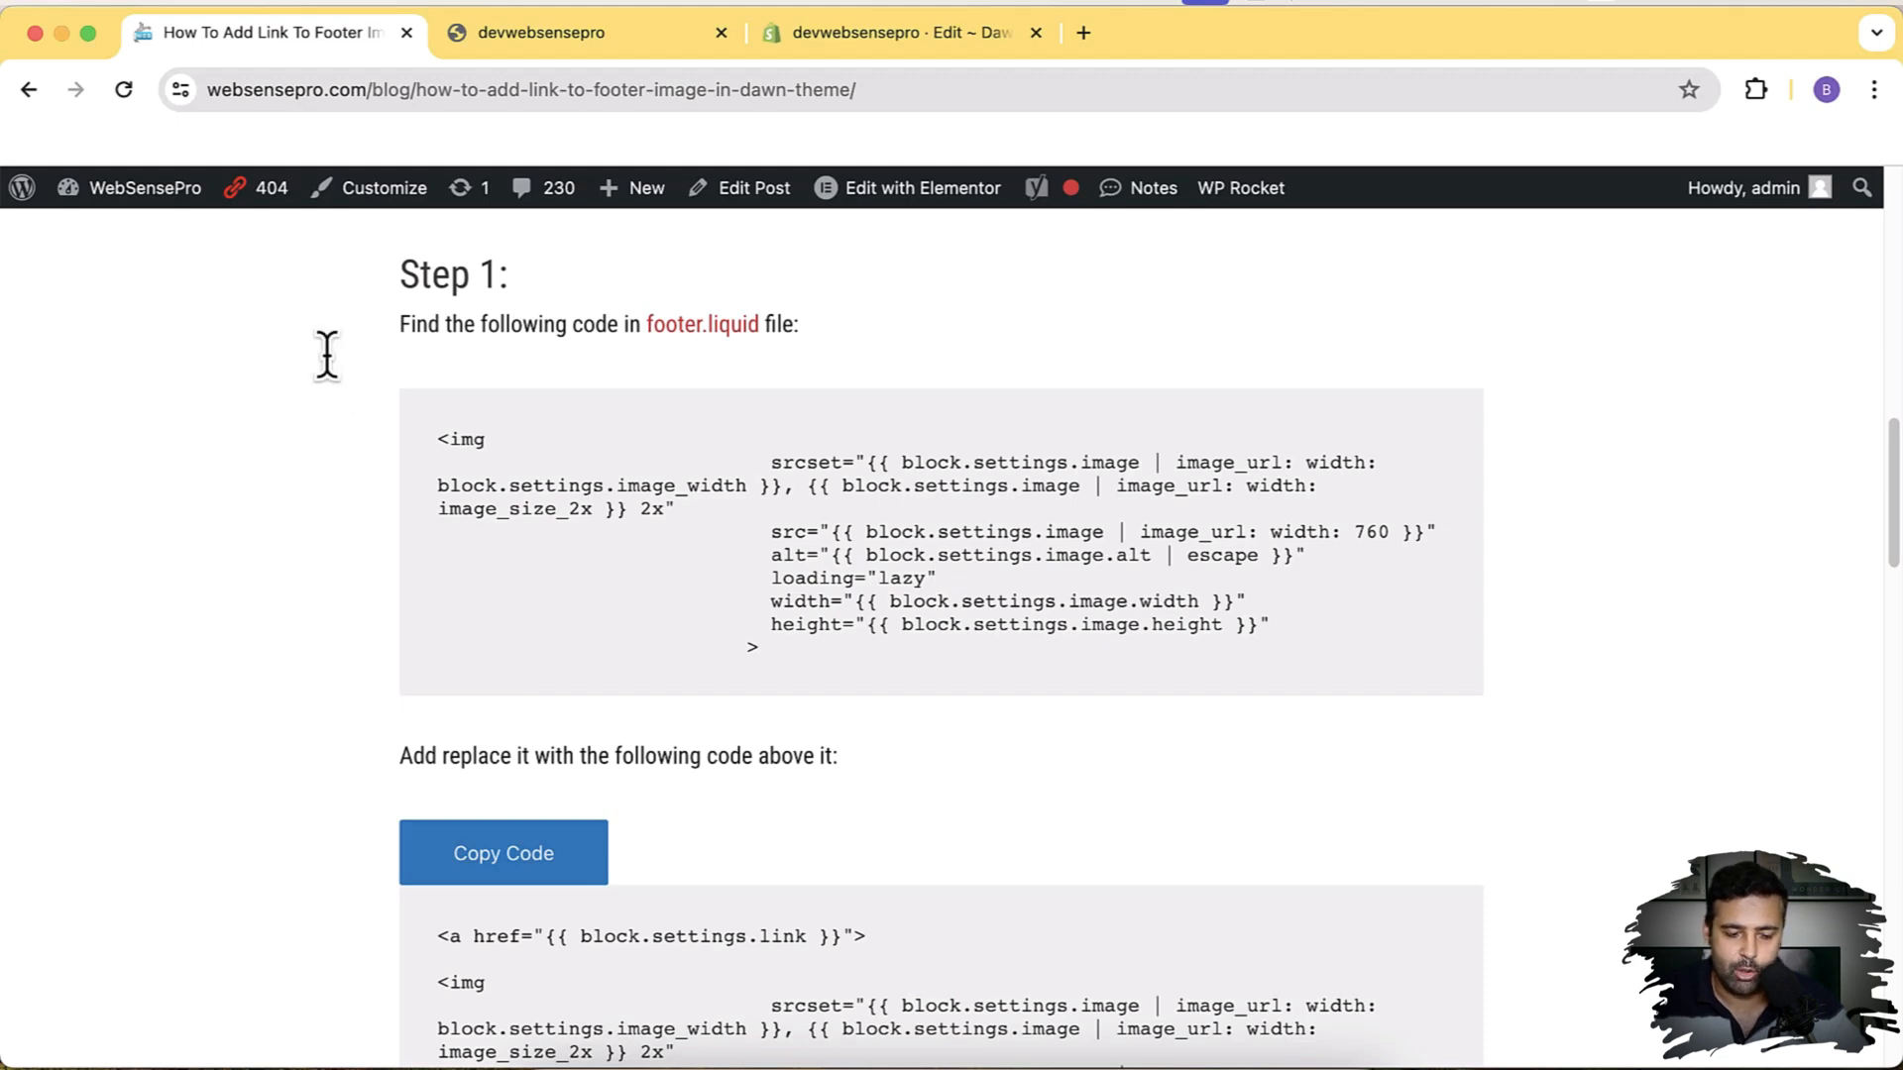
# Find srcset="{{ block.settings.image in footer.liquid and select the img tag on lines 143–150
pyautogui.scroll(-3)
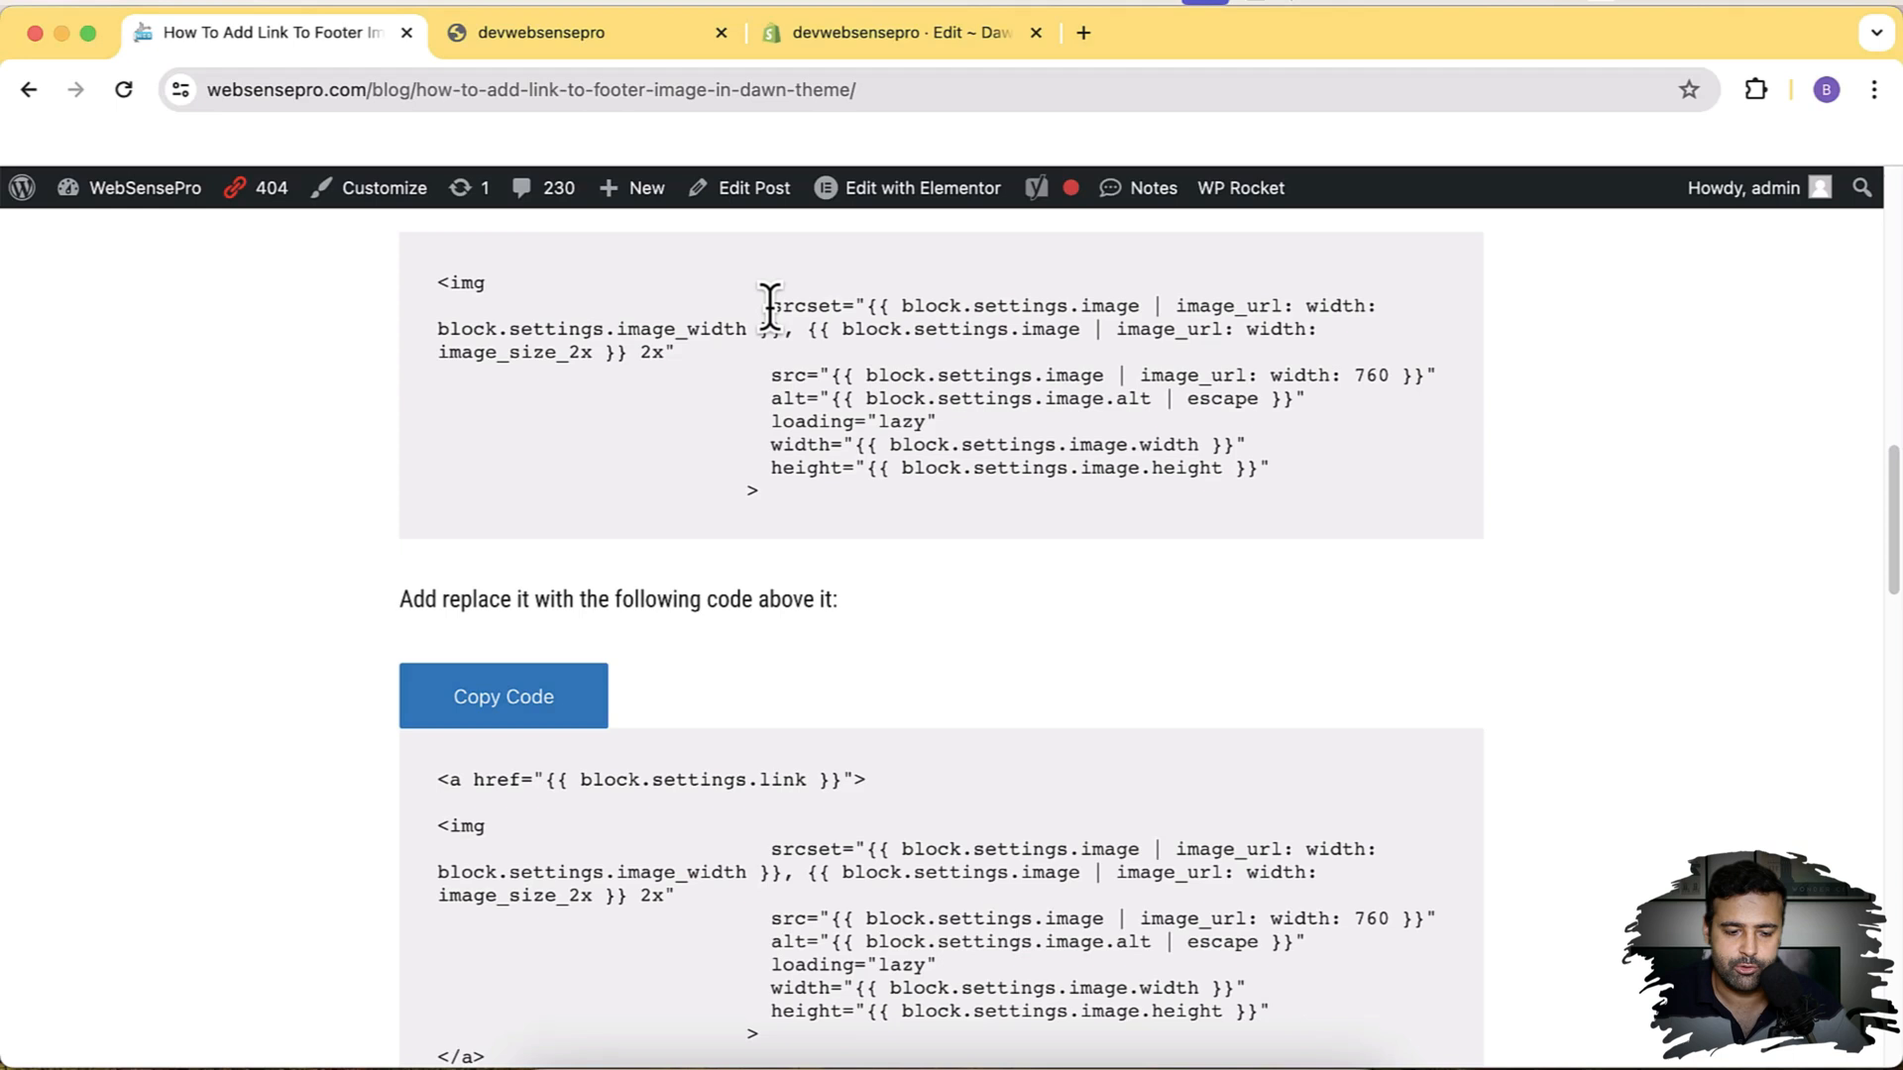
pyautogui.moveTo(894, 329)
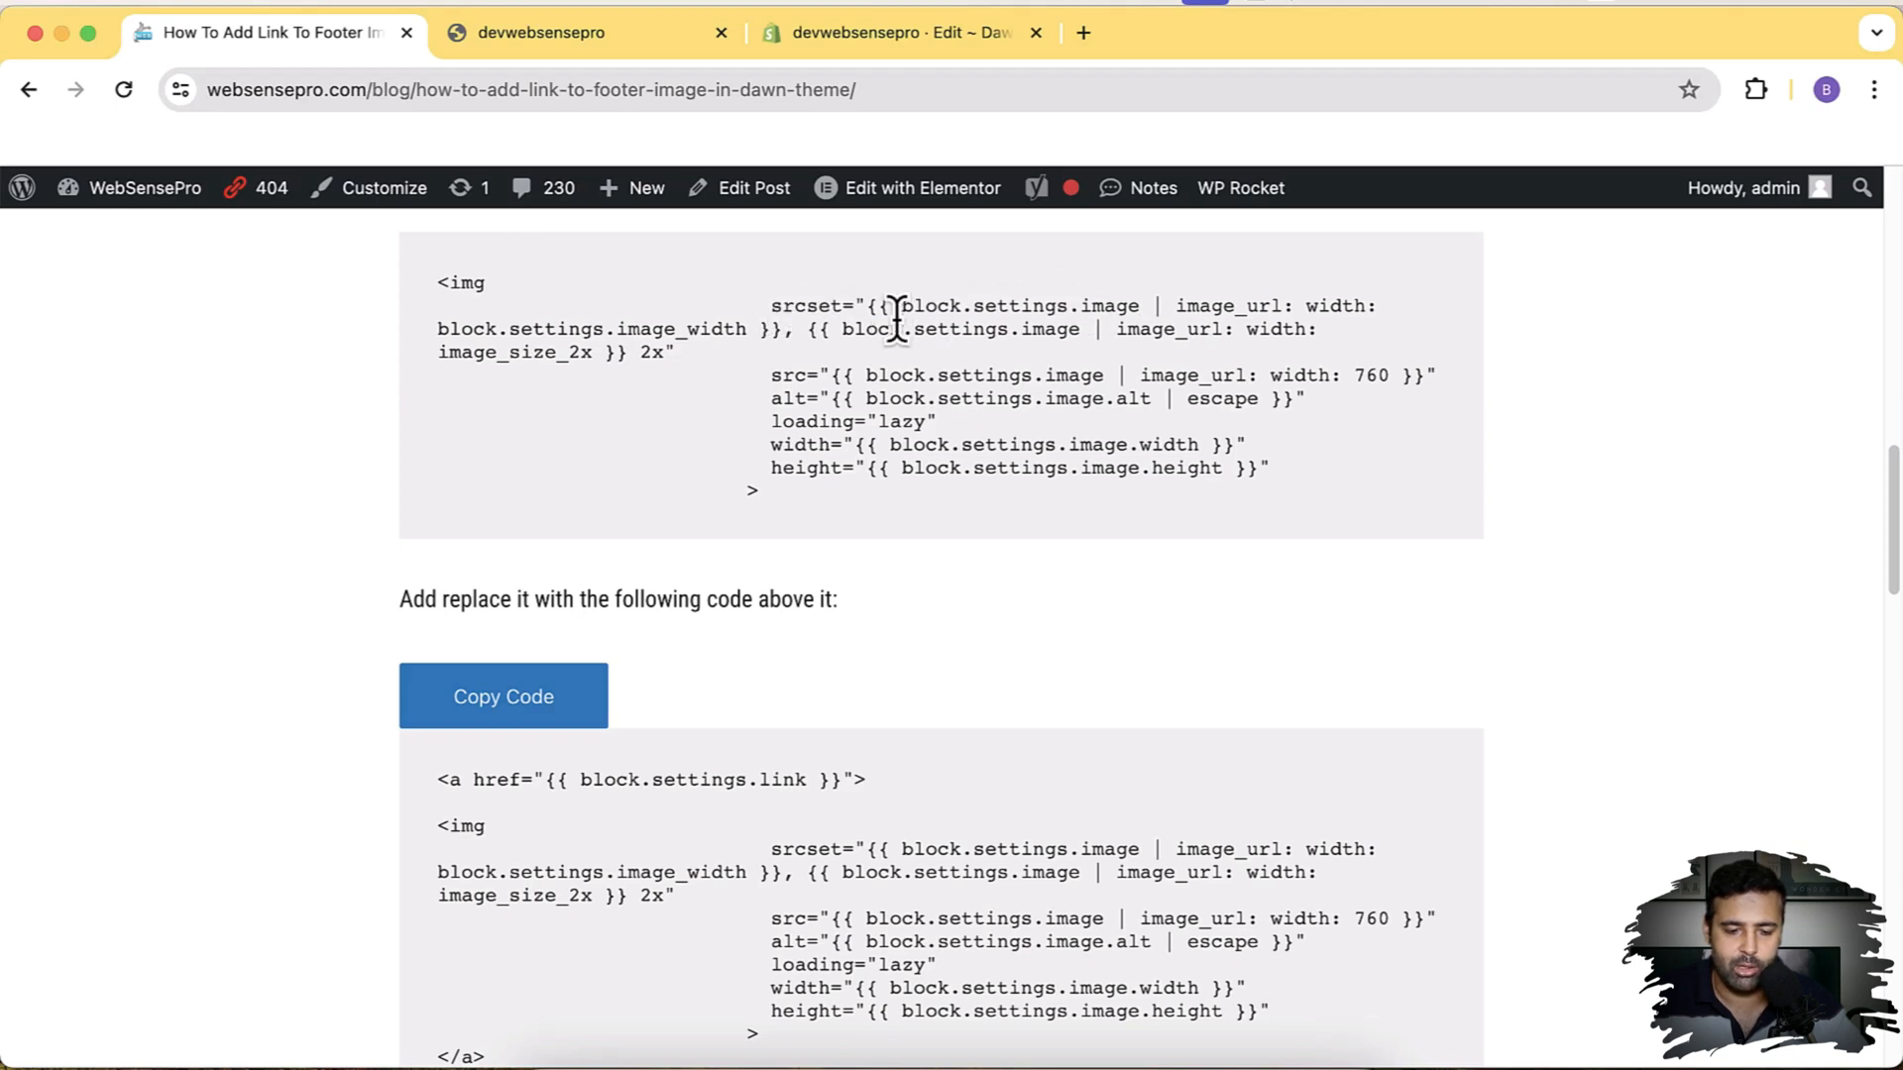
pyautogui.moveTo(772, 306); pyautogui.dragTo(1135, 306)
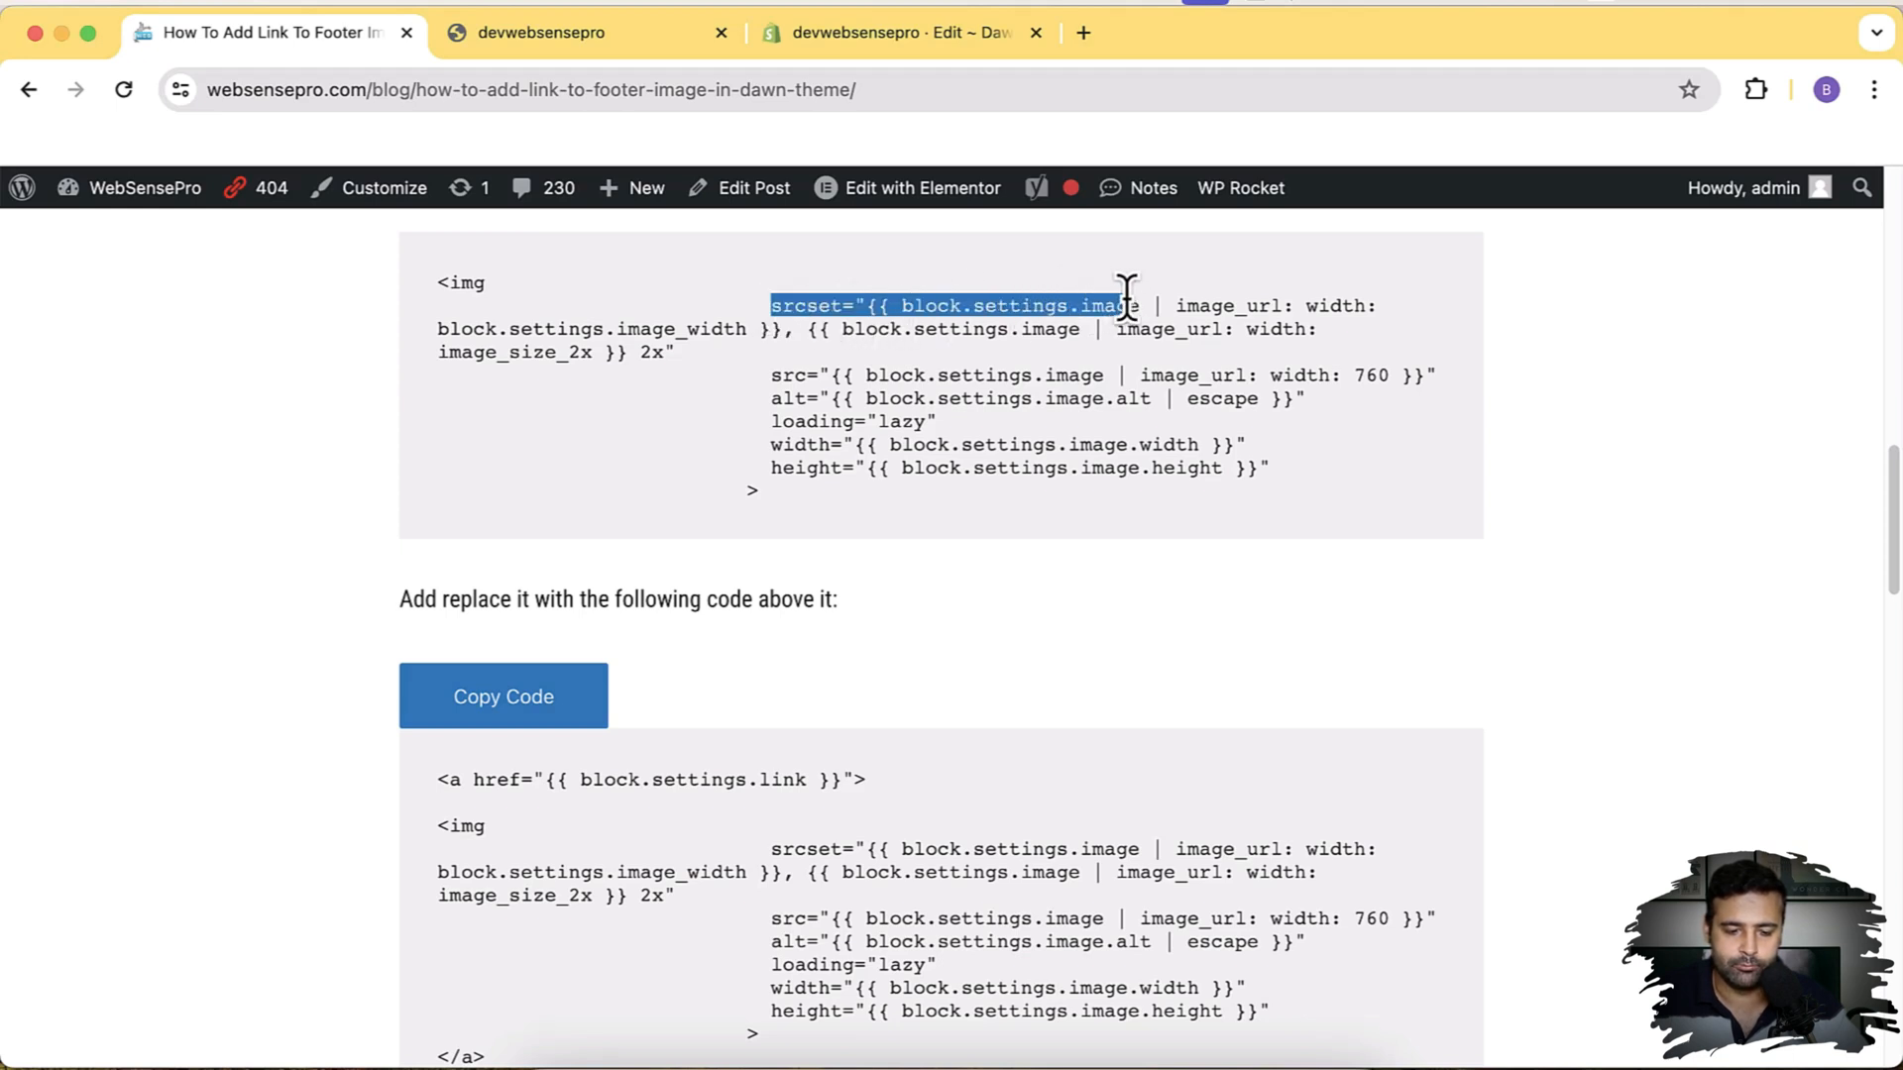
pyautogui.click(896, 33)
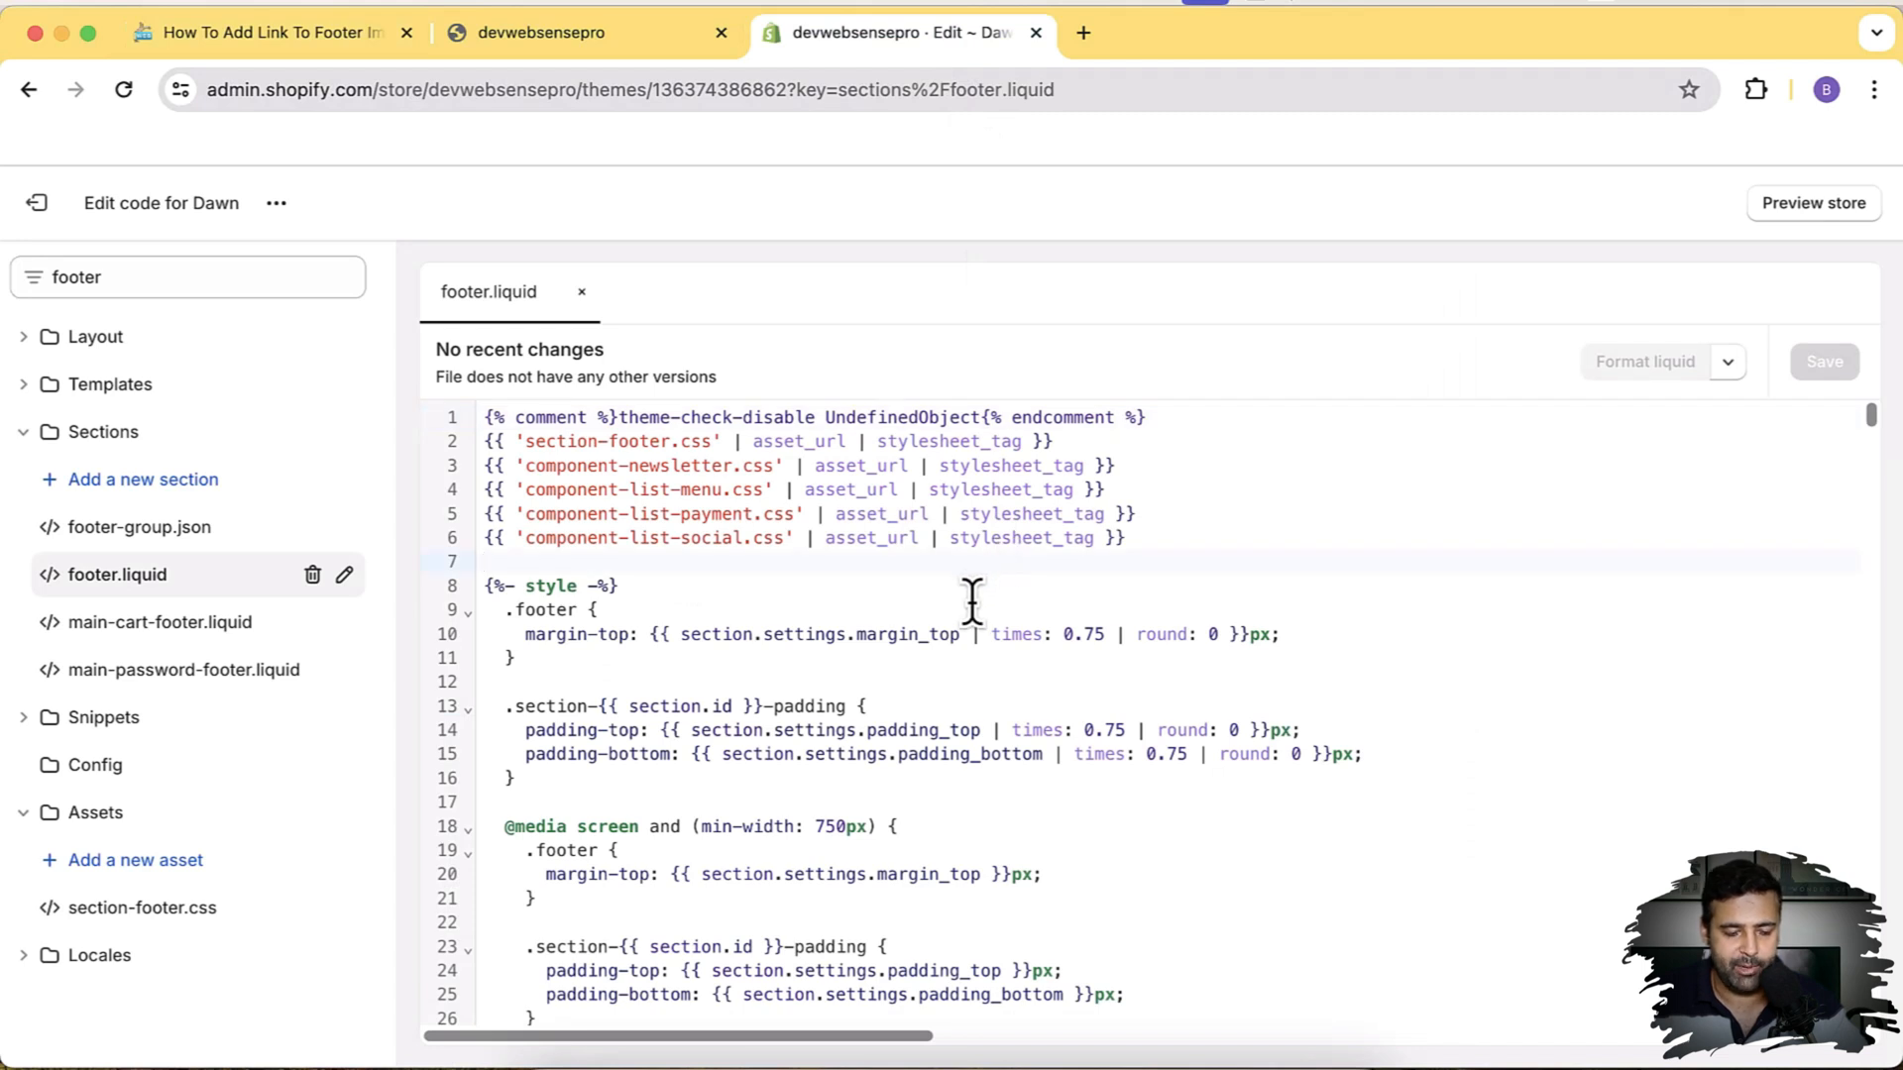
pyautogui.press('Cmd+f')
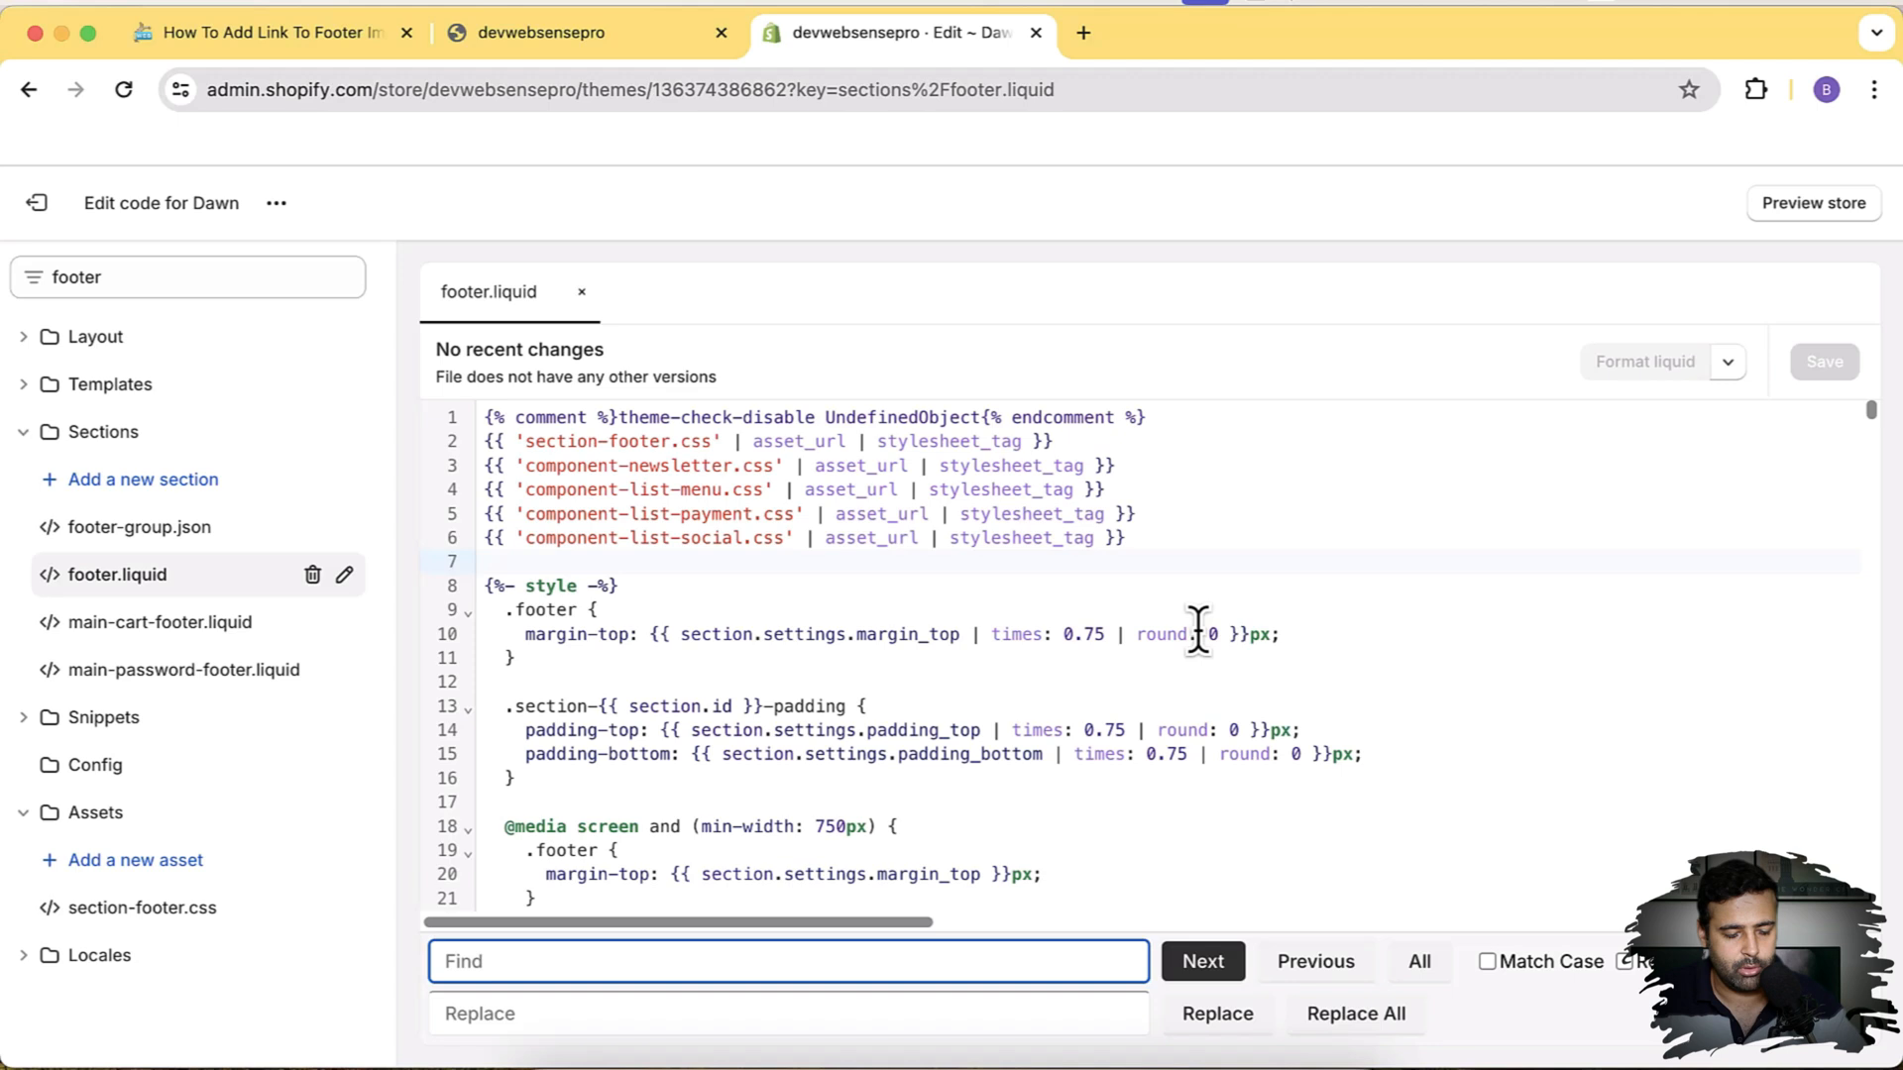
pyautogui.write('srcset="{{ block.settings.image')
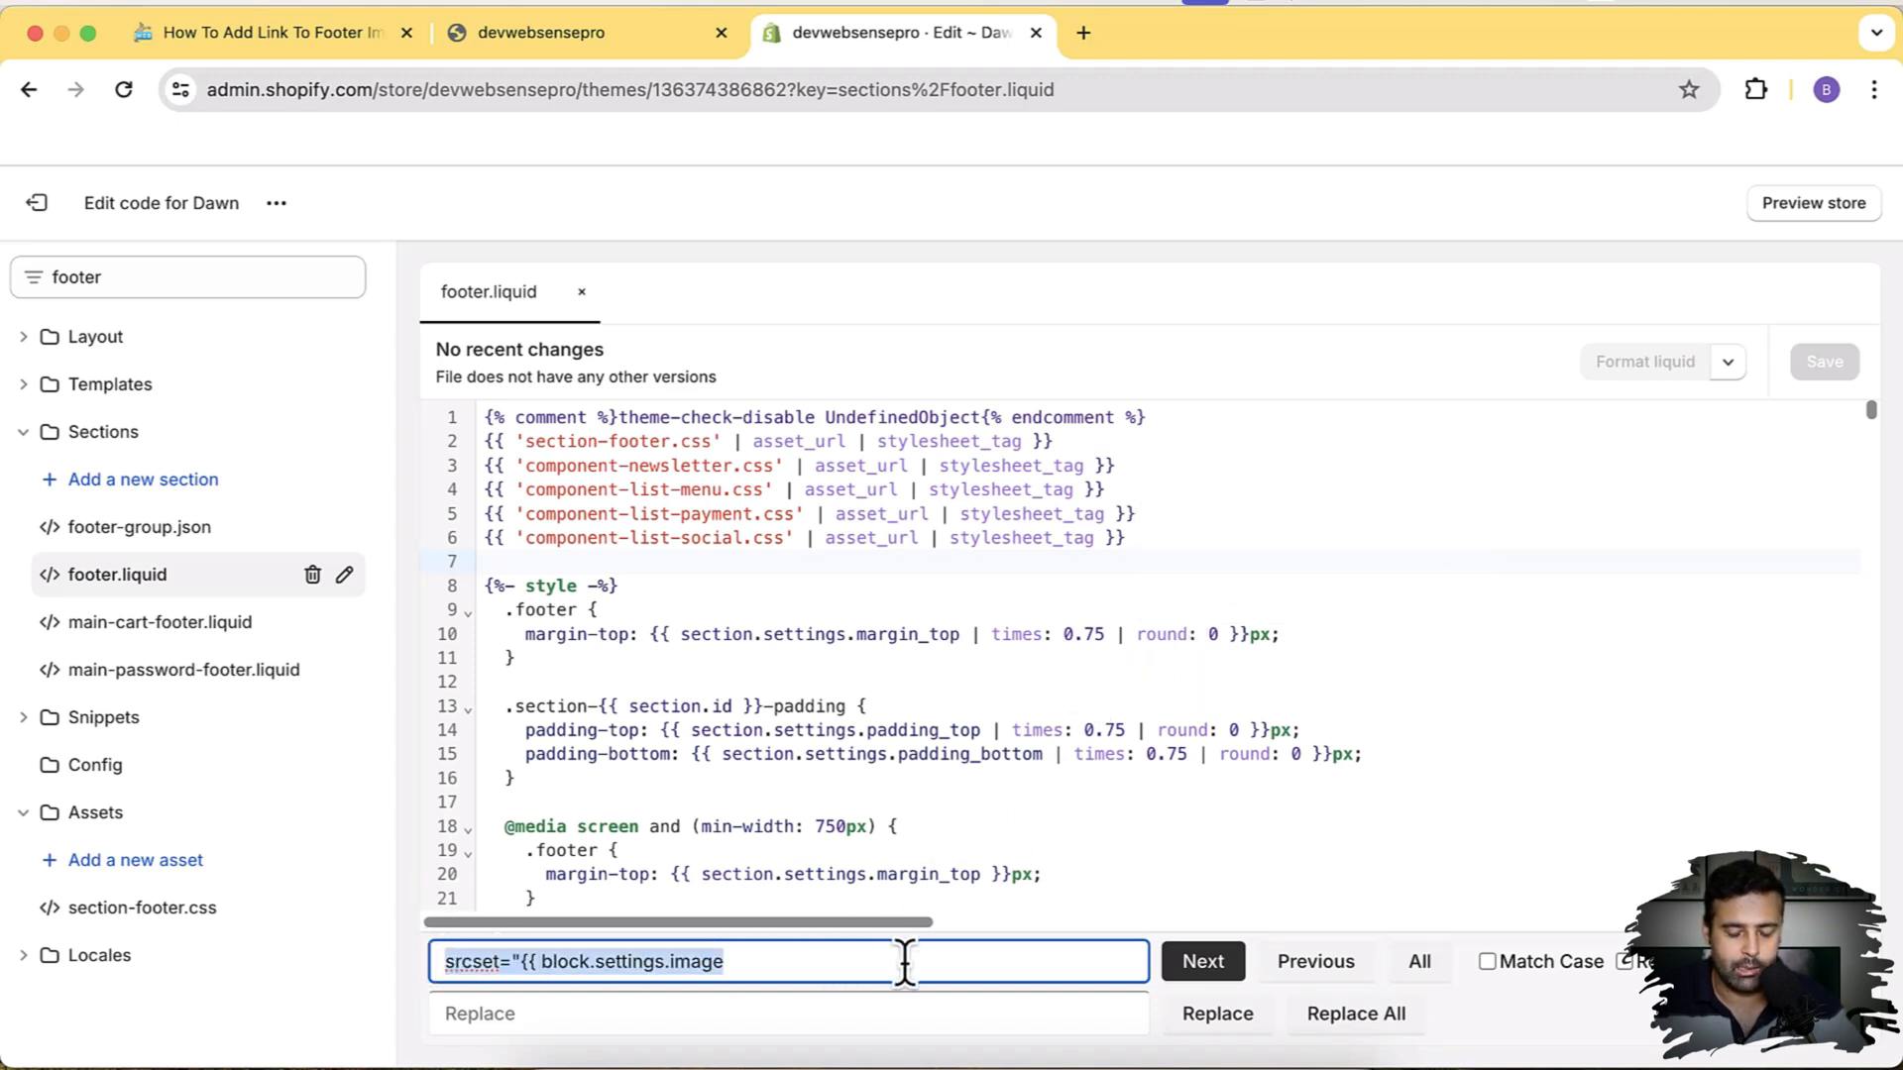
pyautogui.click(1201, 961)
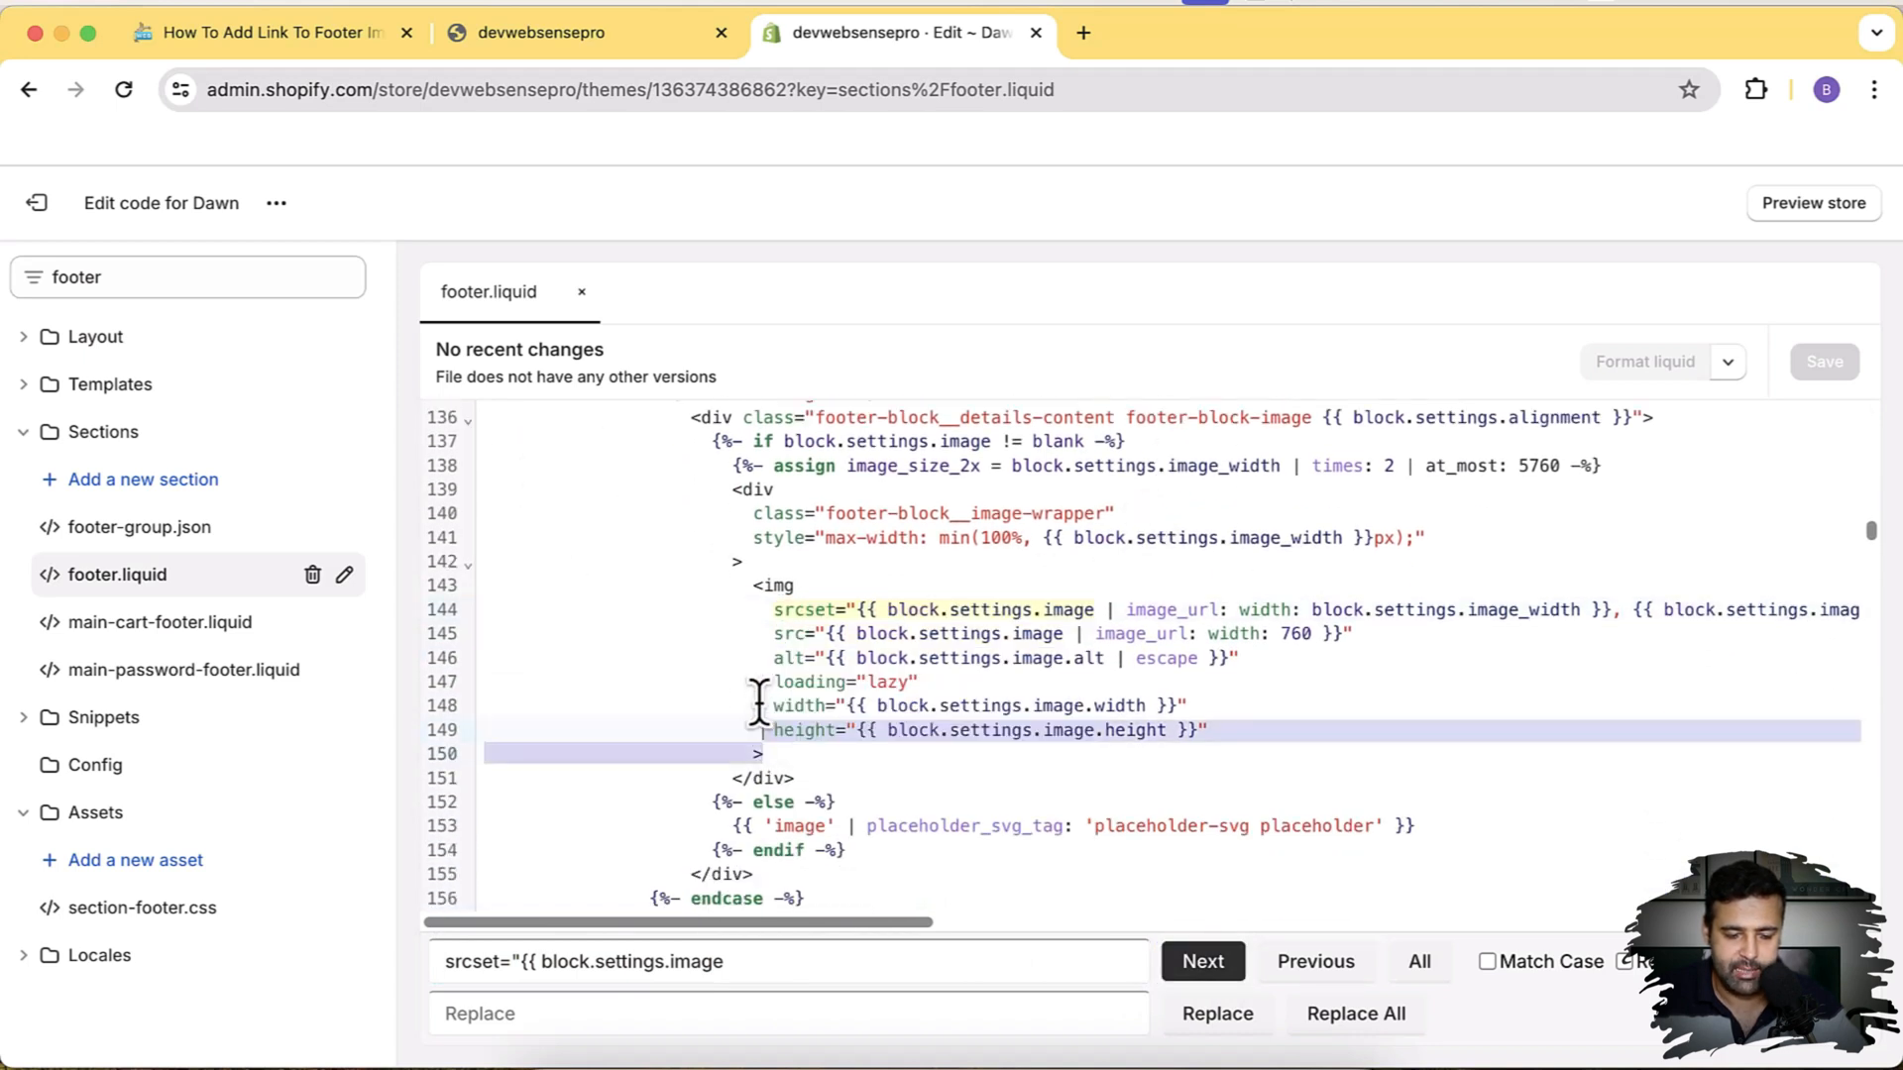
pyautogui.moveTo(758, 729); pyautogui.dragTo(812, 752)
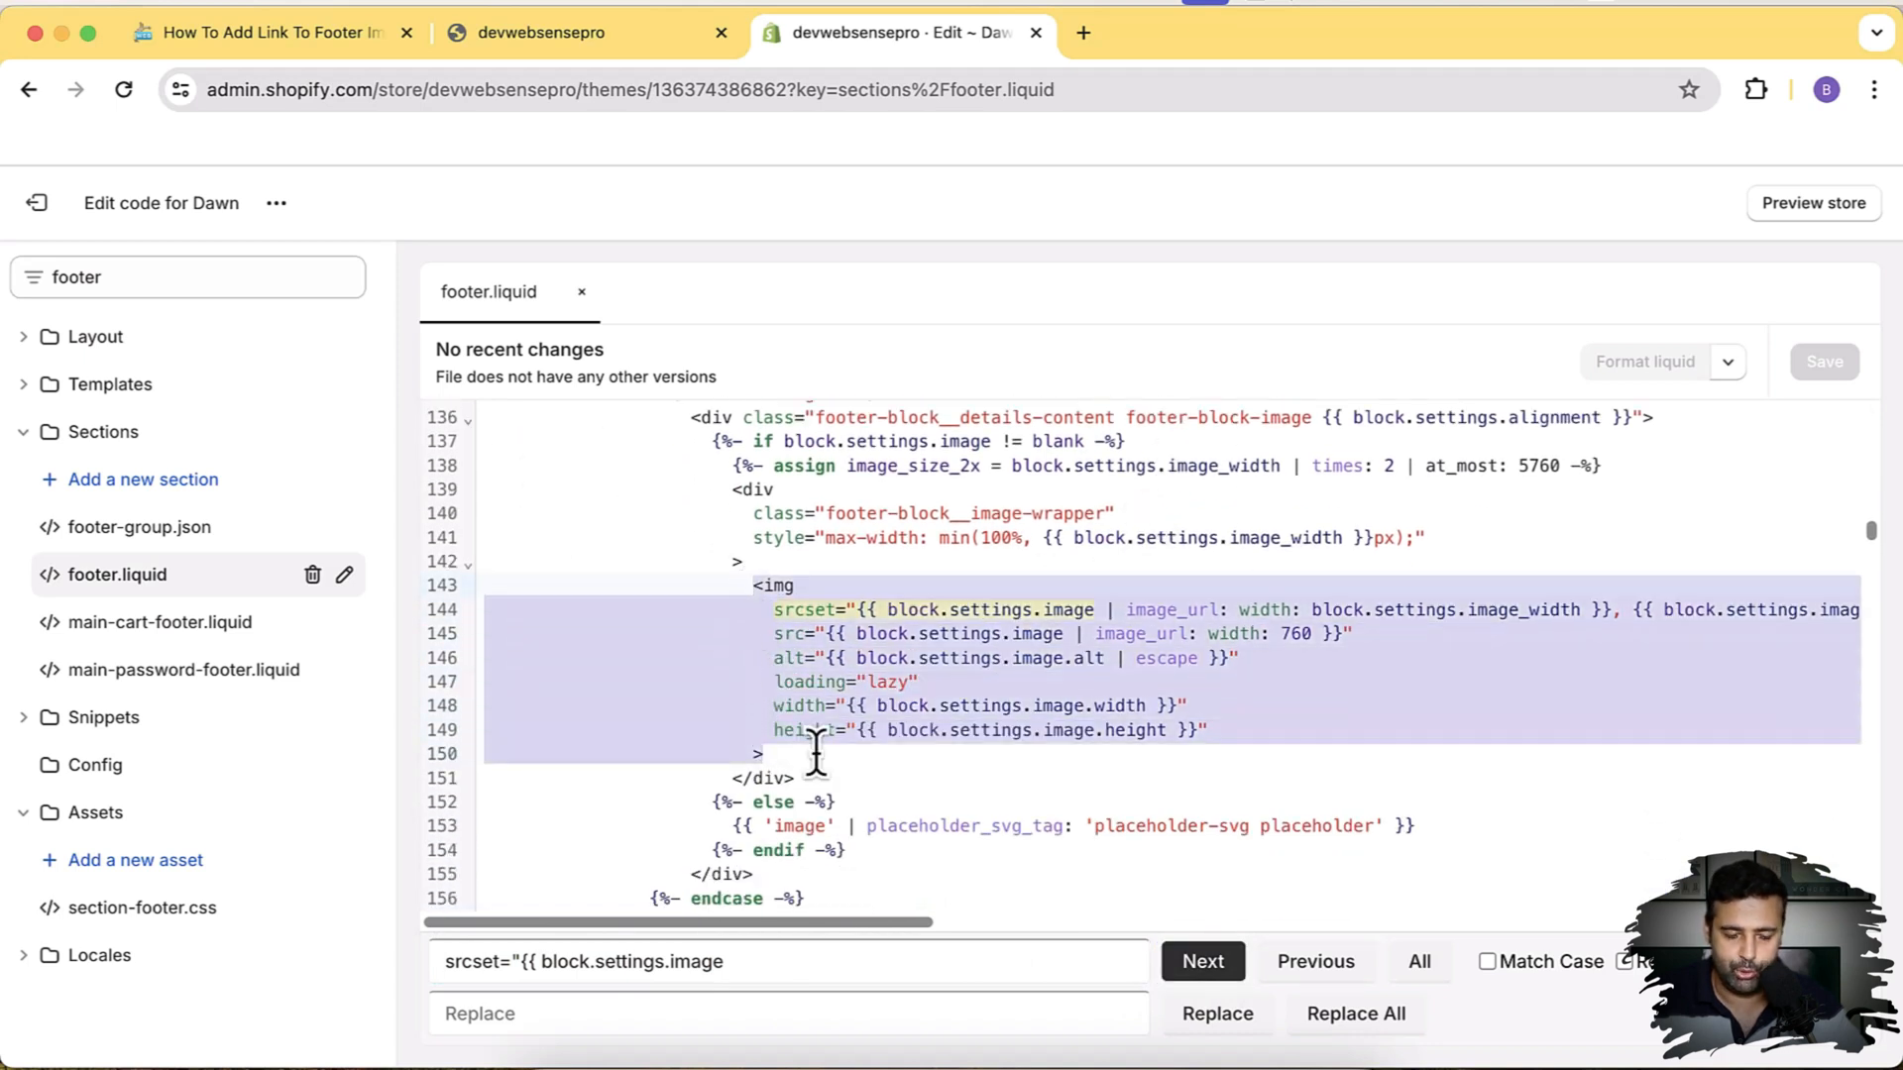
# Copy the tutorial's replacement code wrapping the footer img in <a> ... </a> link tags
pyautogui.click(260, 32)
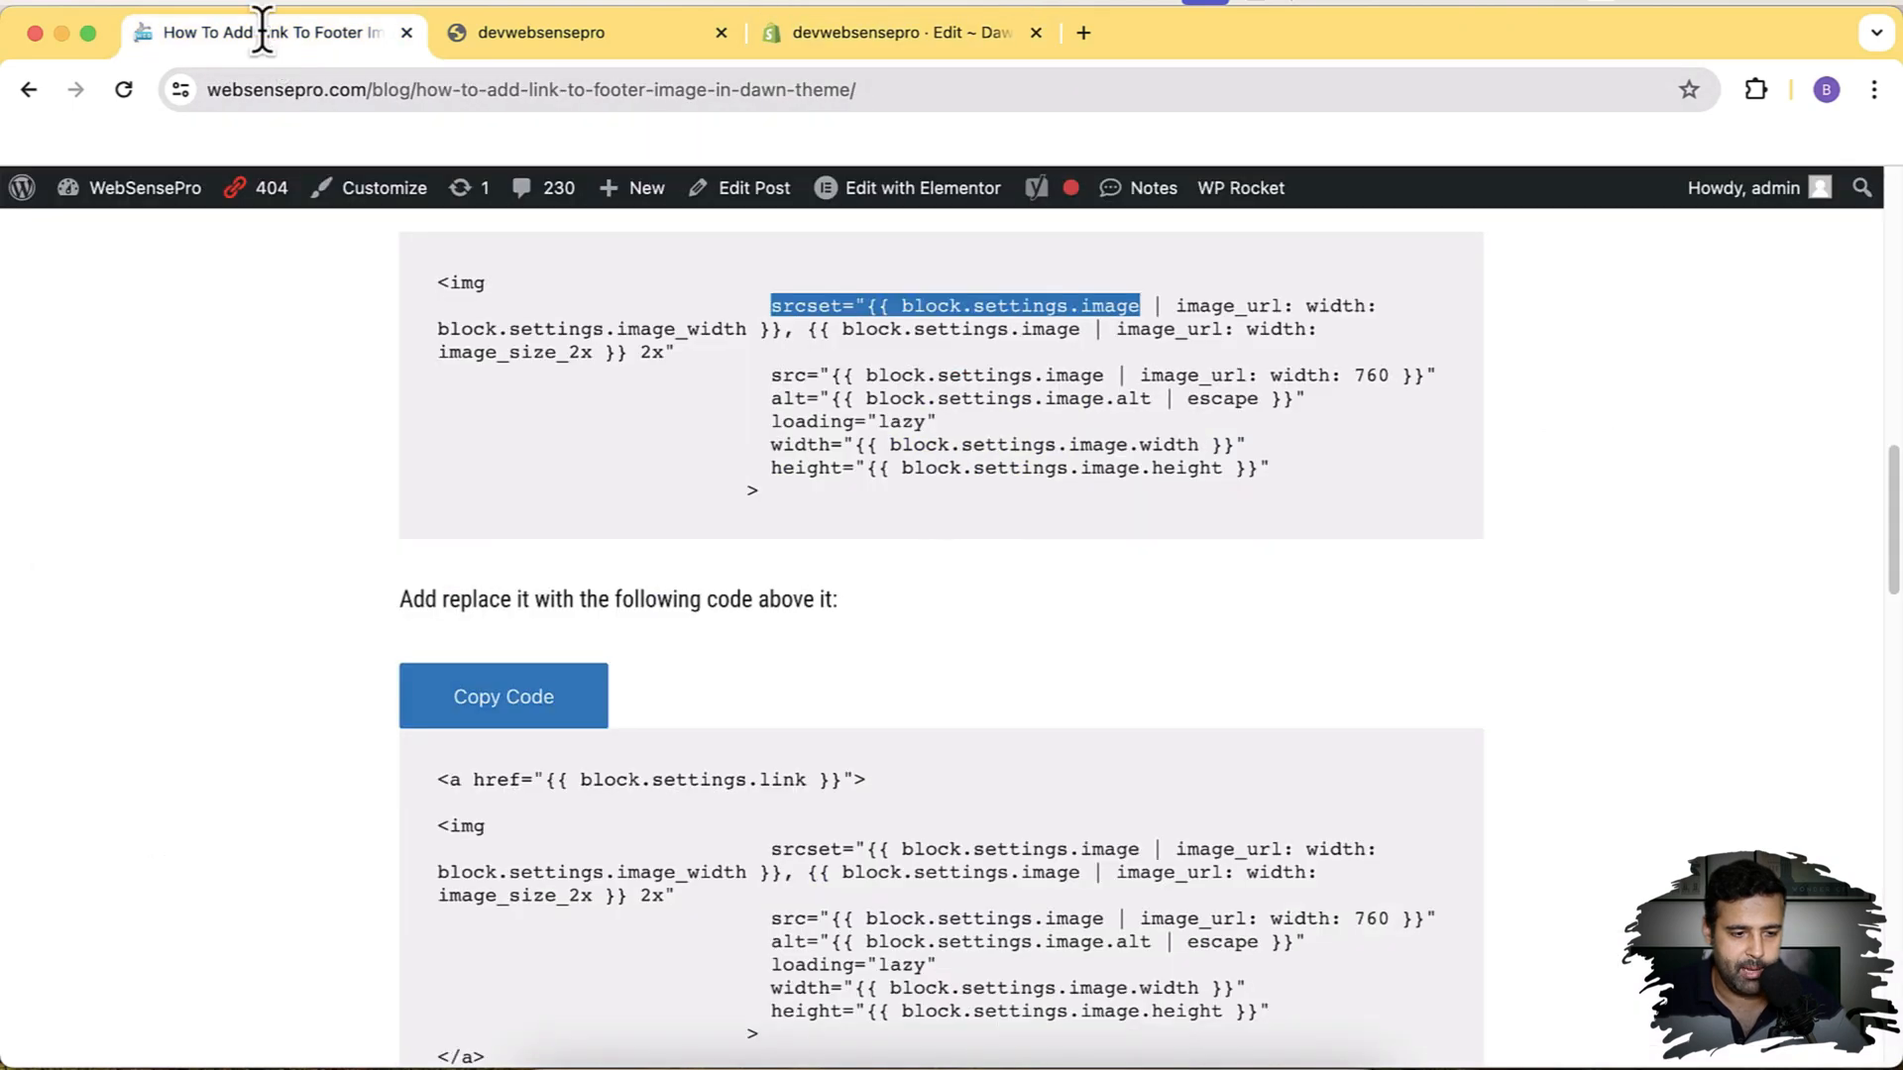
pyautogui.scroll(-3)
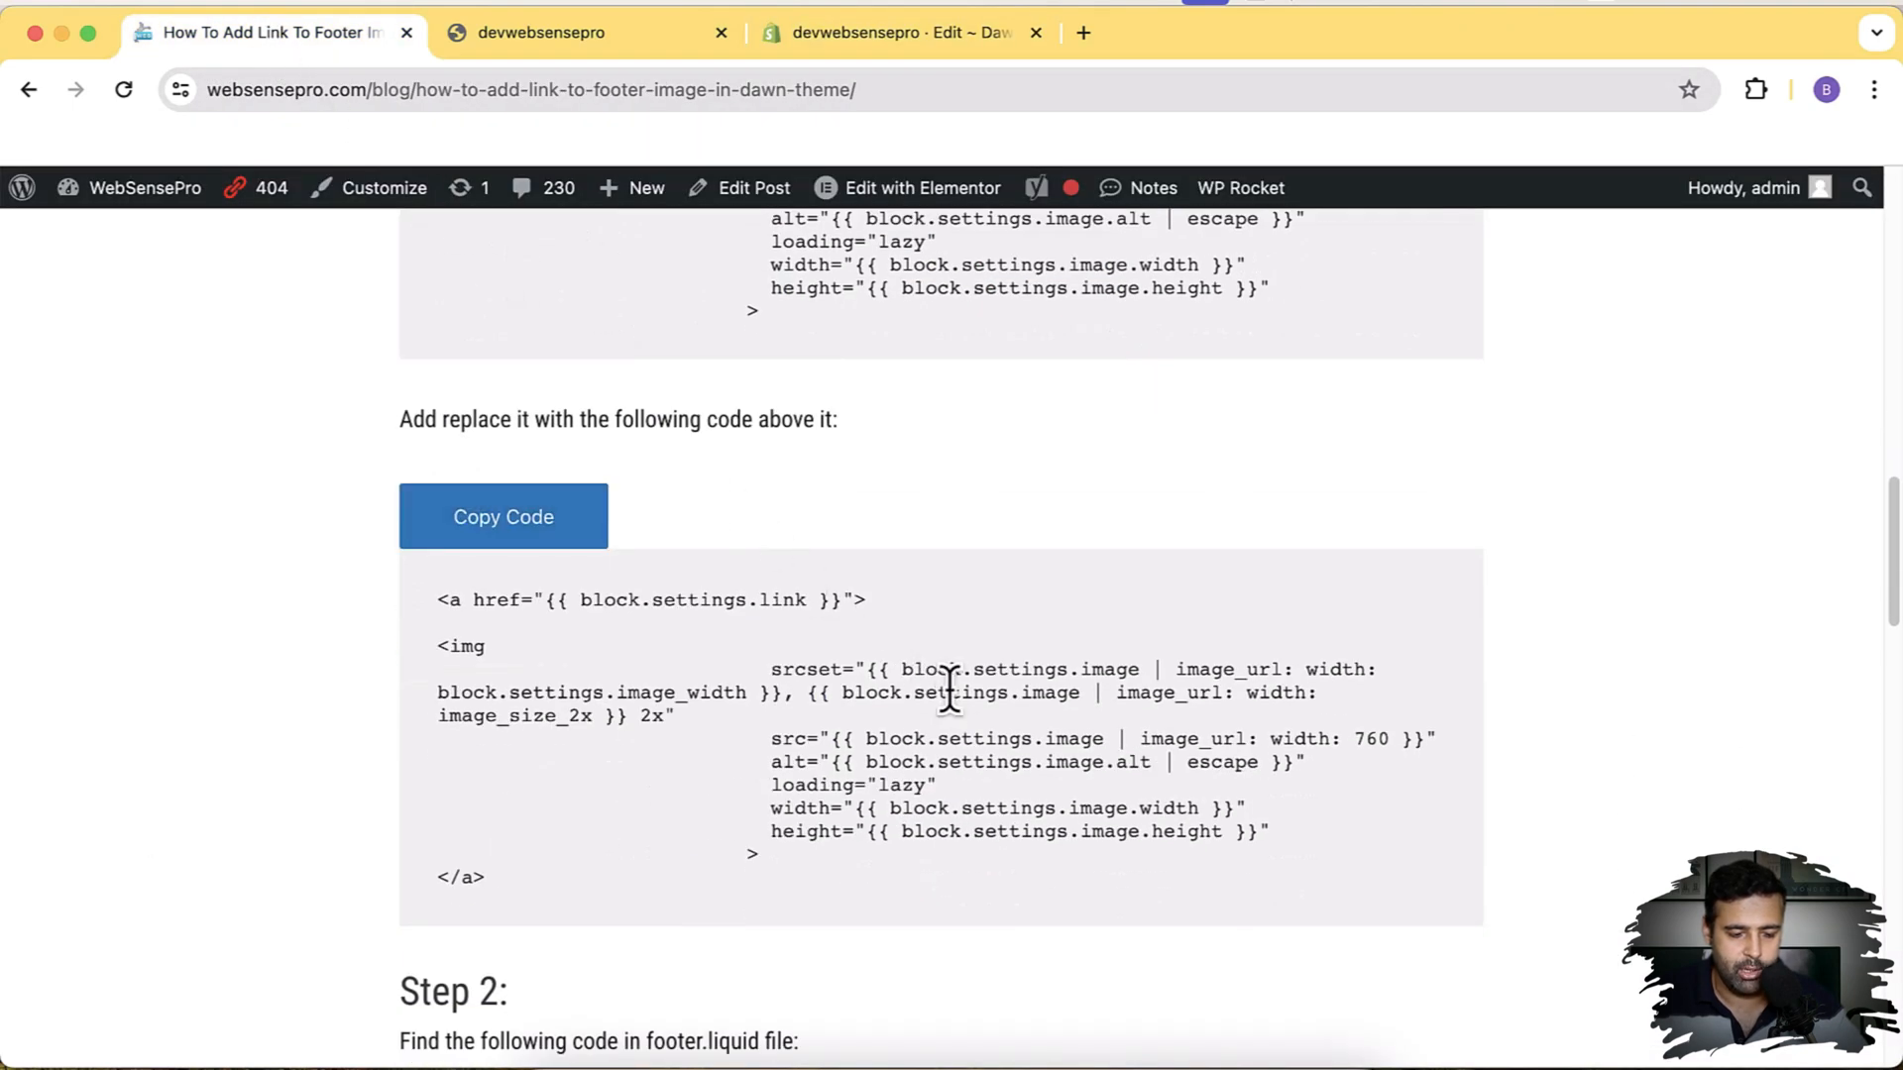
pyautogui.click(501, 516)
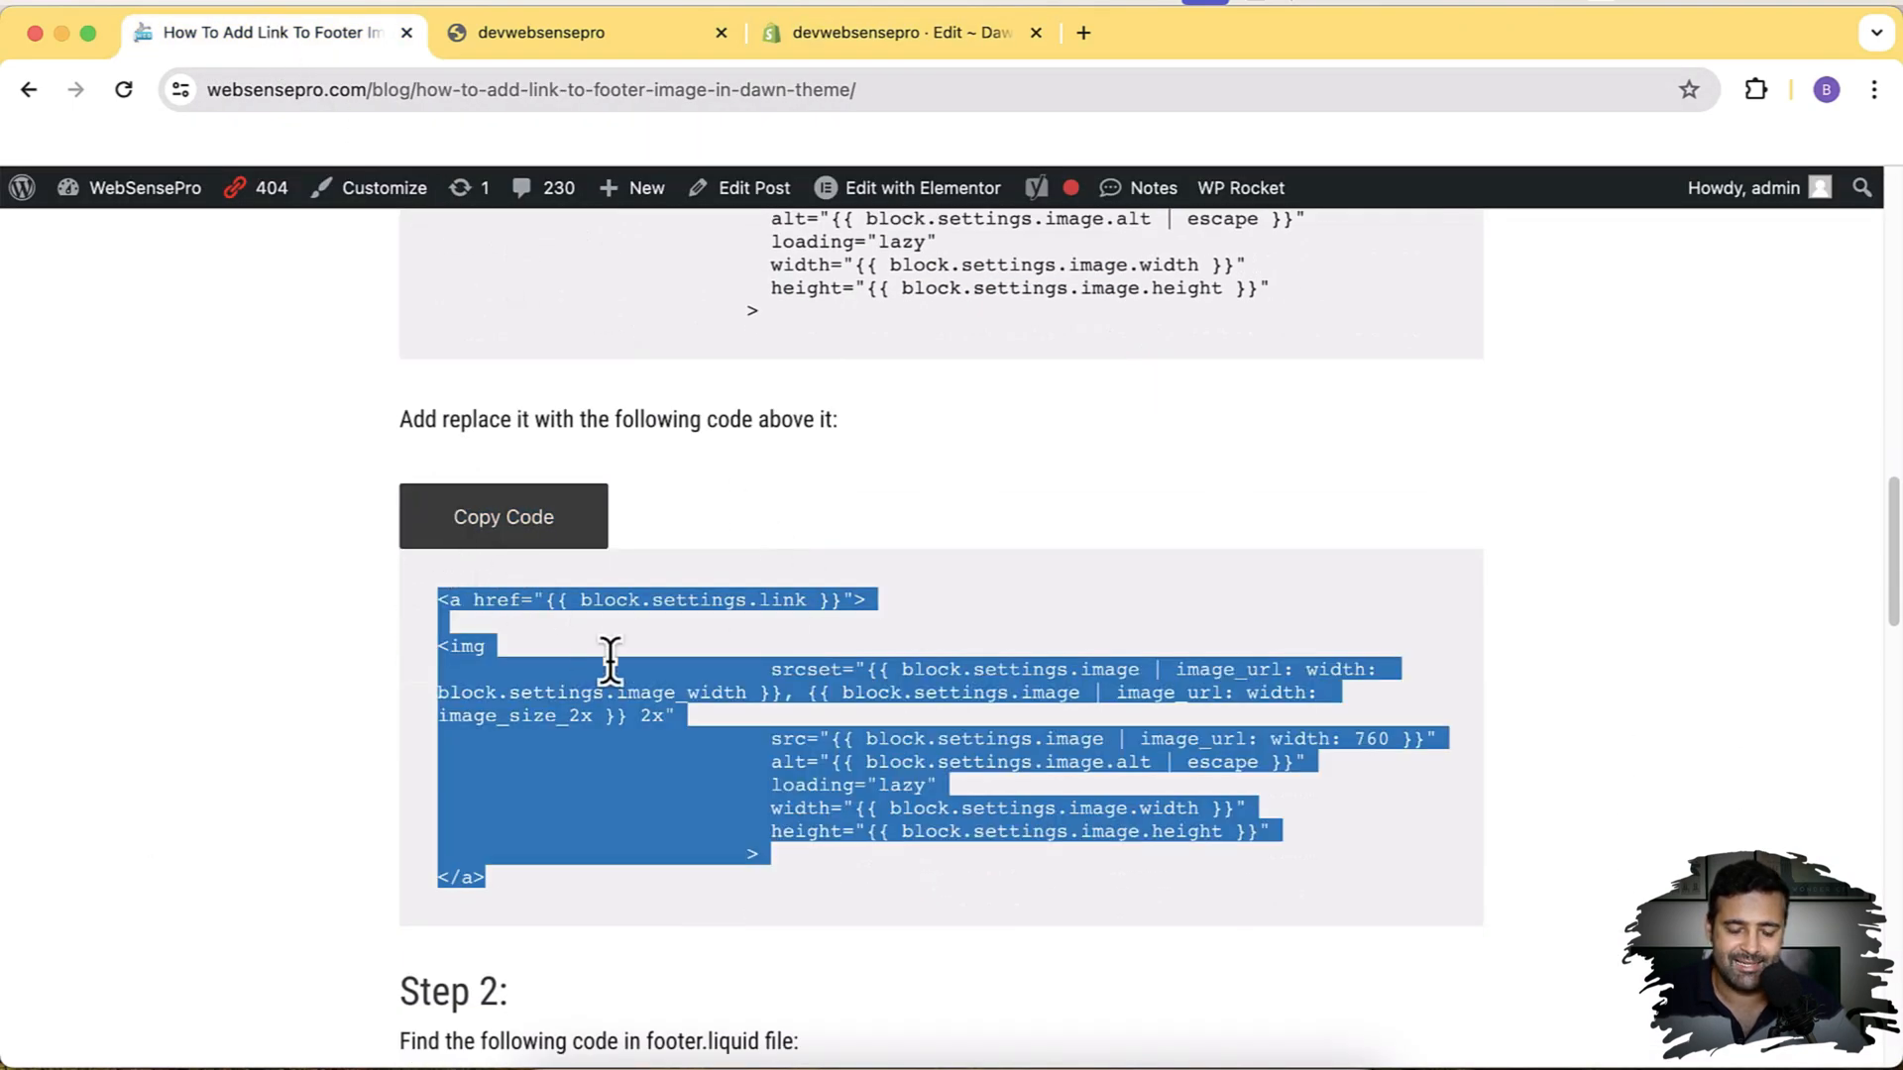
pyautogui.click(502, 516)
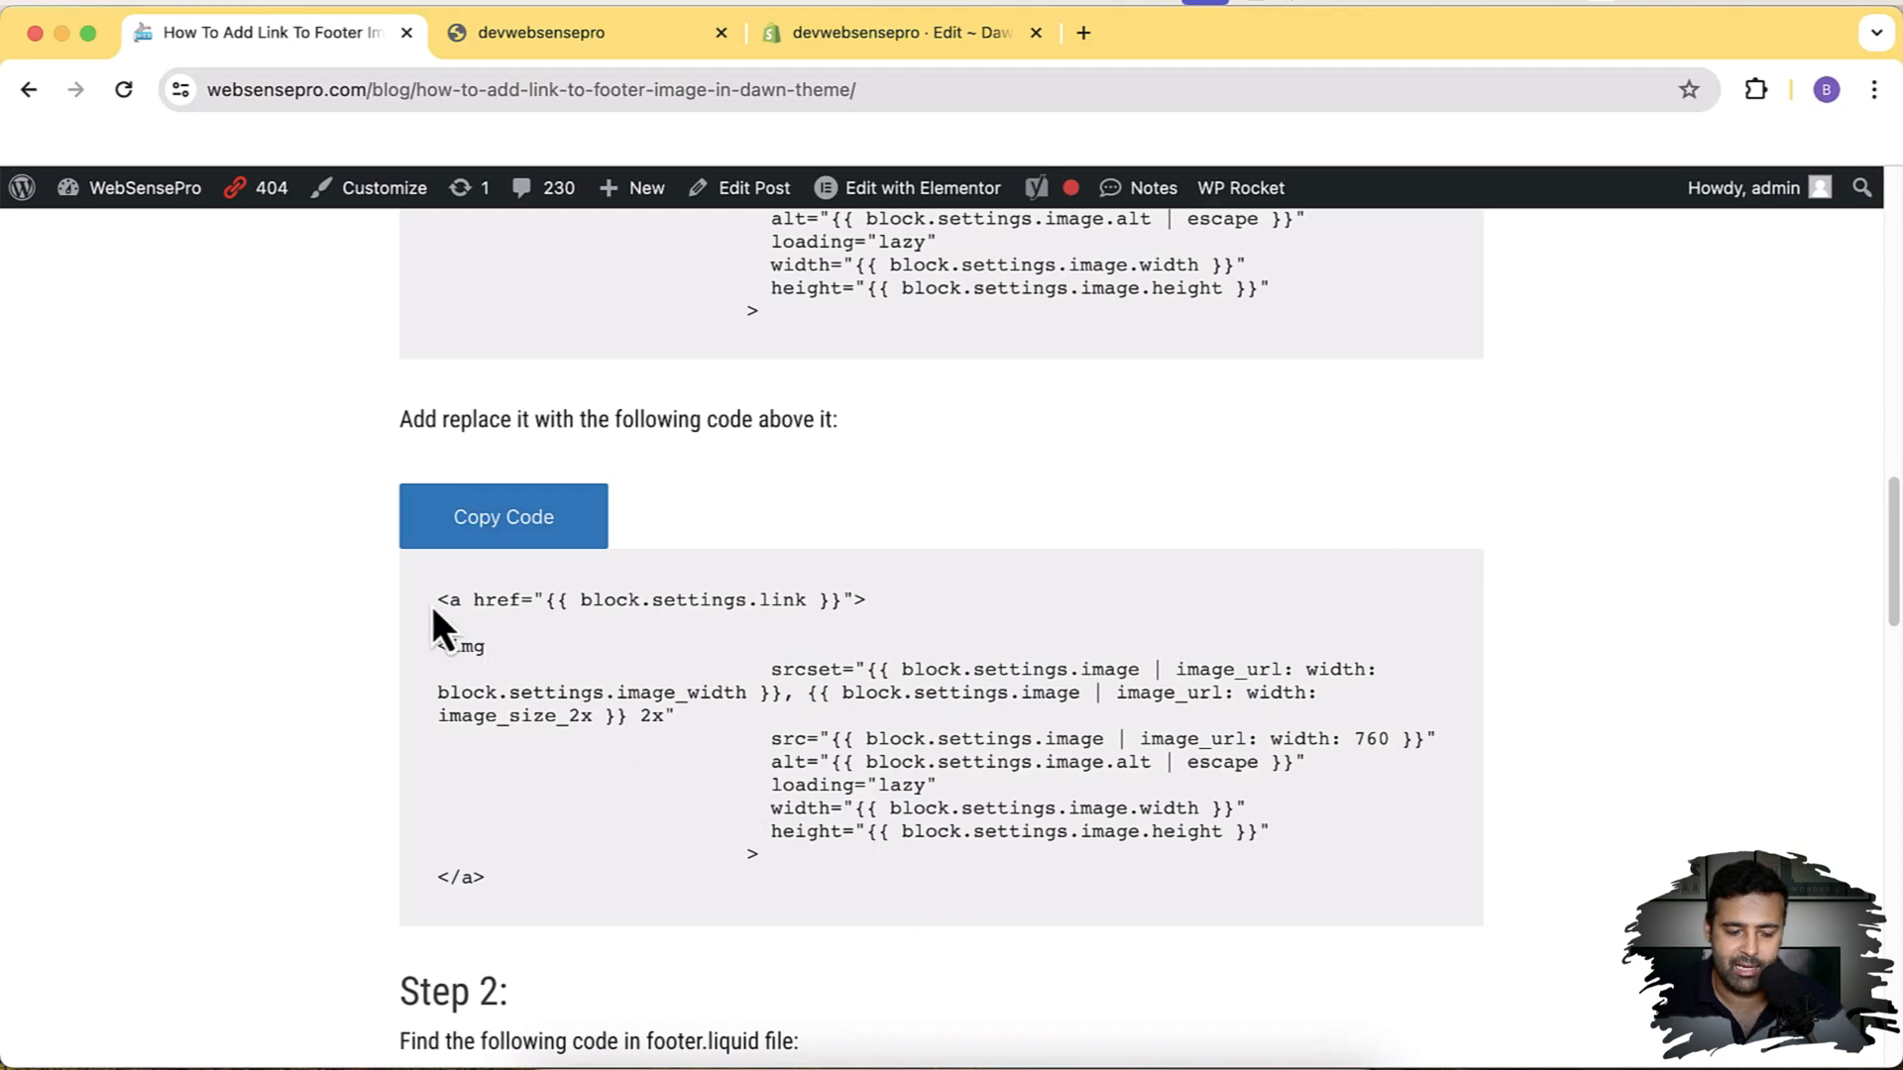
pyautogui.moveTo(437, 599); pyautogui.dragTo(864, 599)
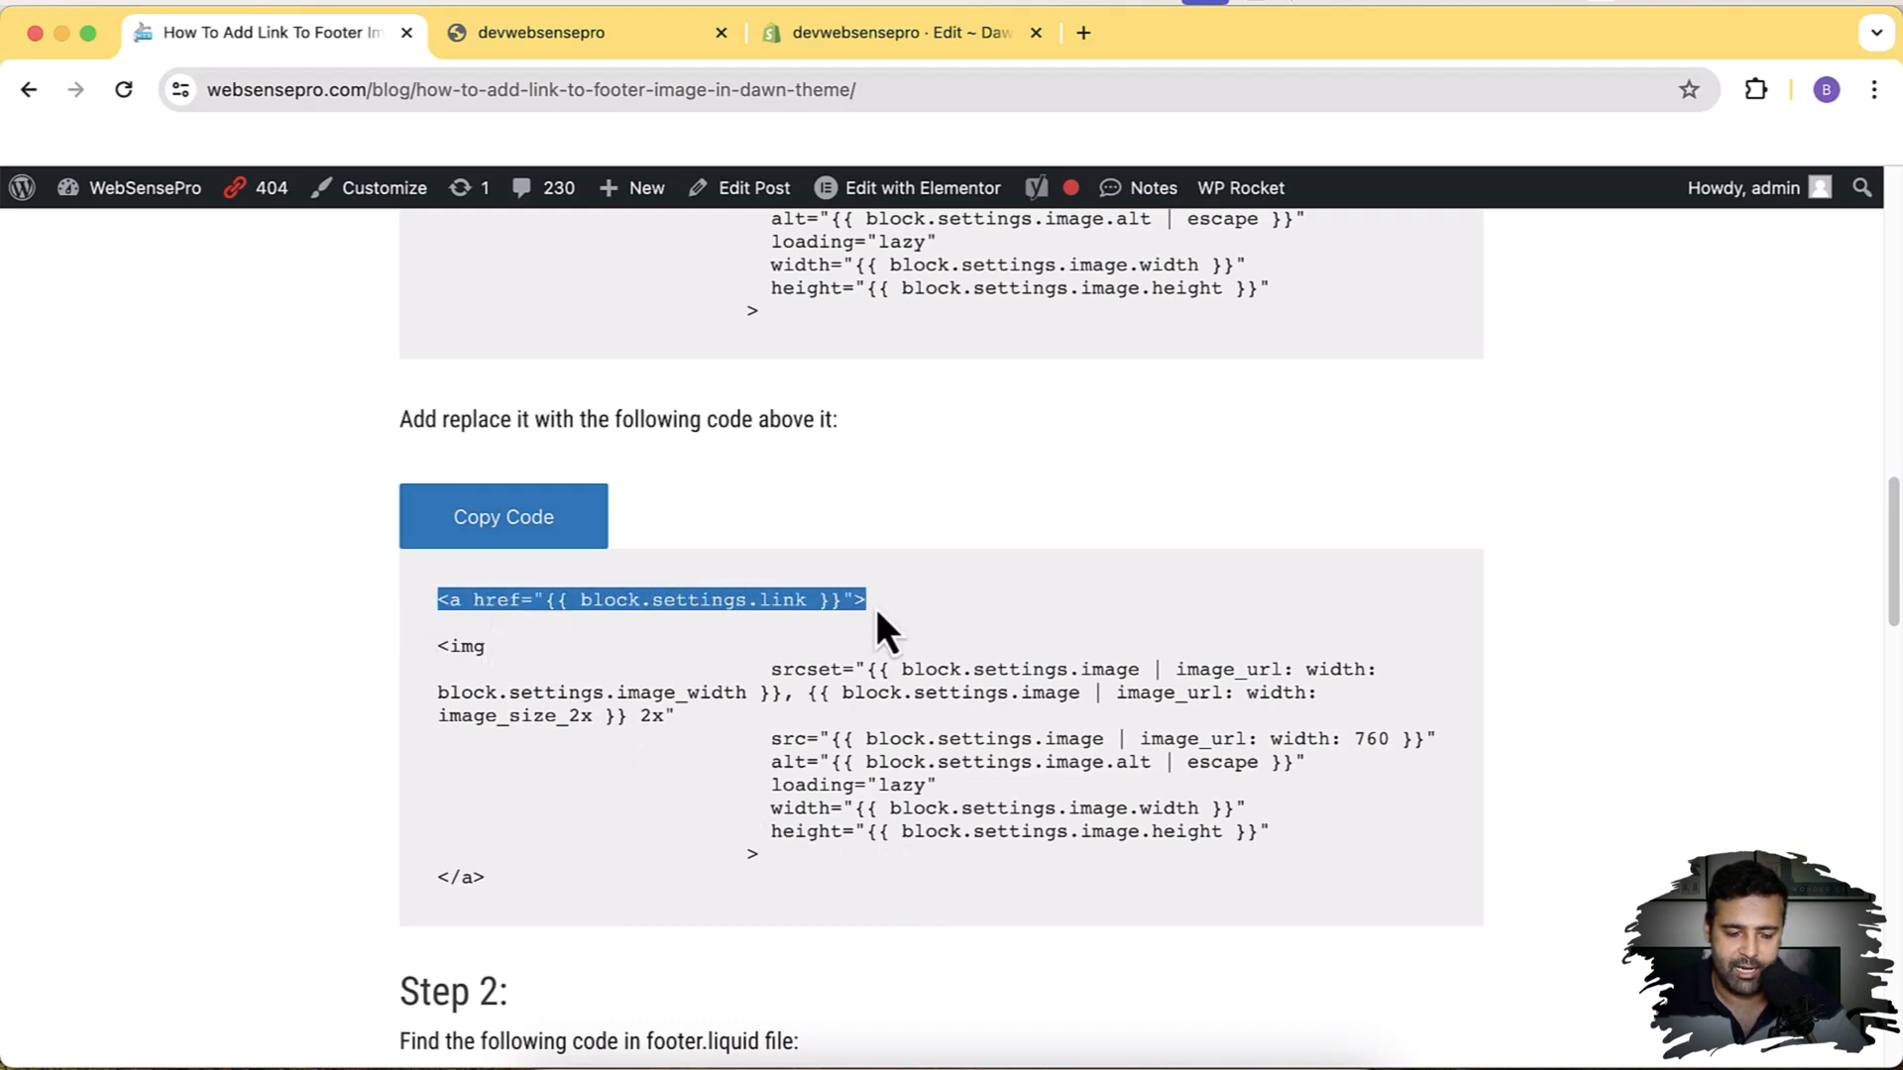
pyautogui.moveTo(606, 709)
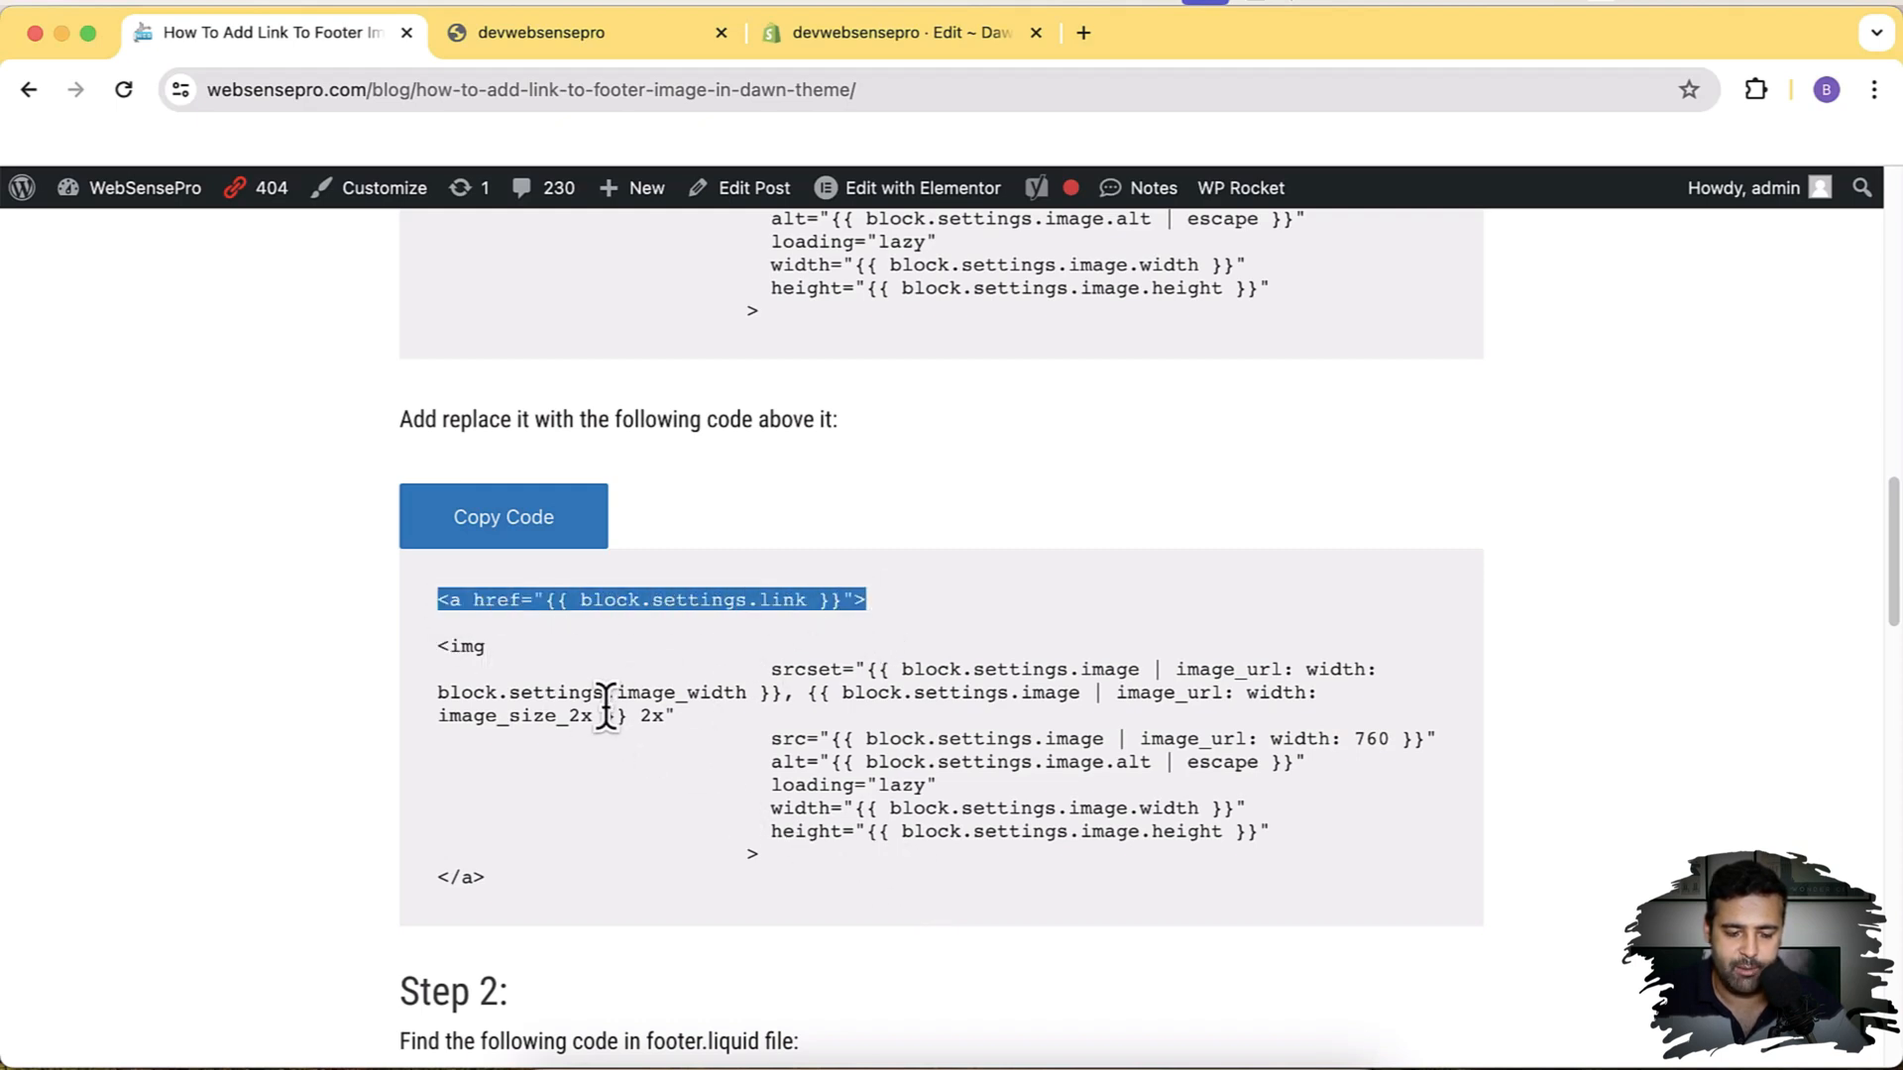
pyautogui.doubleClick(459, 876)
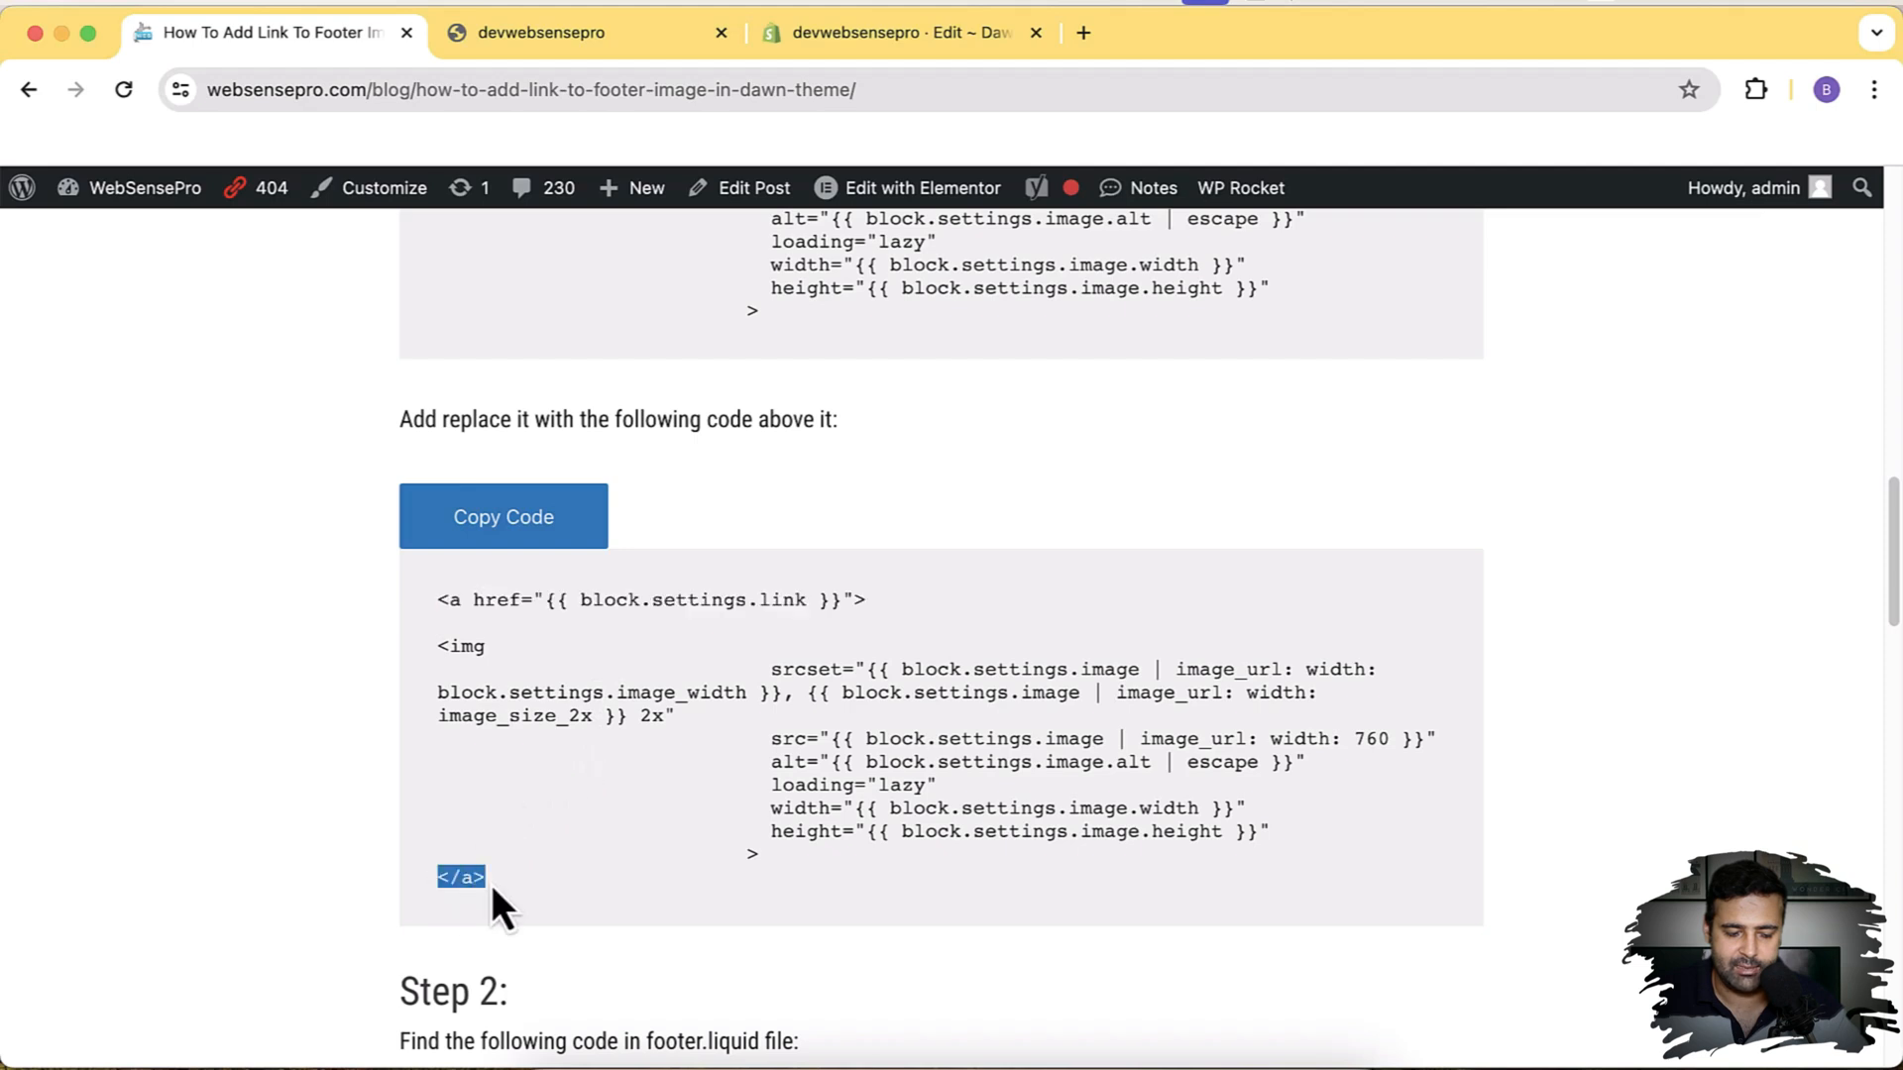
pyautogui.moveTo(509, 916)
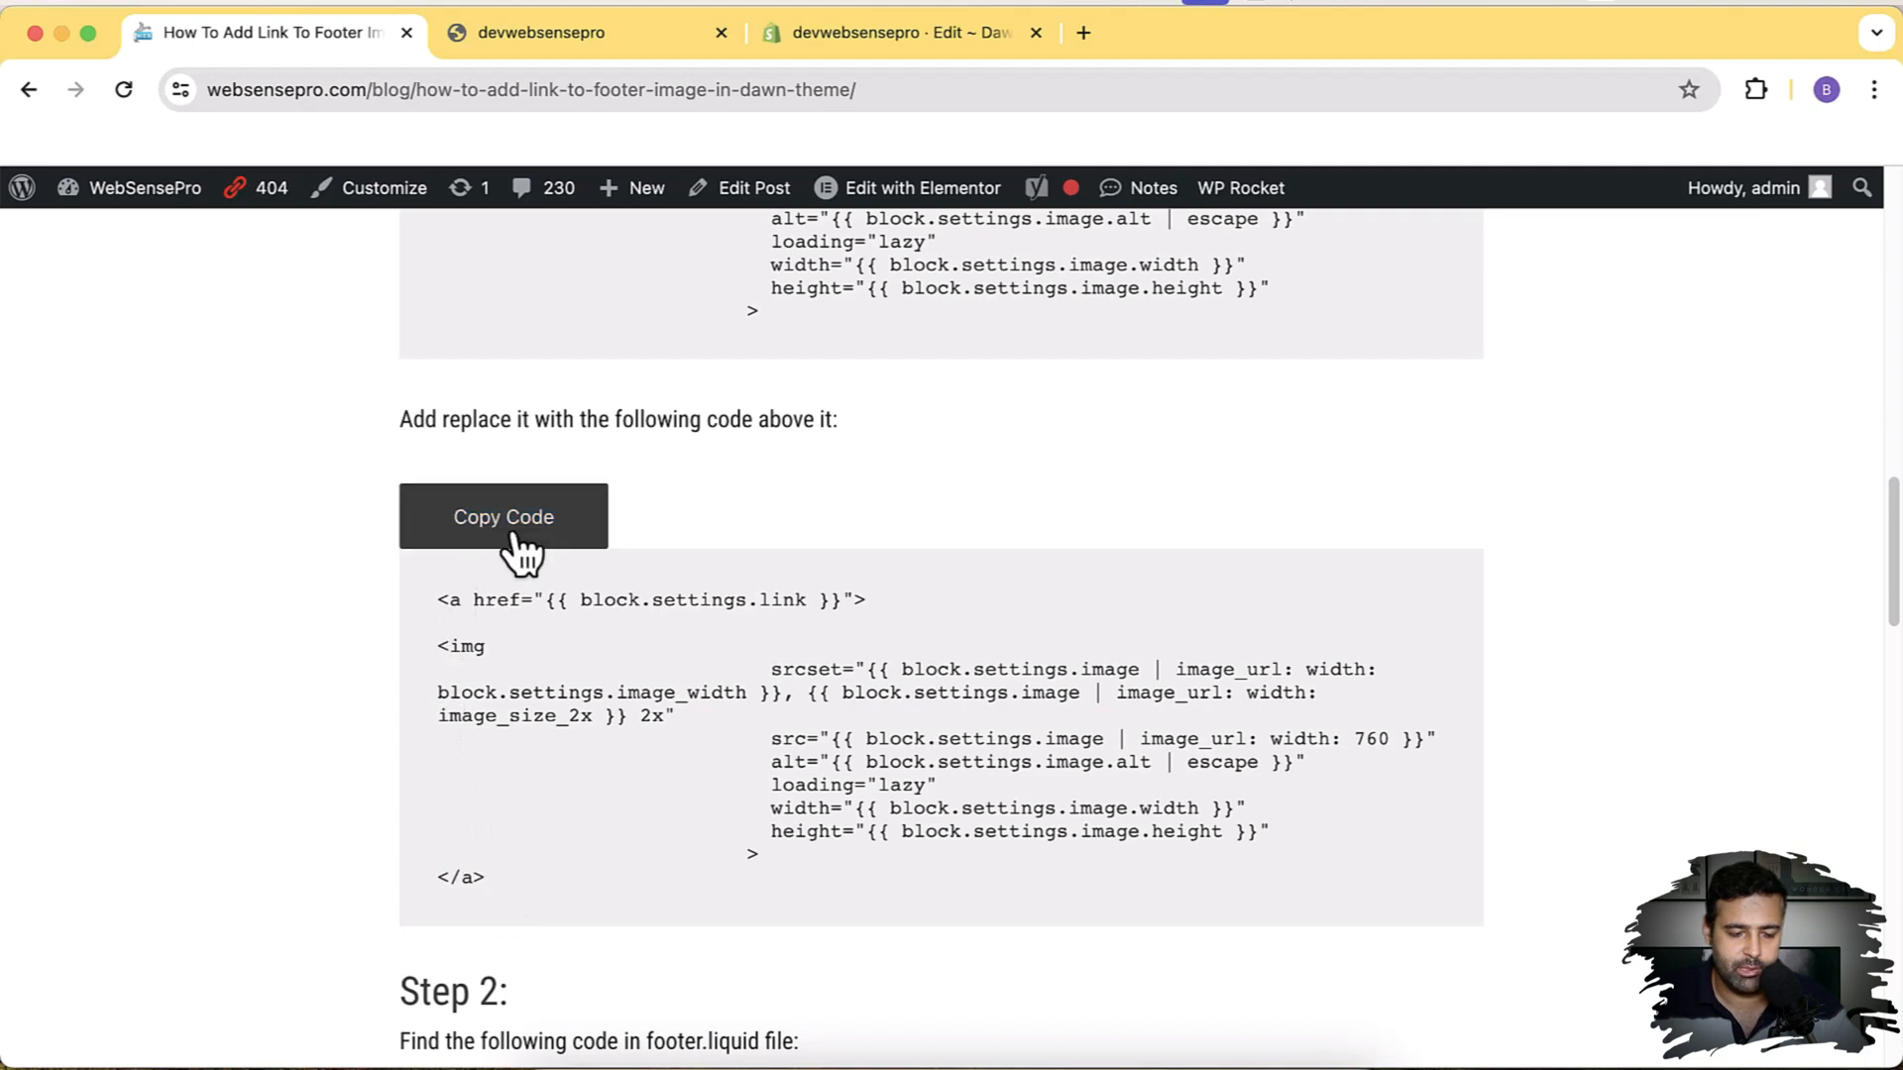
pyautogui.click(897, 33)
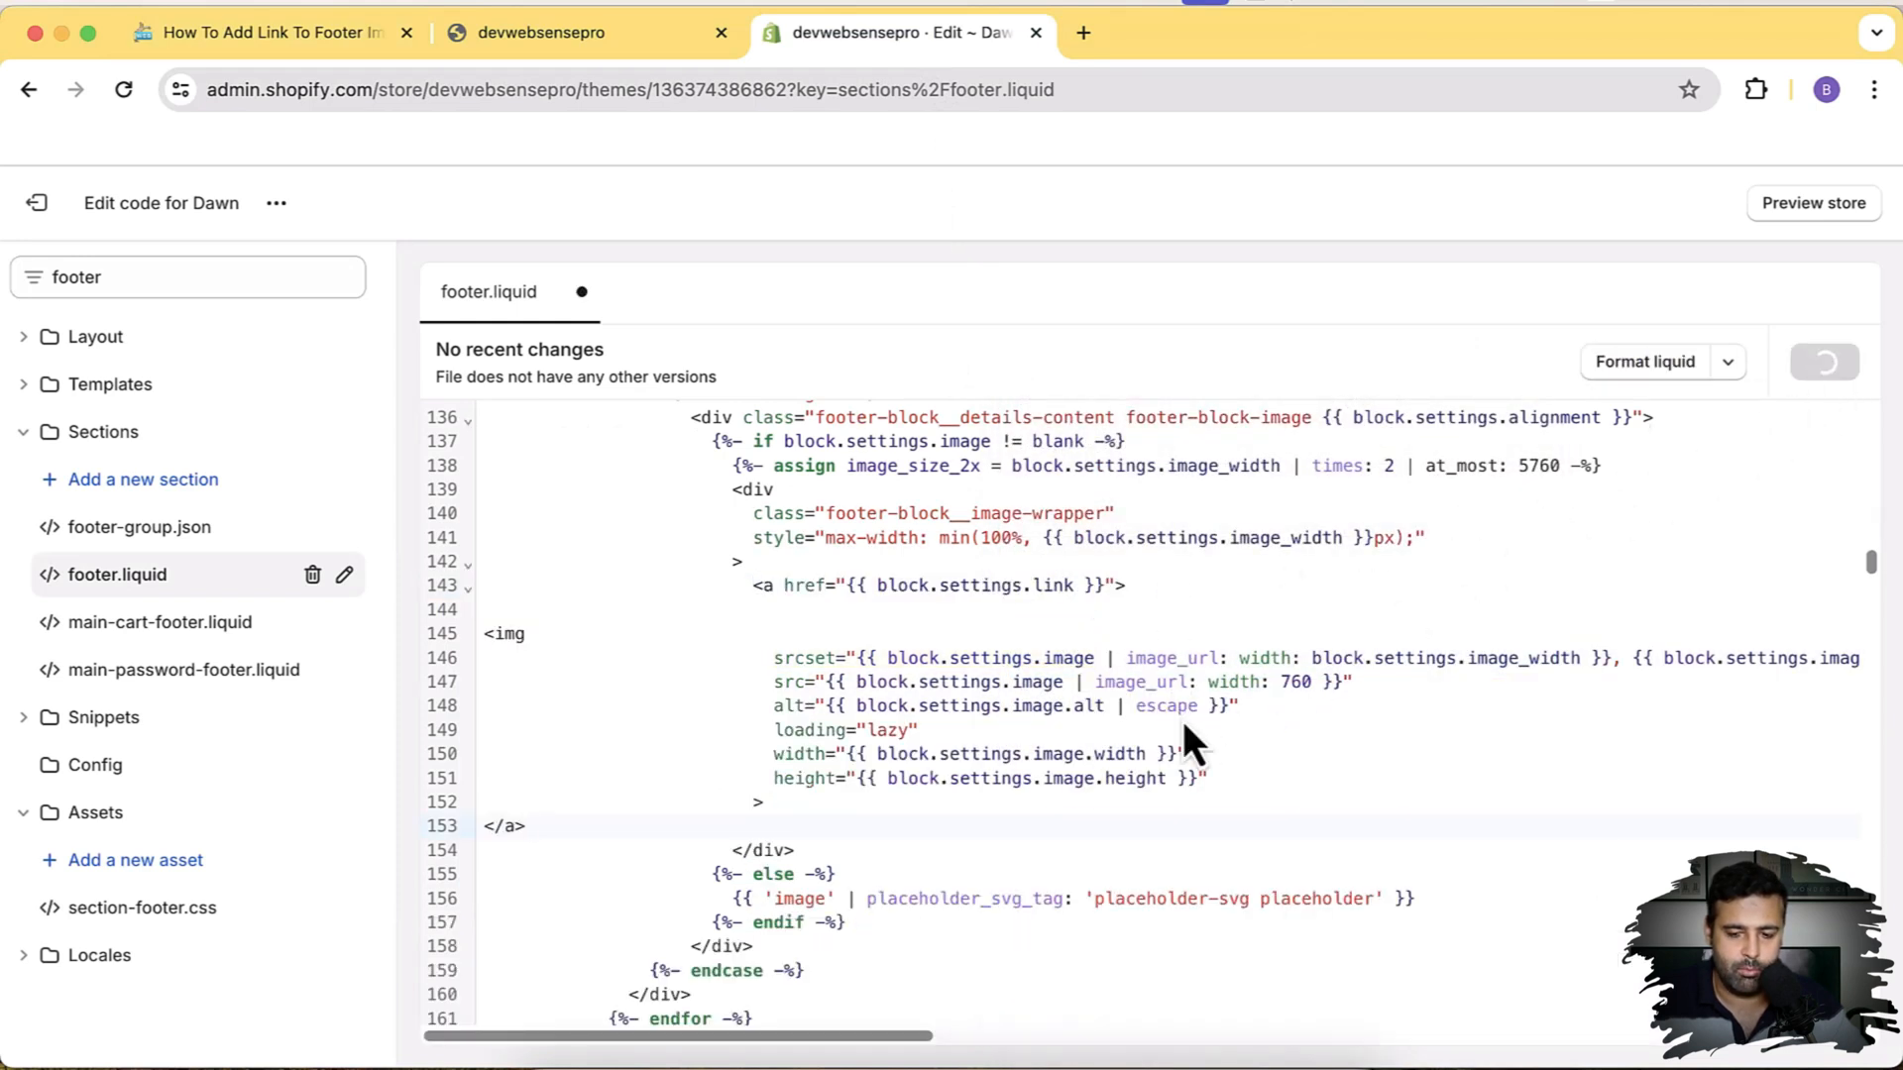
# Save footer.liquid with the link-wrapped image and scroll to the image block schema
pyautogui.press('cmd+s')
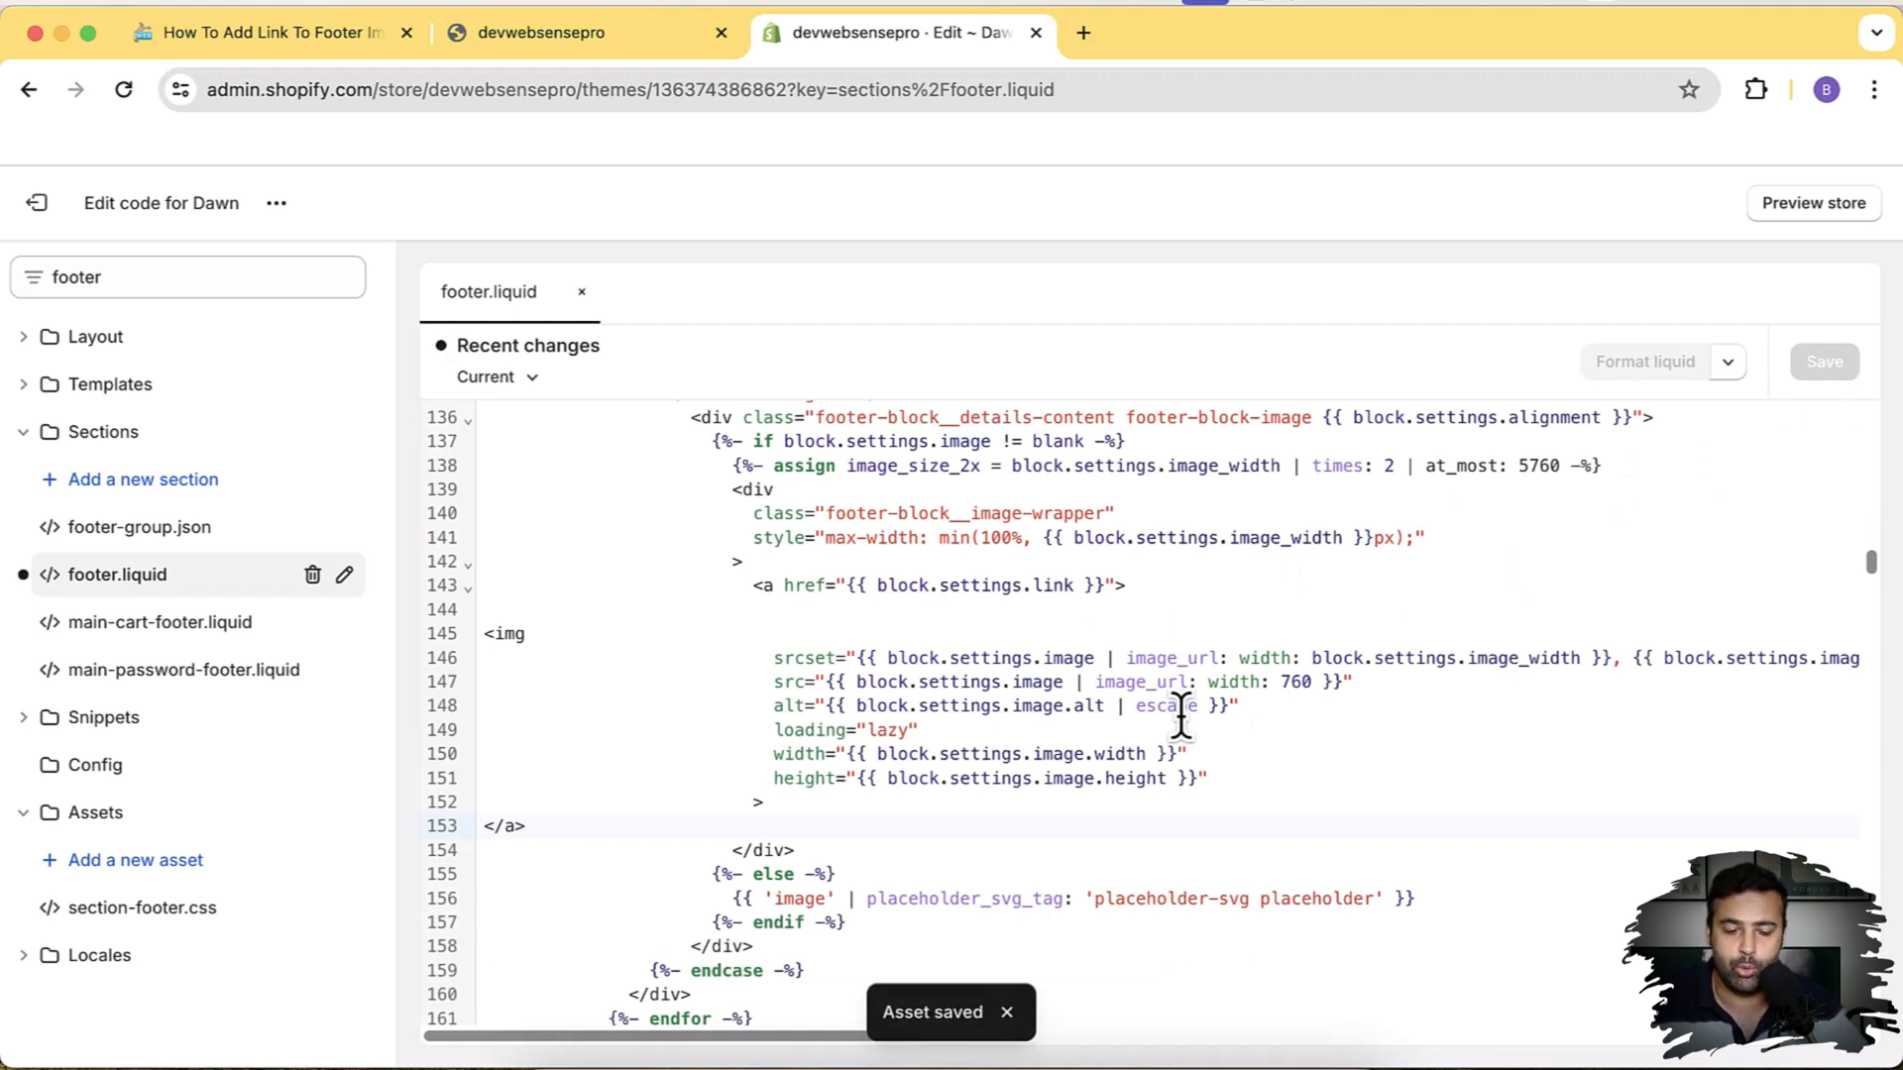
pyautogui.click(524, 826)
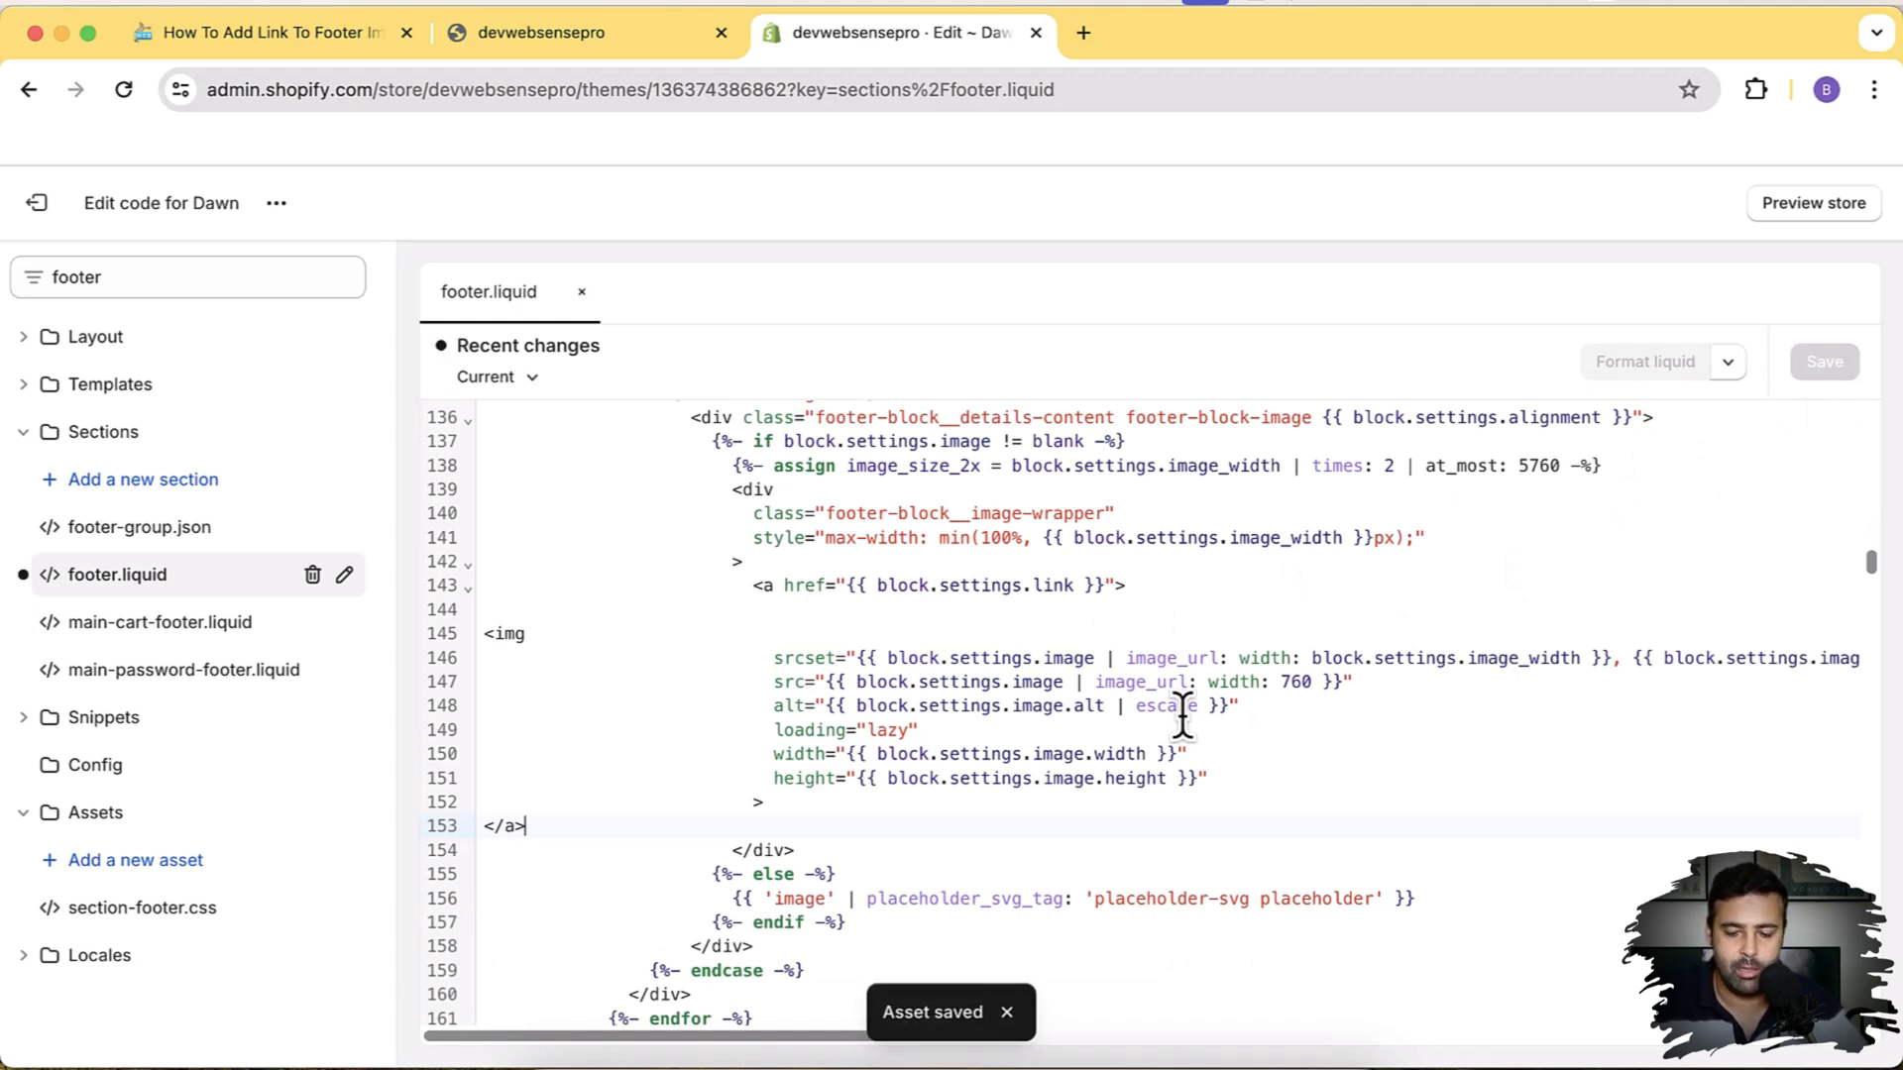
pyautogui.scroll(-3)
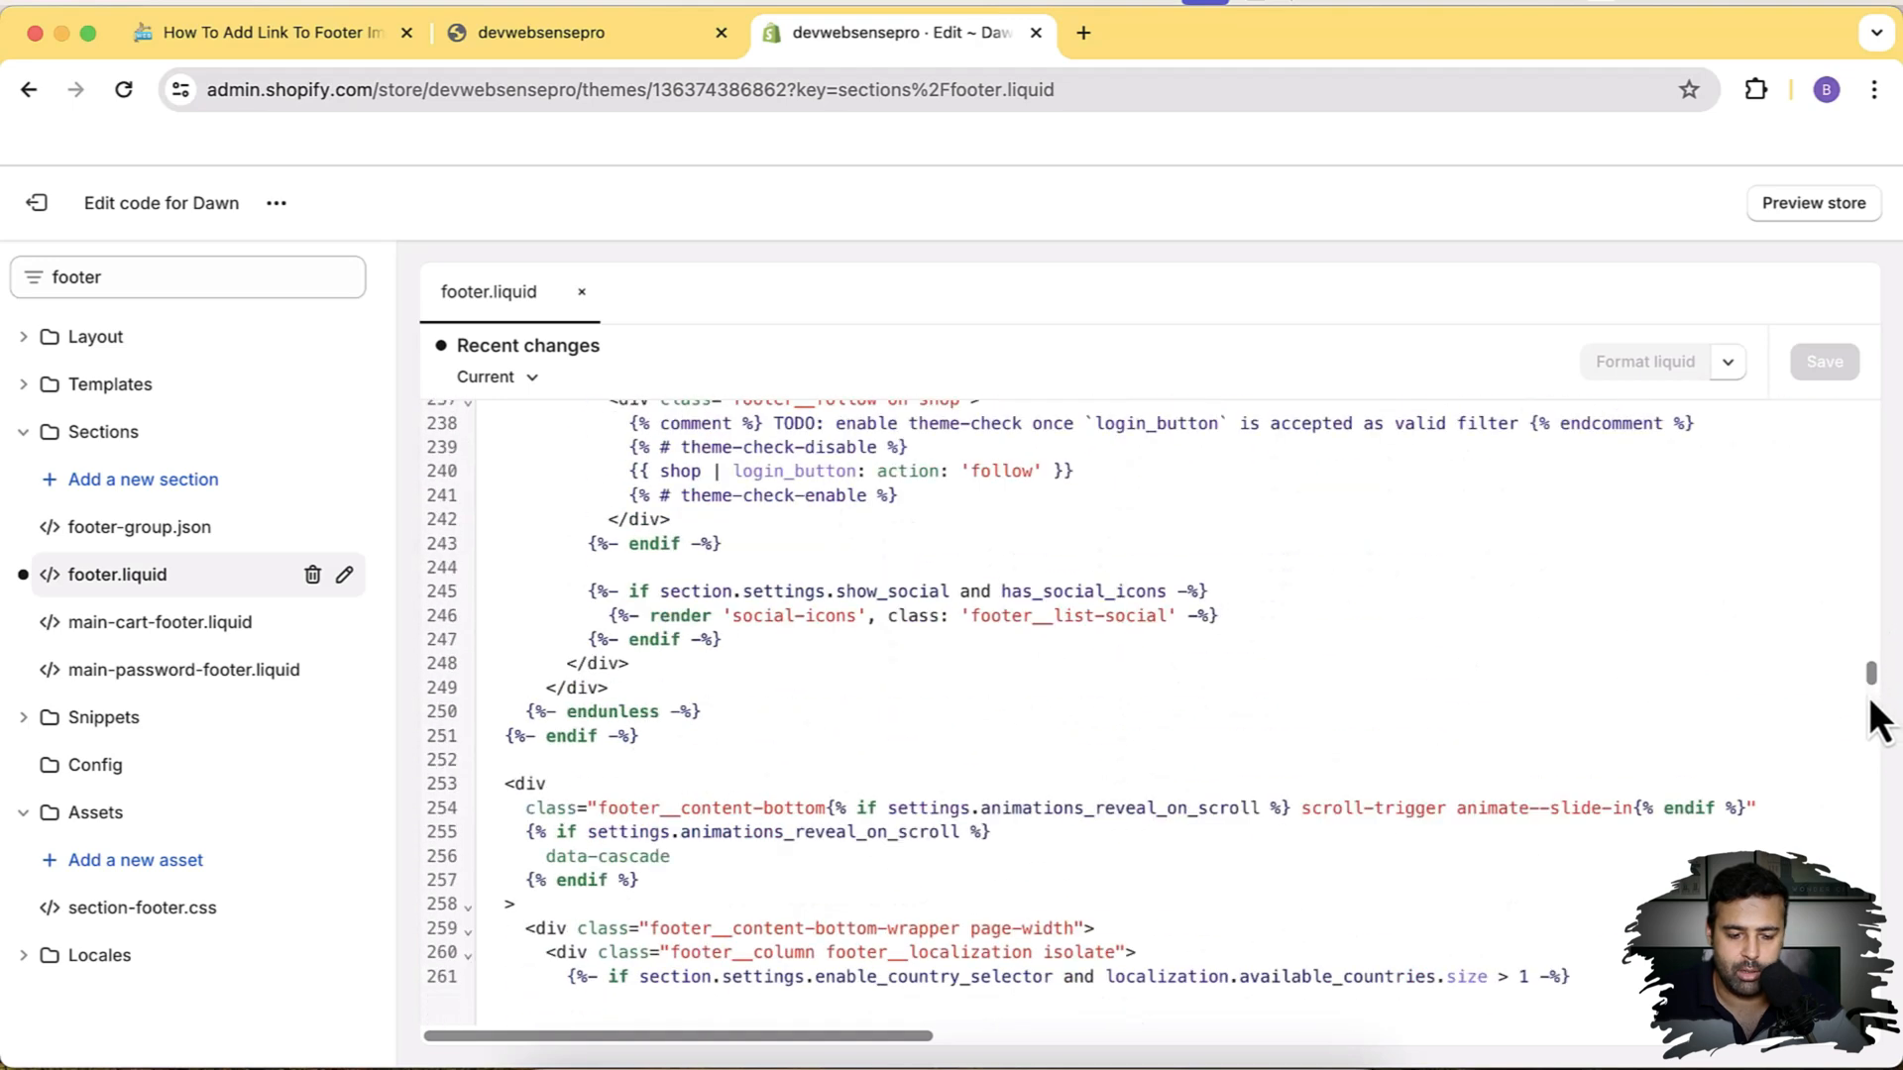
pyautogui.scroll(-3)
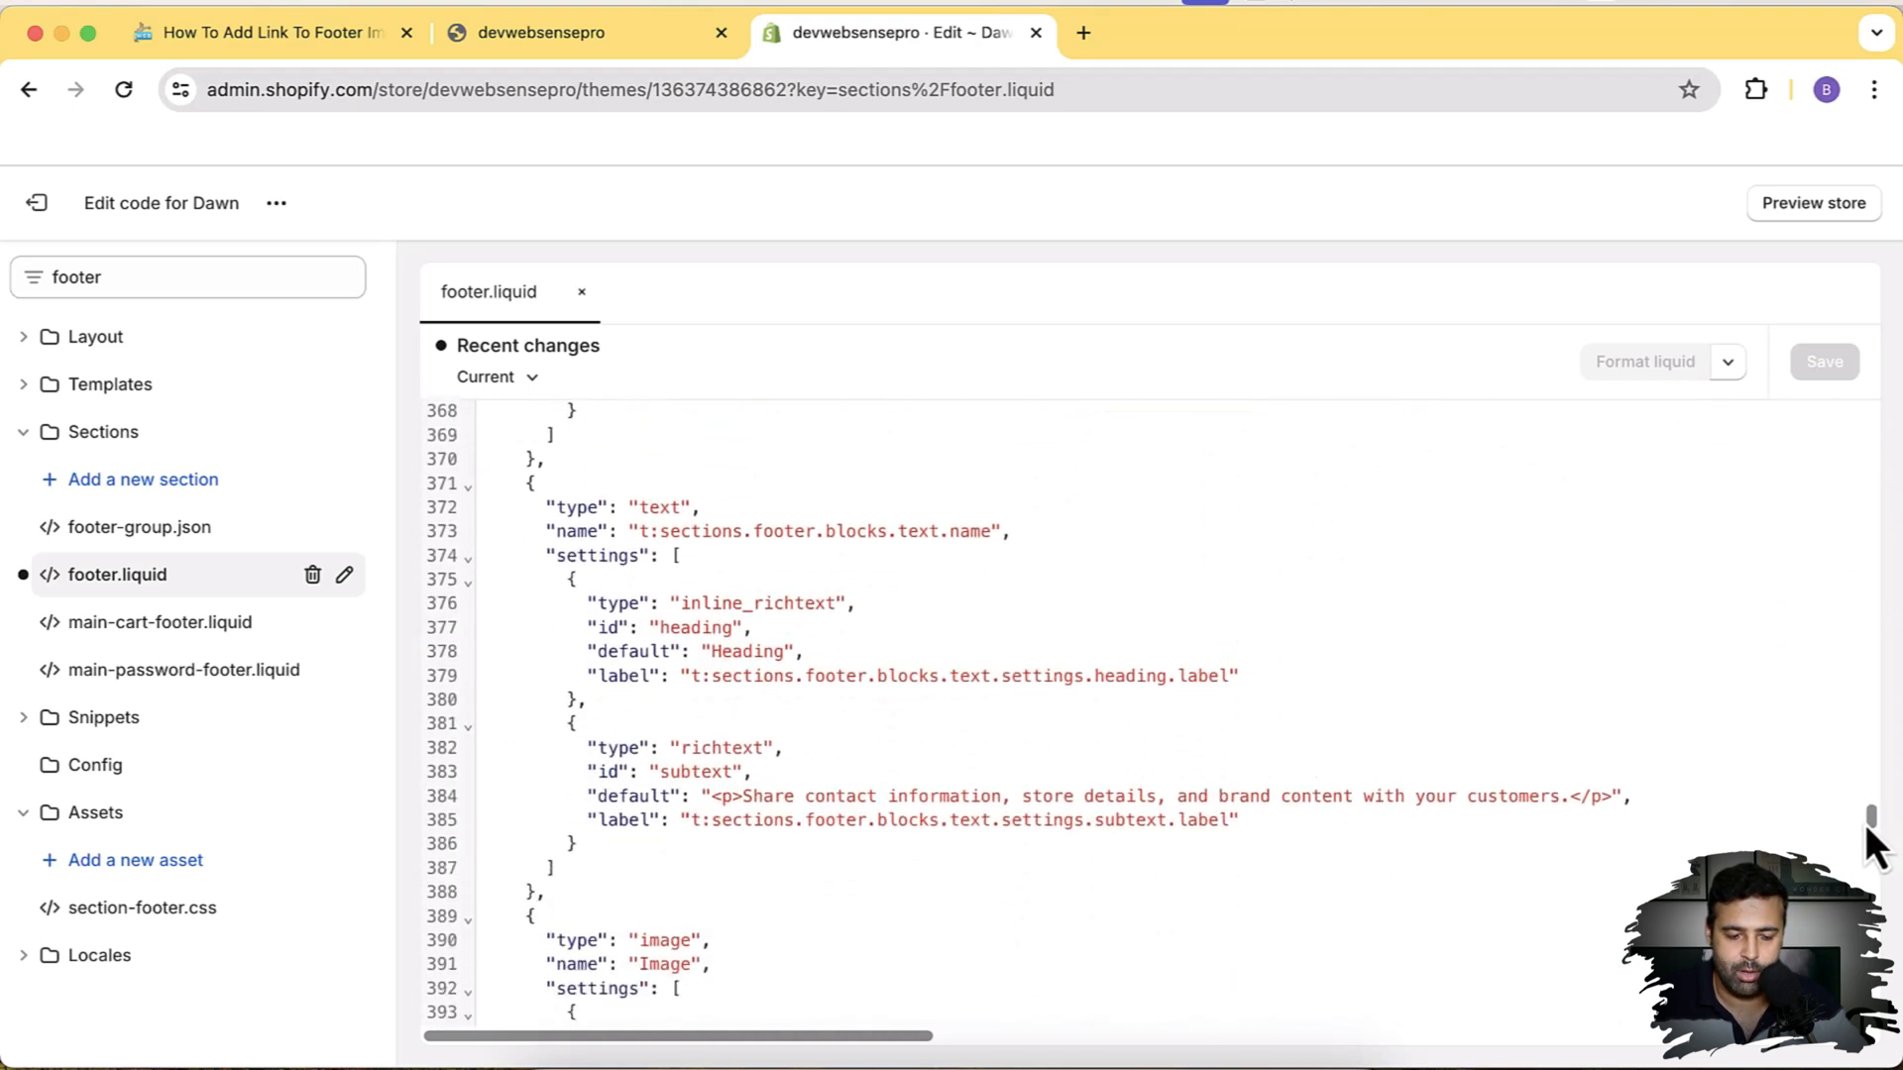
pyautogui.scroll(-3)
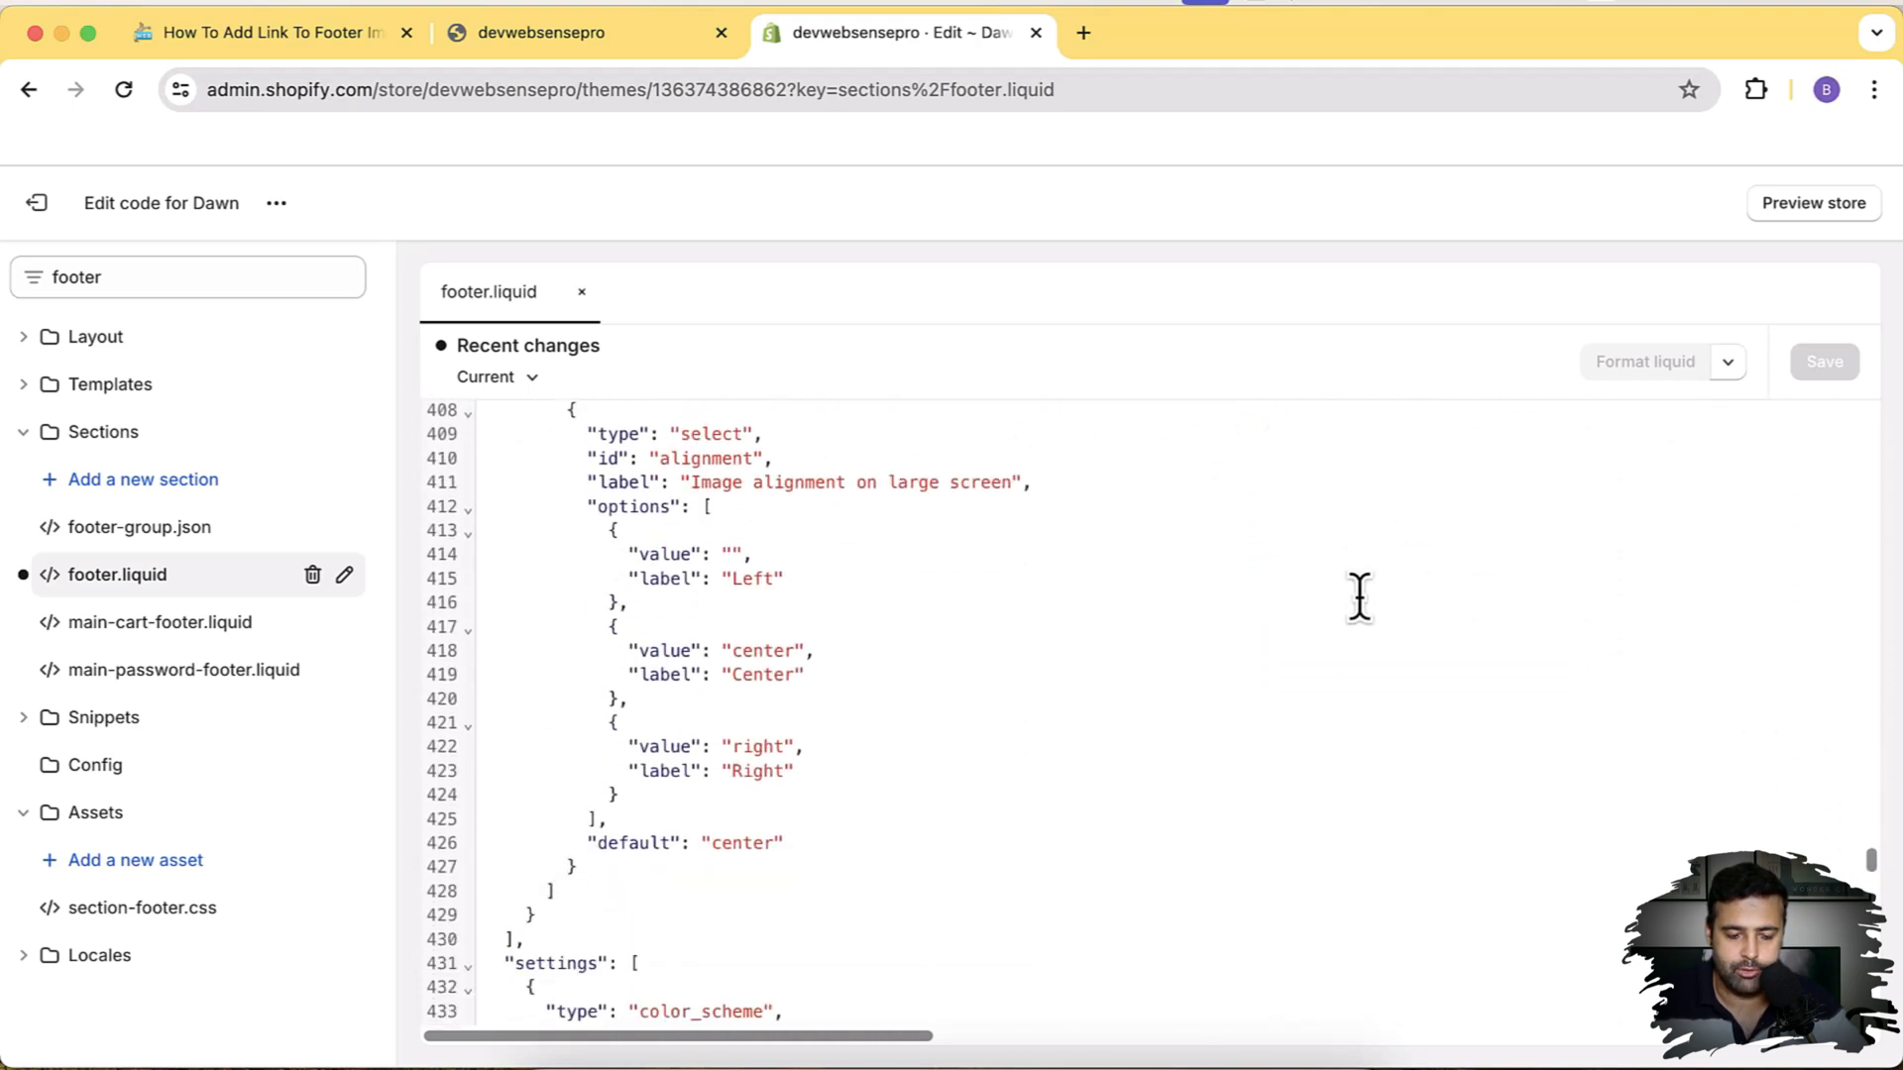
pyautogui.scroll(-3)
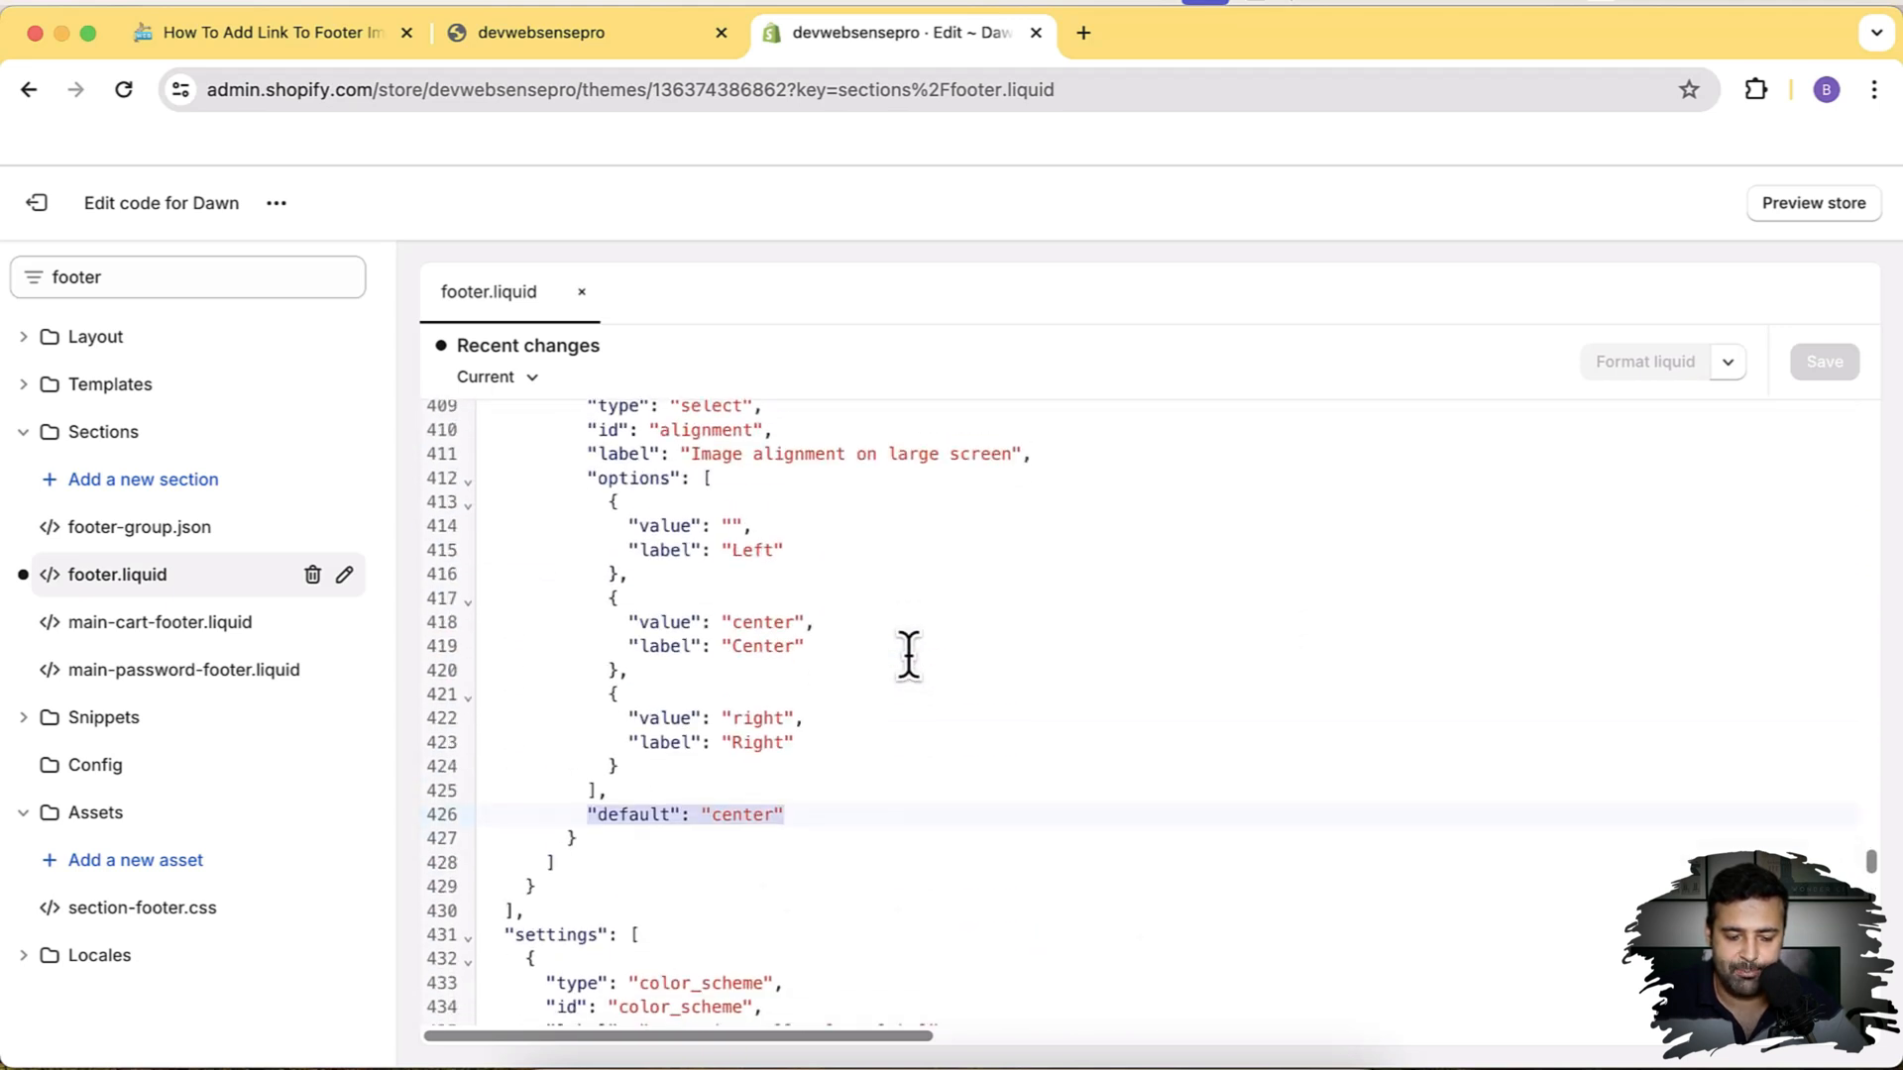
# Copy the tutorial's Step 2 schema code adding a url setting labelled Link
pyautogui.click(264, 32)
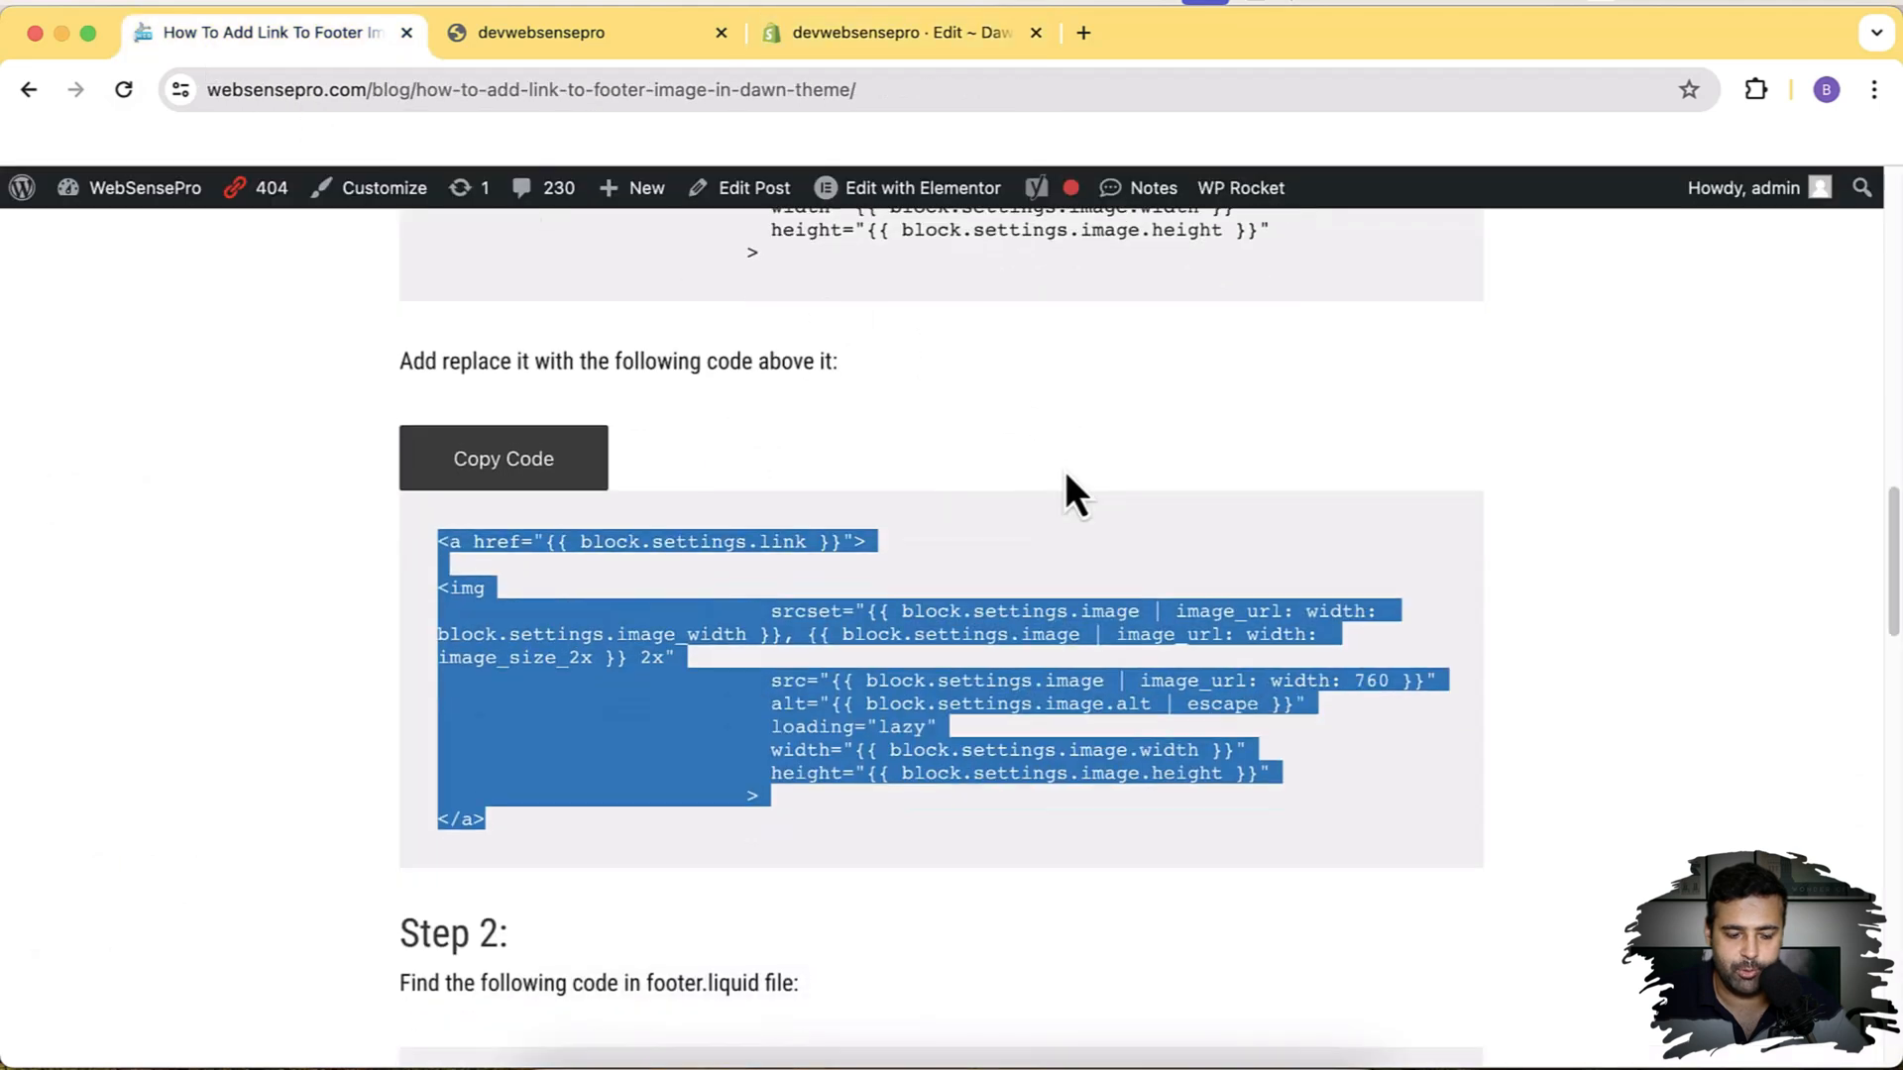
pyautogui.scroll(-3)
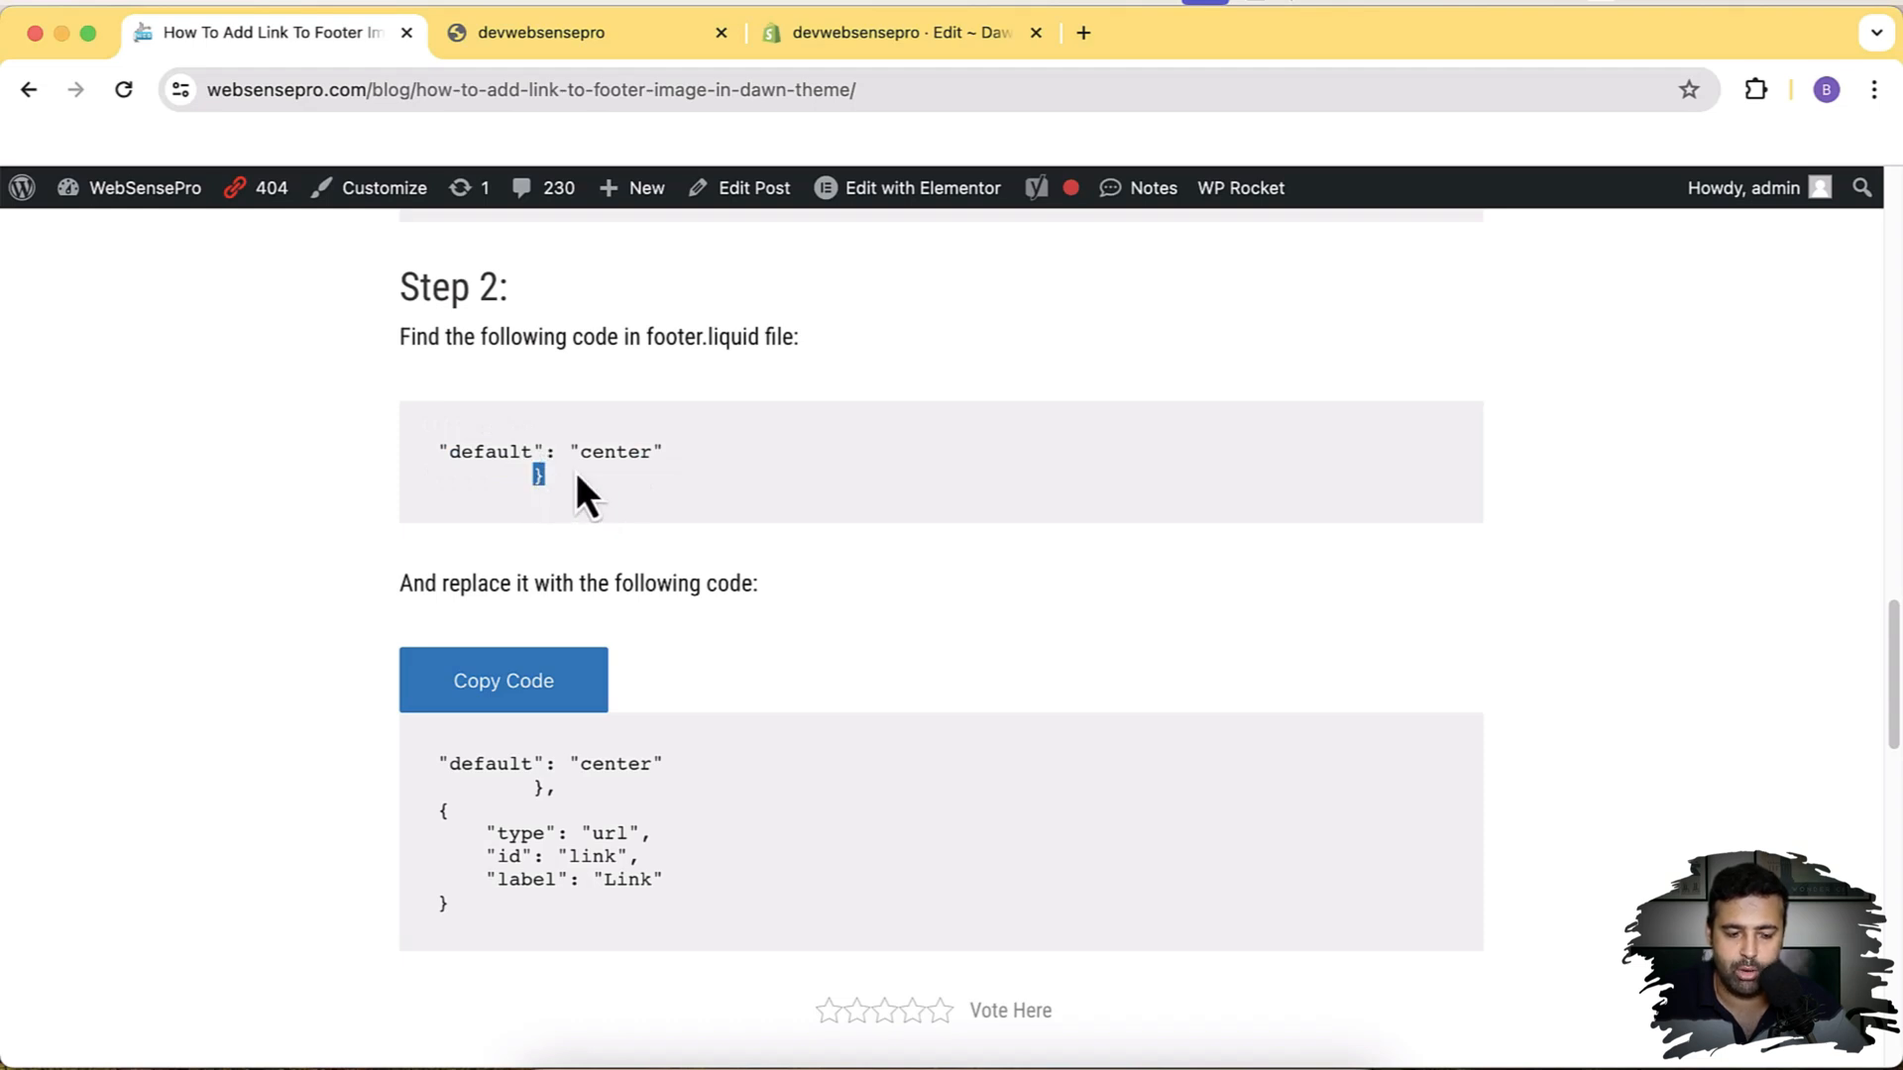
pyautogui.scroll(-3)
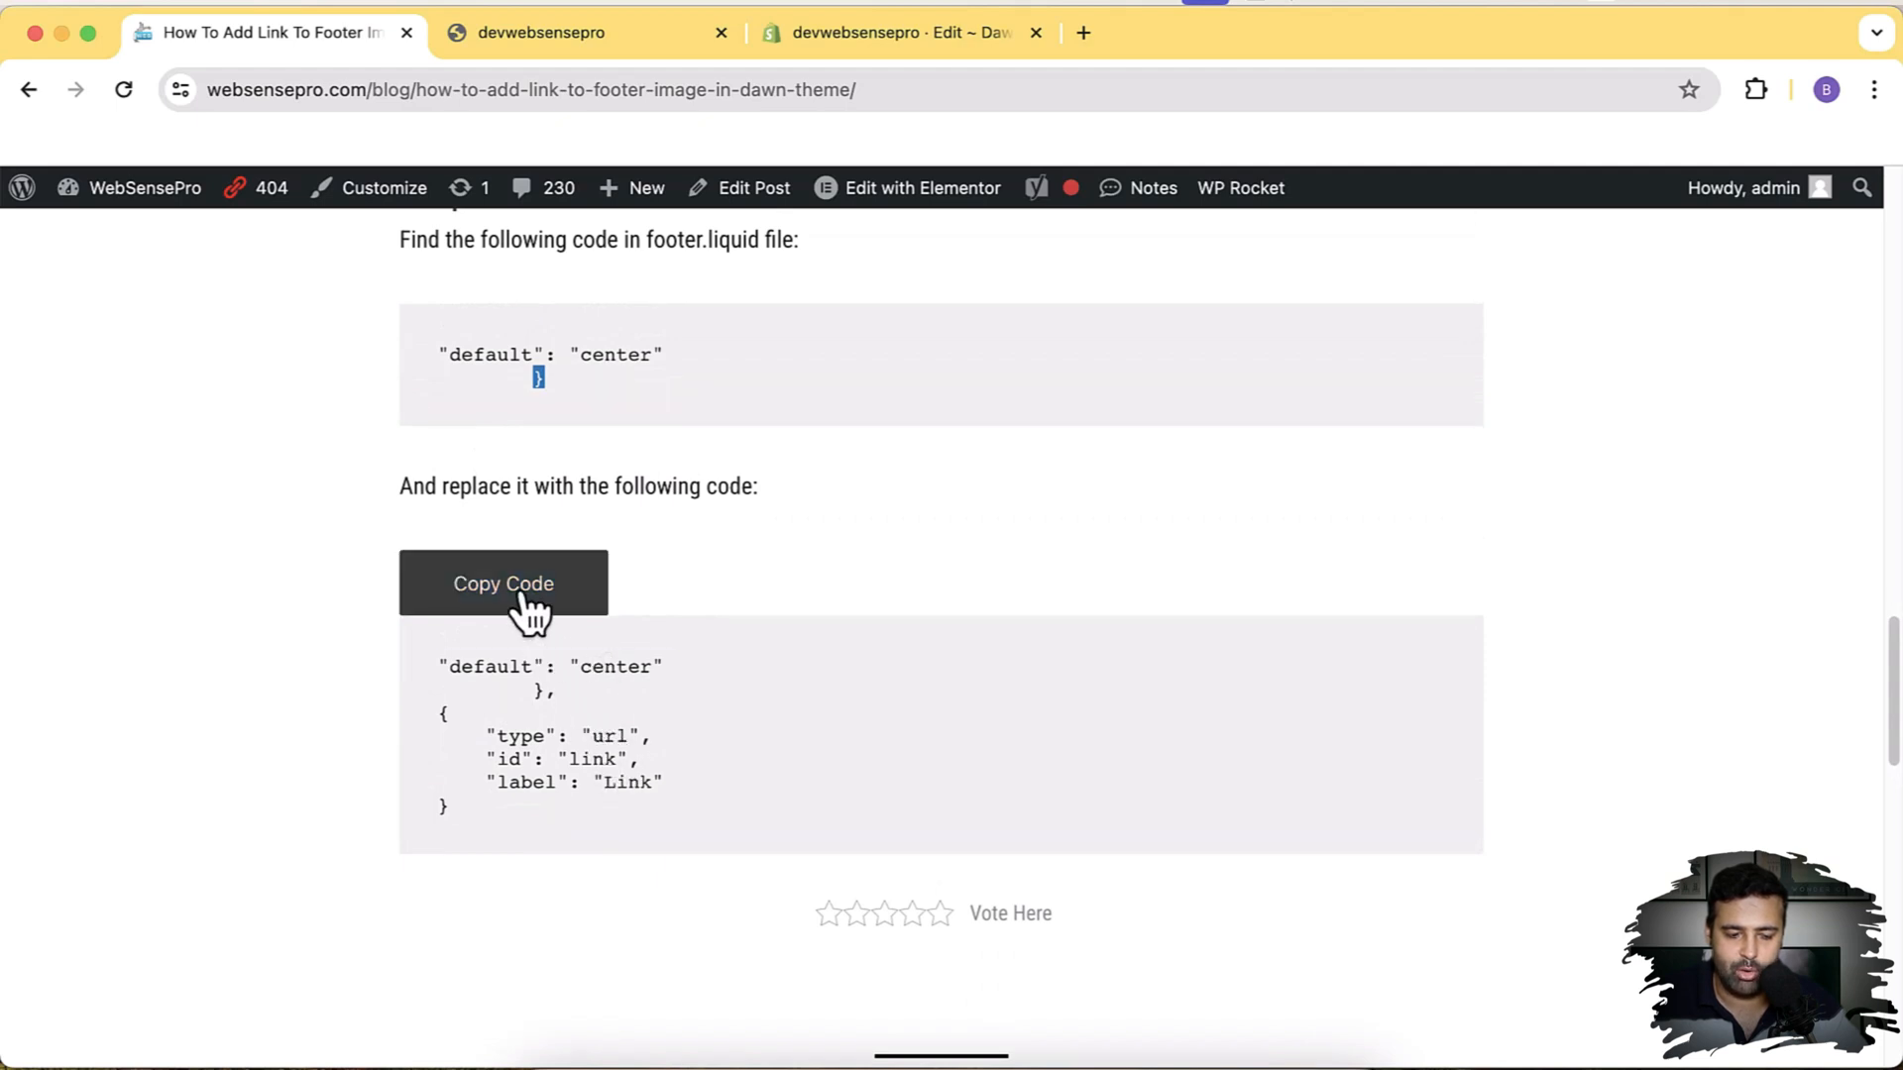
pyautogui.click(894, 33)
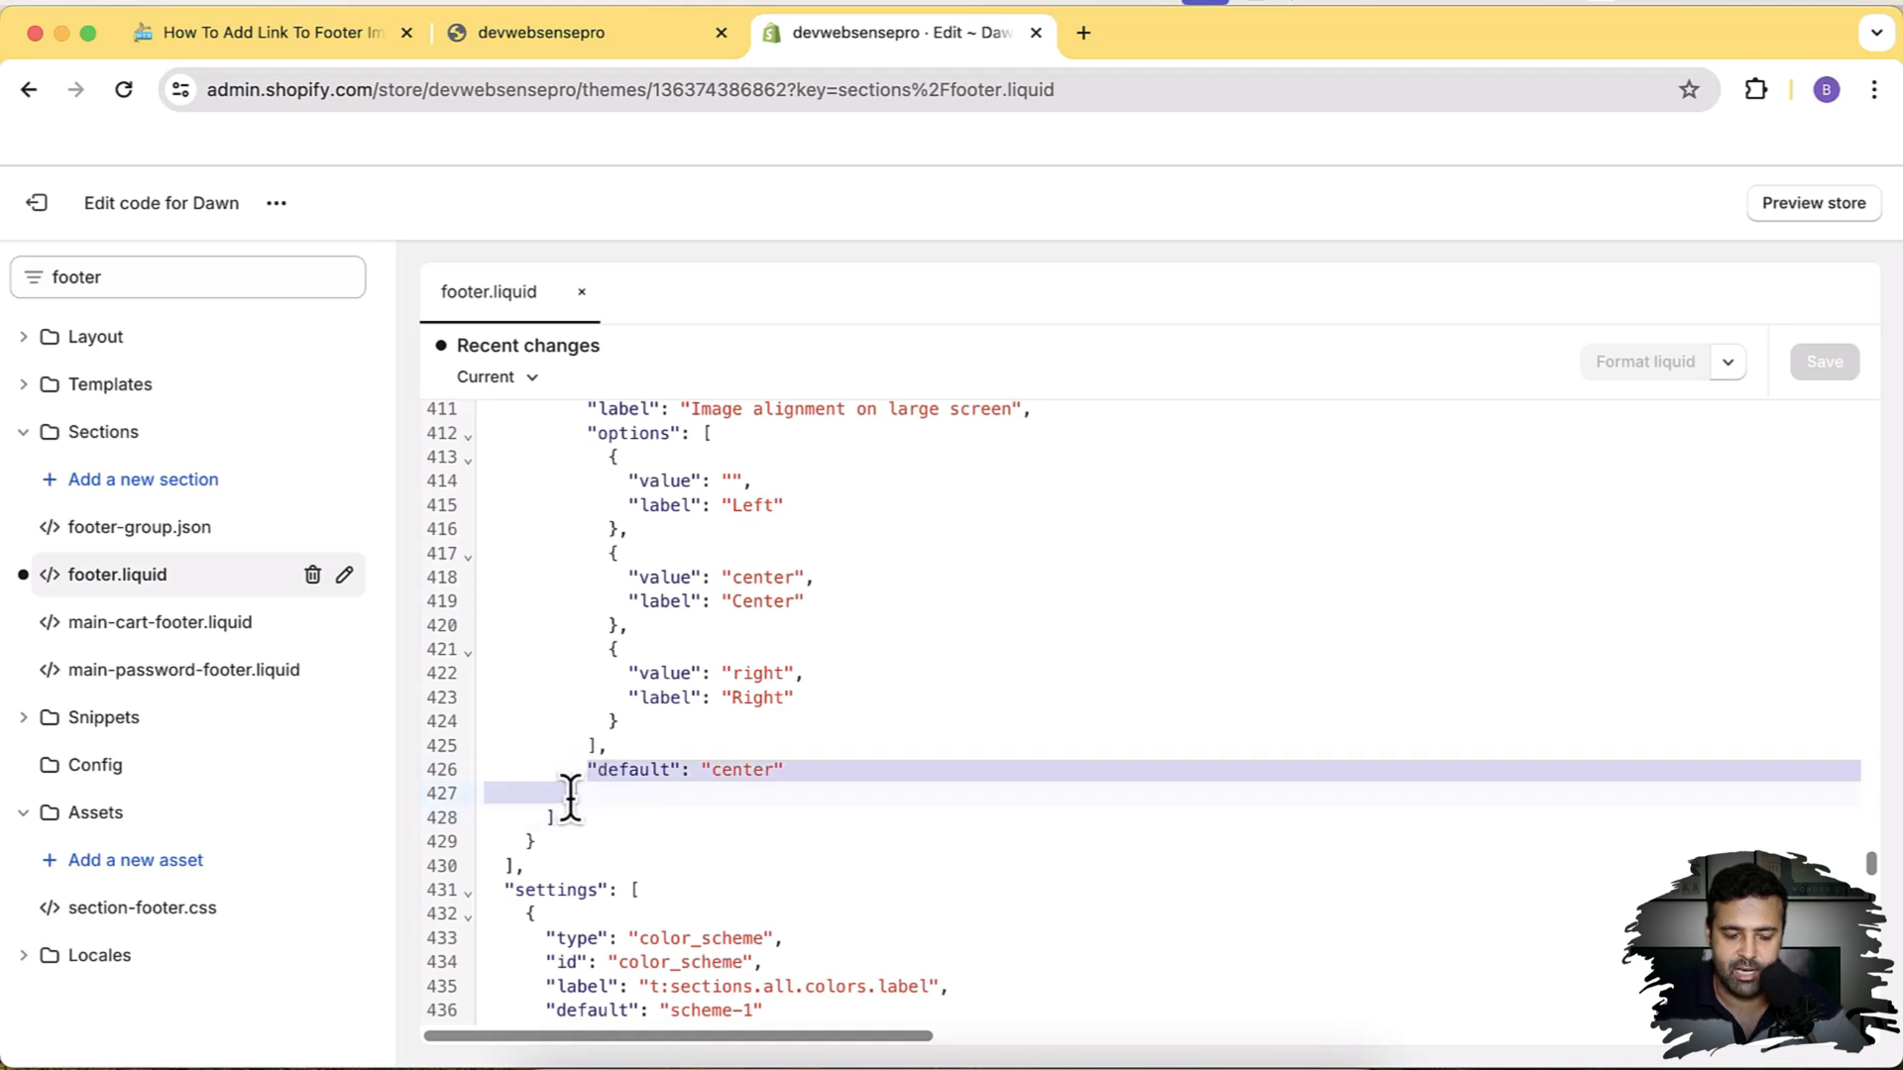
# Paste the url setting (id link, label Link) after the alignment default and save footer.liquid
pyautogui.rightClick(571, 793)
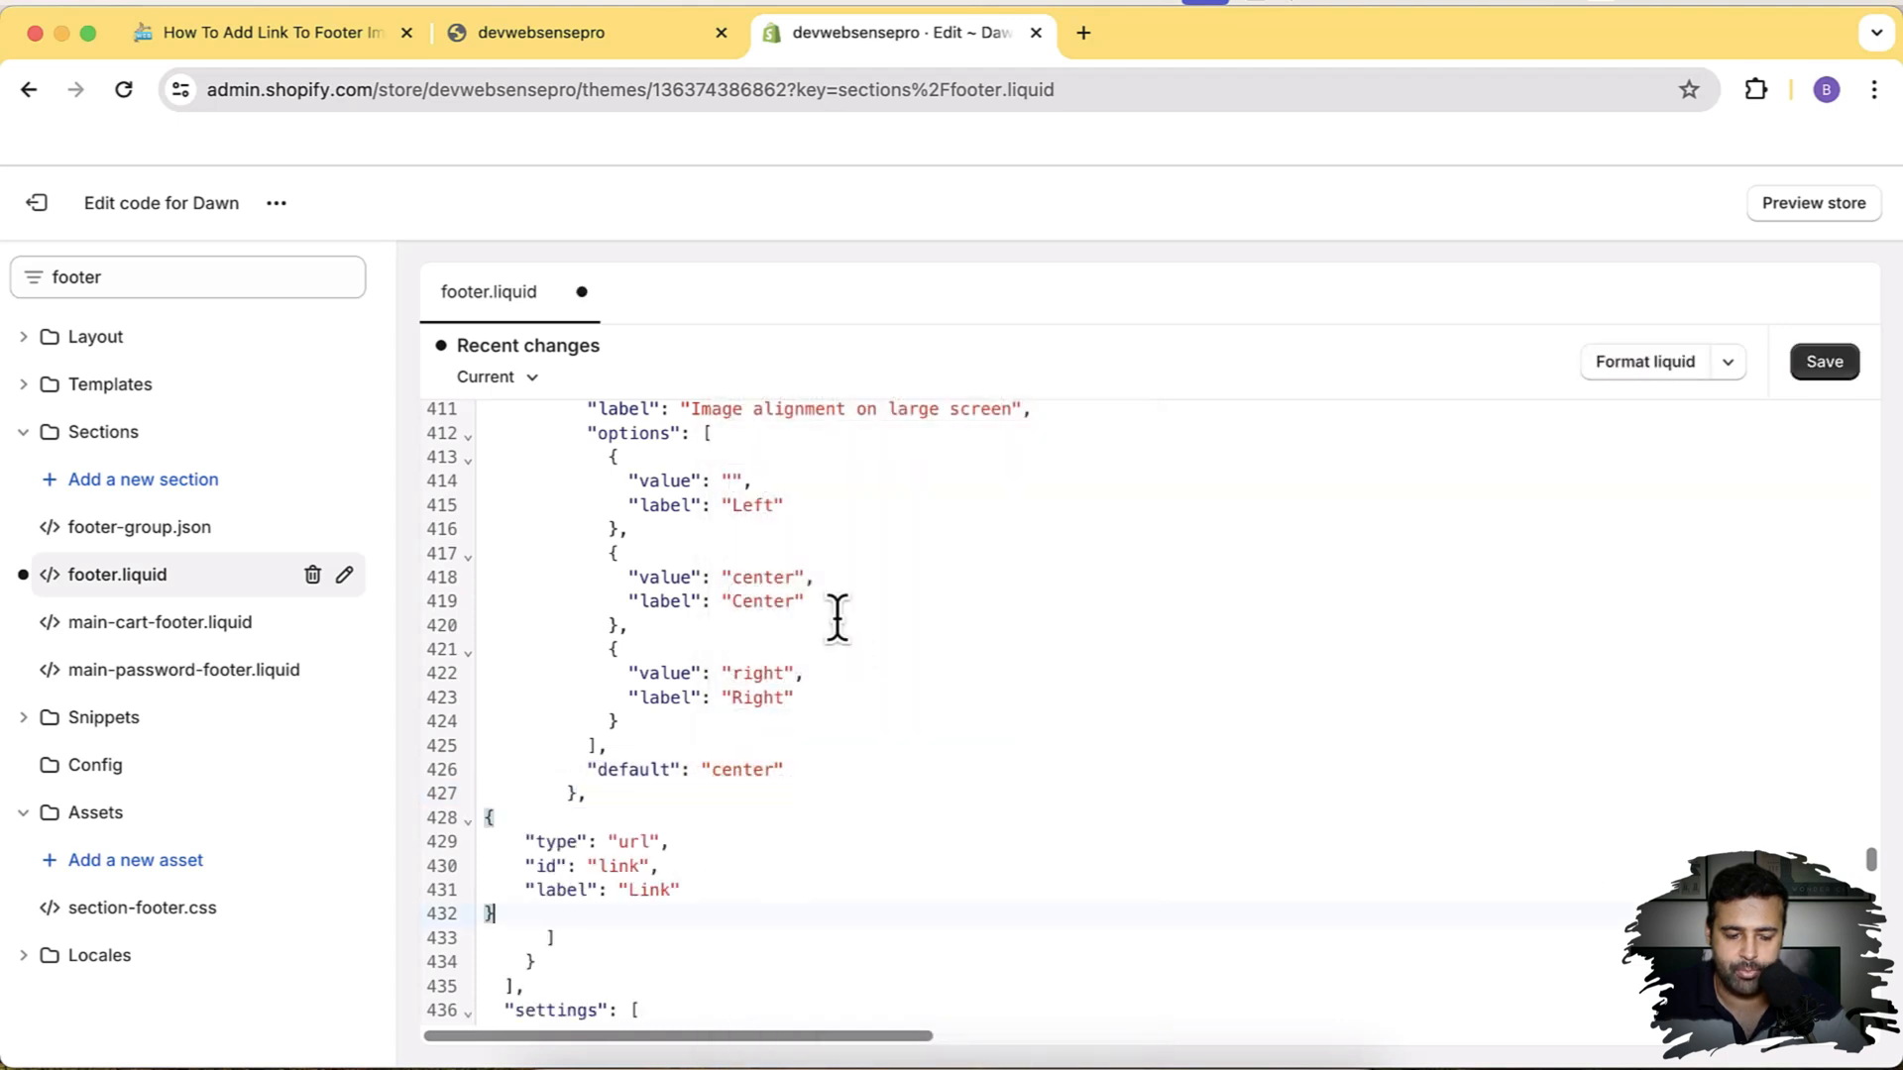
pyautogui.moveTo(1824, 361)
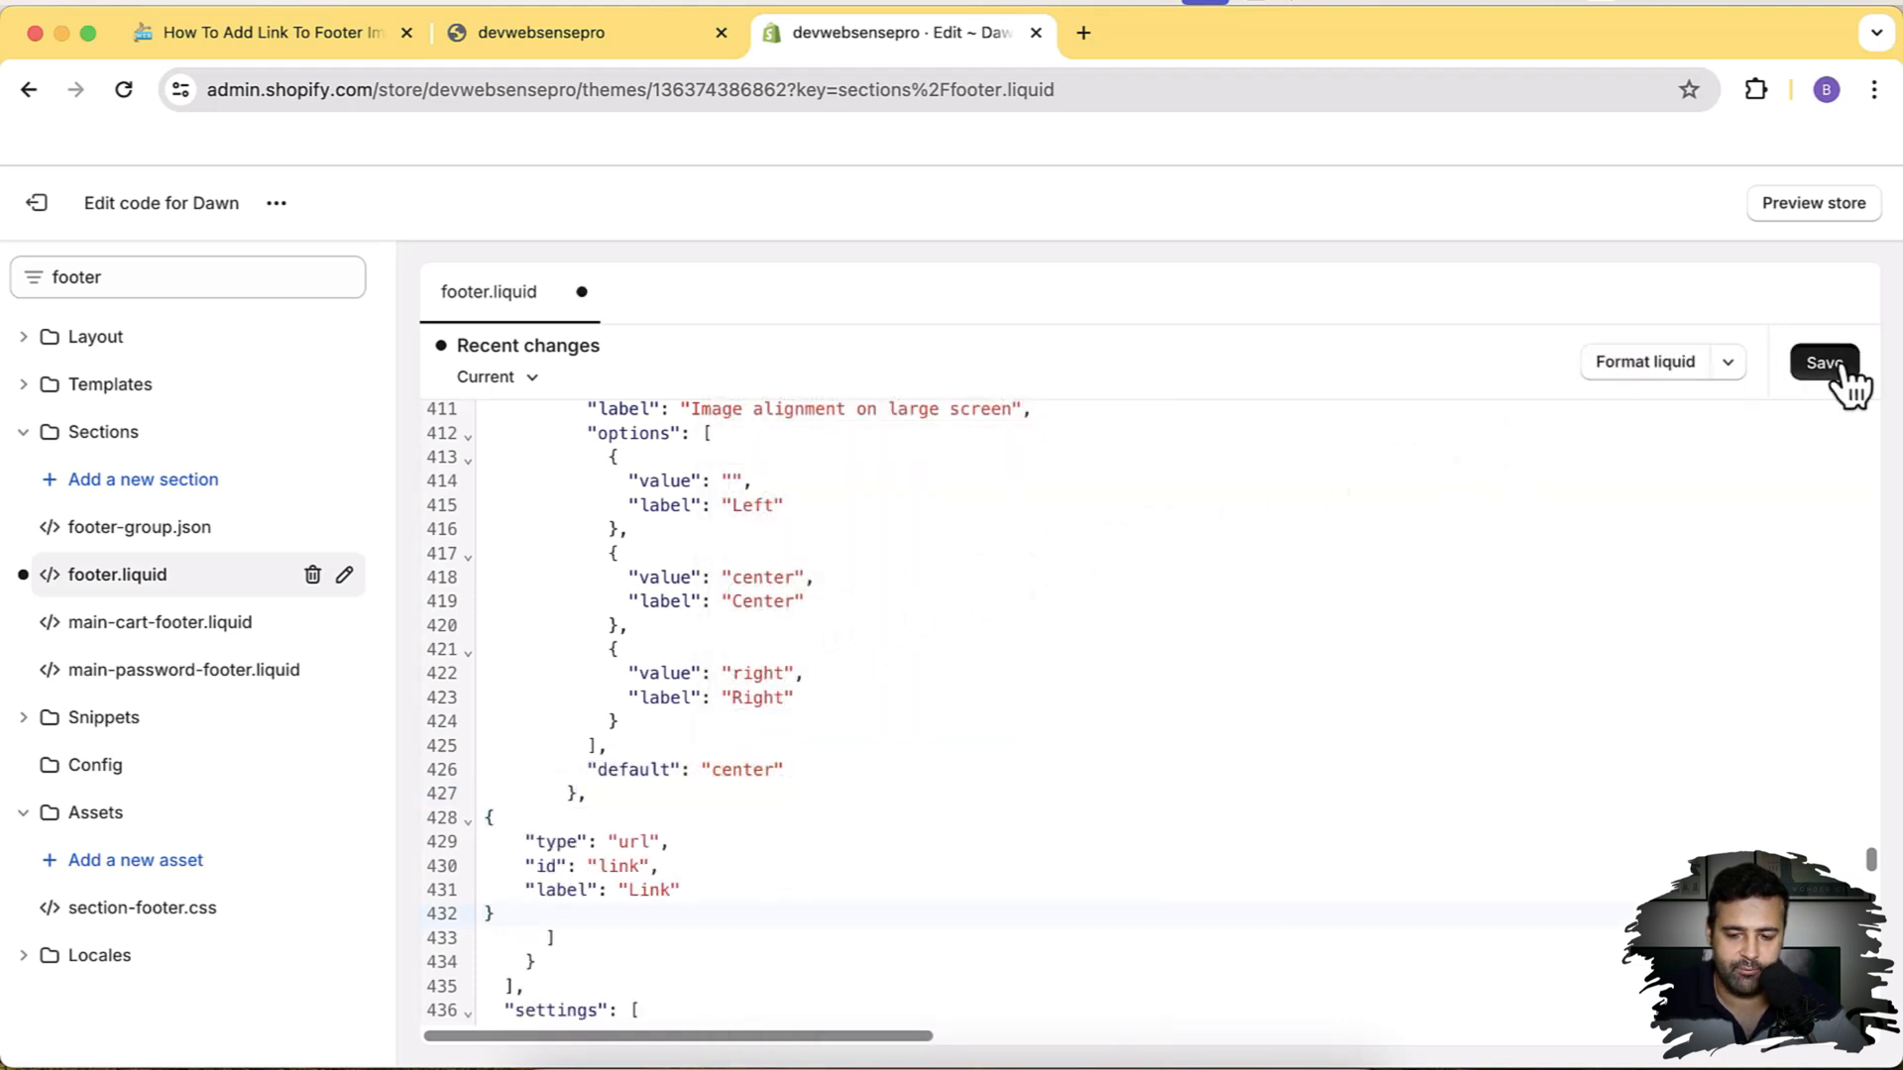
pyautogui.click(1825, 362)
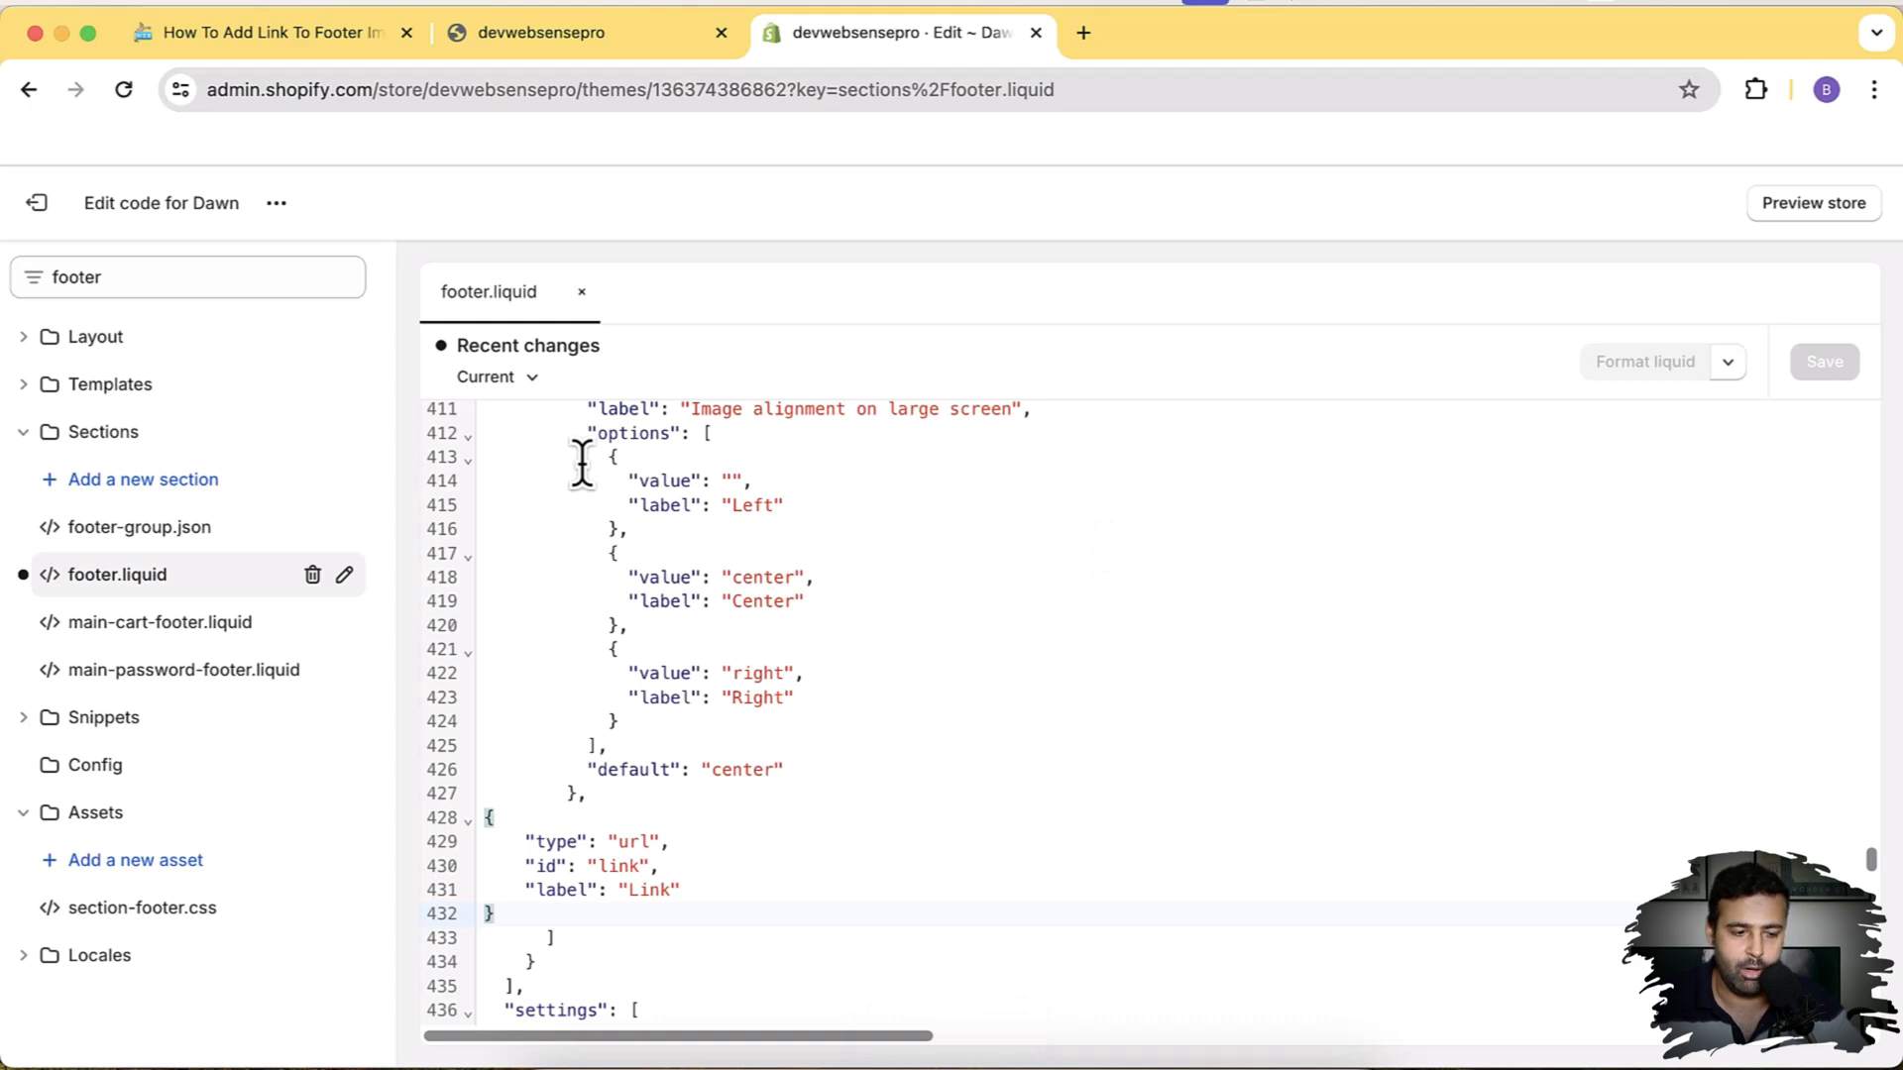
pyautogui.click(275, 202)
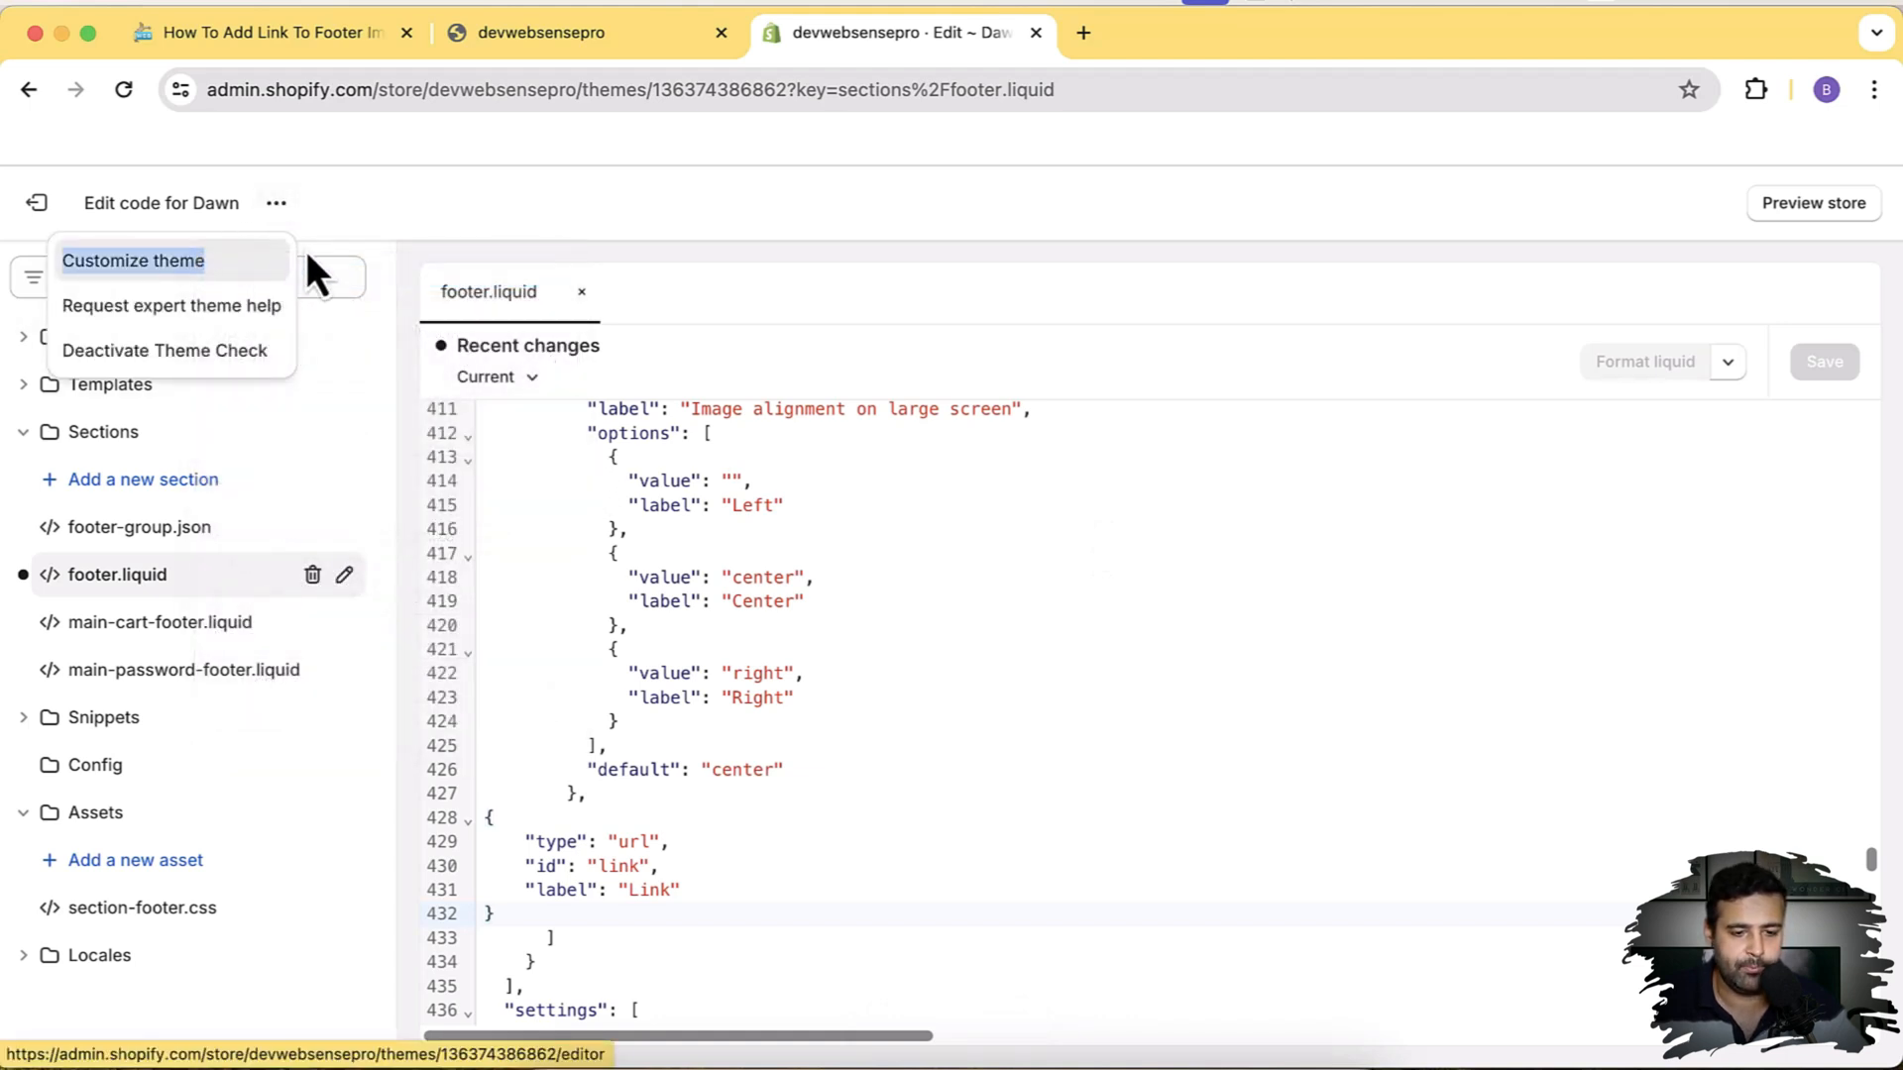
# Add an Image block to the Footer section and show its settings with the new empty Link field
pyautogui.click(132, 260)
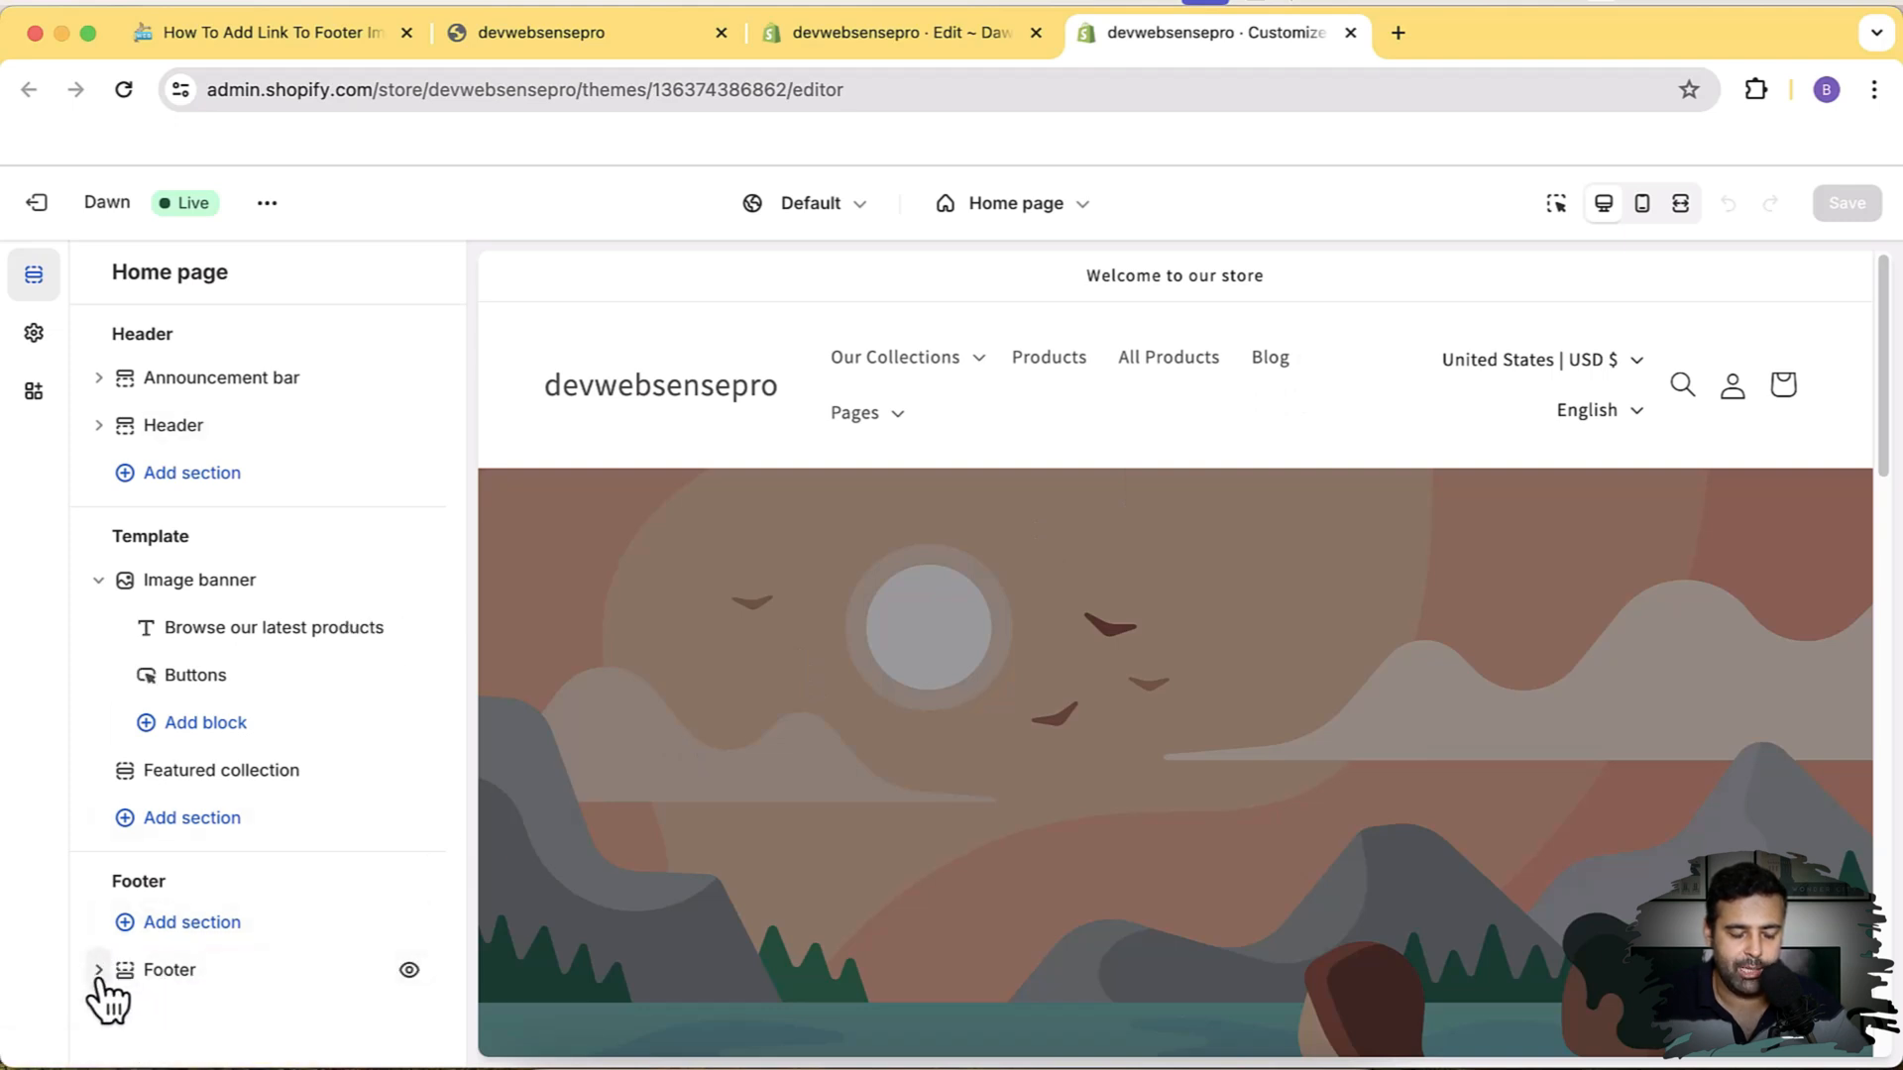
pyautogui.click(99, 969)
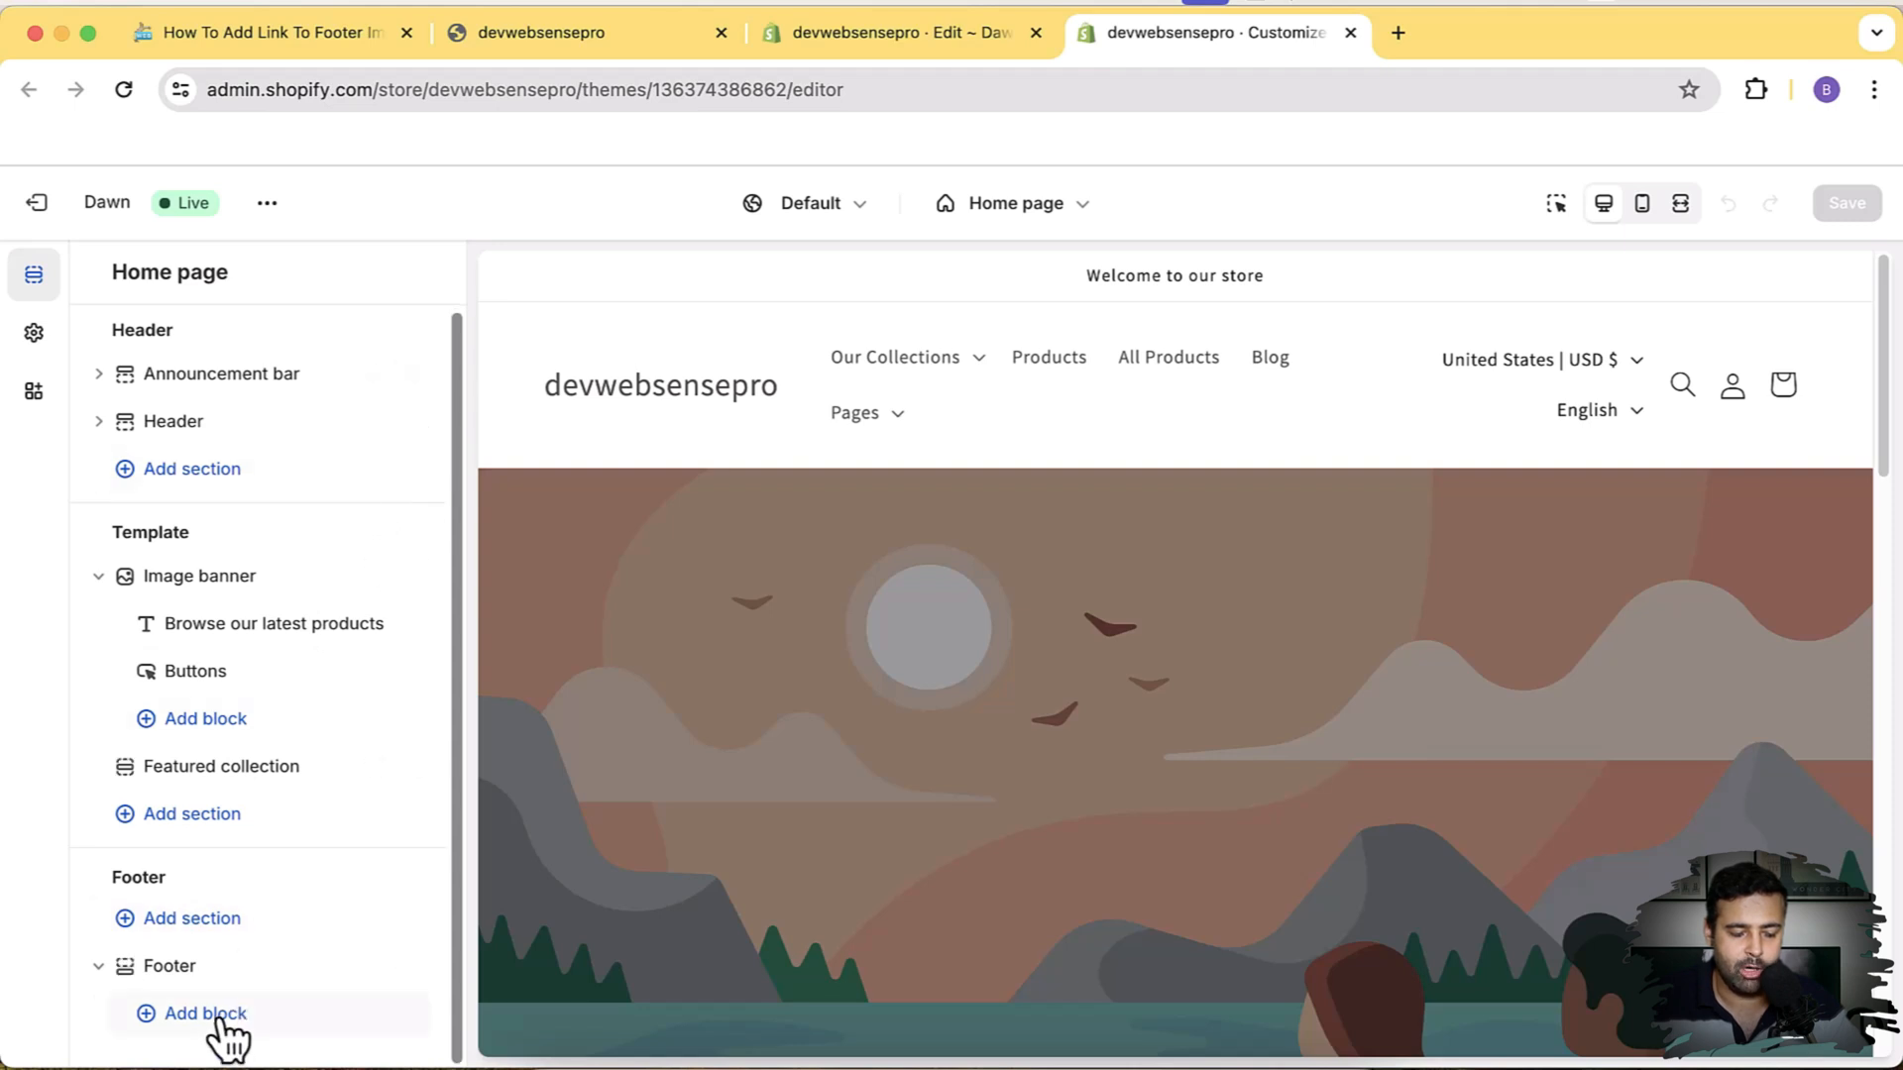
pyautogui.click(204, 1012)
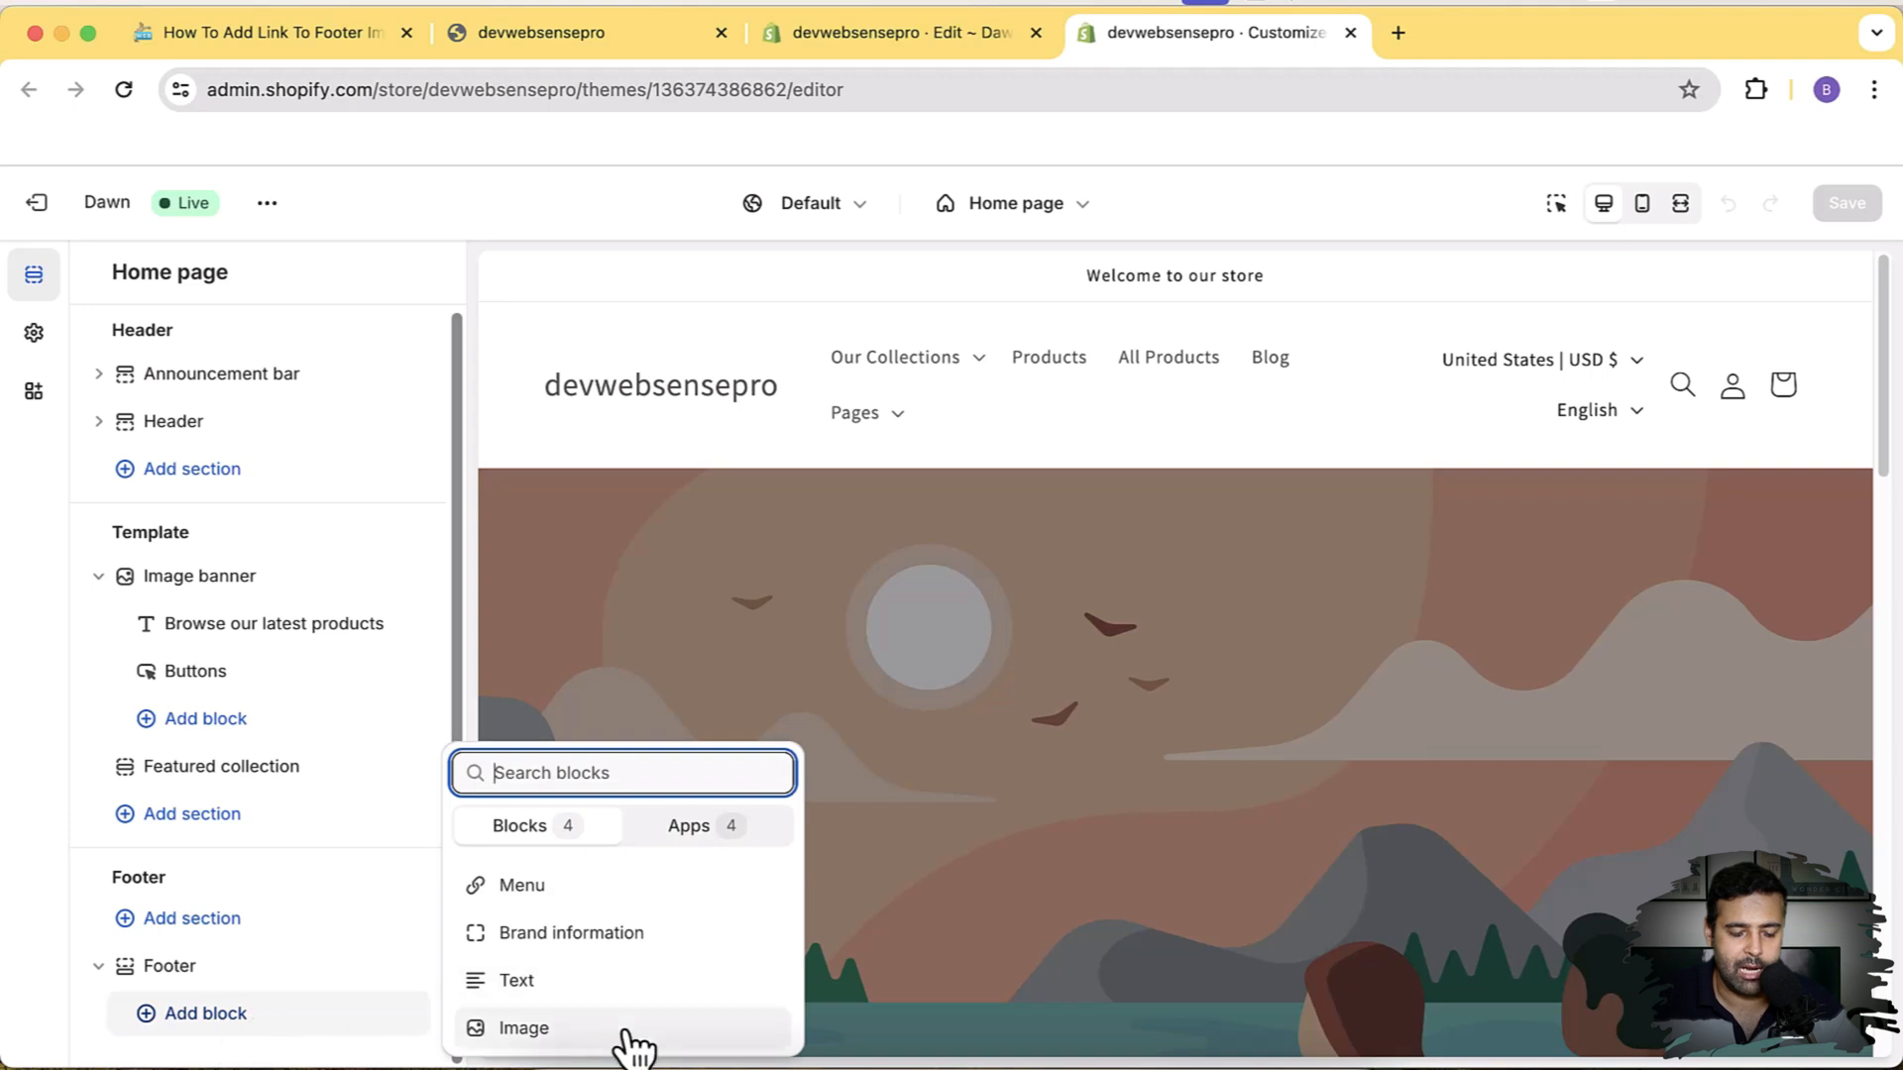
pyautogui.click(523, 1028)
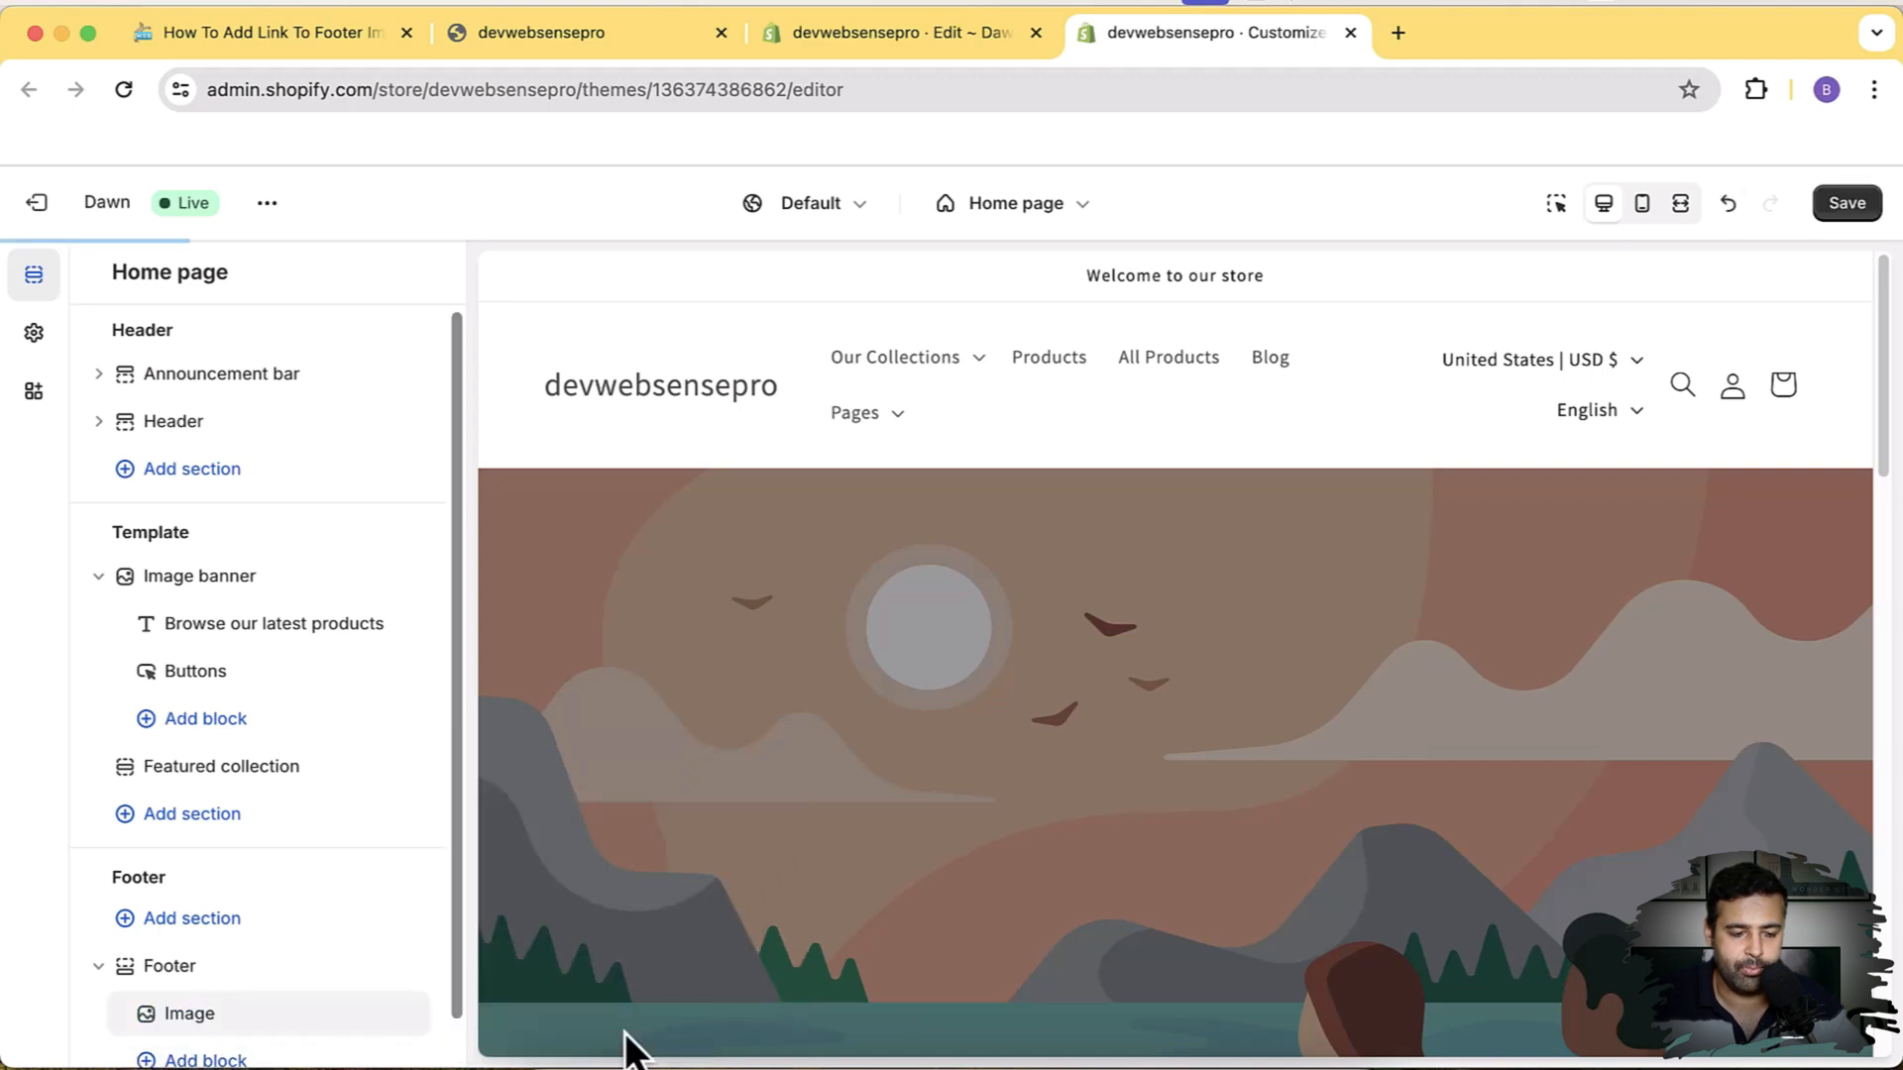
pyautogui.scroll(-3)
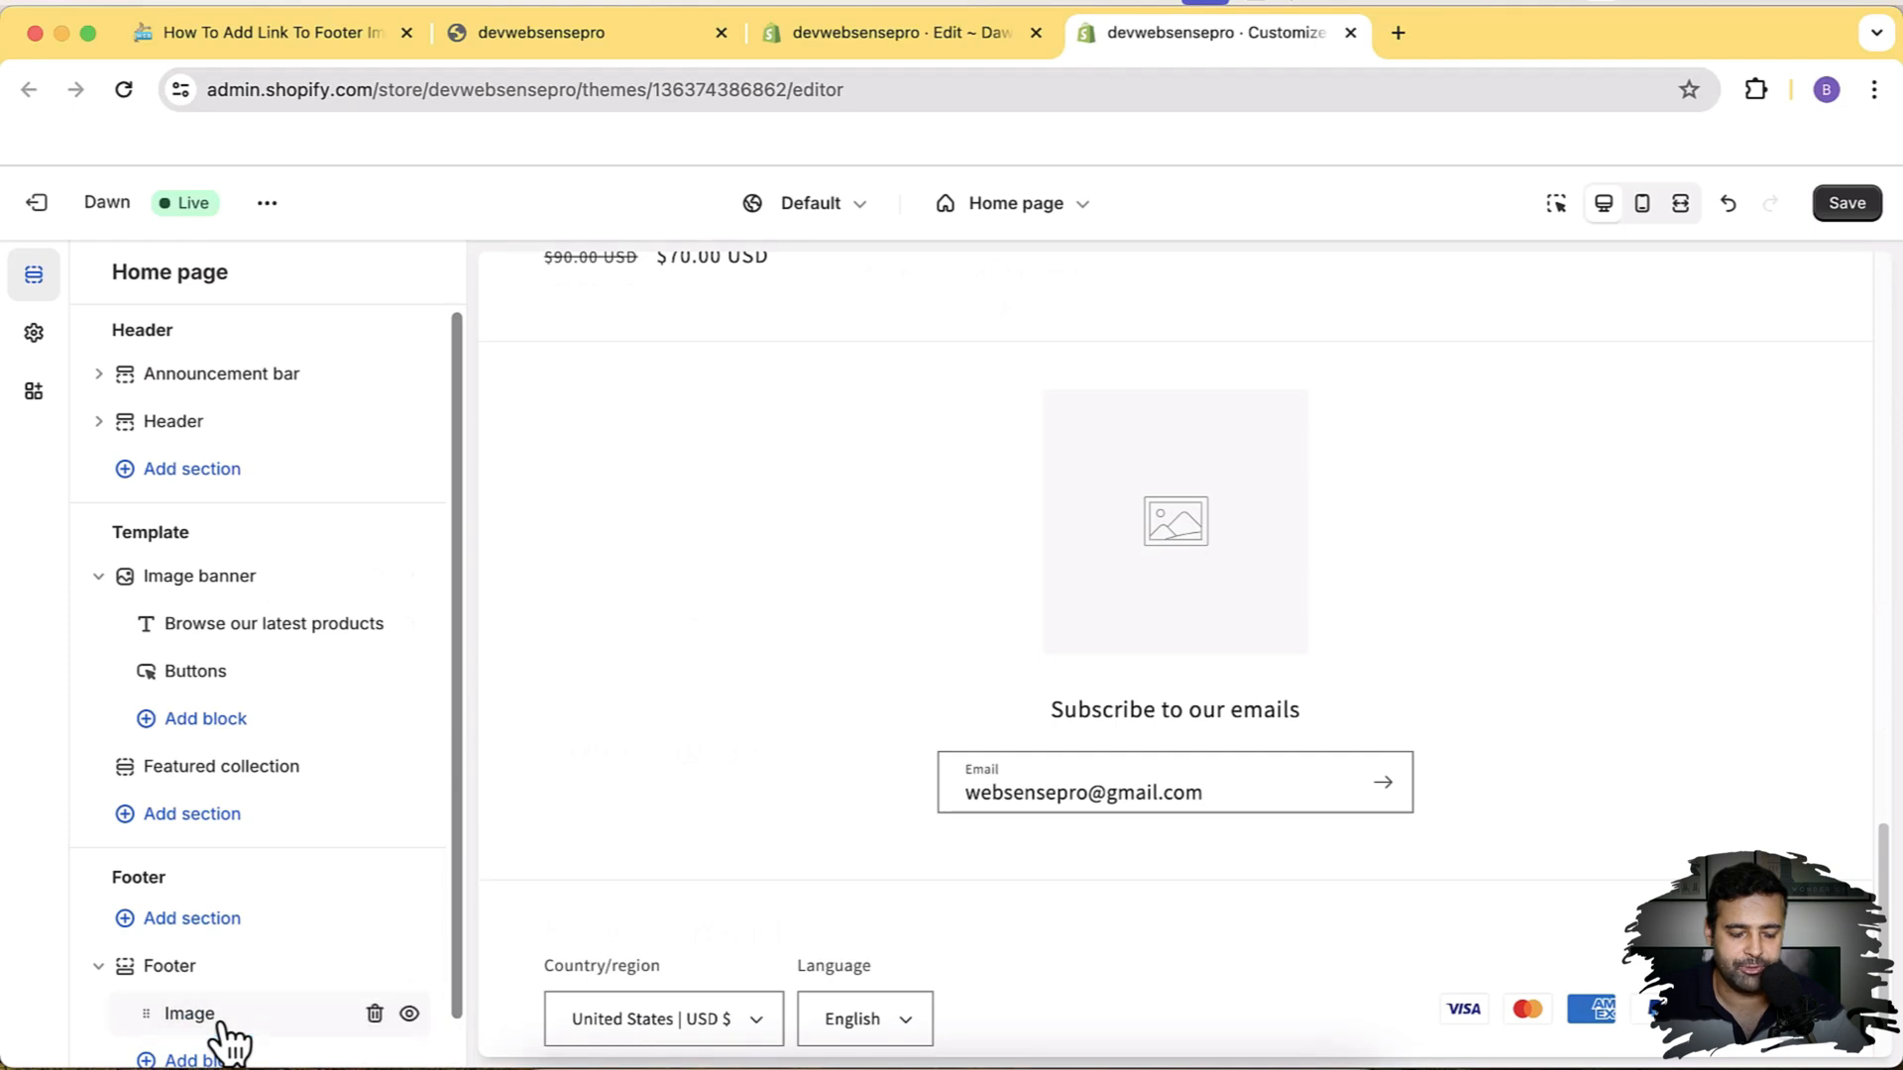
pyautogui.click(188, 1013)
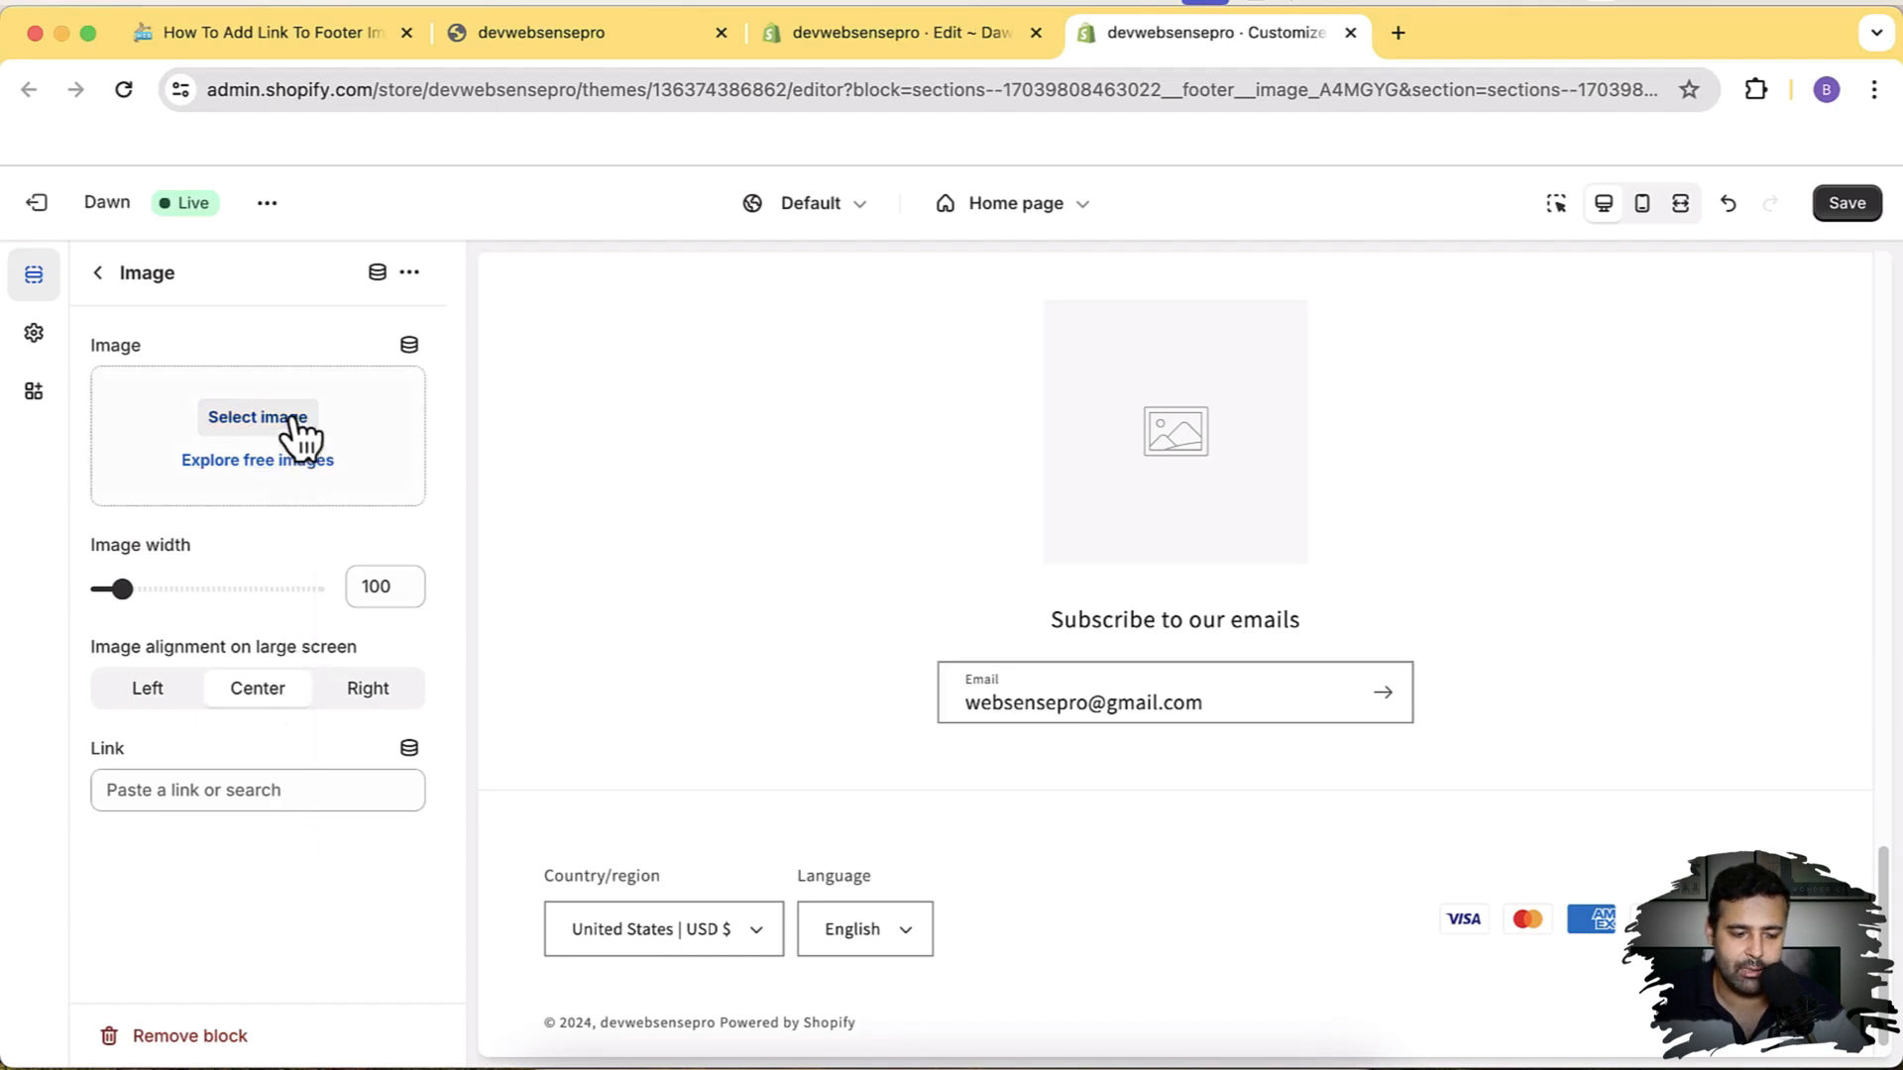
pyautogui.click(257, 417)
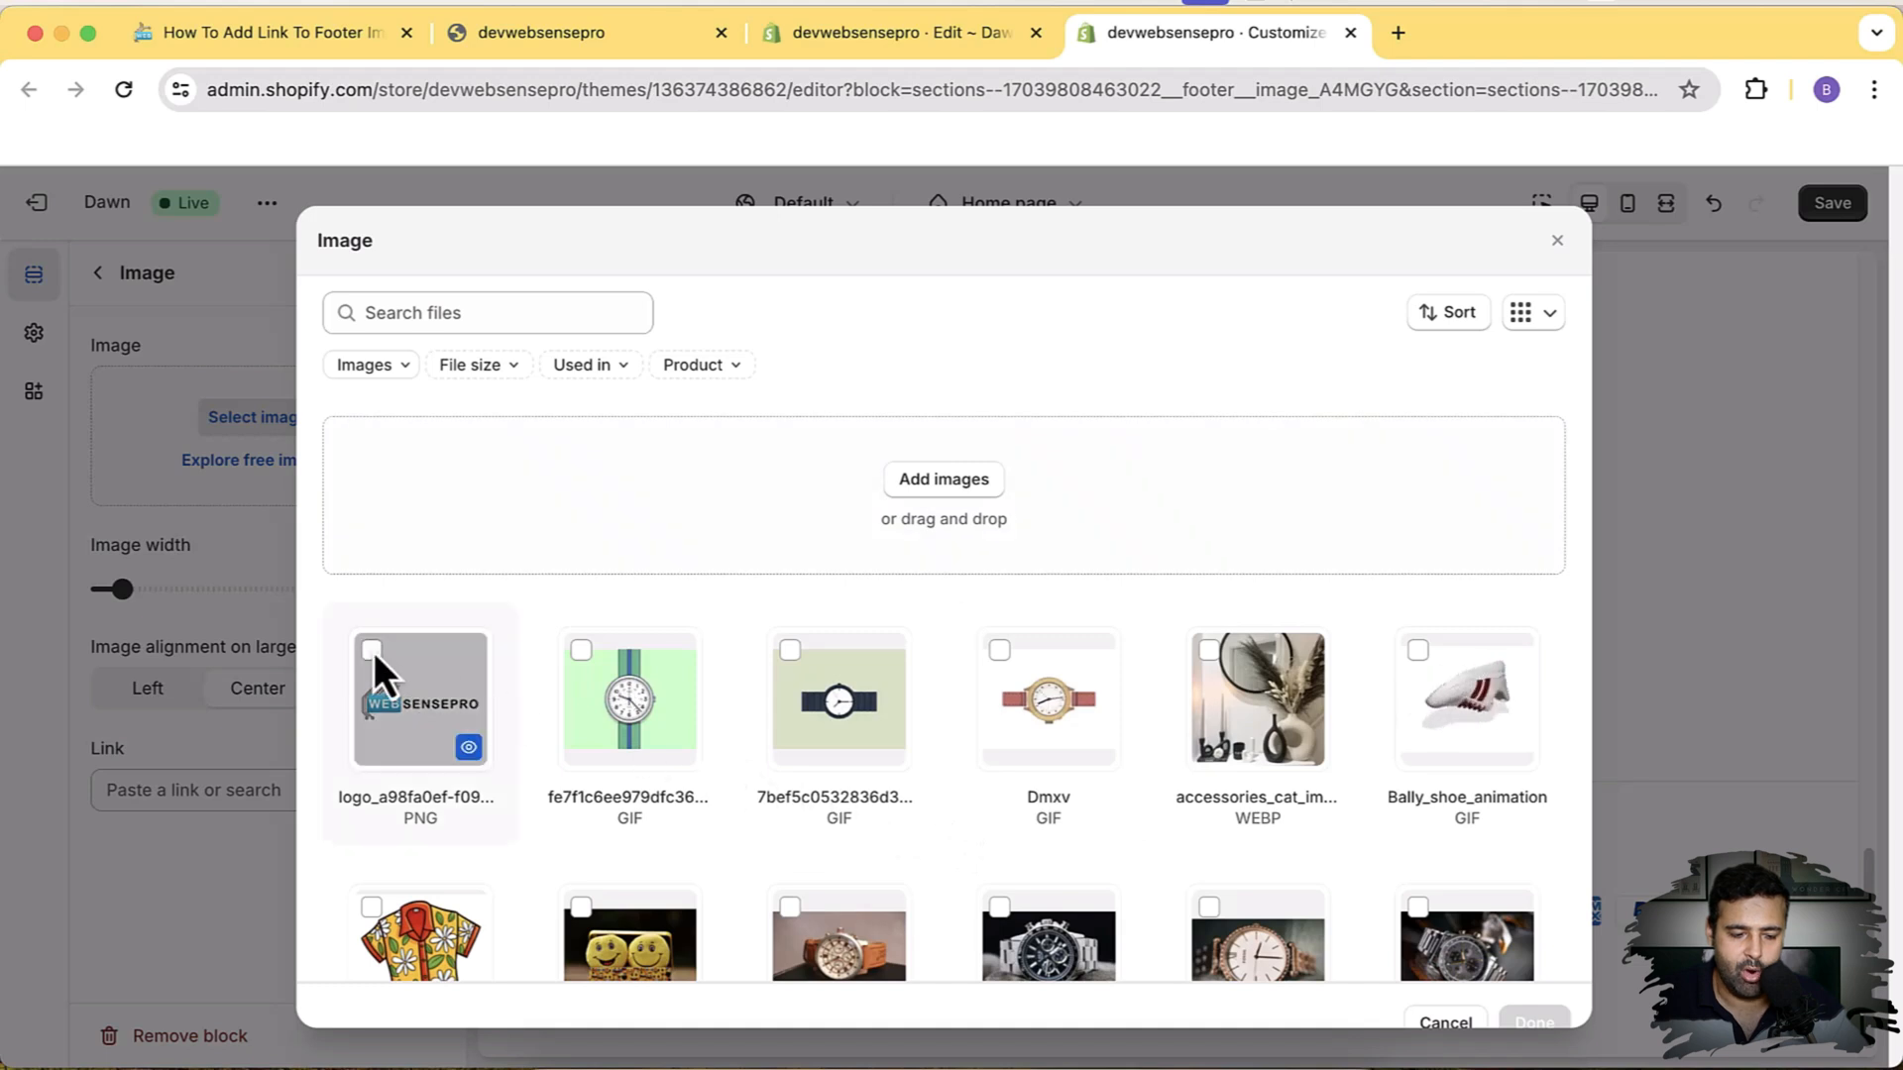
pyautogui.click(371, 649)
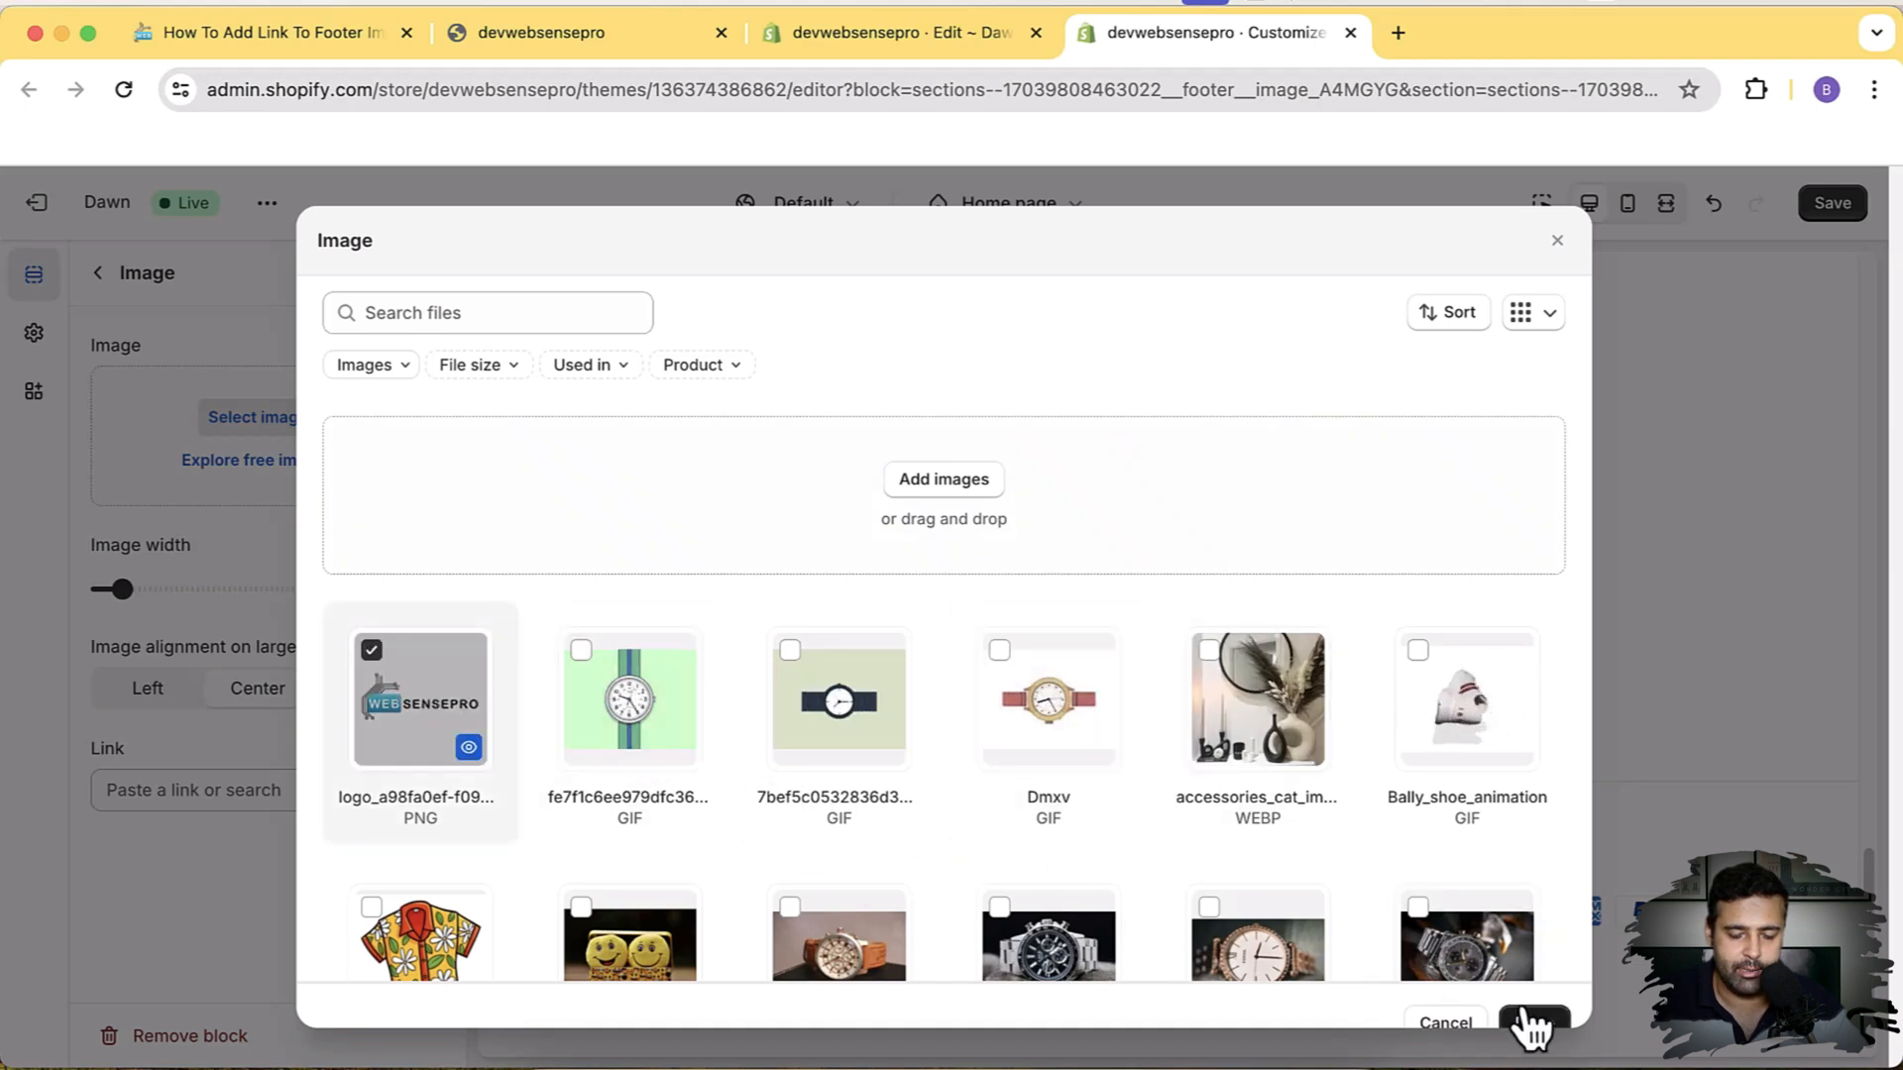
pyautogui.click(1535, 1023)
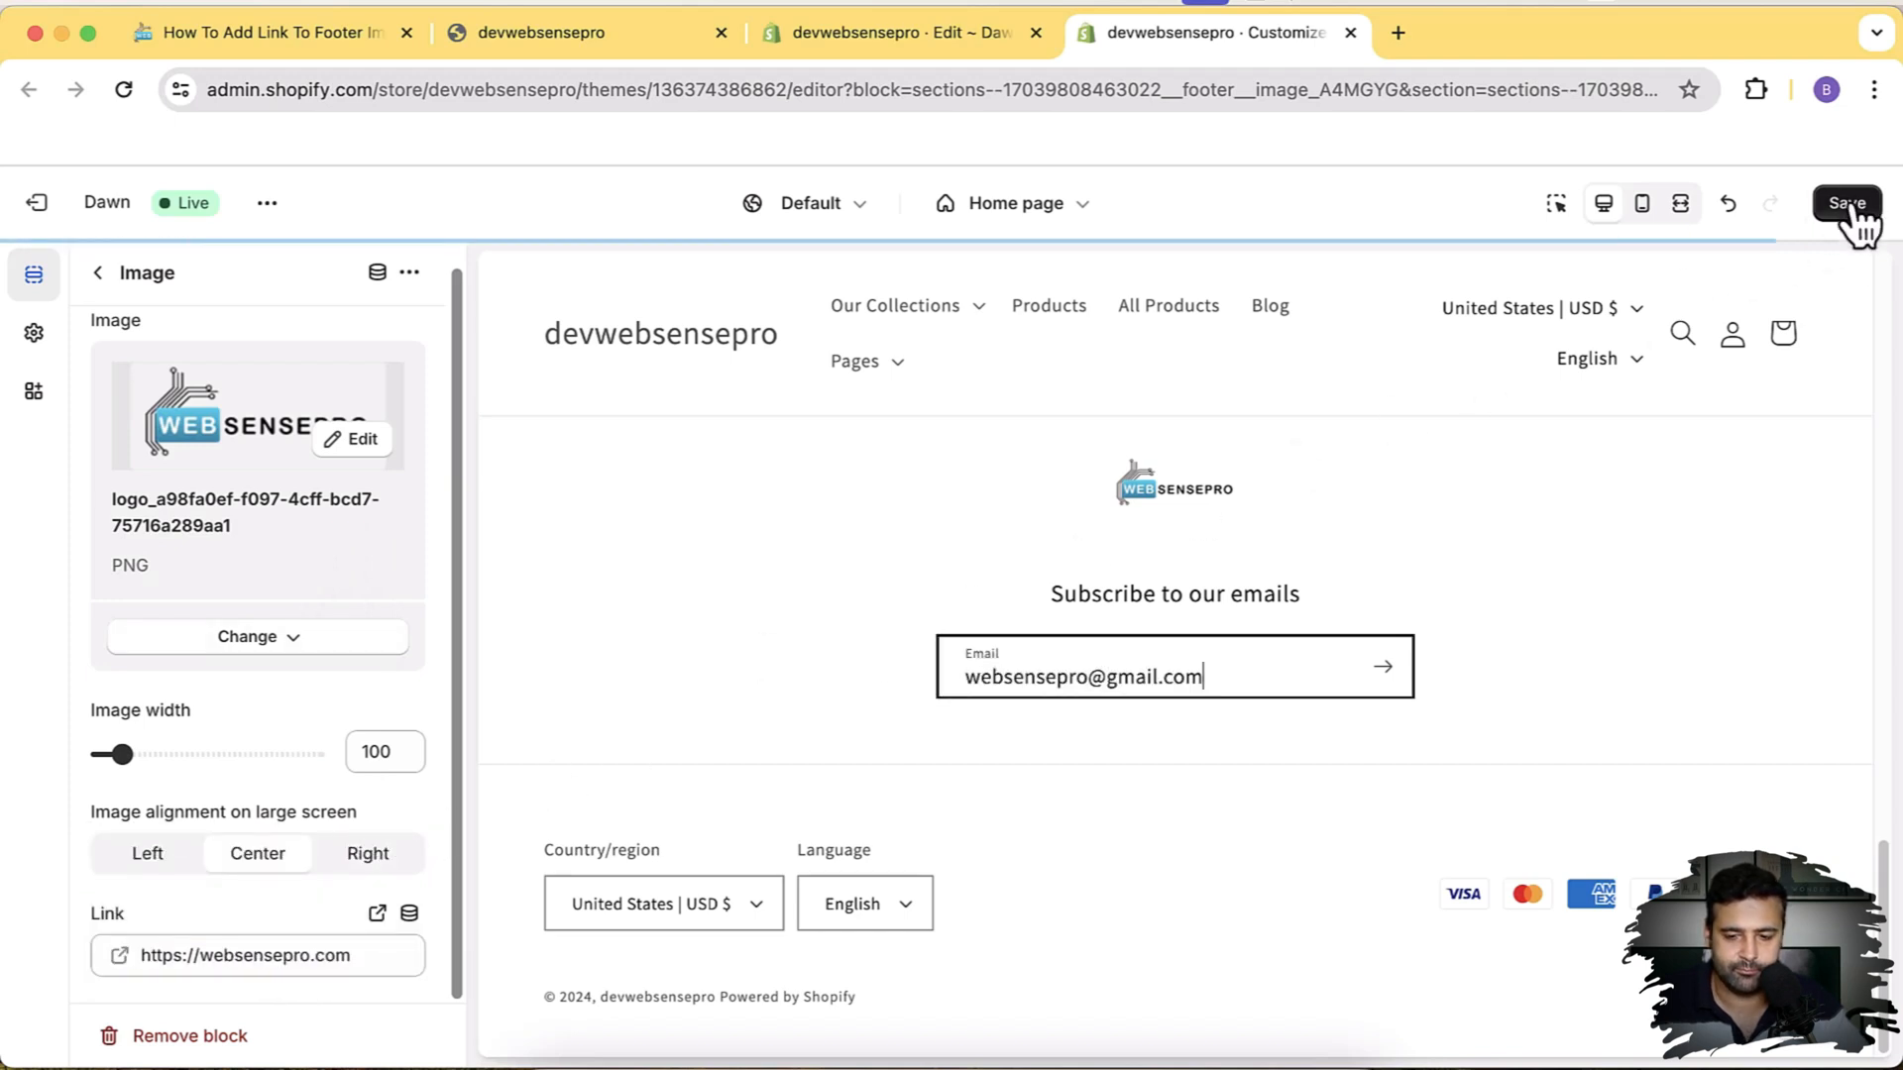
pyautogui.click(1844, 202)
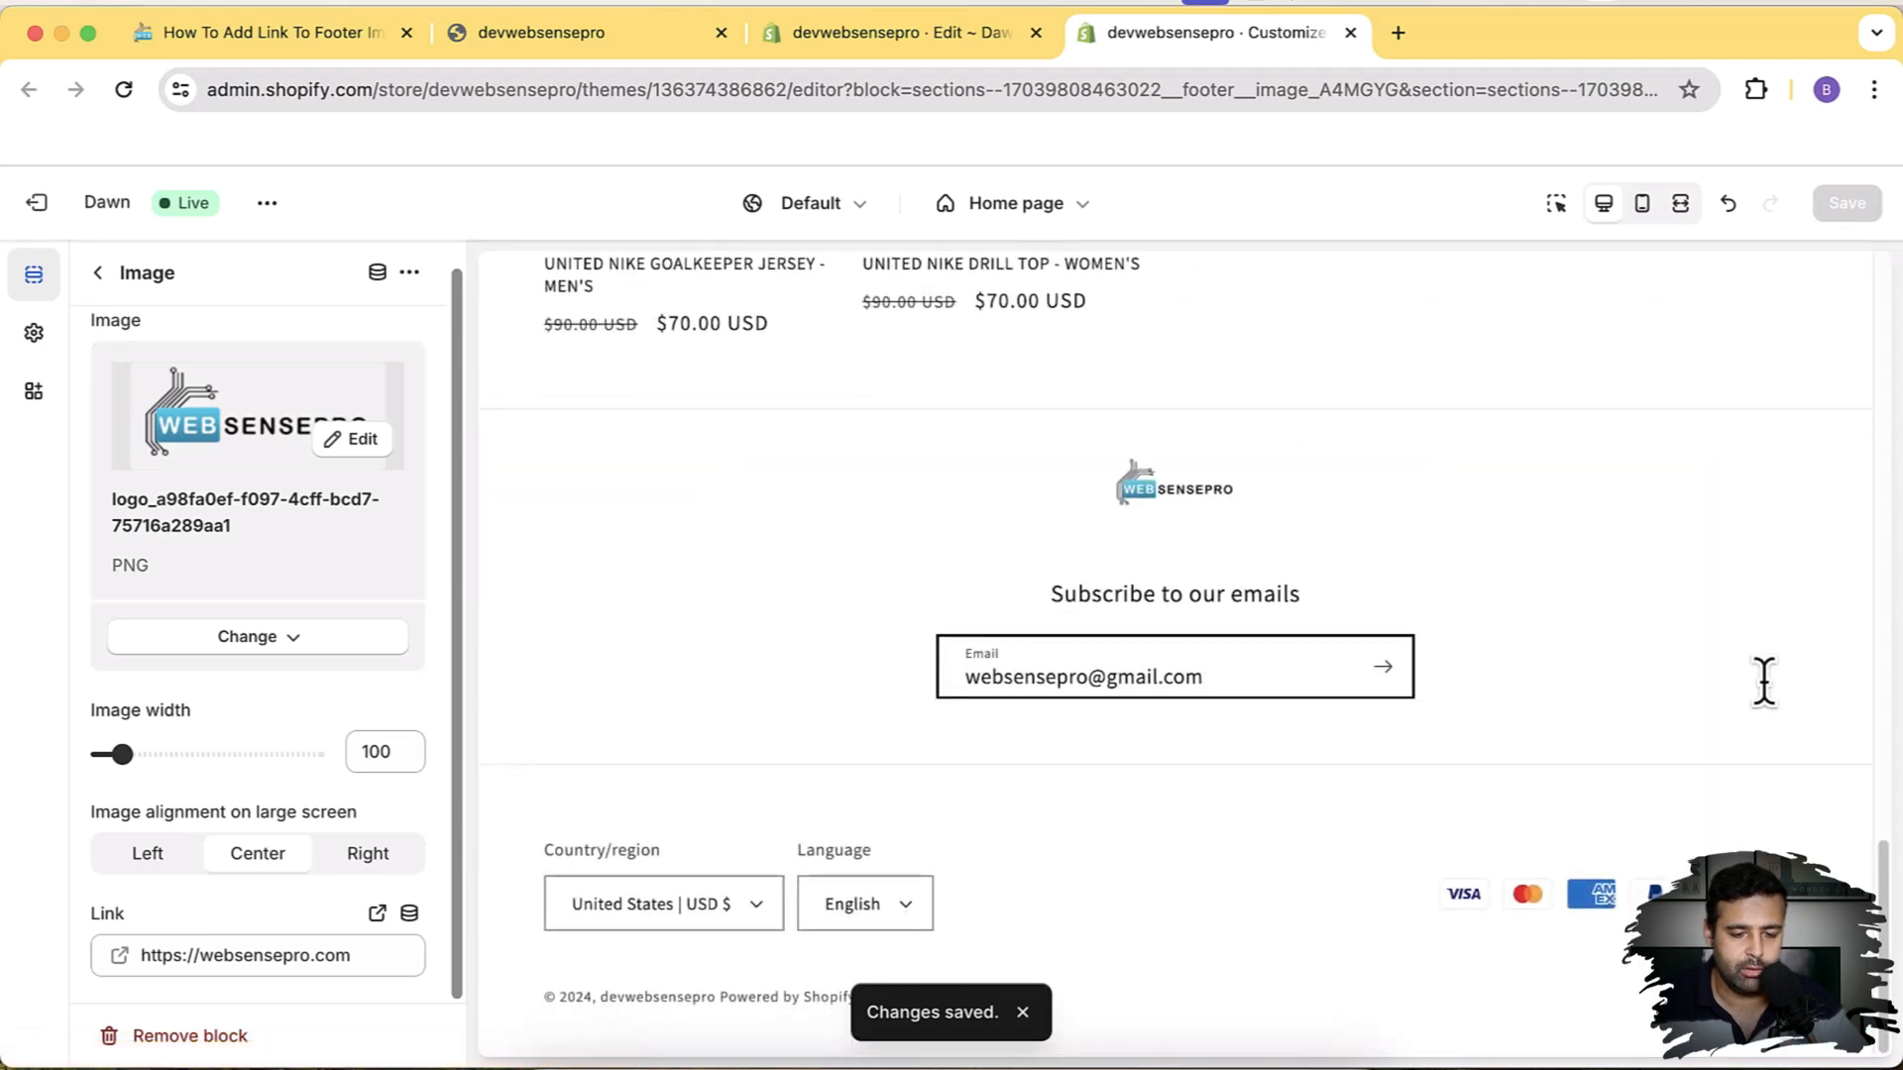
pyautogui.moveTo(1774, 709)
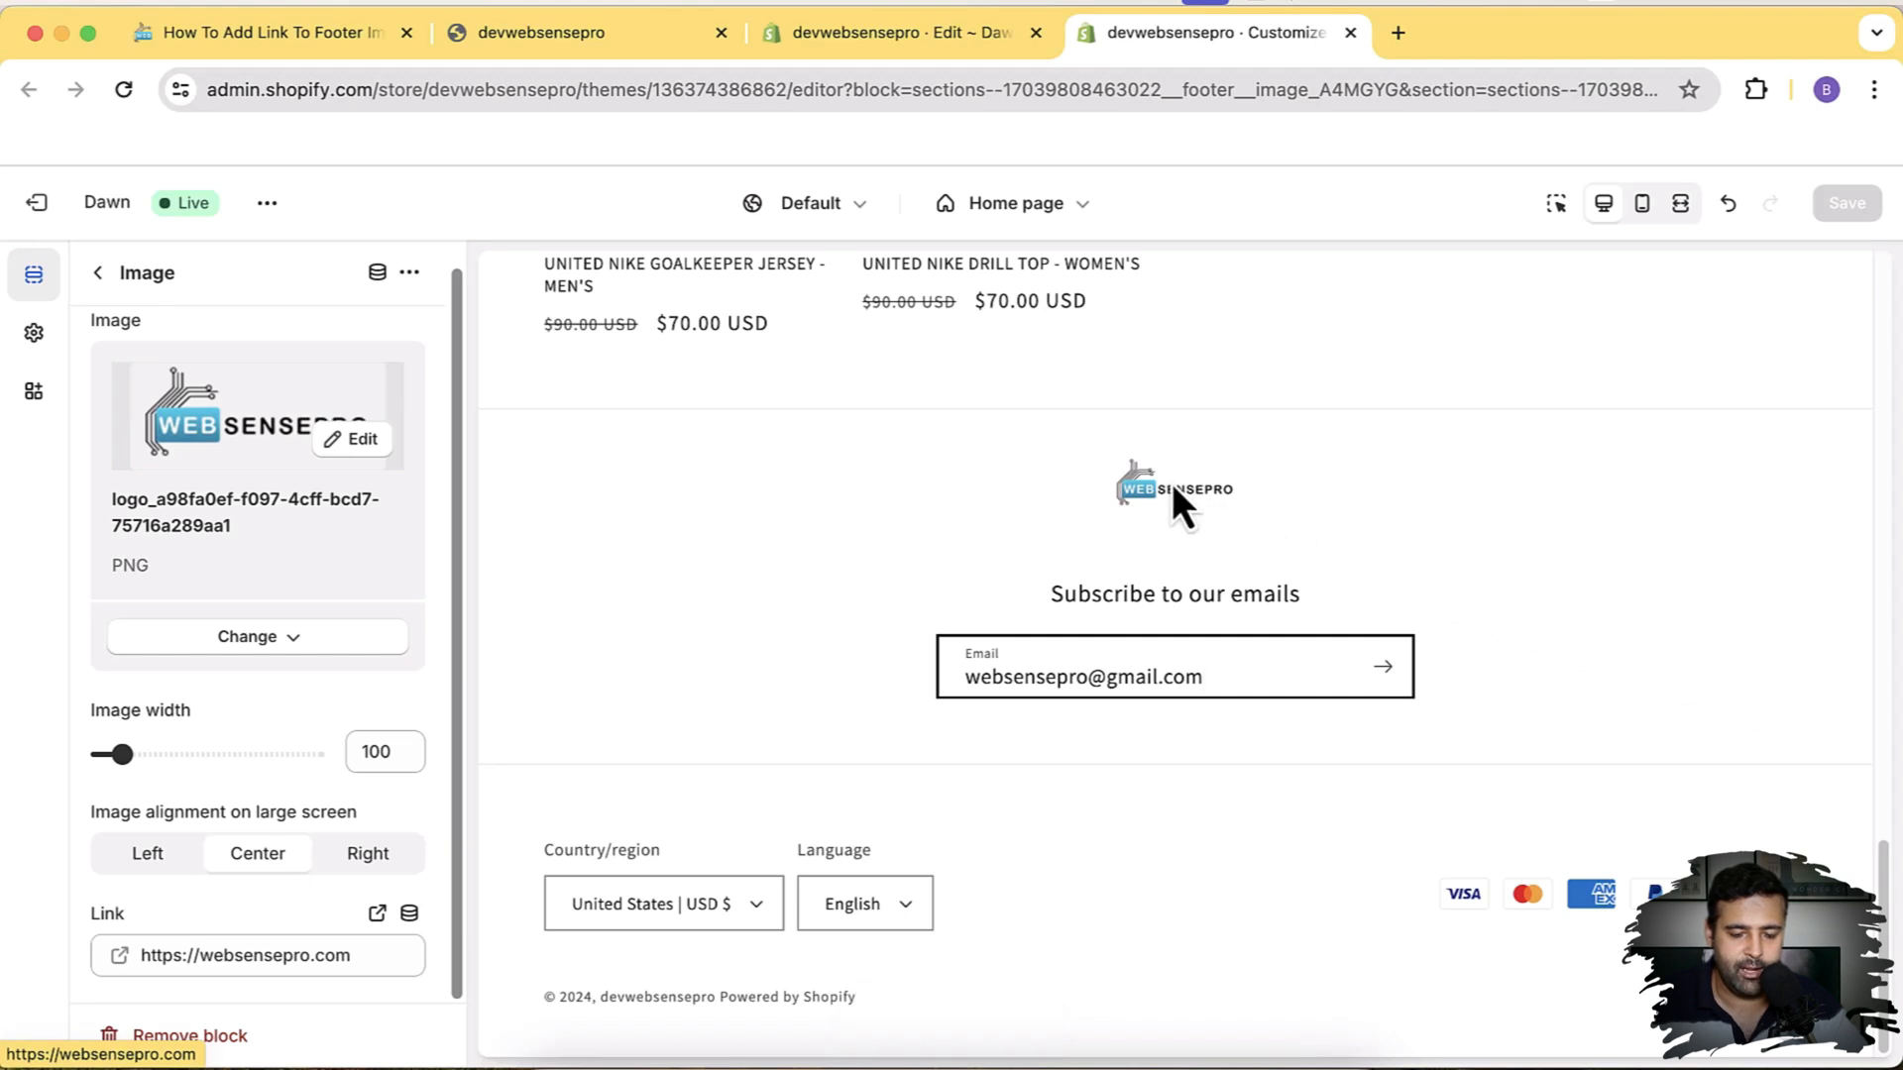
pyautogui.click(1173, 486)
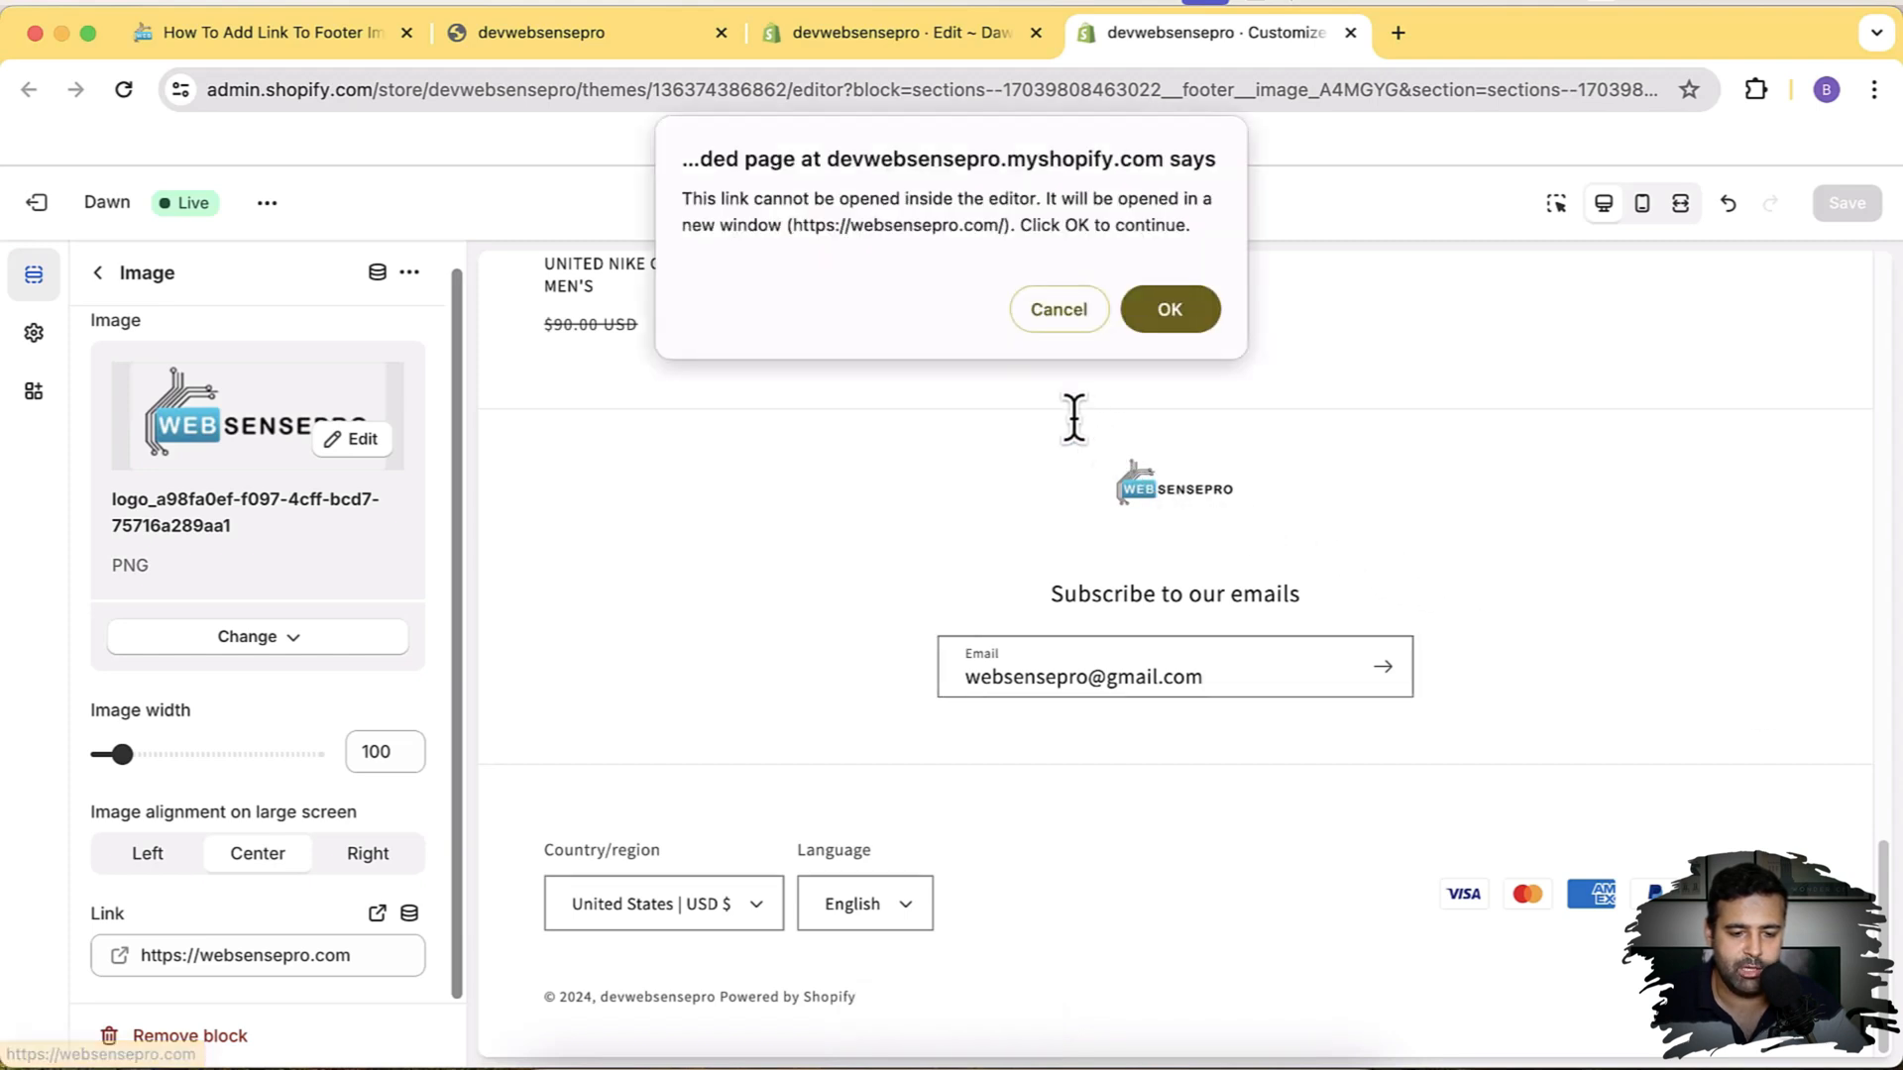
pyautogui.moveTo(791, 225); pyautogui.dragTo(998, 226)
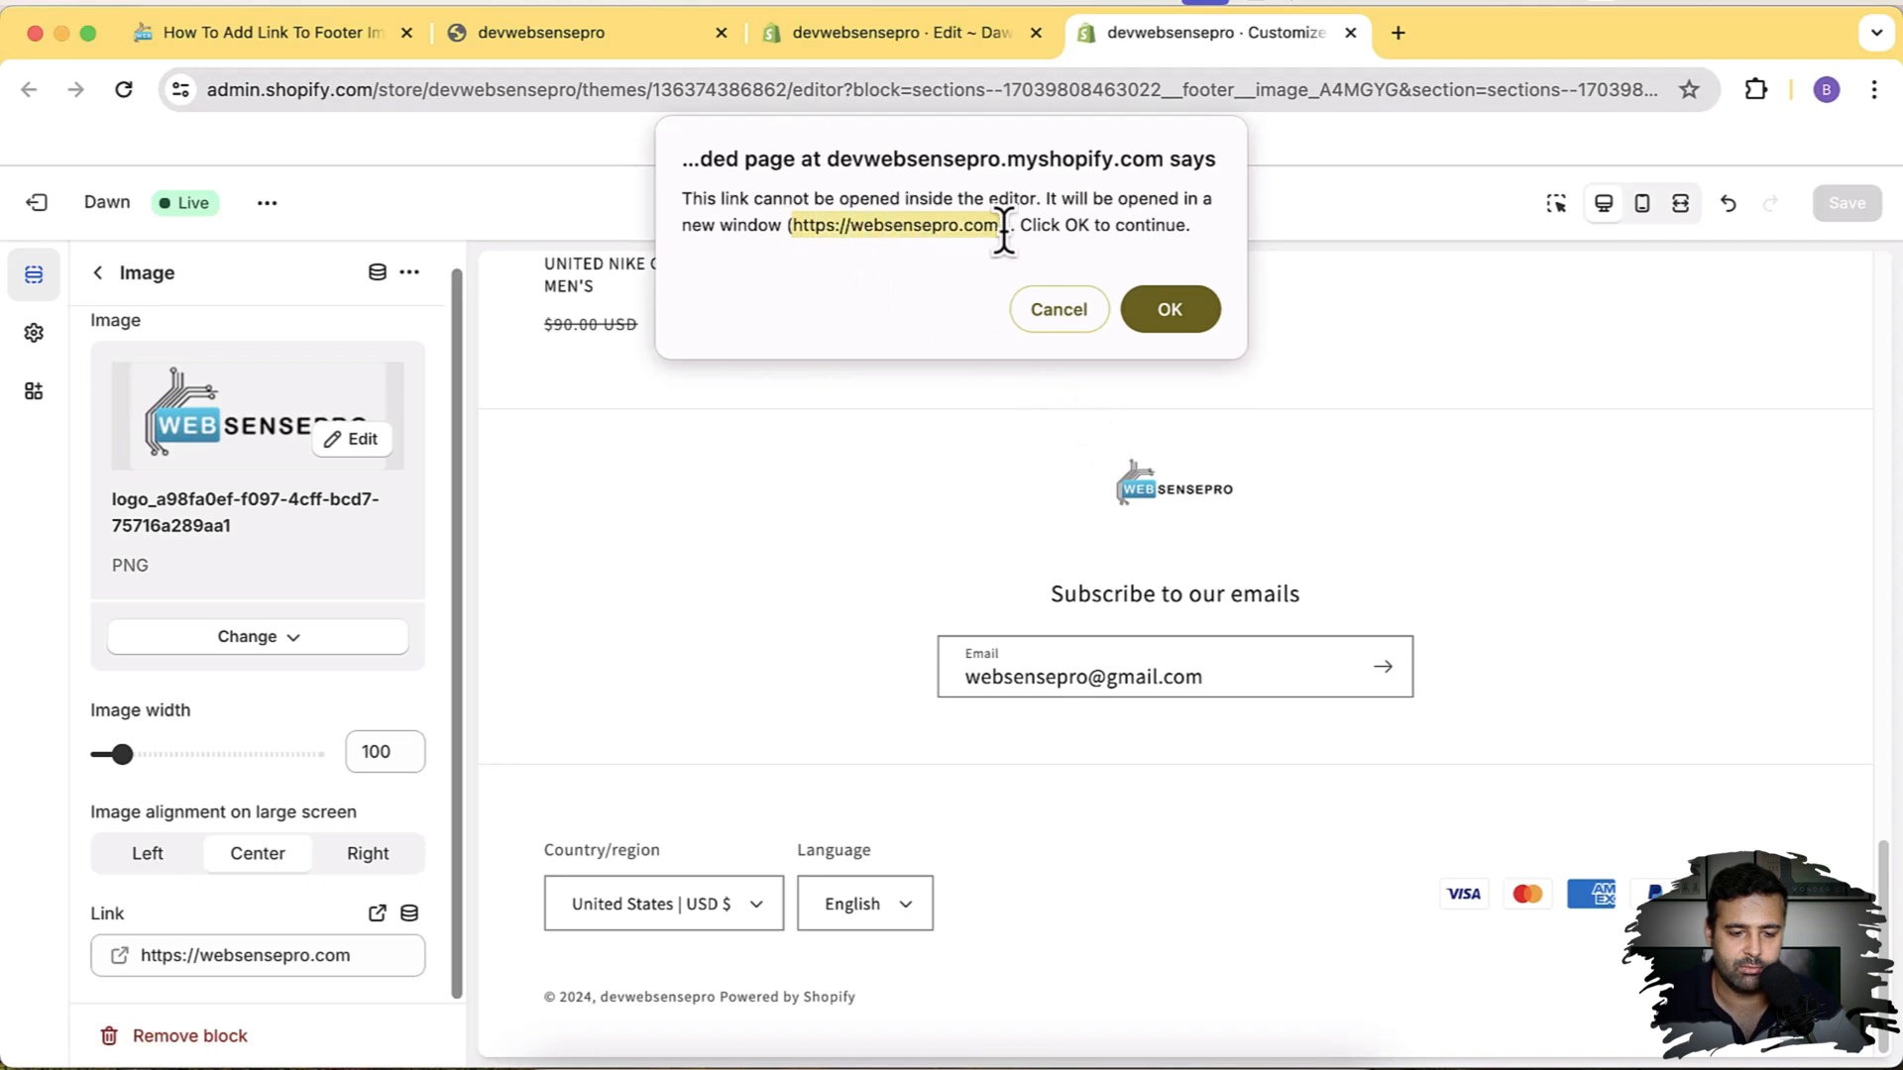